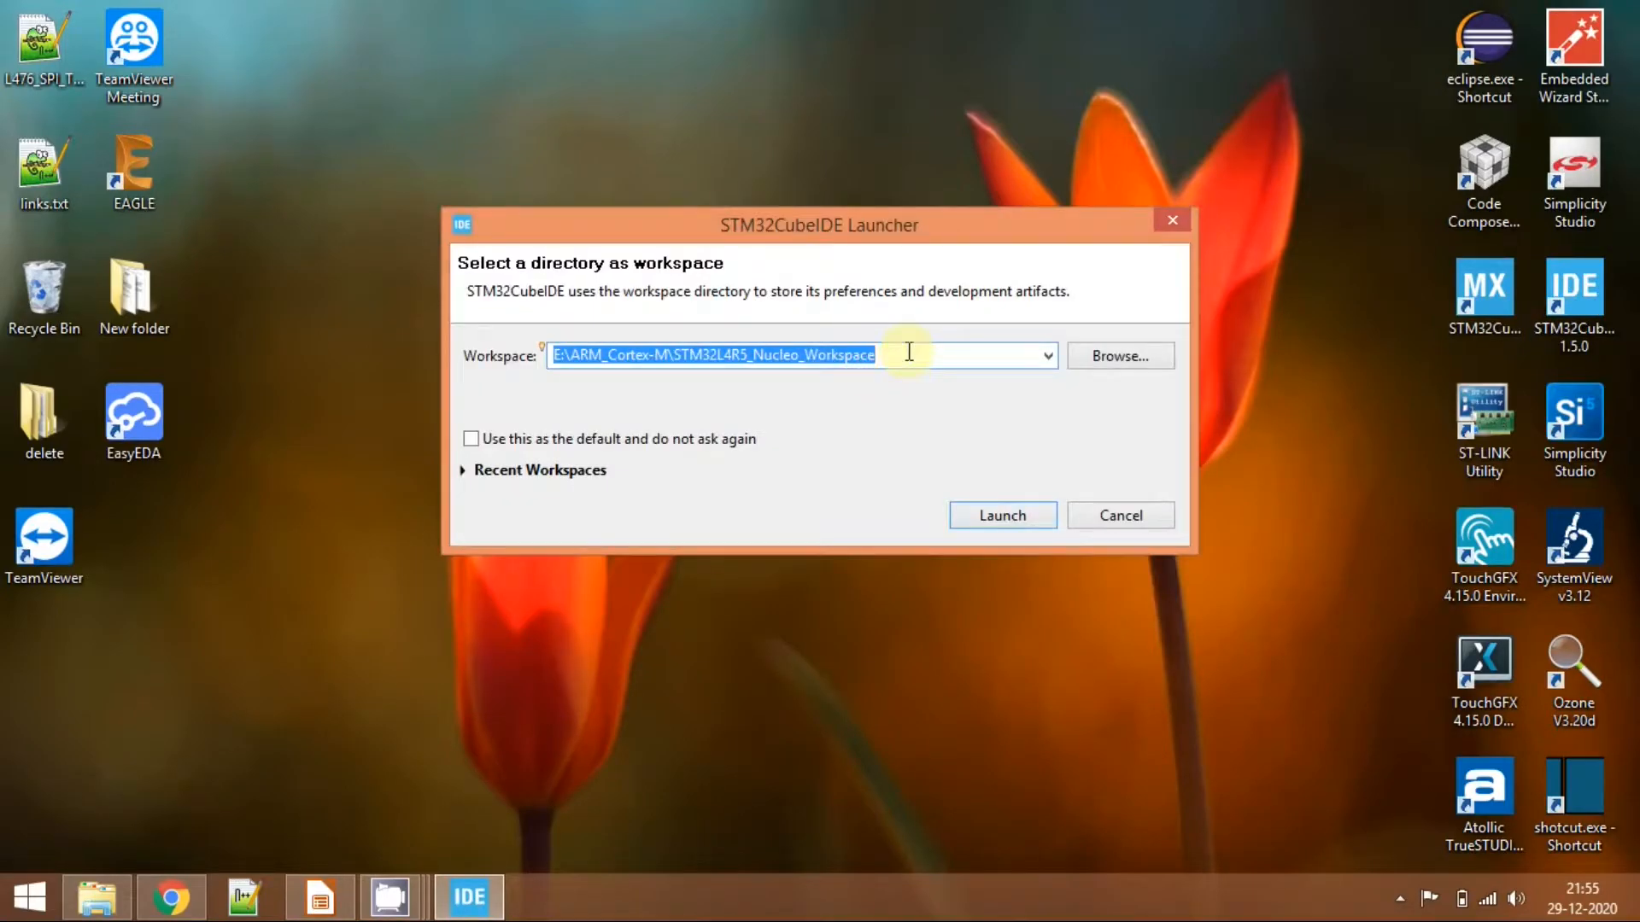
mouse_move(861, 331)
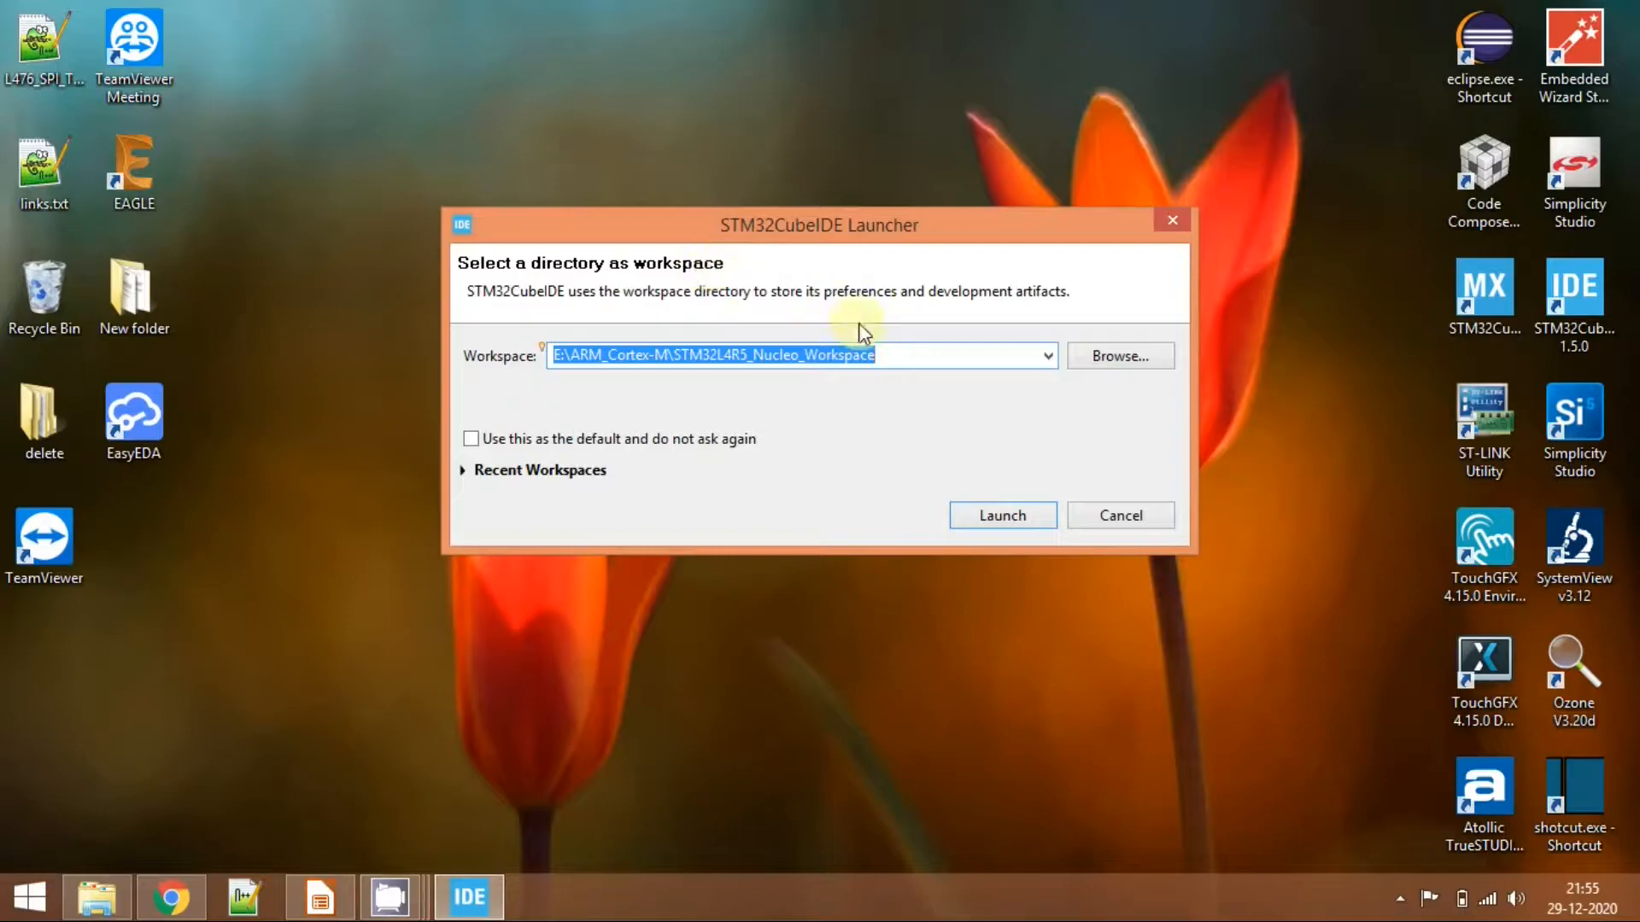
Point the launcher's workspace to E:\RTOS\freeRTOS\YouTube_Tutorials\Youtube_Tutorials_Workspace and launch the IDE.
type("How a new project can be created using STM32CubeIDE to port FreeRTOS")
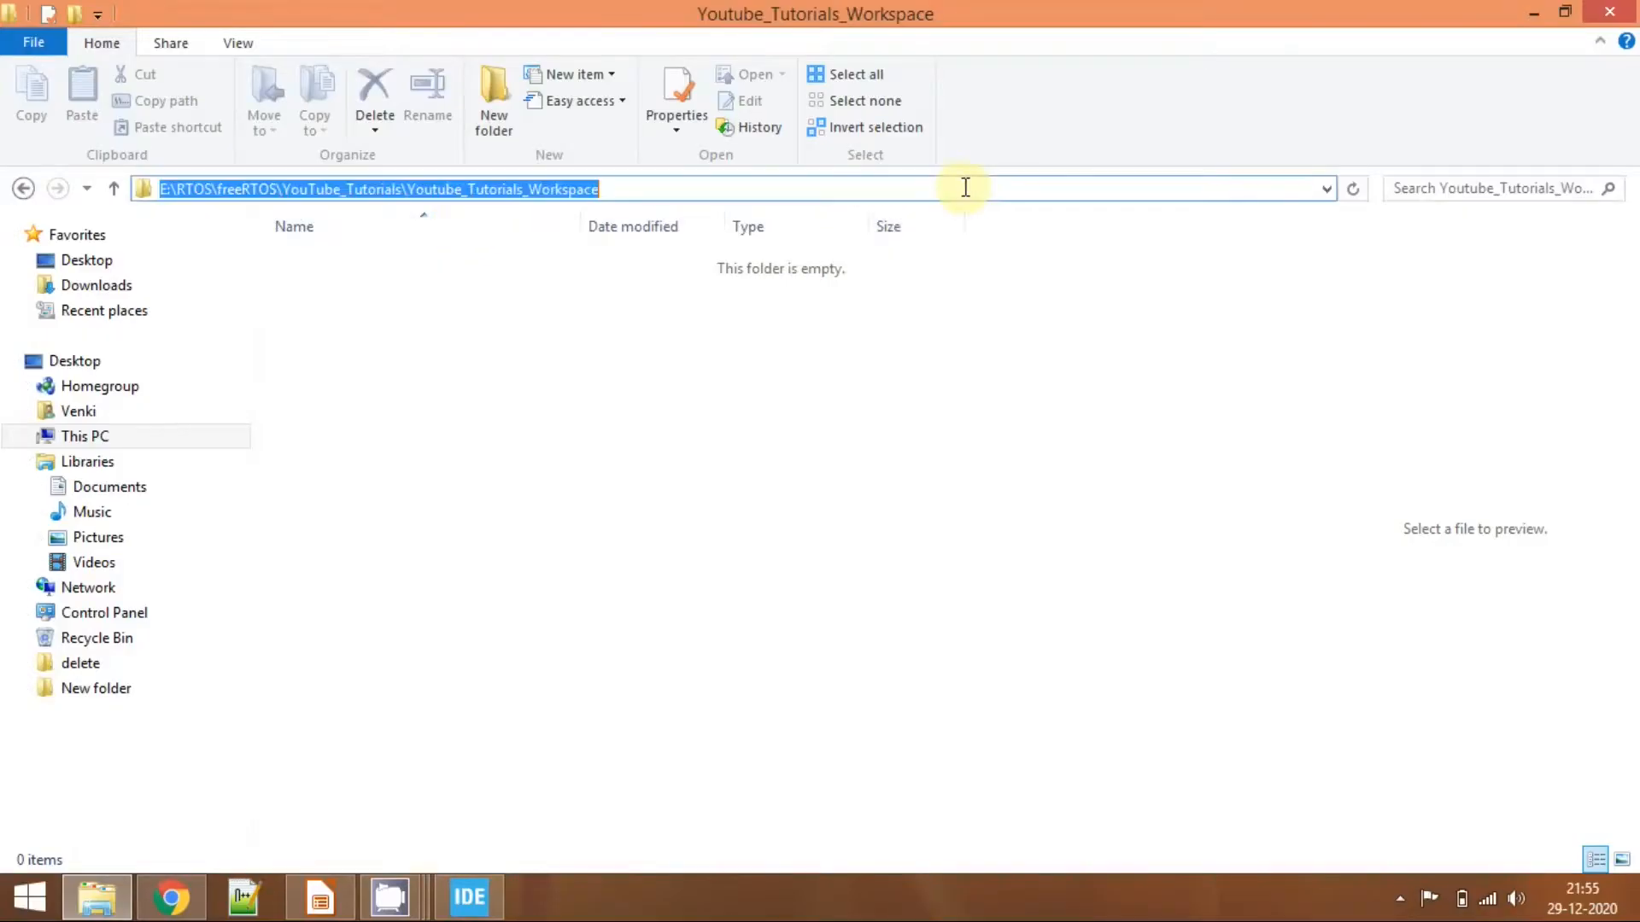
left_click(469, 919)
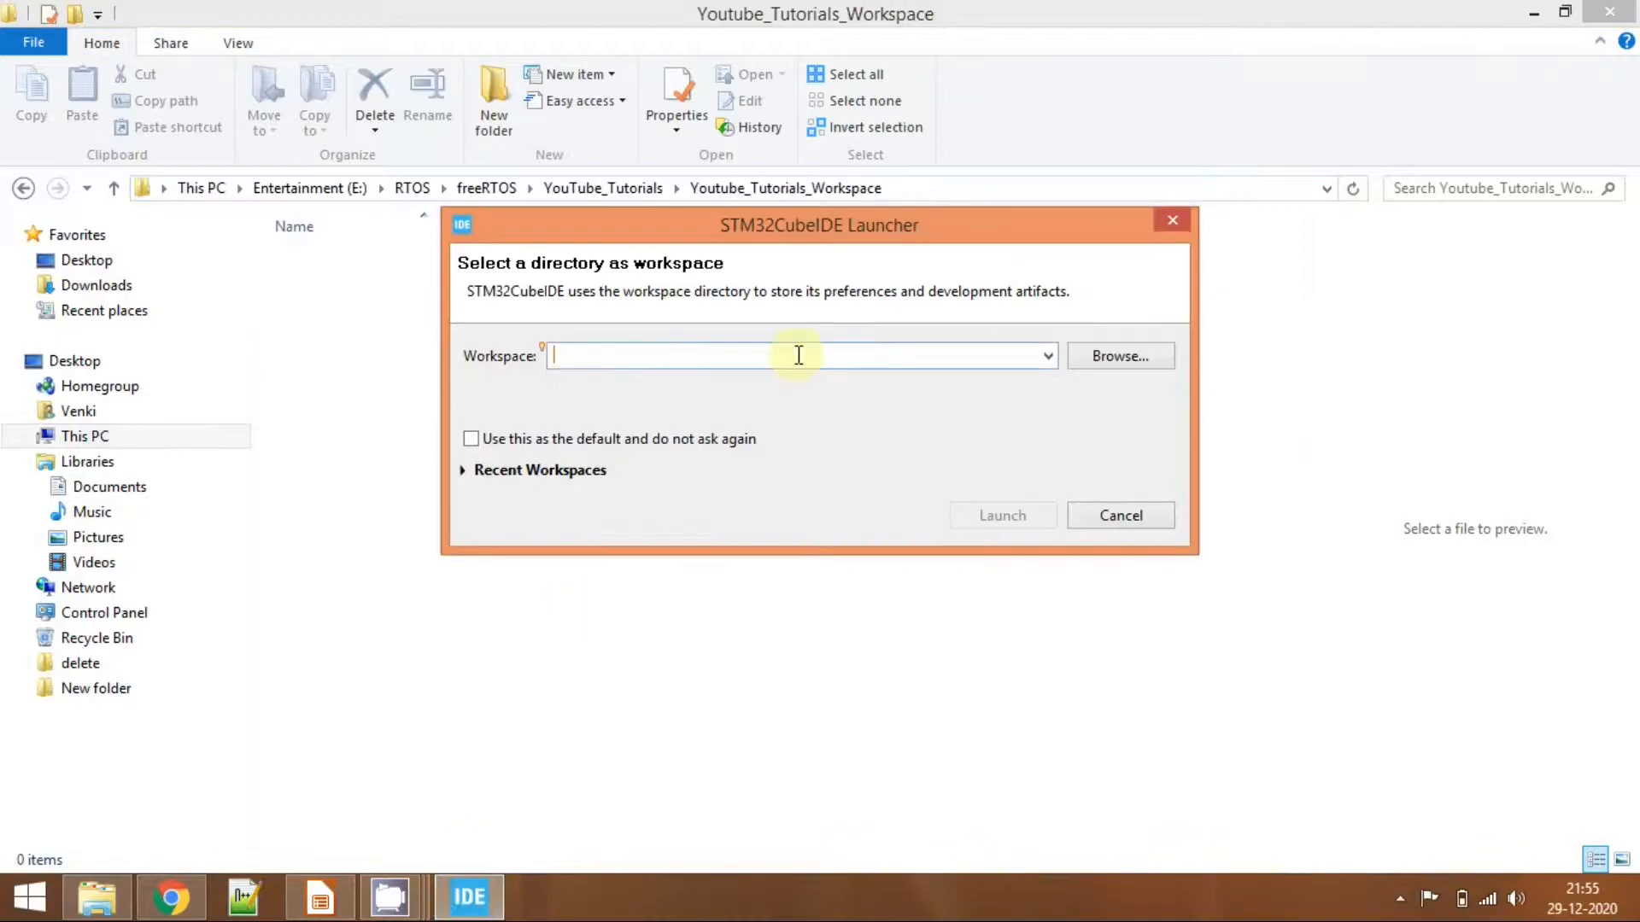
type("E:\\RTOS\\freeRTOS\\YouTube_Tutorials\\Youtube_Tutorials_Workspace")
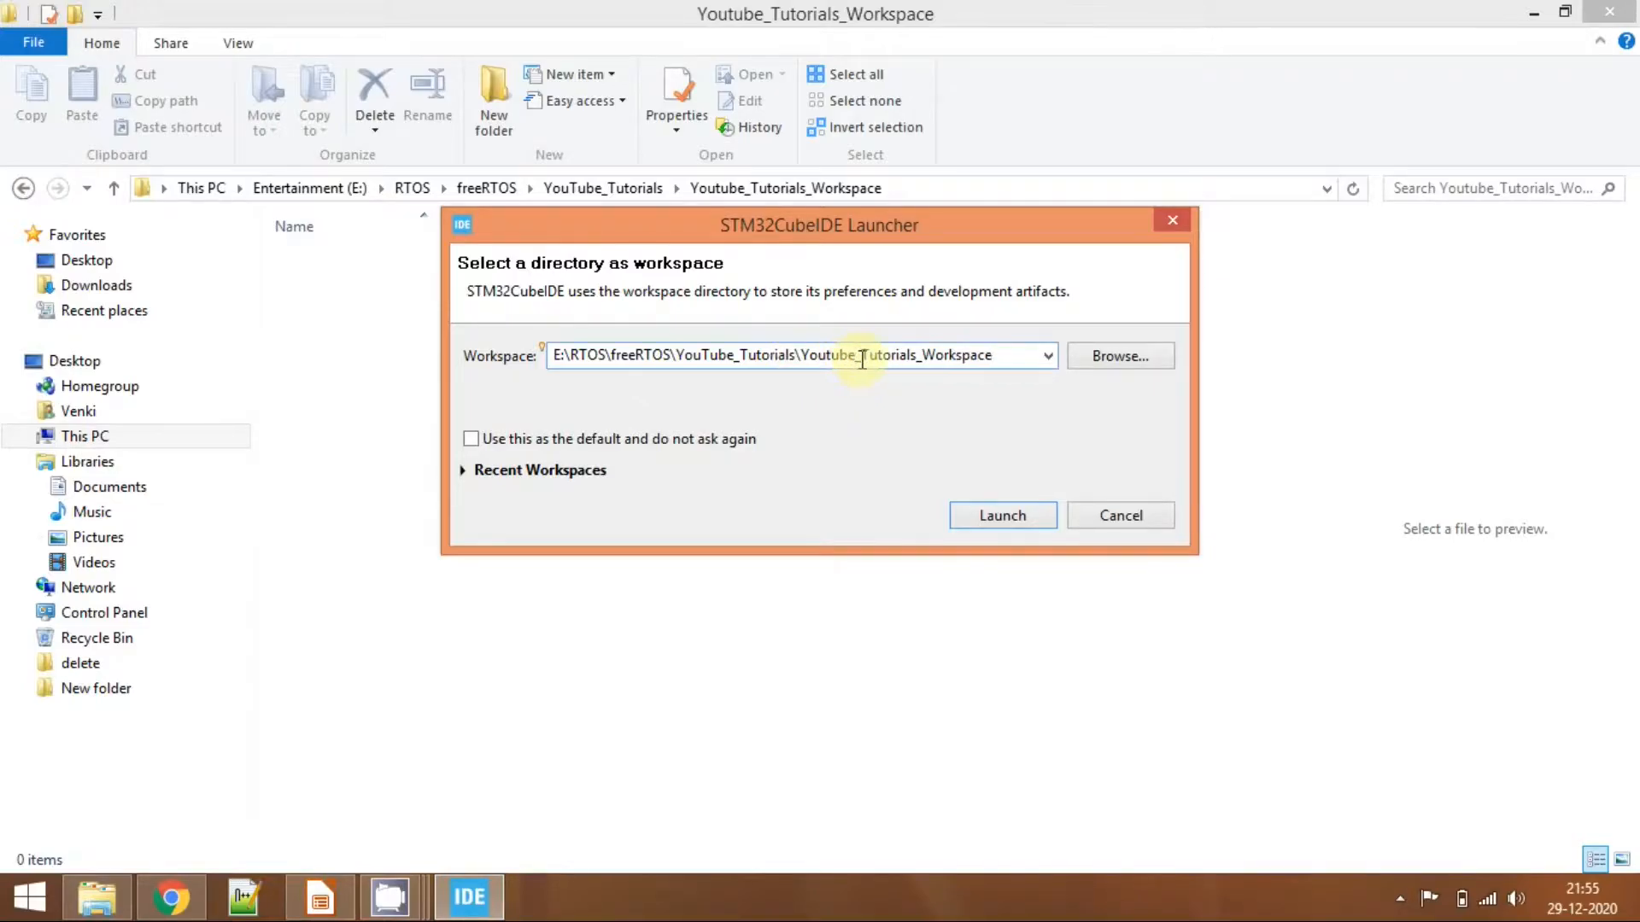
left_click(1001, 516)
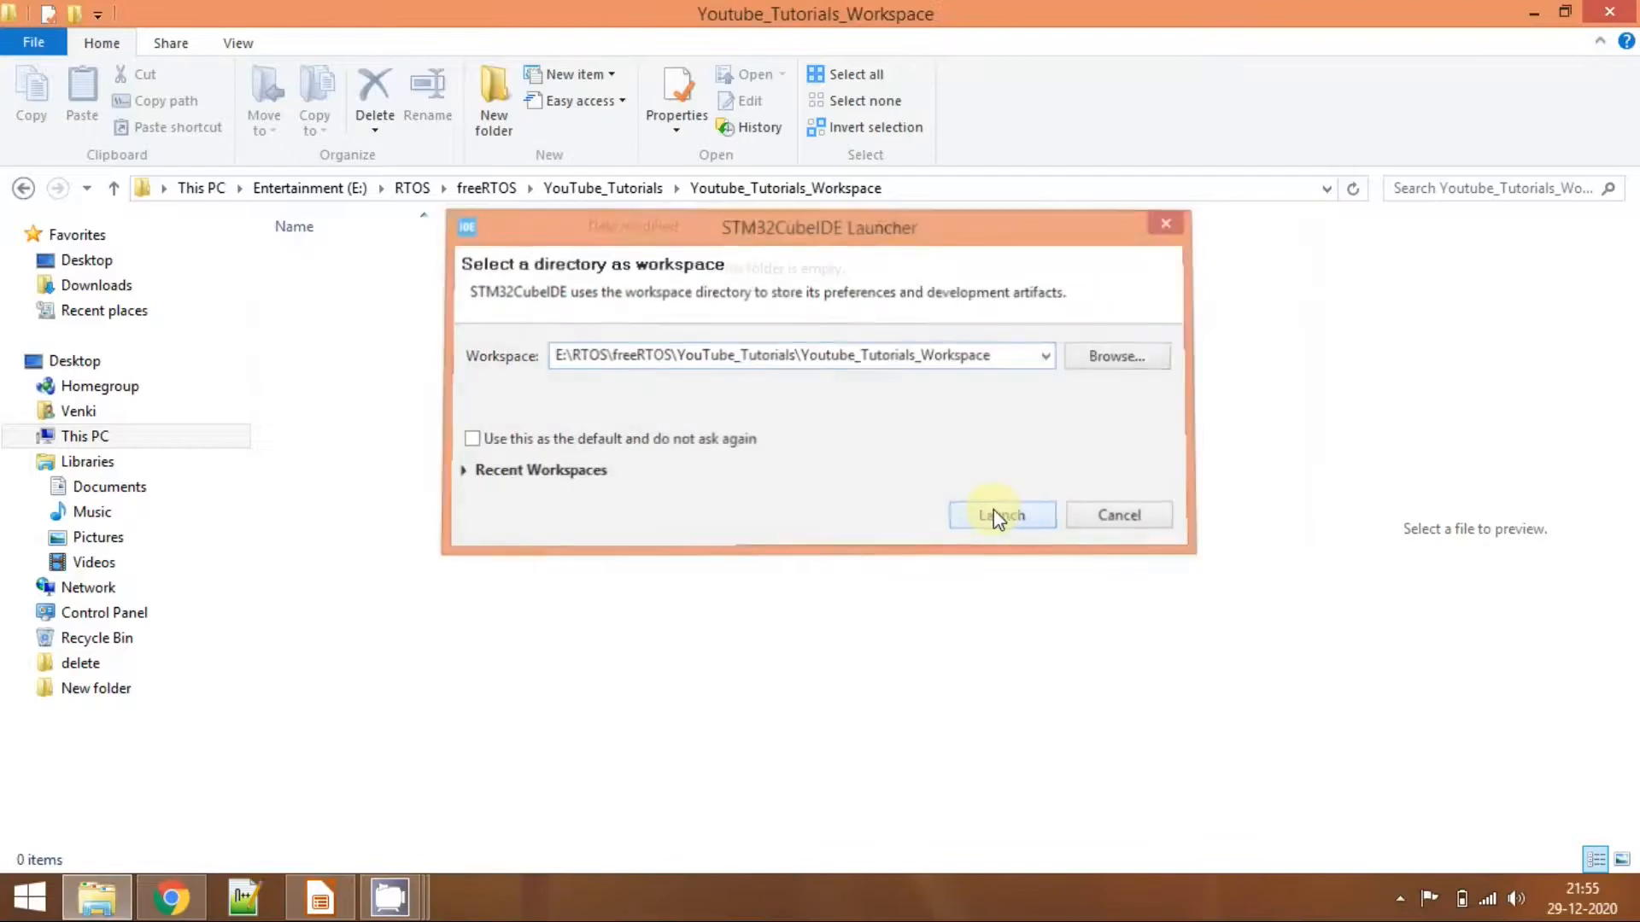
Maximize the IDE window and close the Information Center welcome page.
left_click(1001, 516)
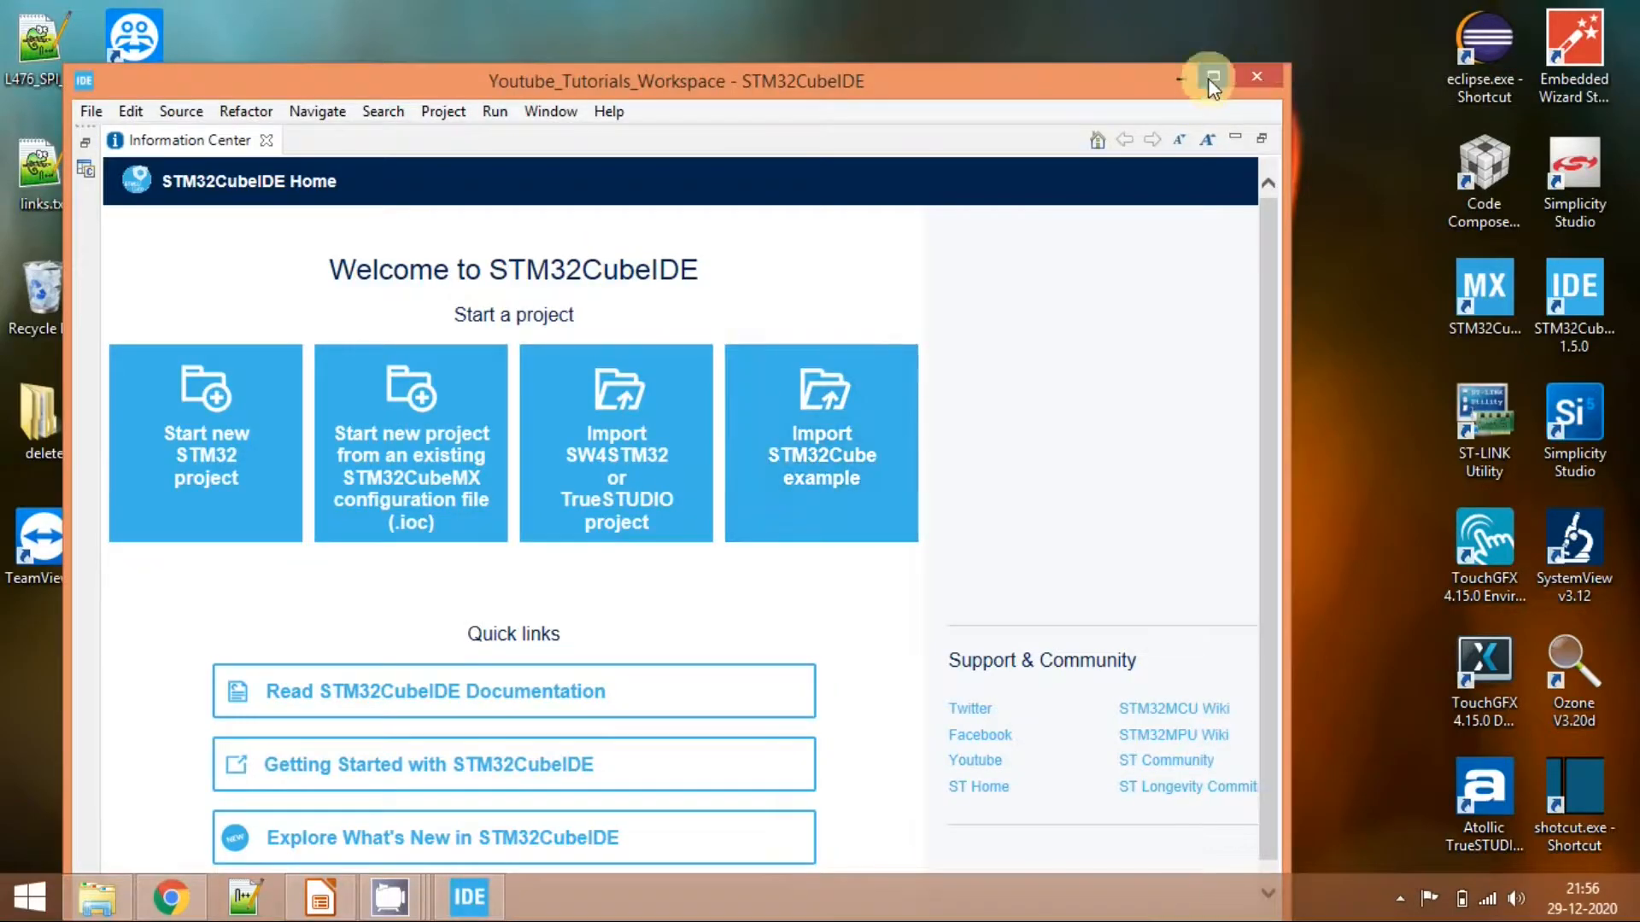
left_click(1211, 76)
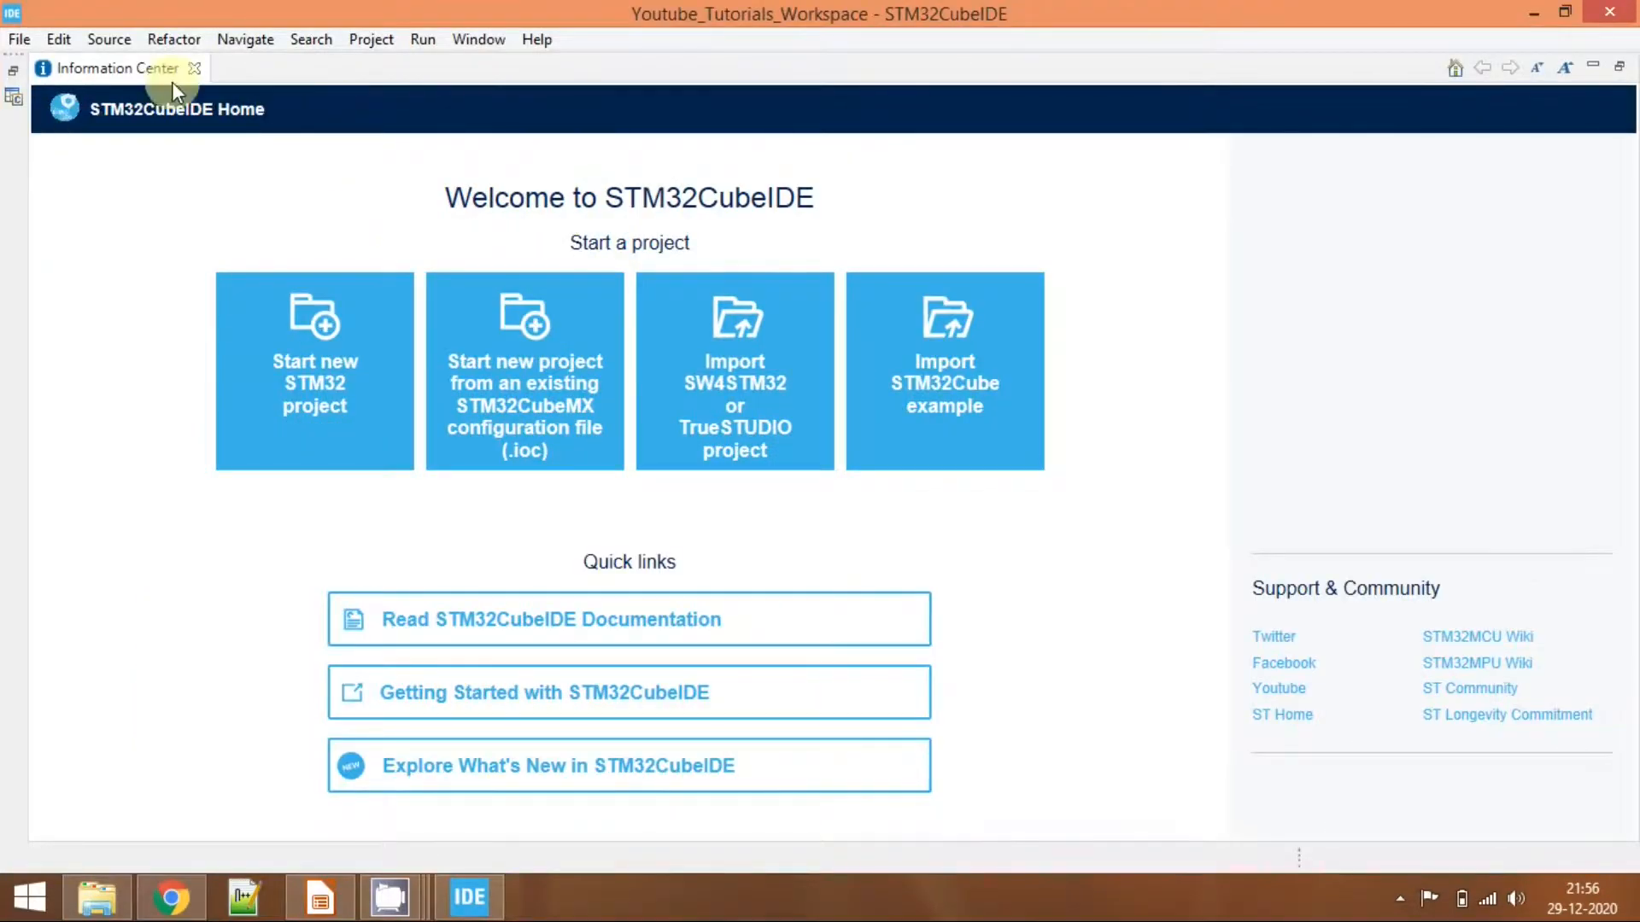
left_click(194, 68)
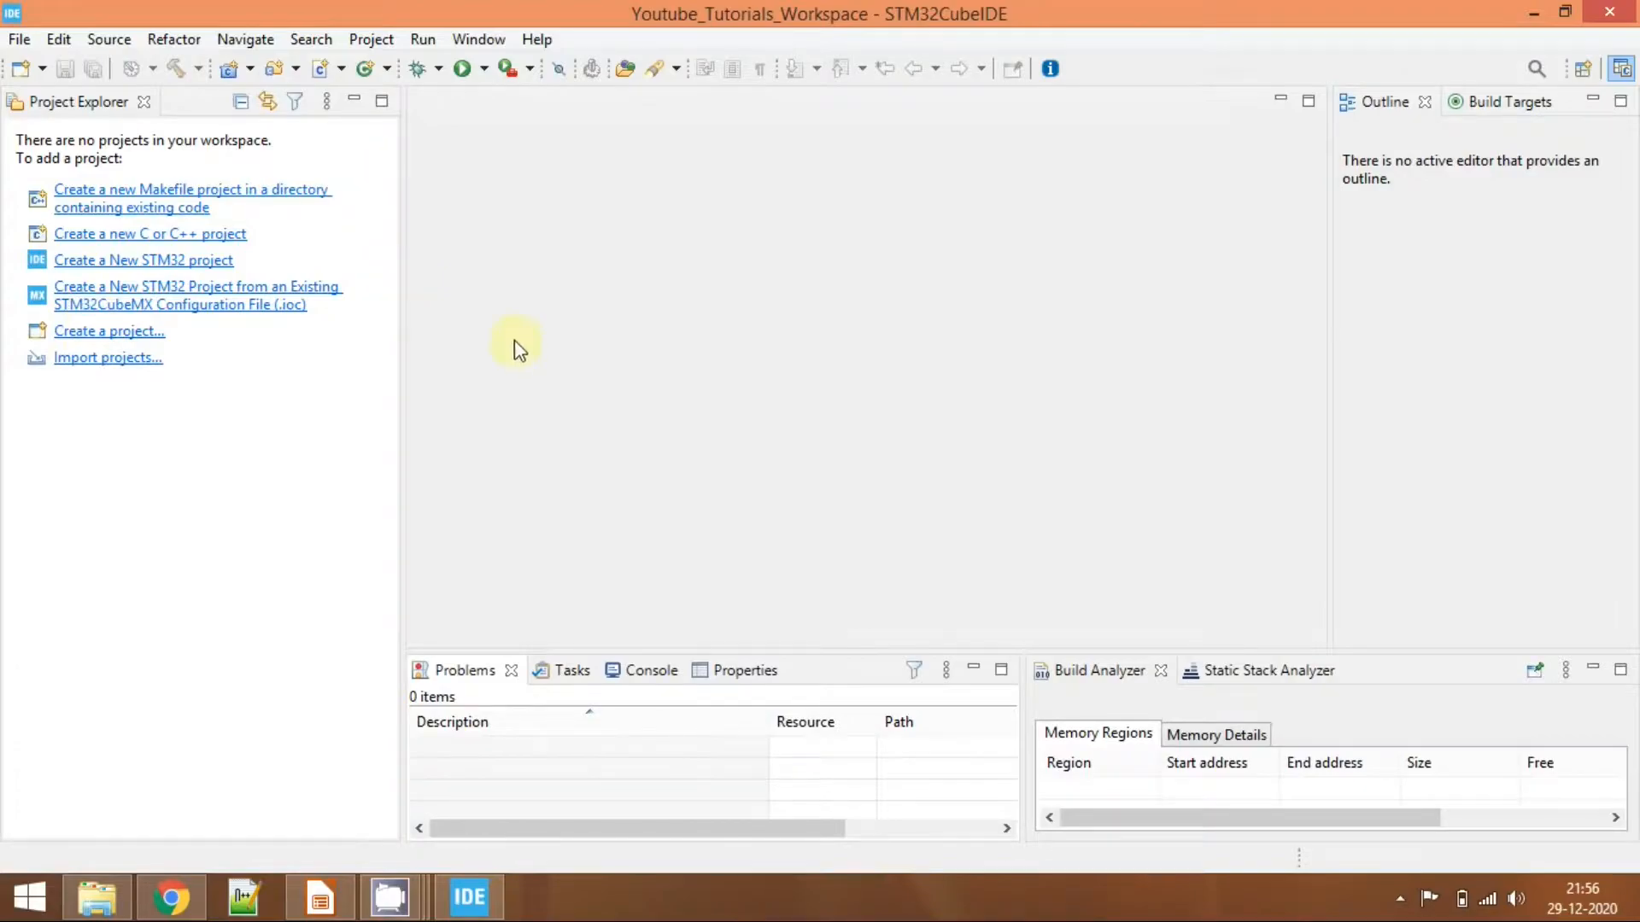
mouse_move(282, 338)
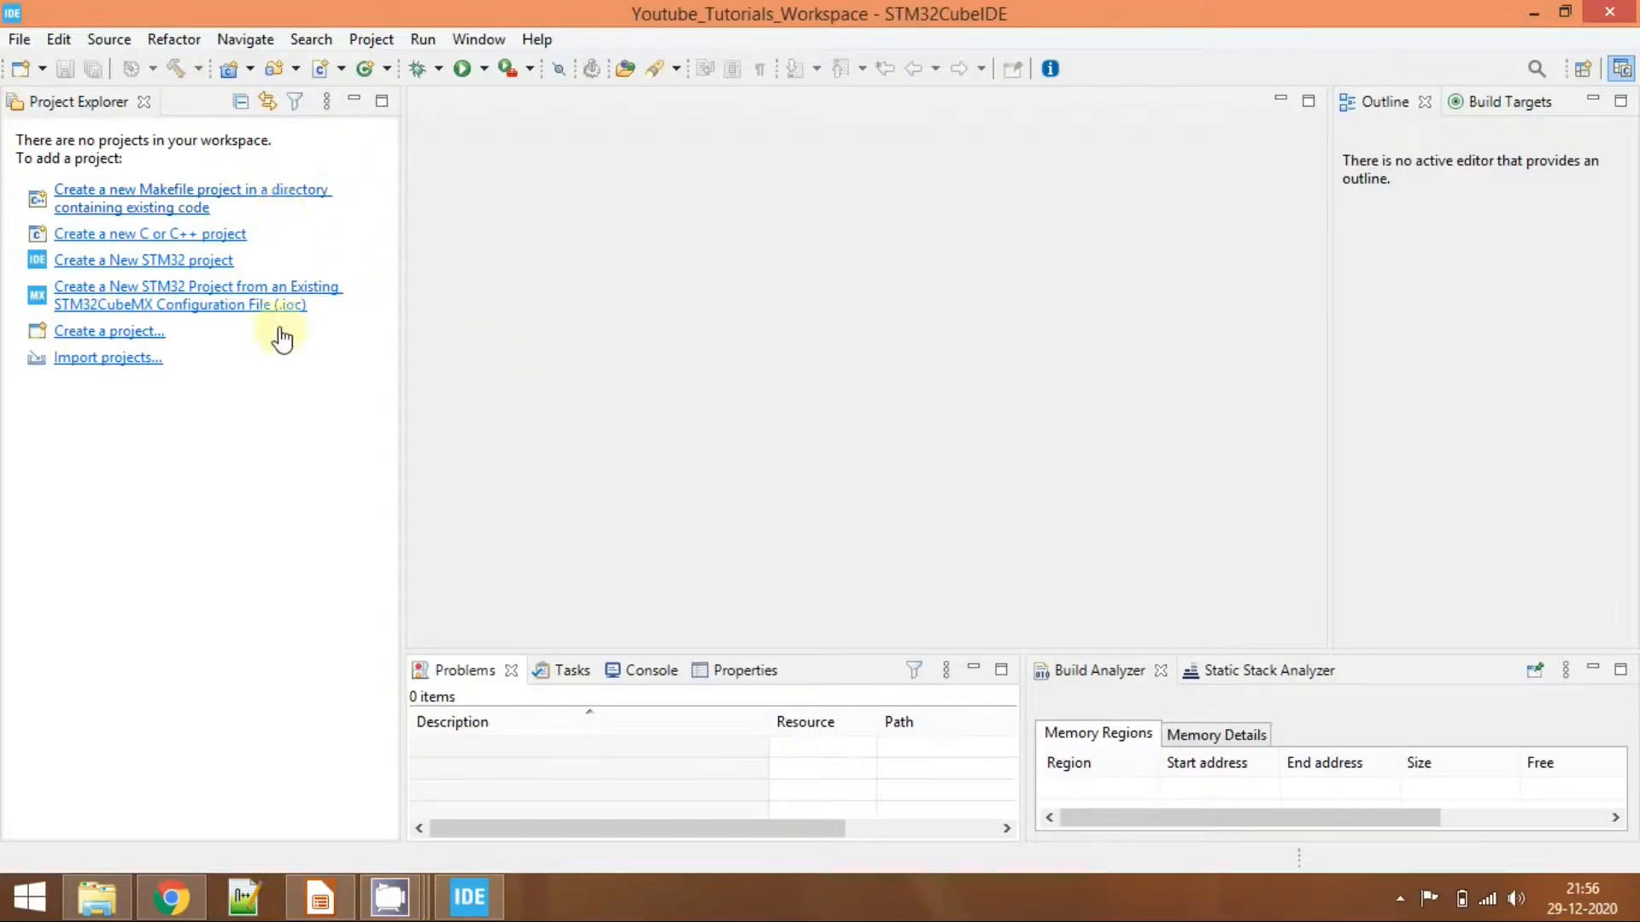
mouse_move(137, 265)
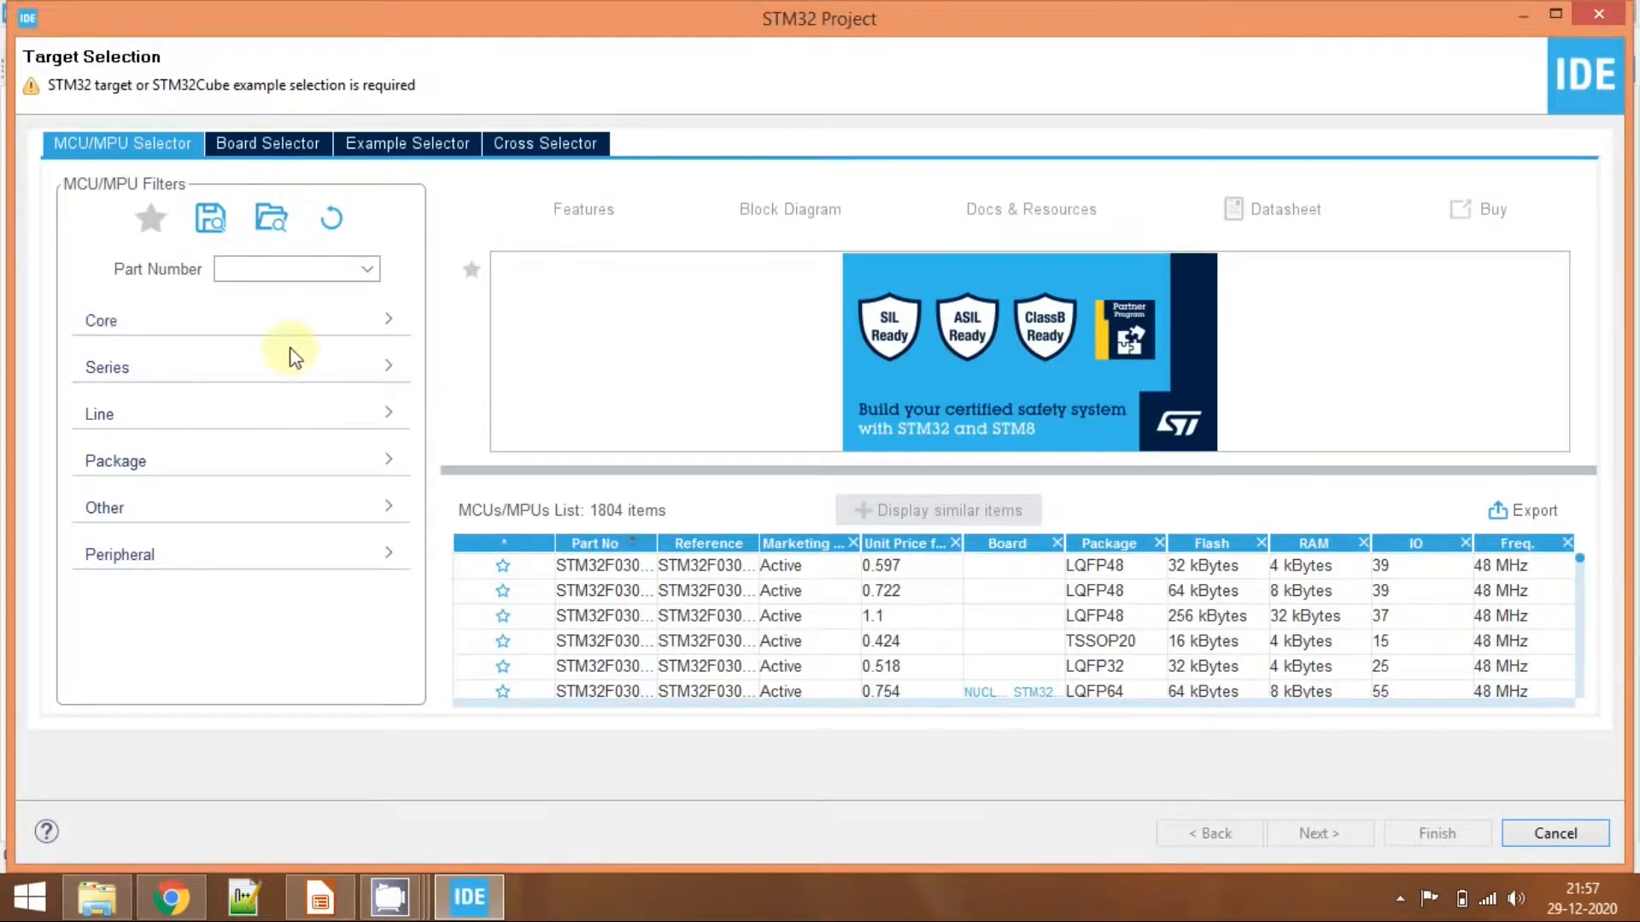
mouse_move(741, 485)
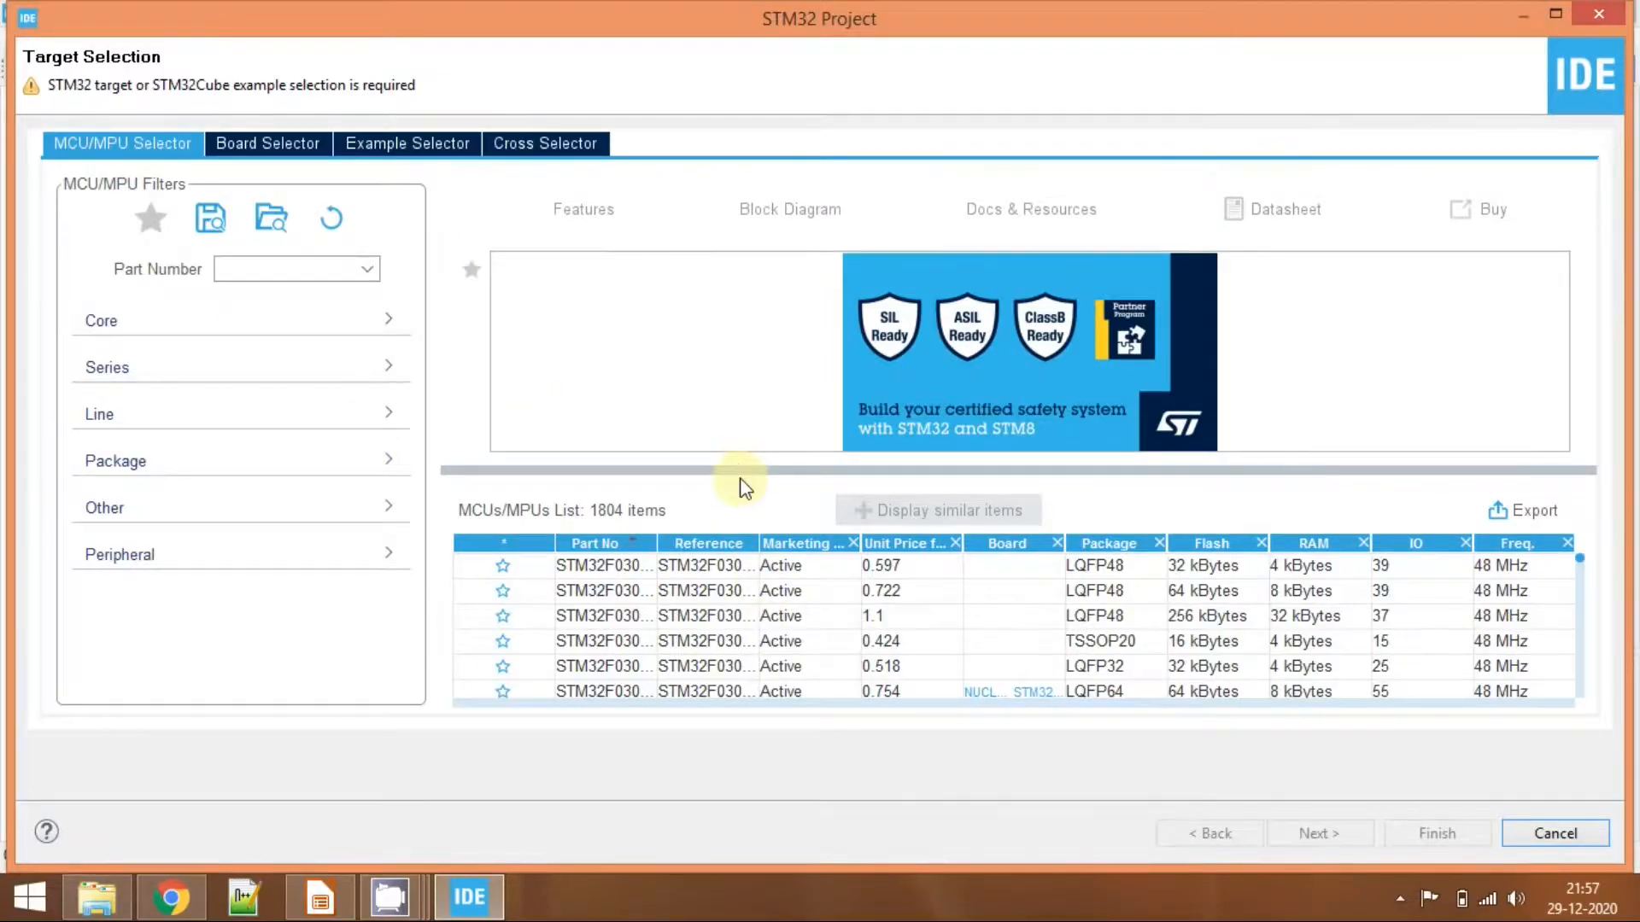
mouse_move(745, 468)
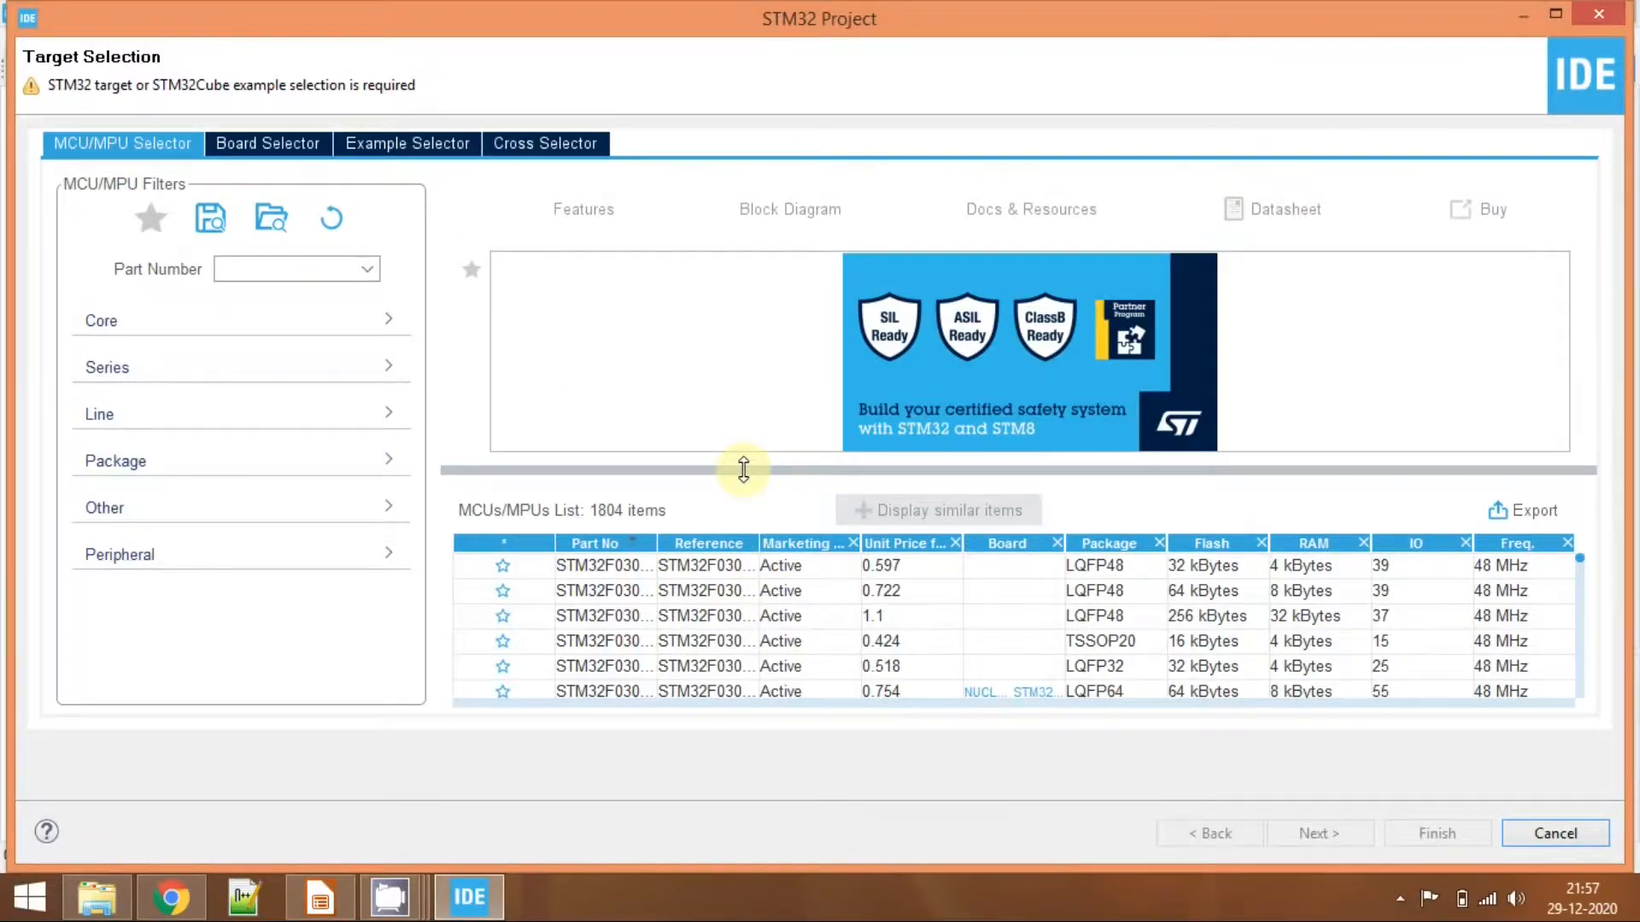
Filter the MCU list by part number and select STM32L476VG as the project target.
left_click_drag(743, 471, 752, 432)
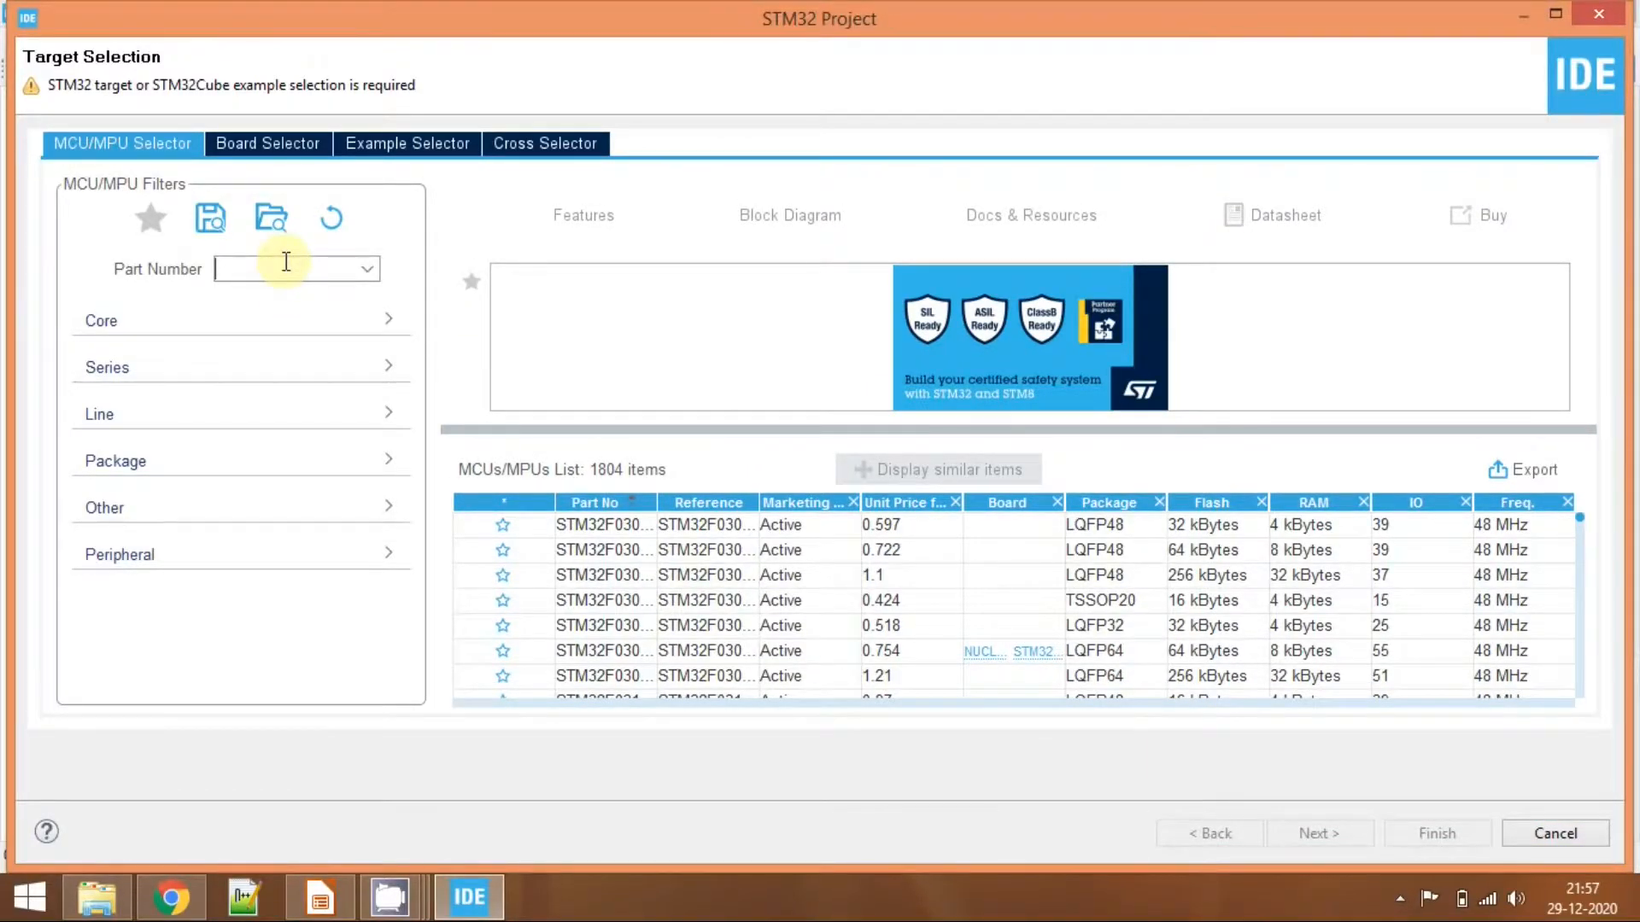
type("stm2")
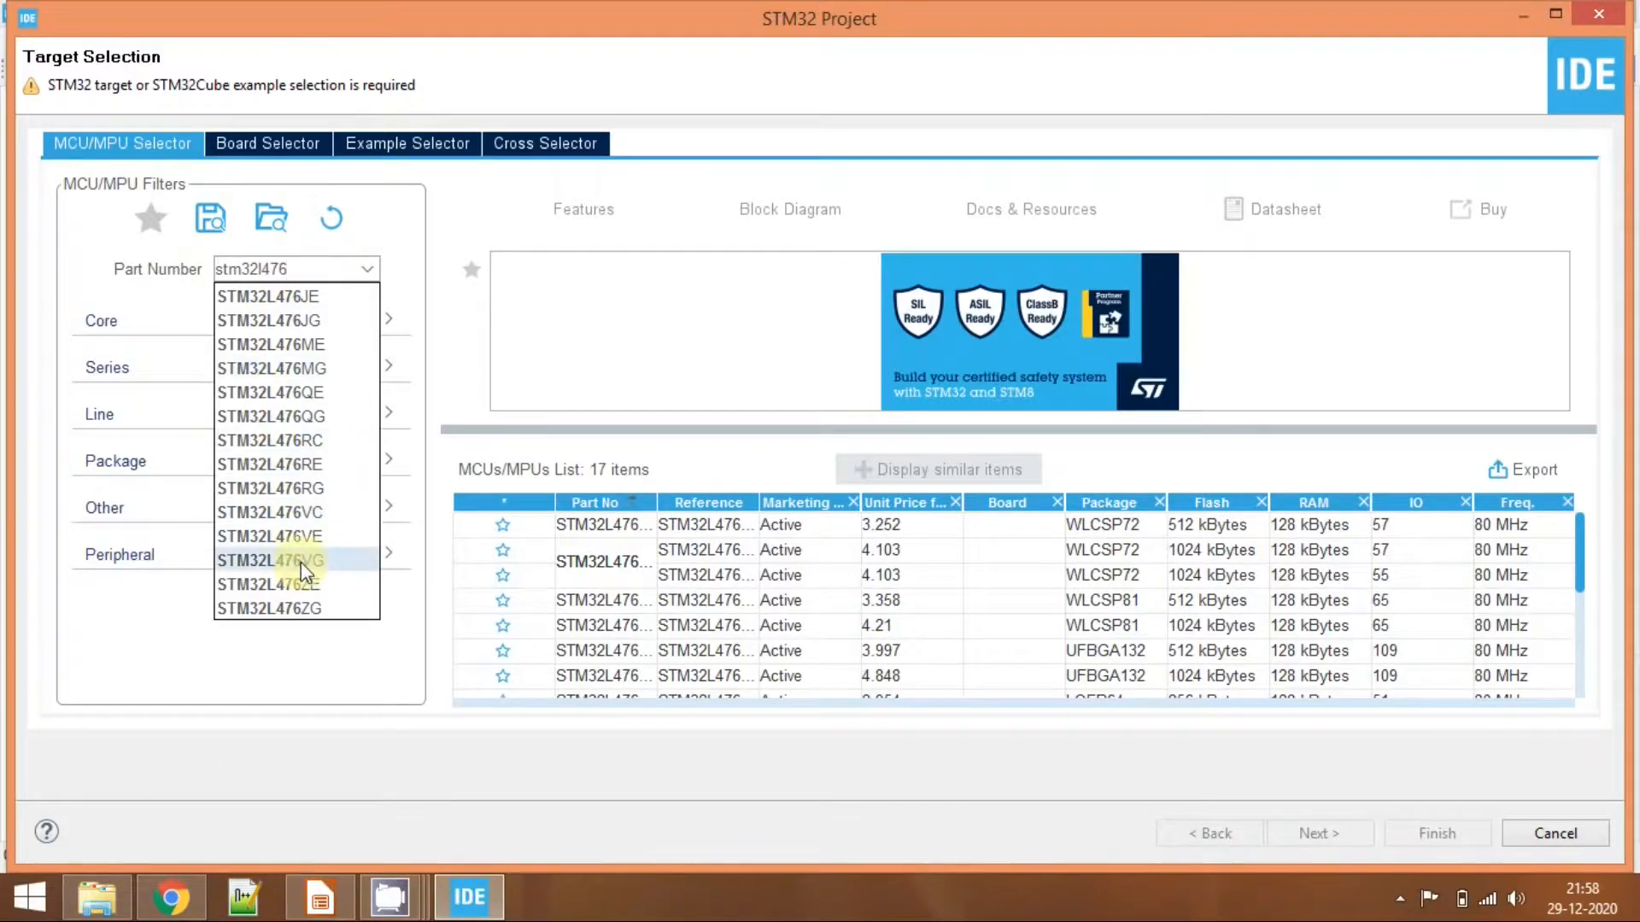
left_click(269, 561)
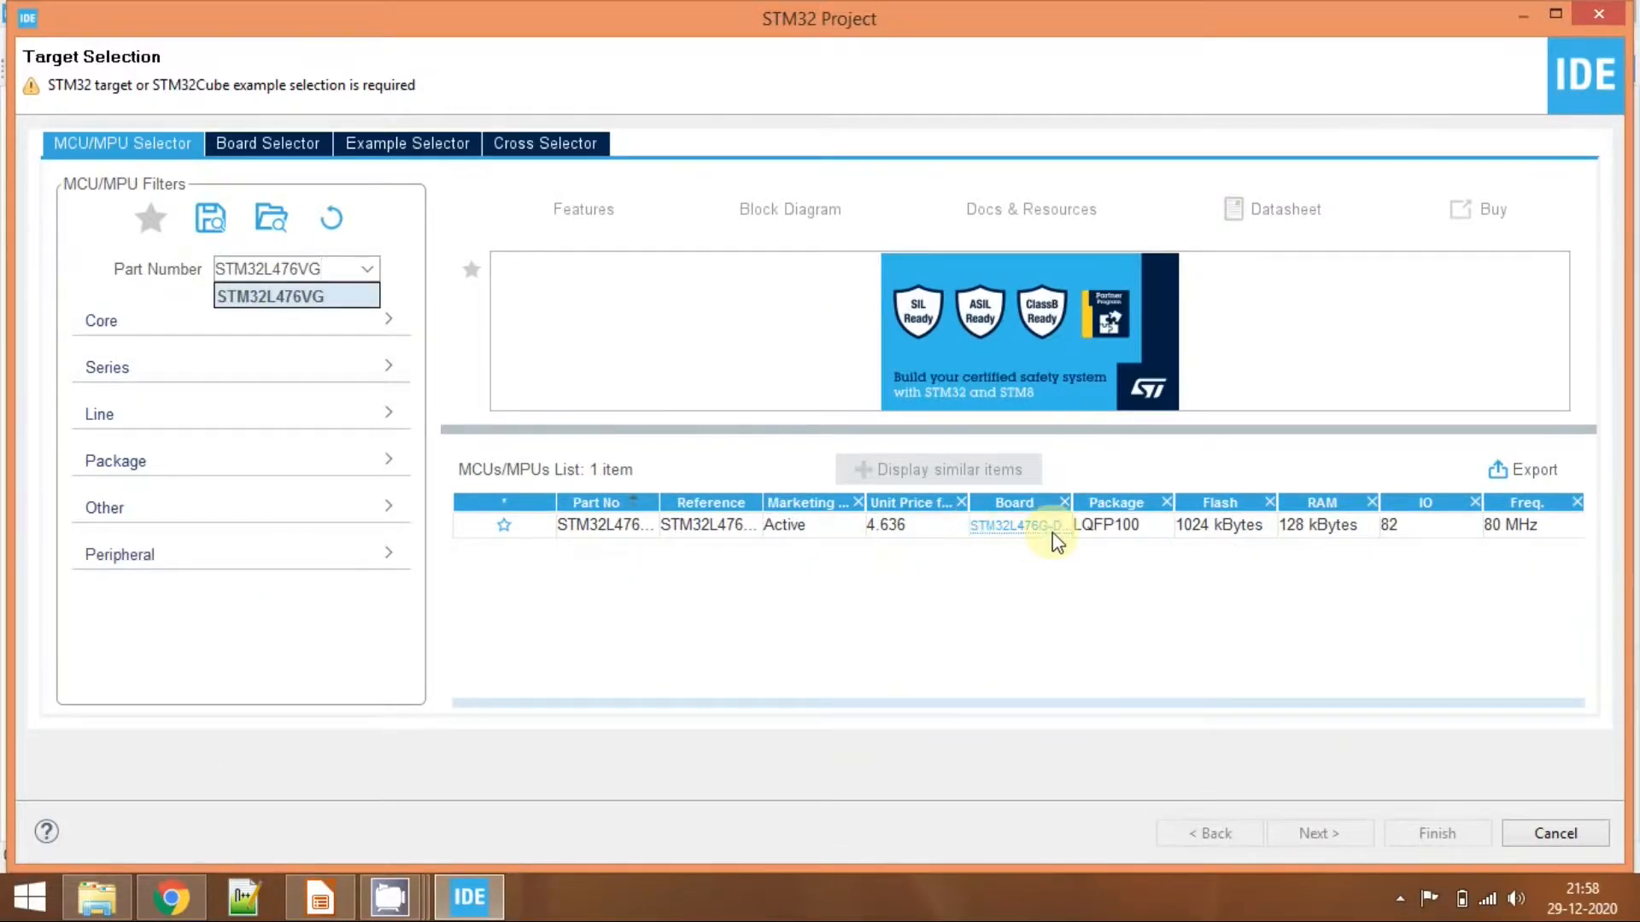
mouse_move(974, 546)
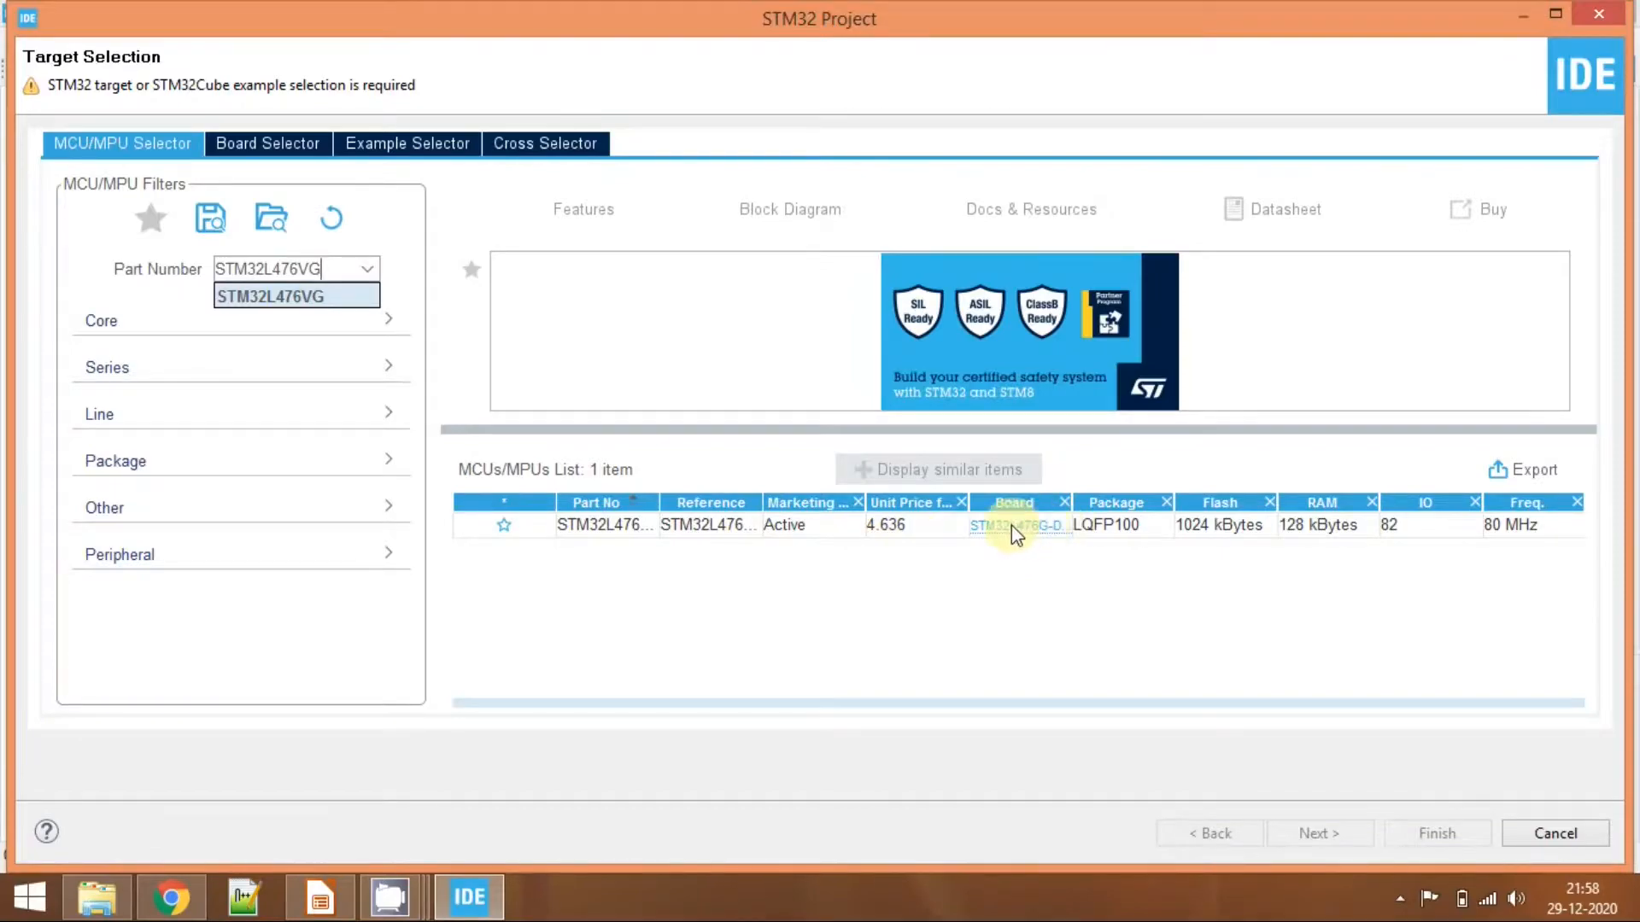
mouse_move(1138, 539)
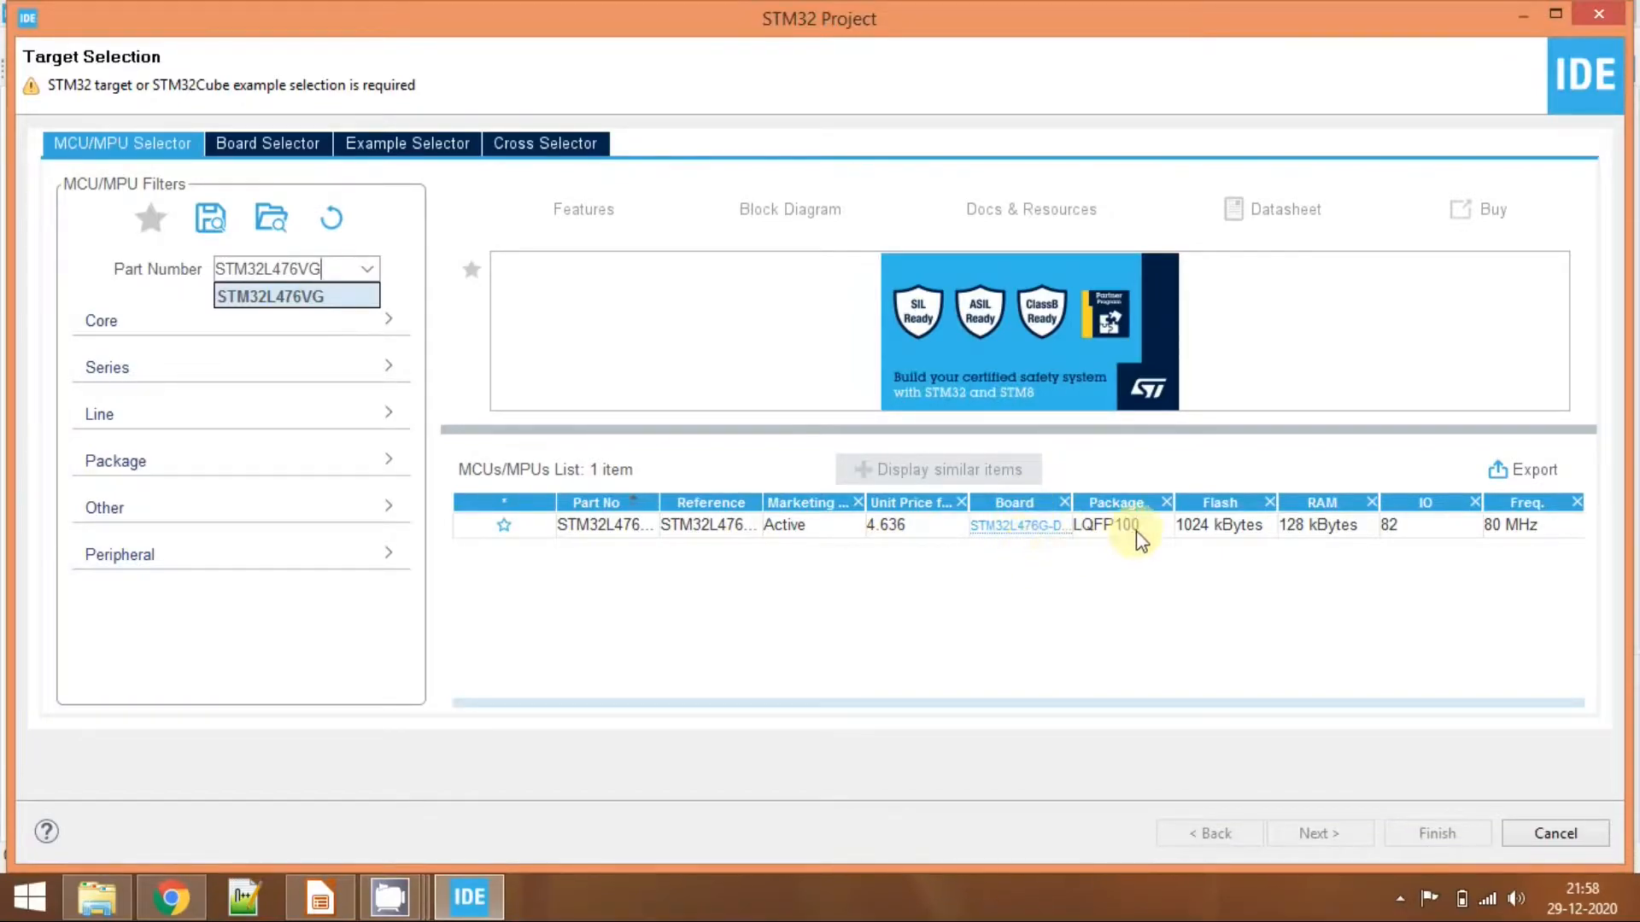
mouse_move(1616, 490)
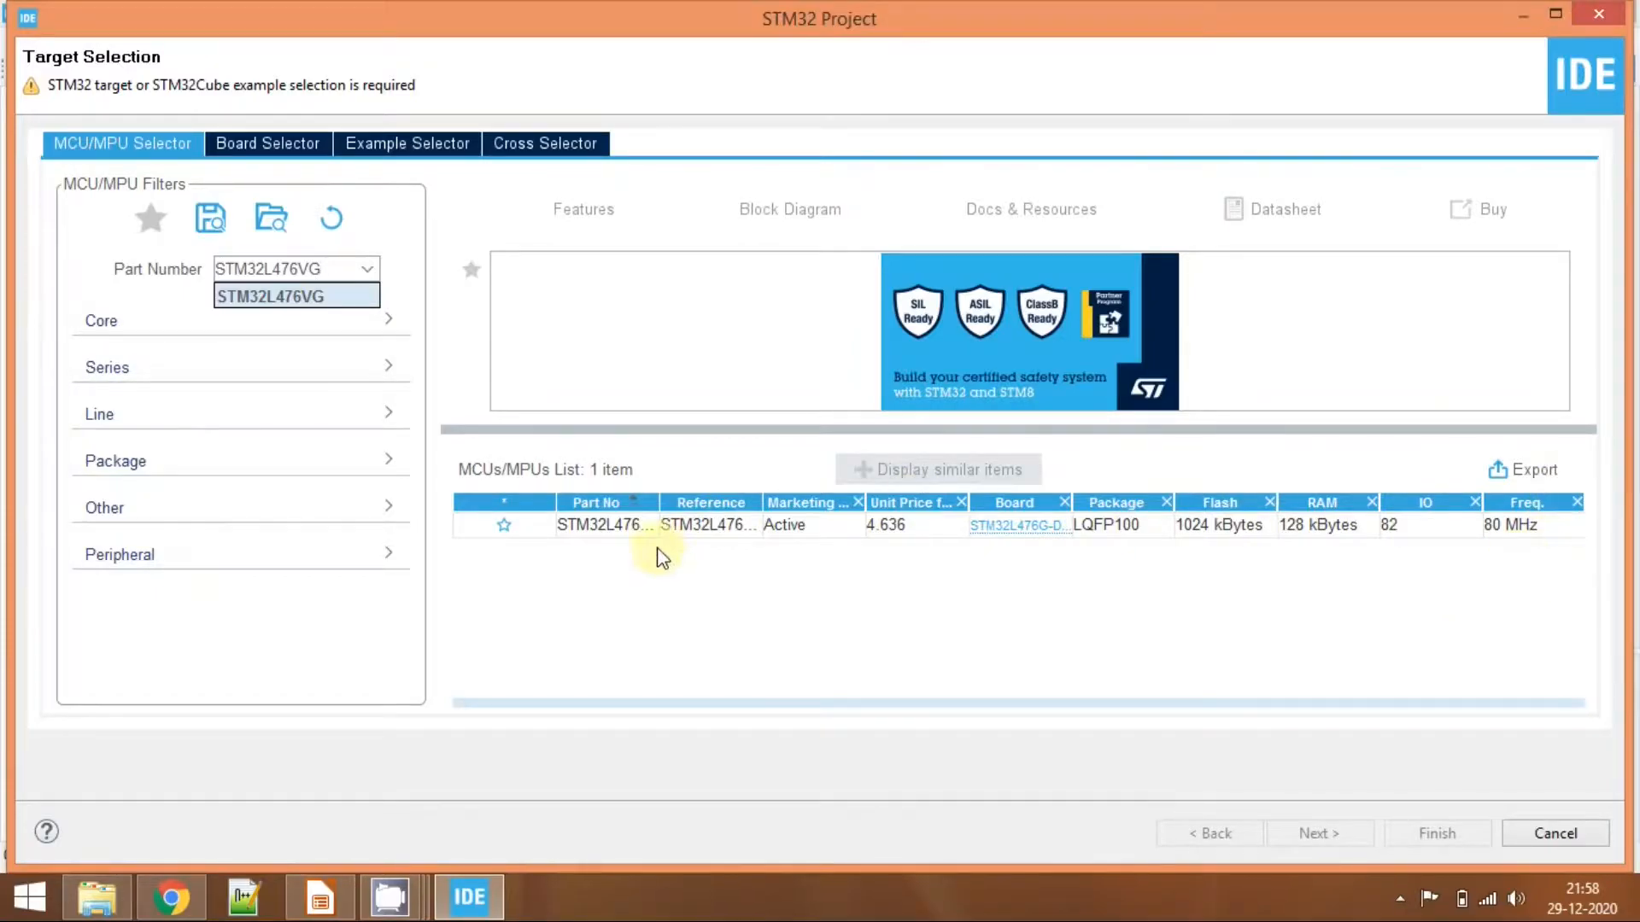
left_click(635, 525)
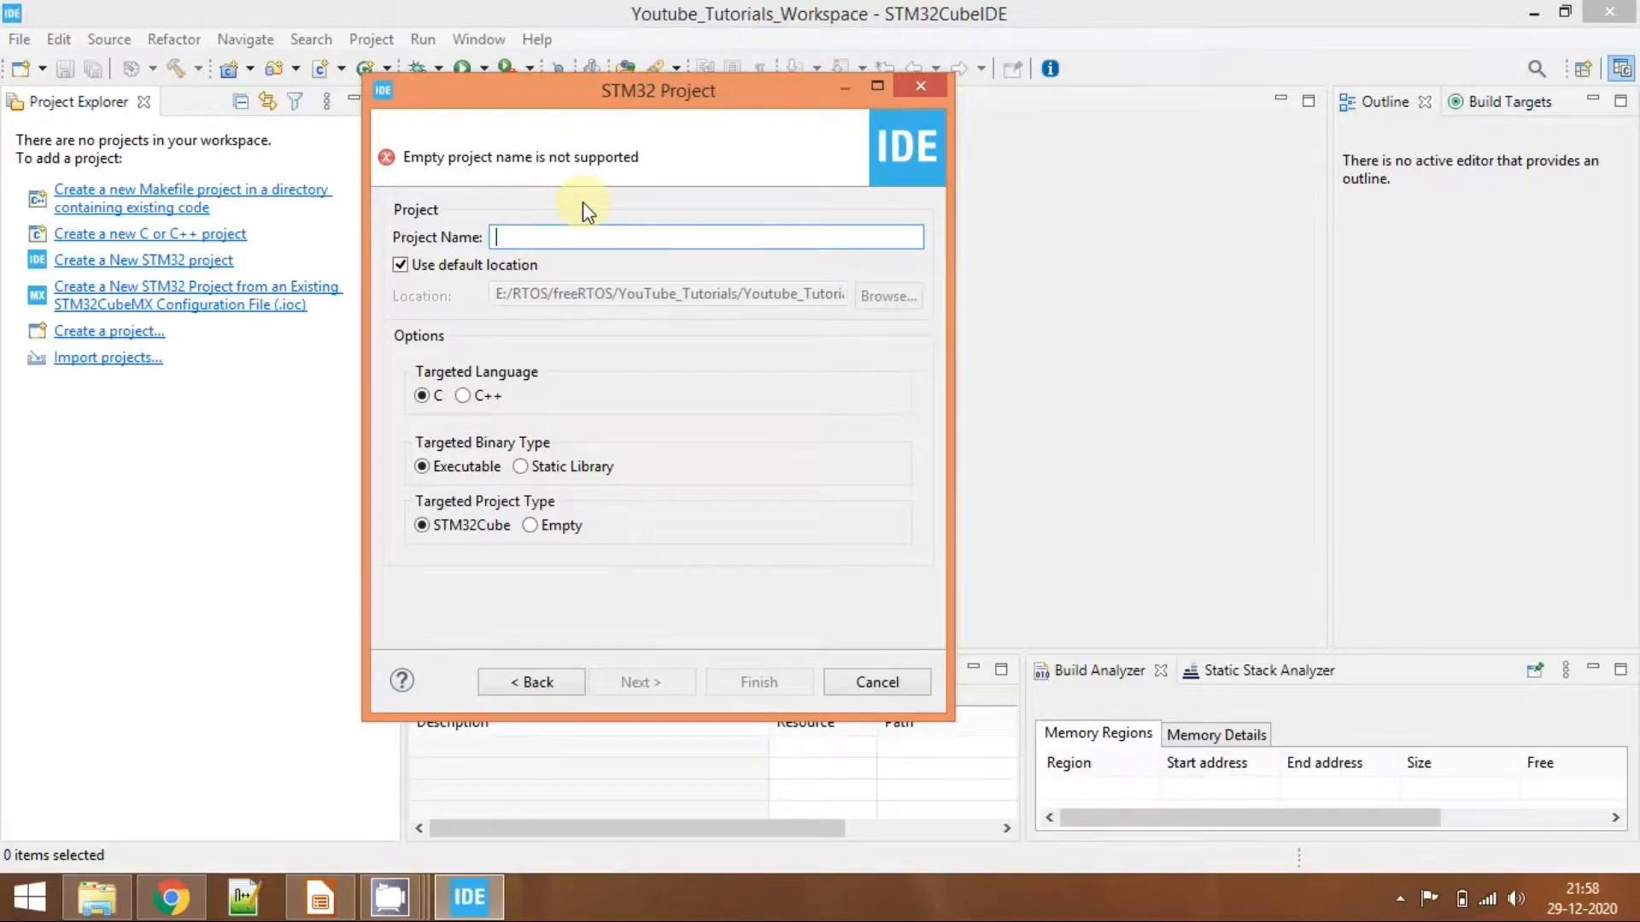
Name the project FreeRTOS_Porting as a C, executable, STM32Cube project and continue.
type("Free")
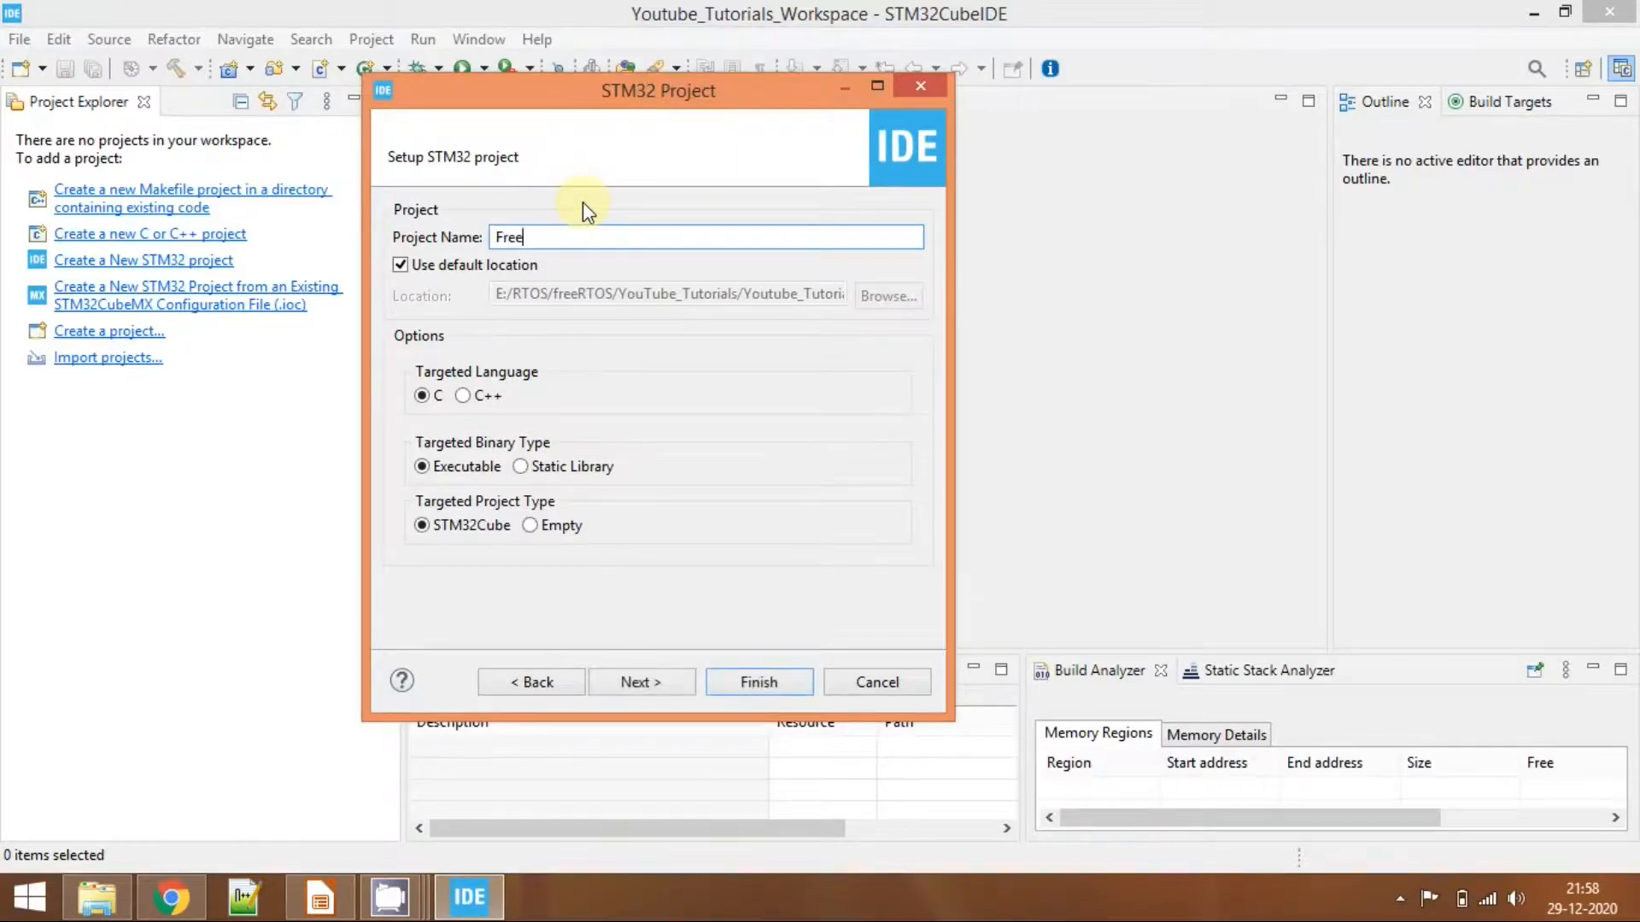
type("RTOS_")
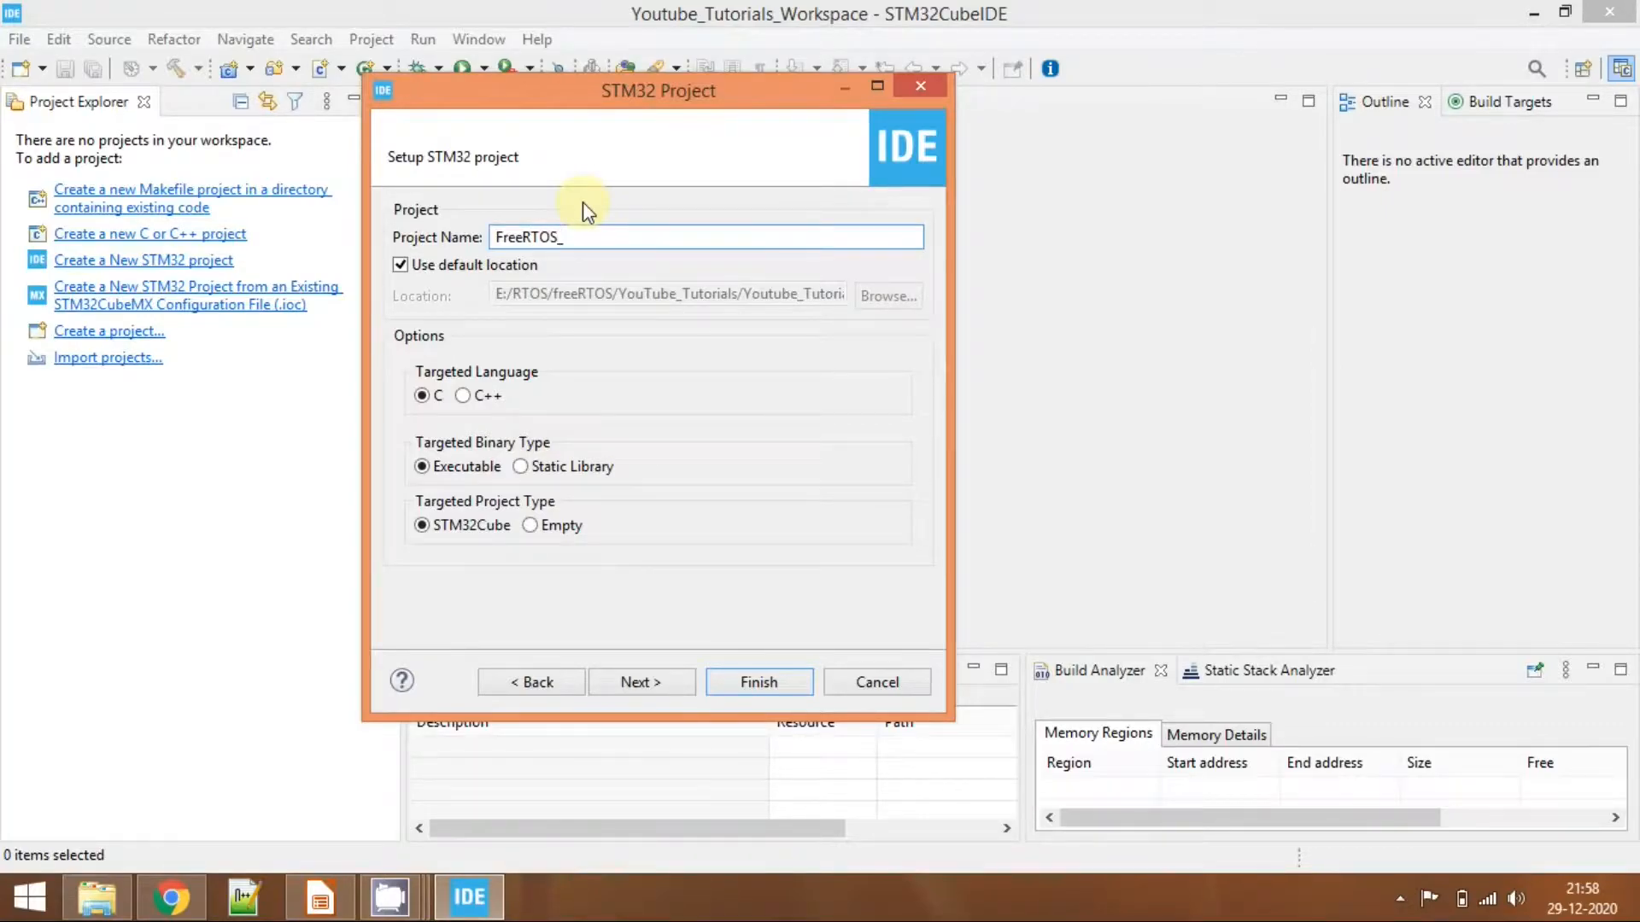
type("Por")
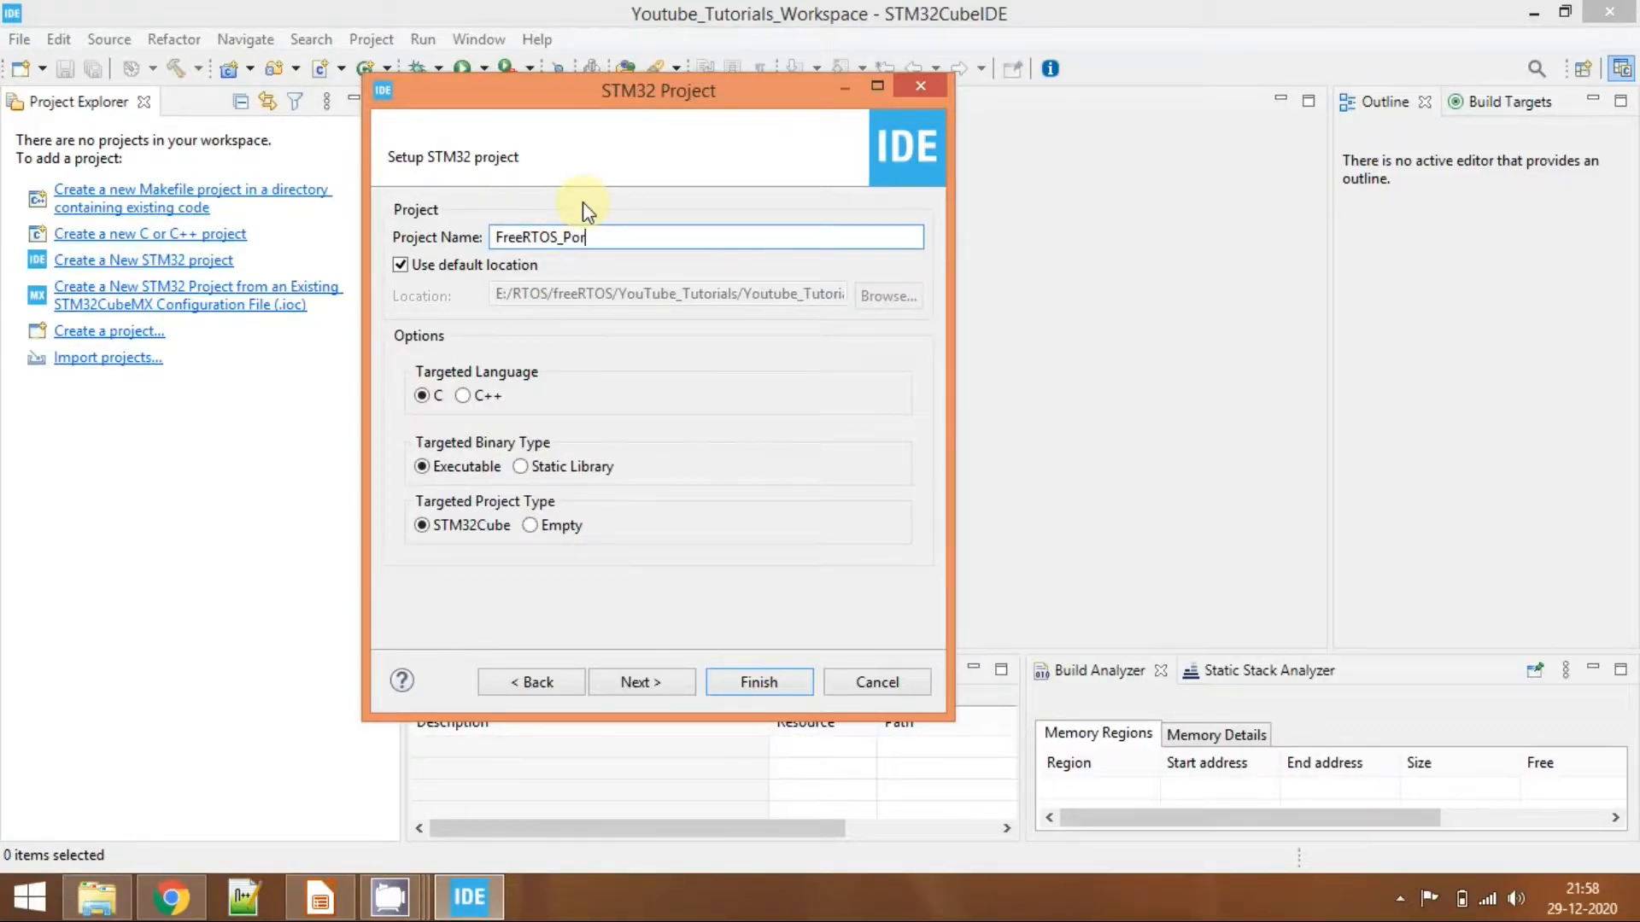
type("ting")
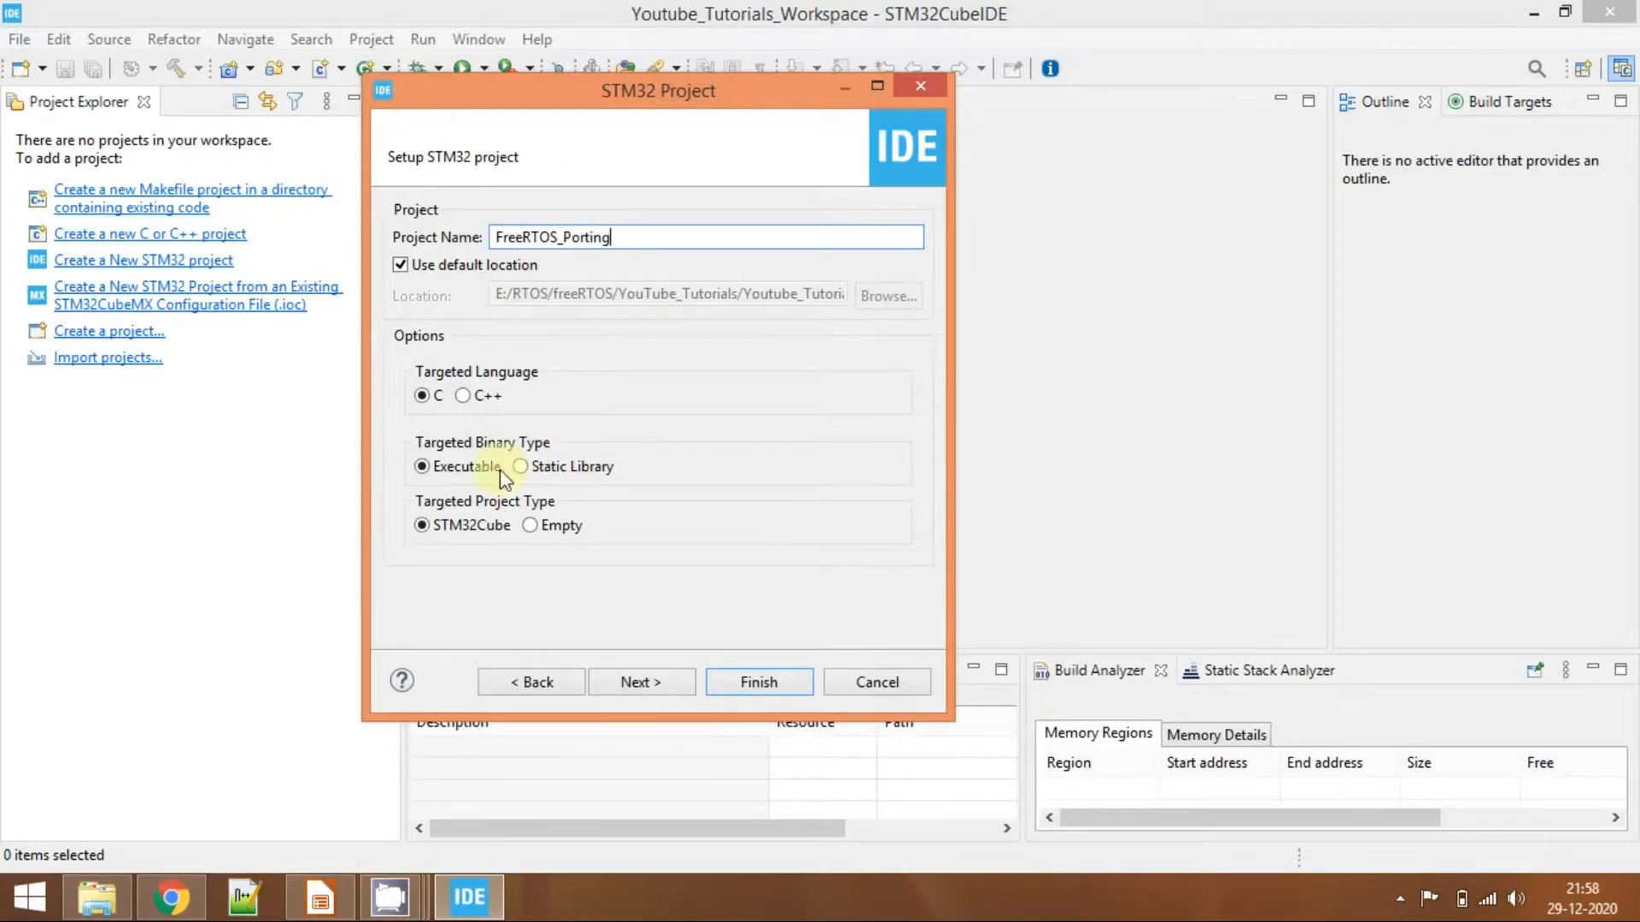
mouse_move(413, 427)
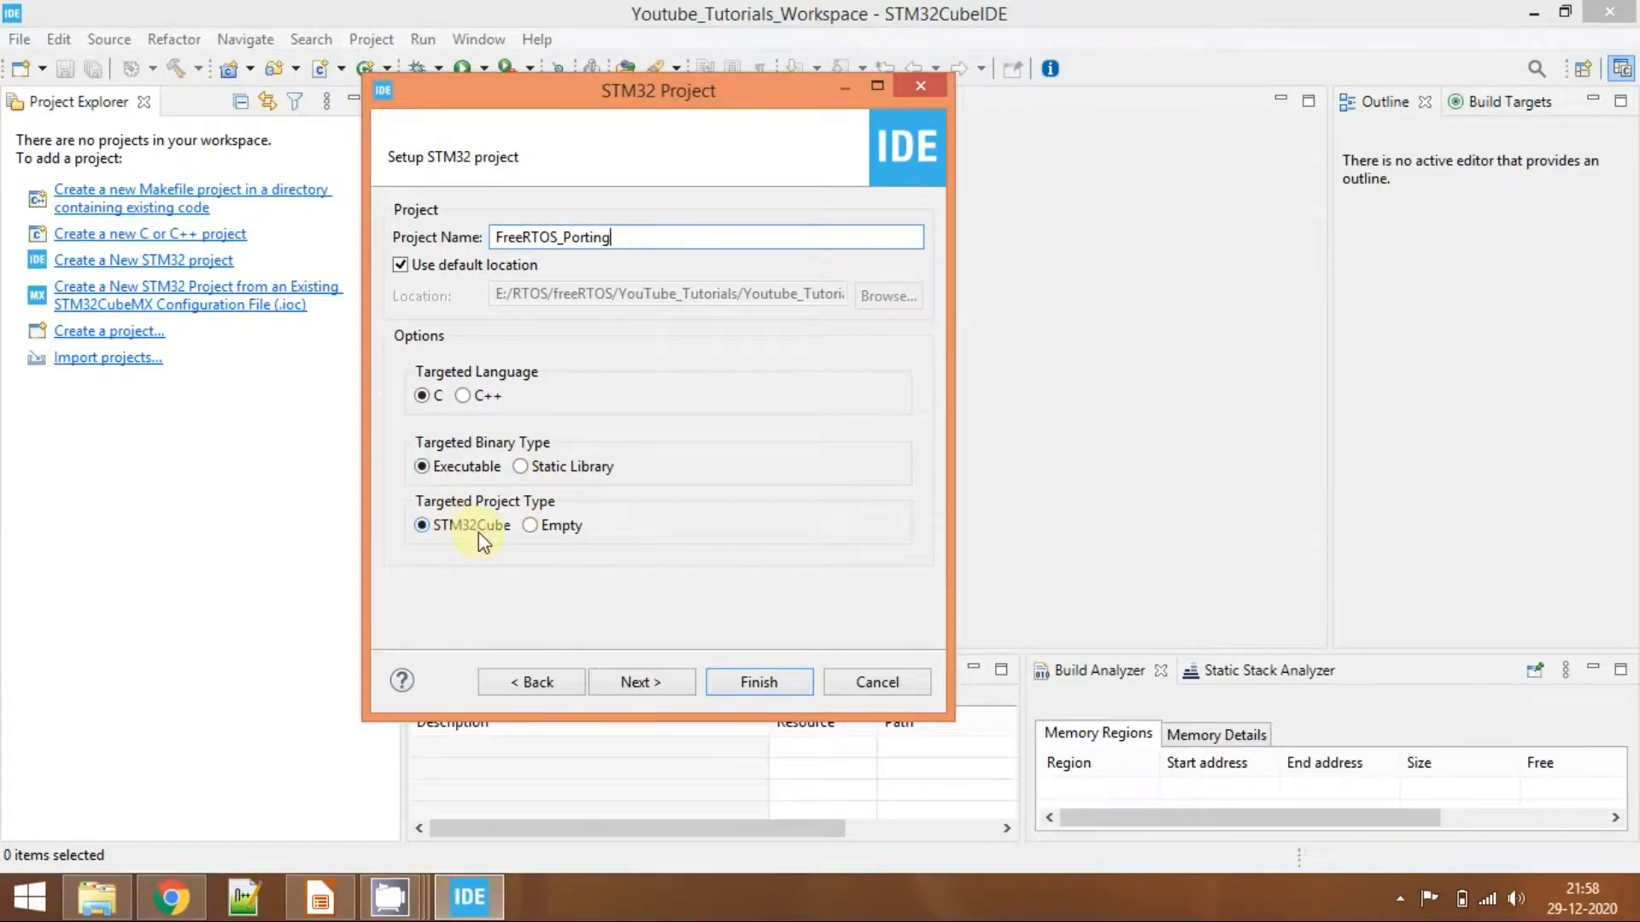
left_click(642, 681)
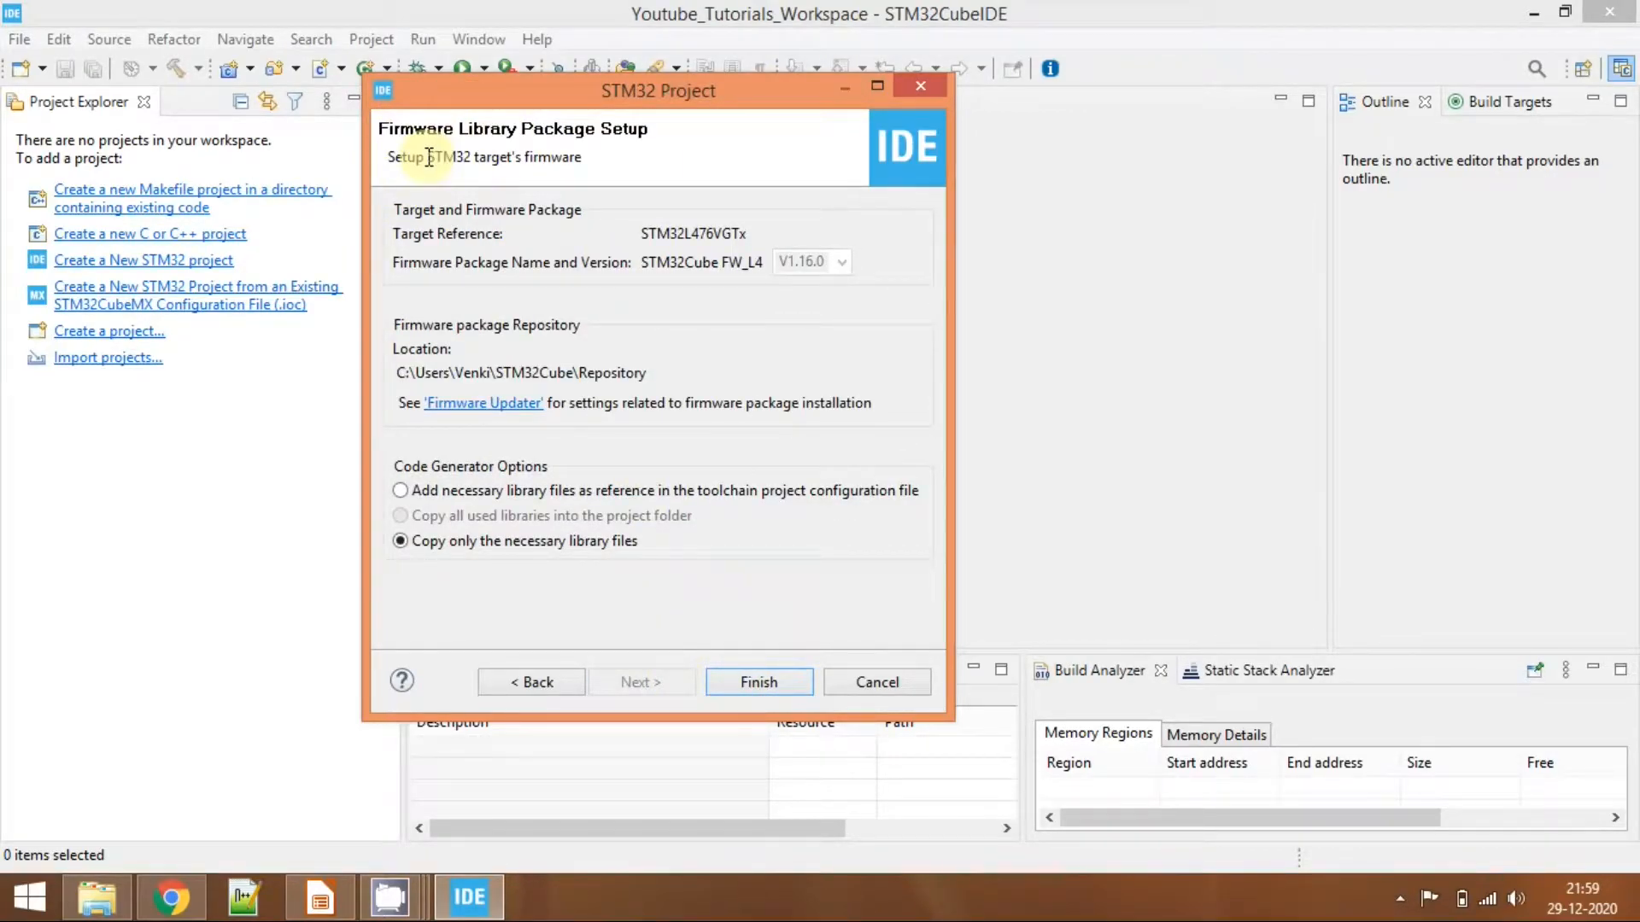
mouse_move(752, 301)
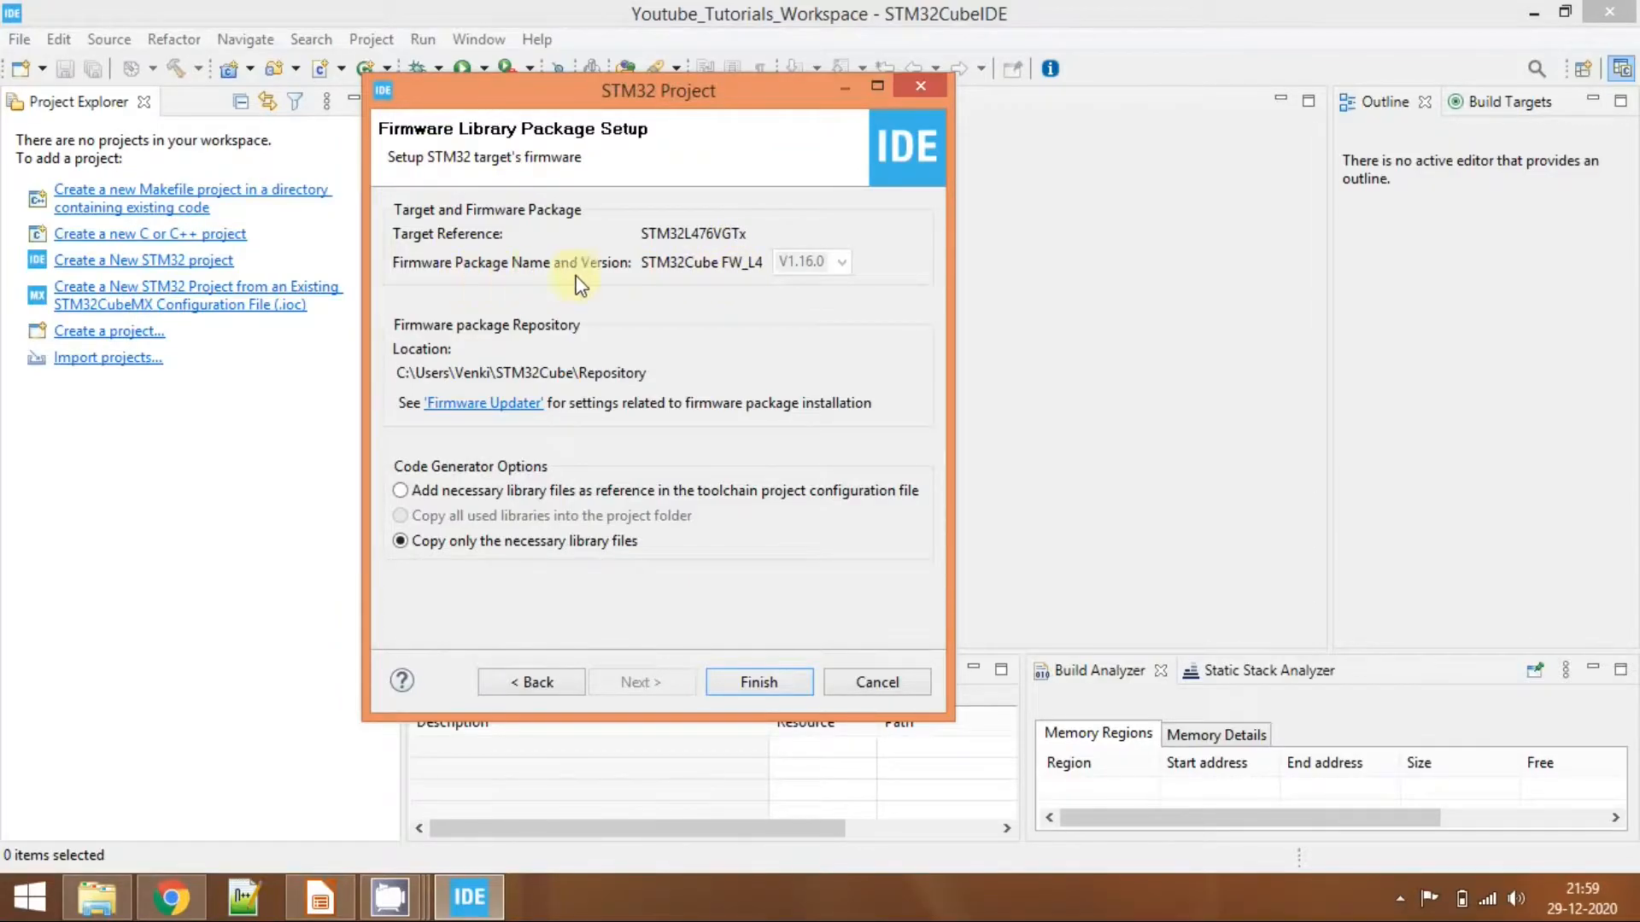
mouse_move(794, 273)
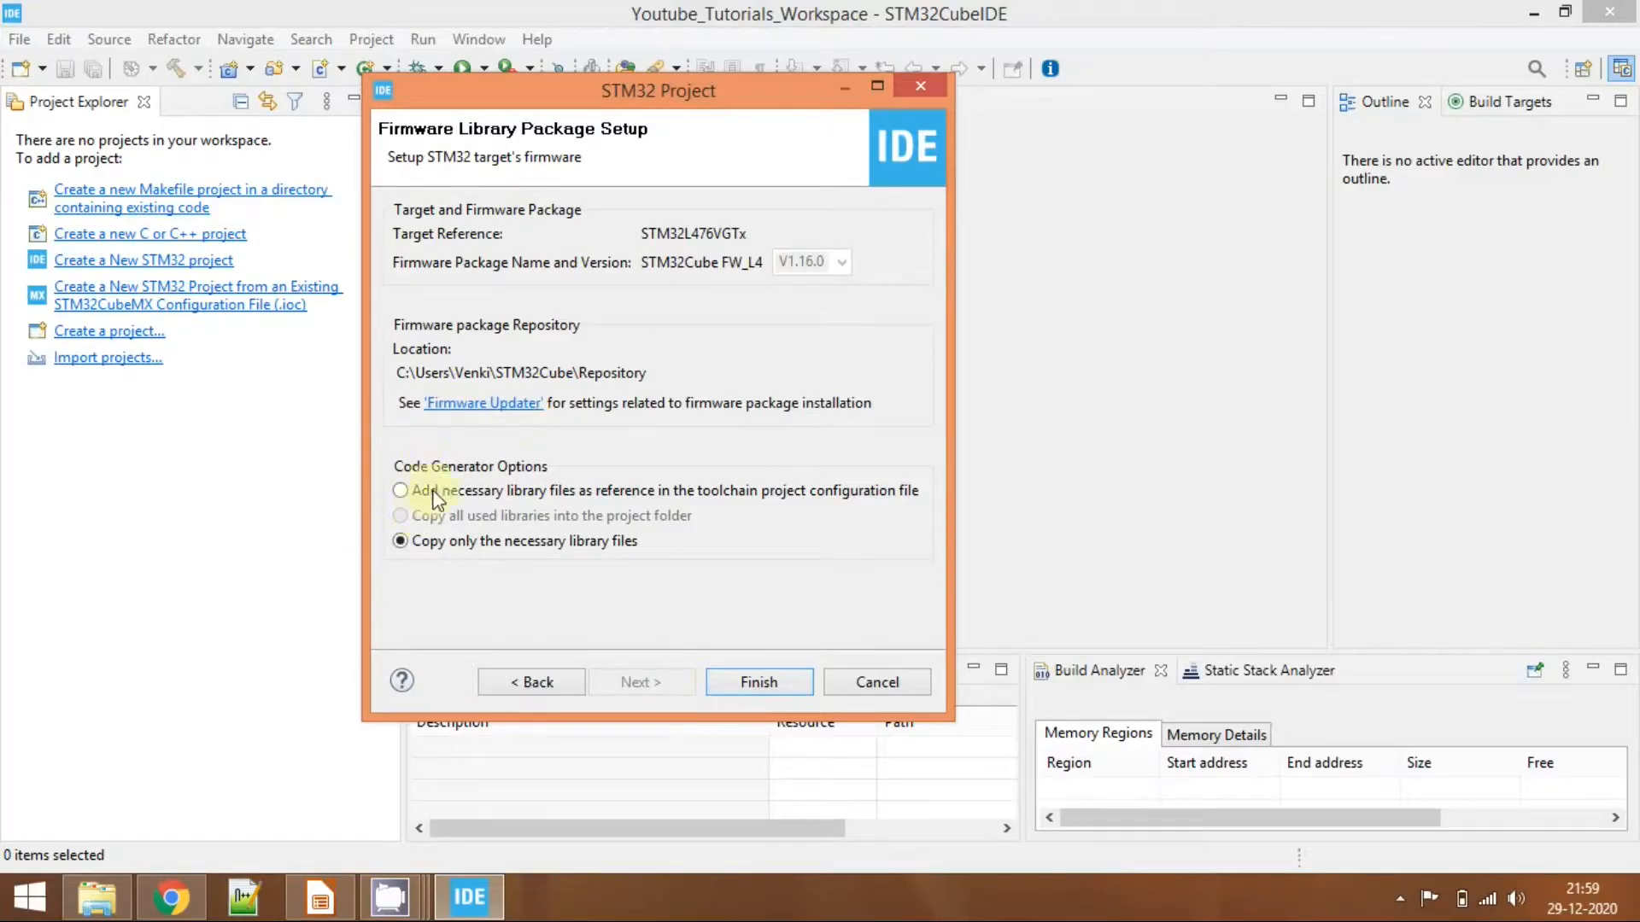
mouse_move(639, 549)
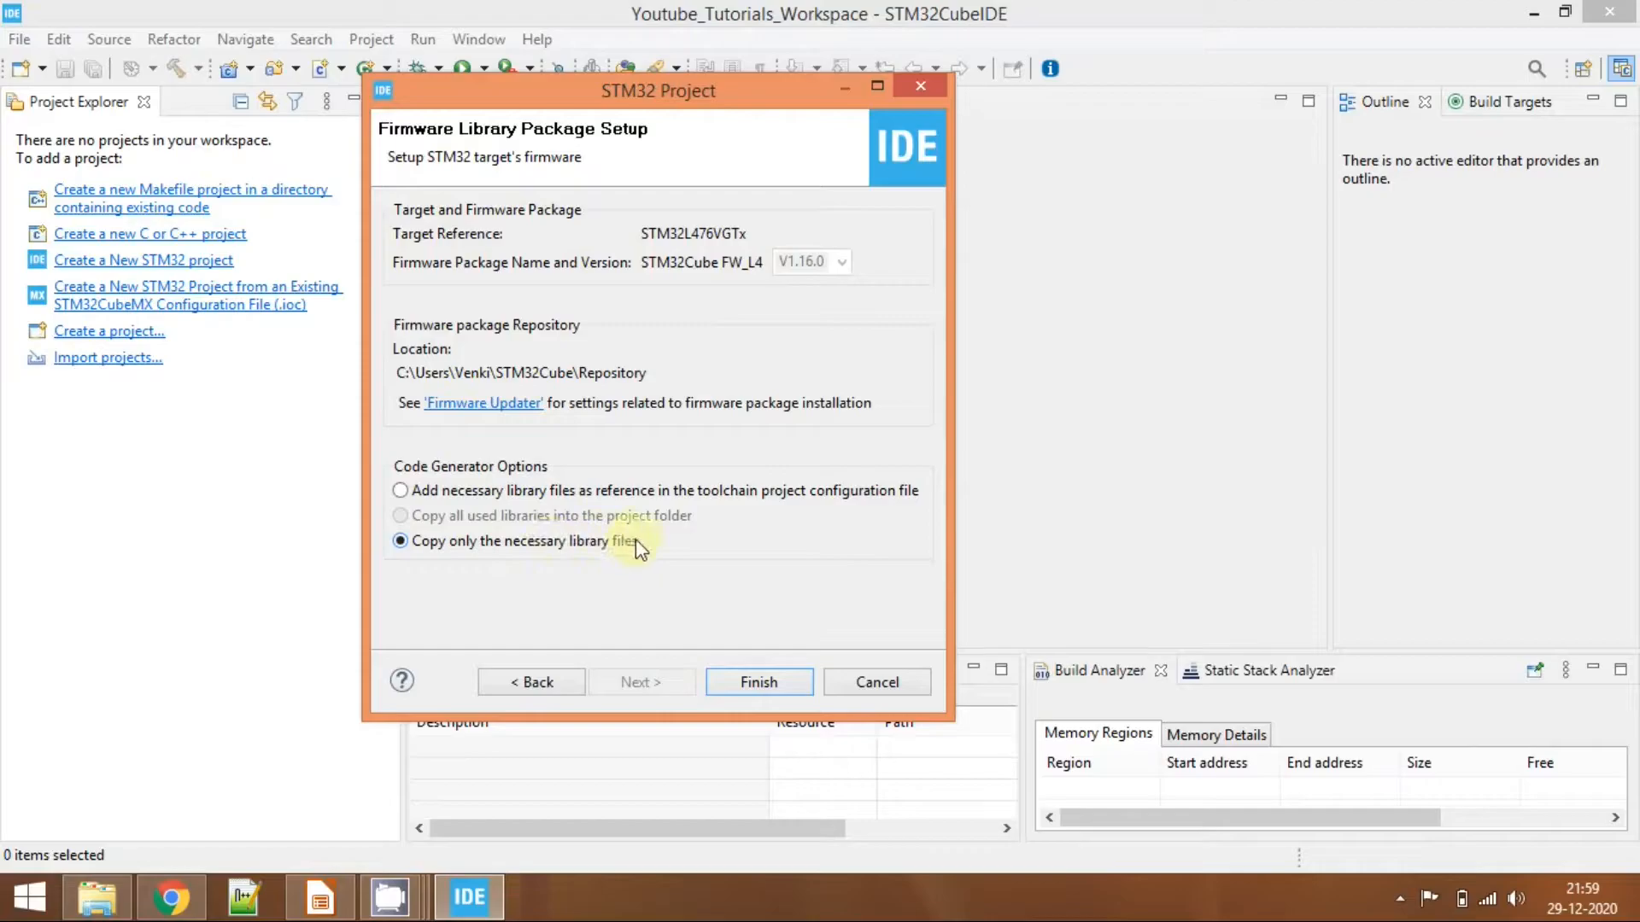
Finish creating the project with FW_L4 V1.16.0 and open the Device Configuration Tool perspective.
left_click(758, 681)
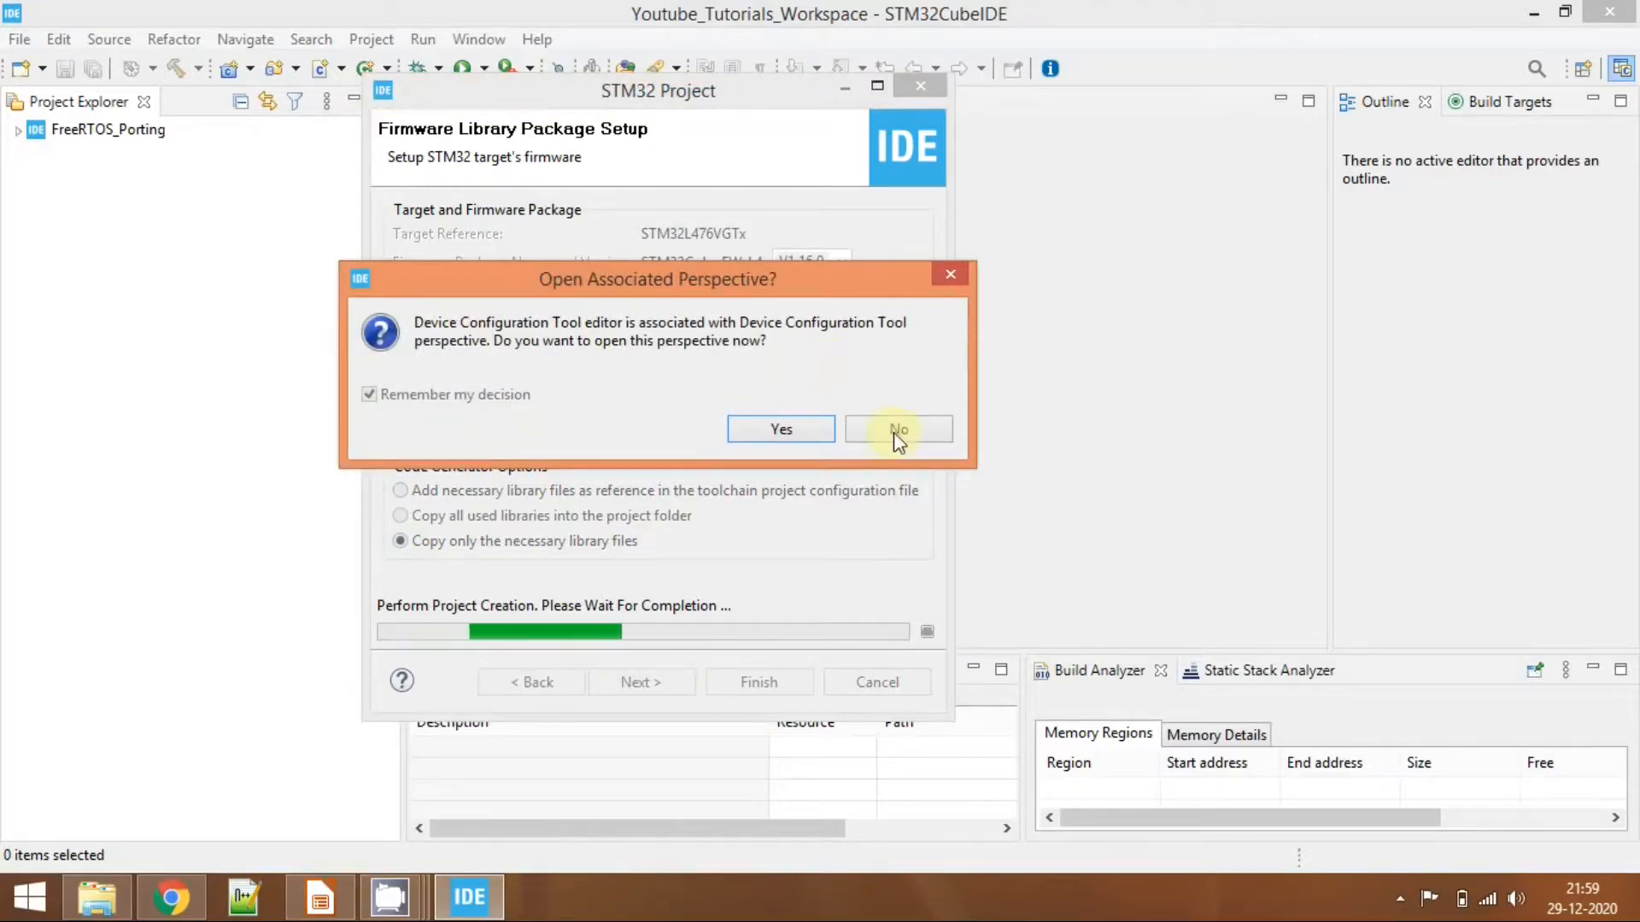
left_click(899, 429)
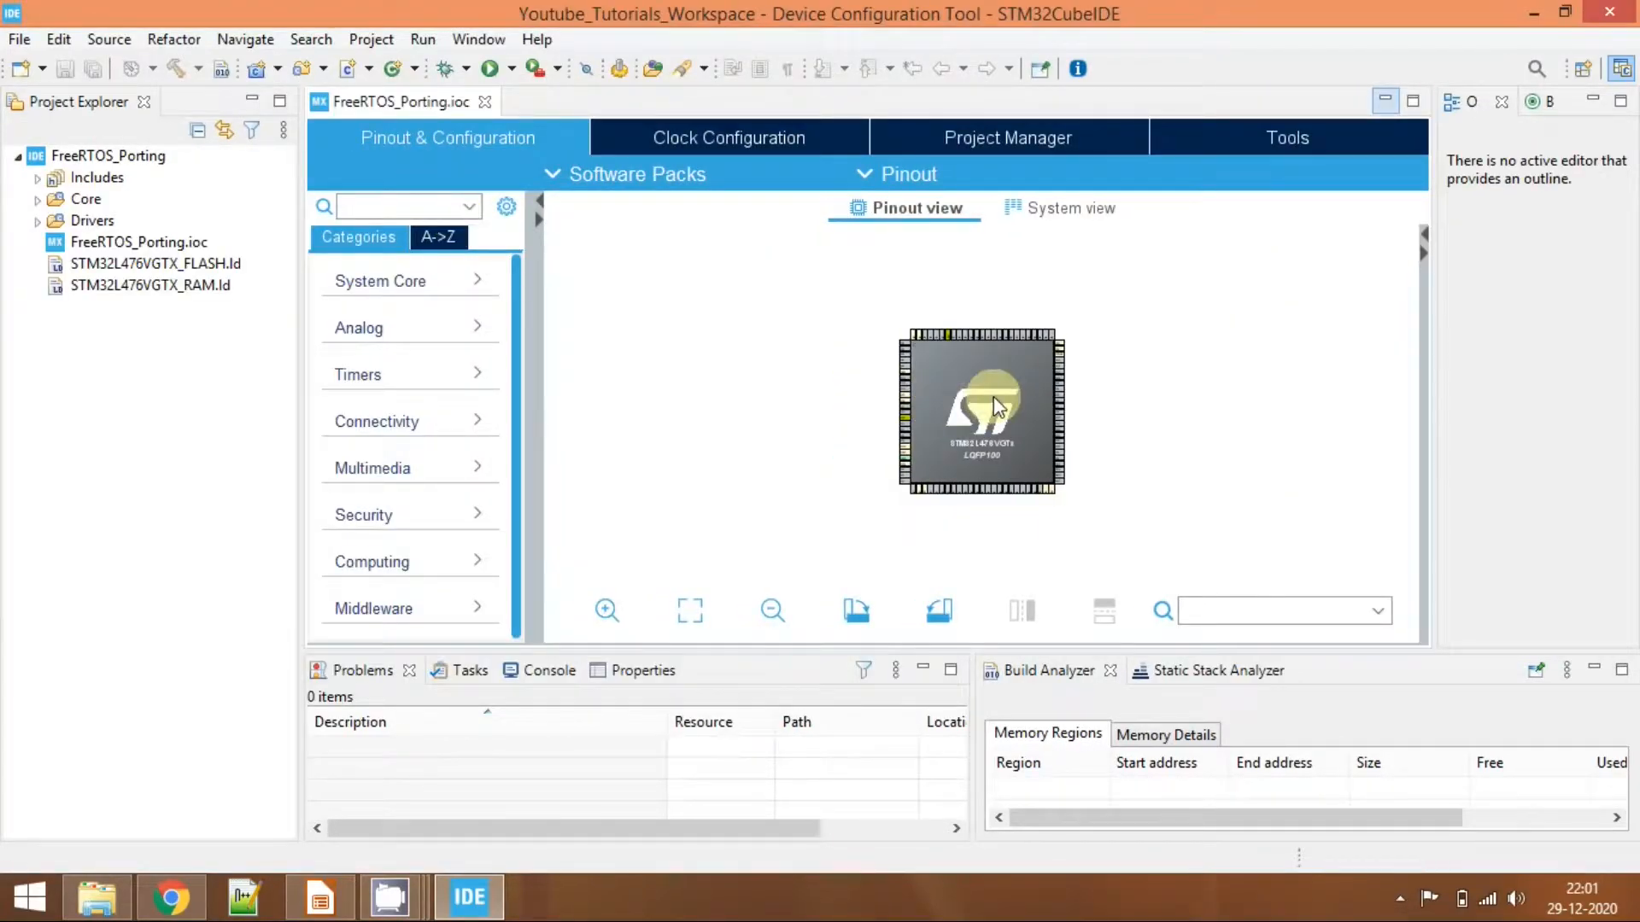
left_click(690, 609)
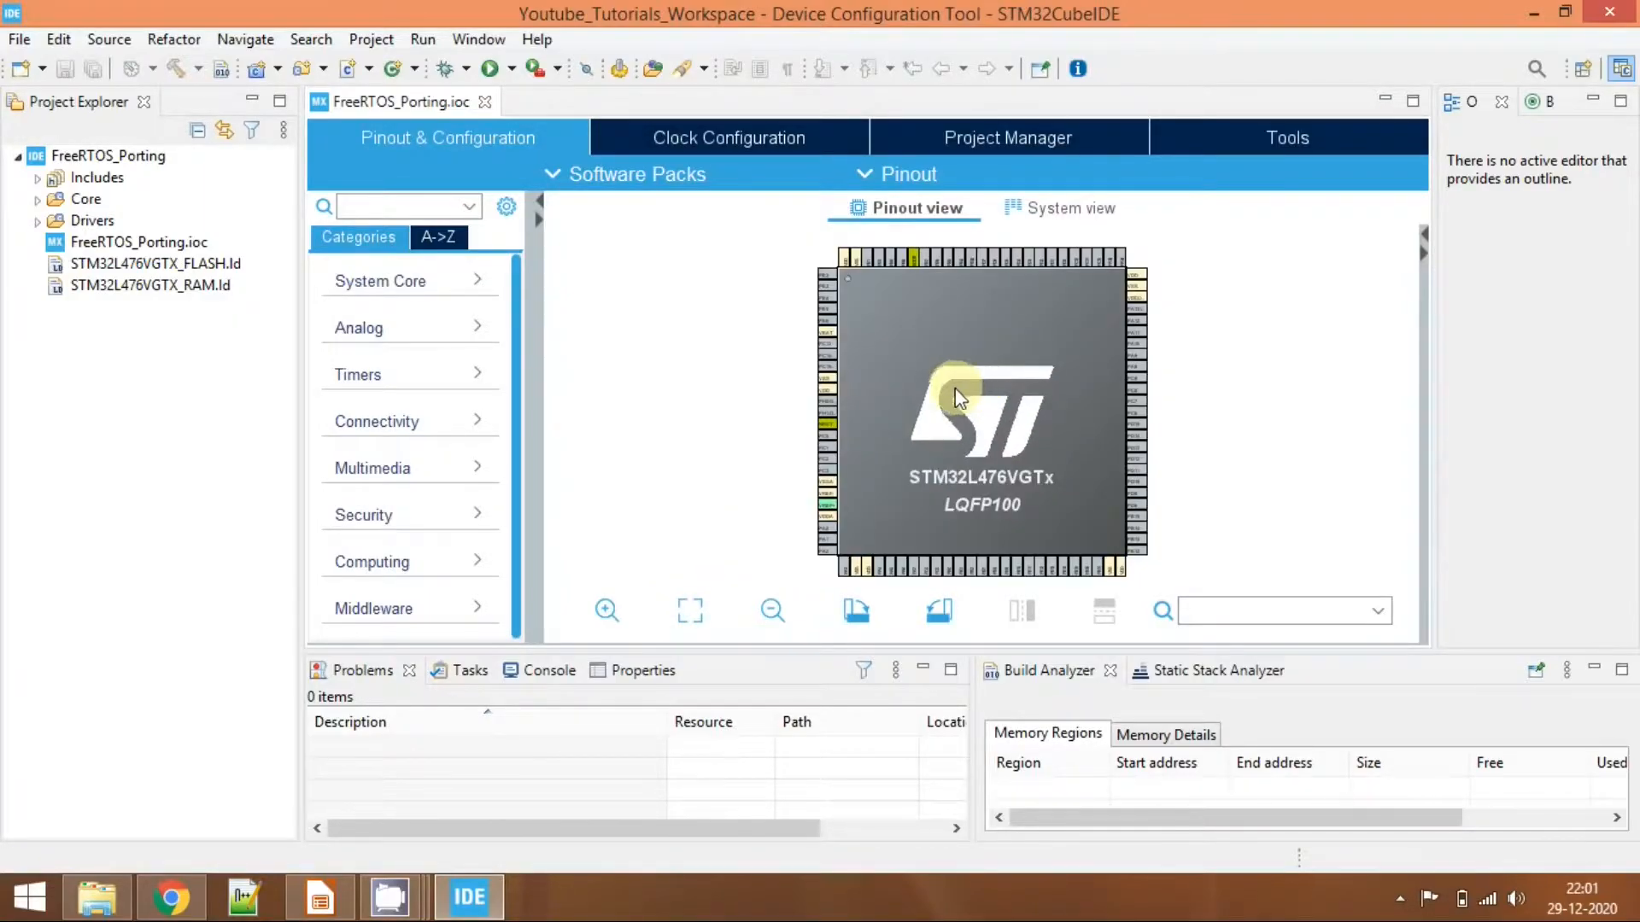
mouse_move(1004, 383)
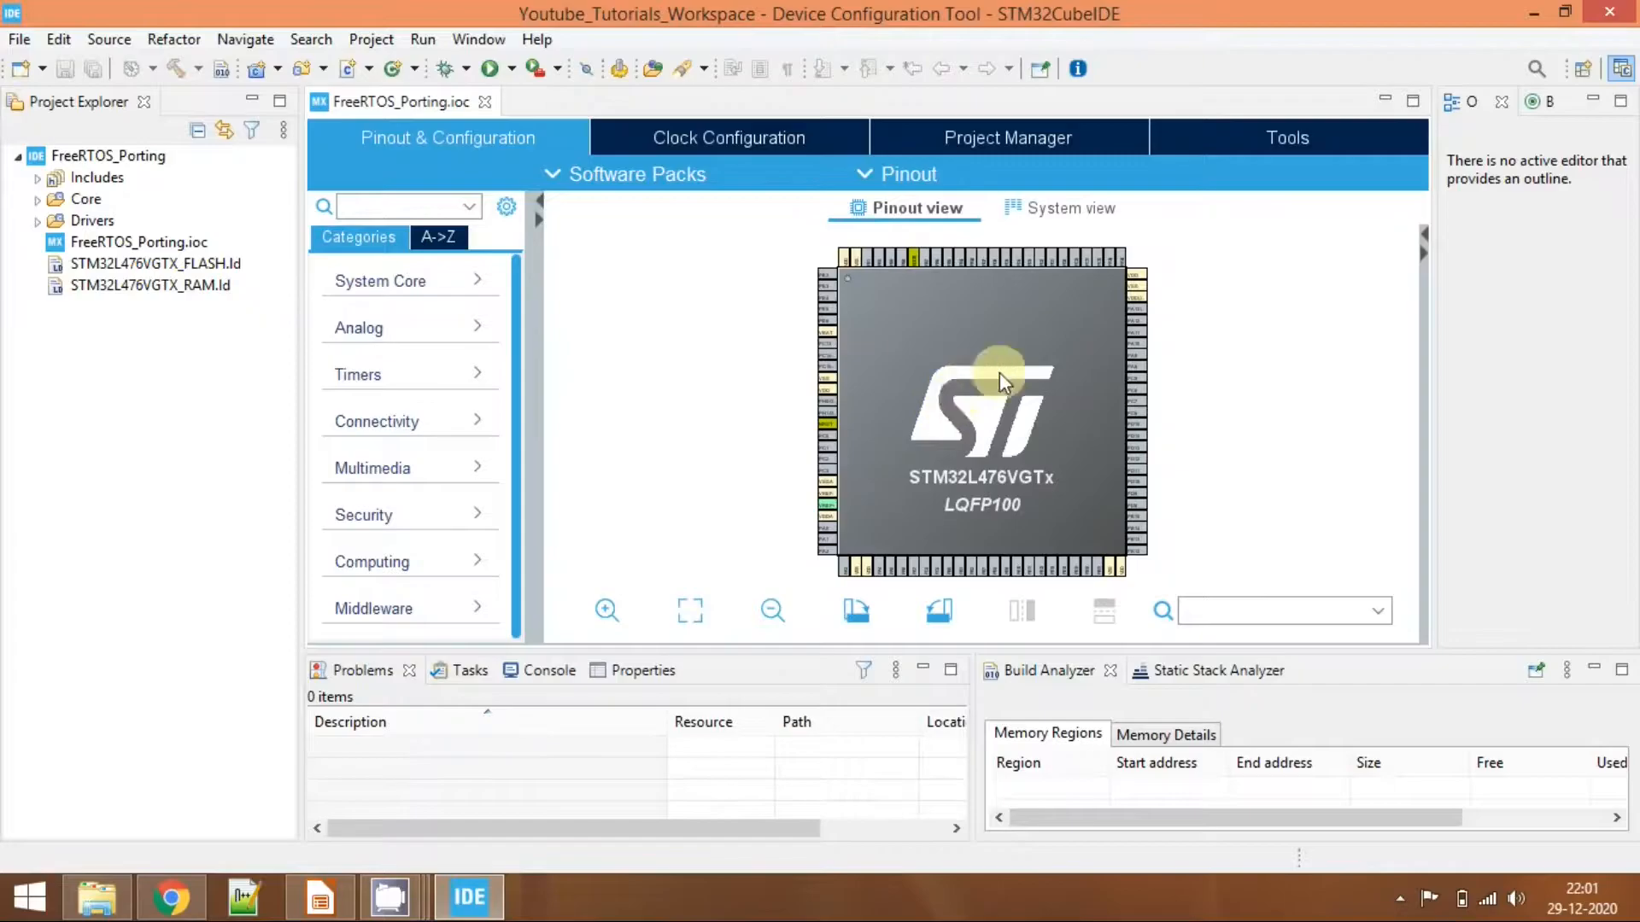
mouse_move(573, 229)
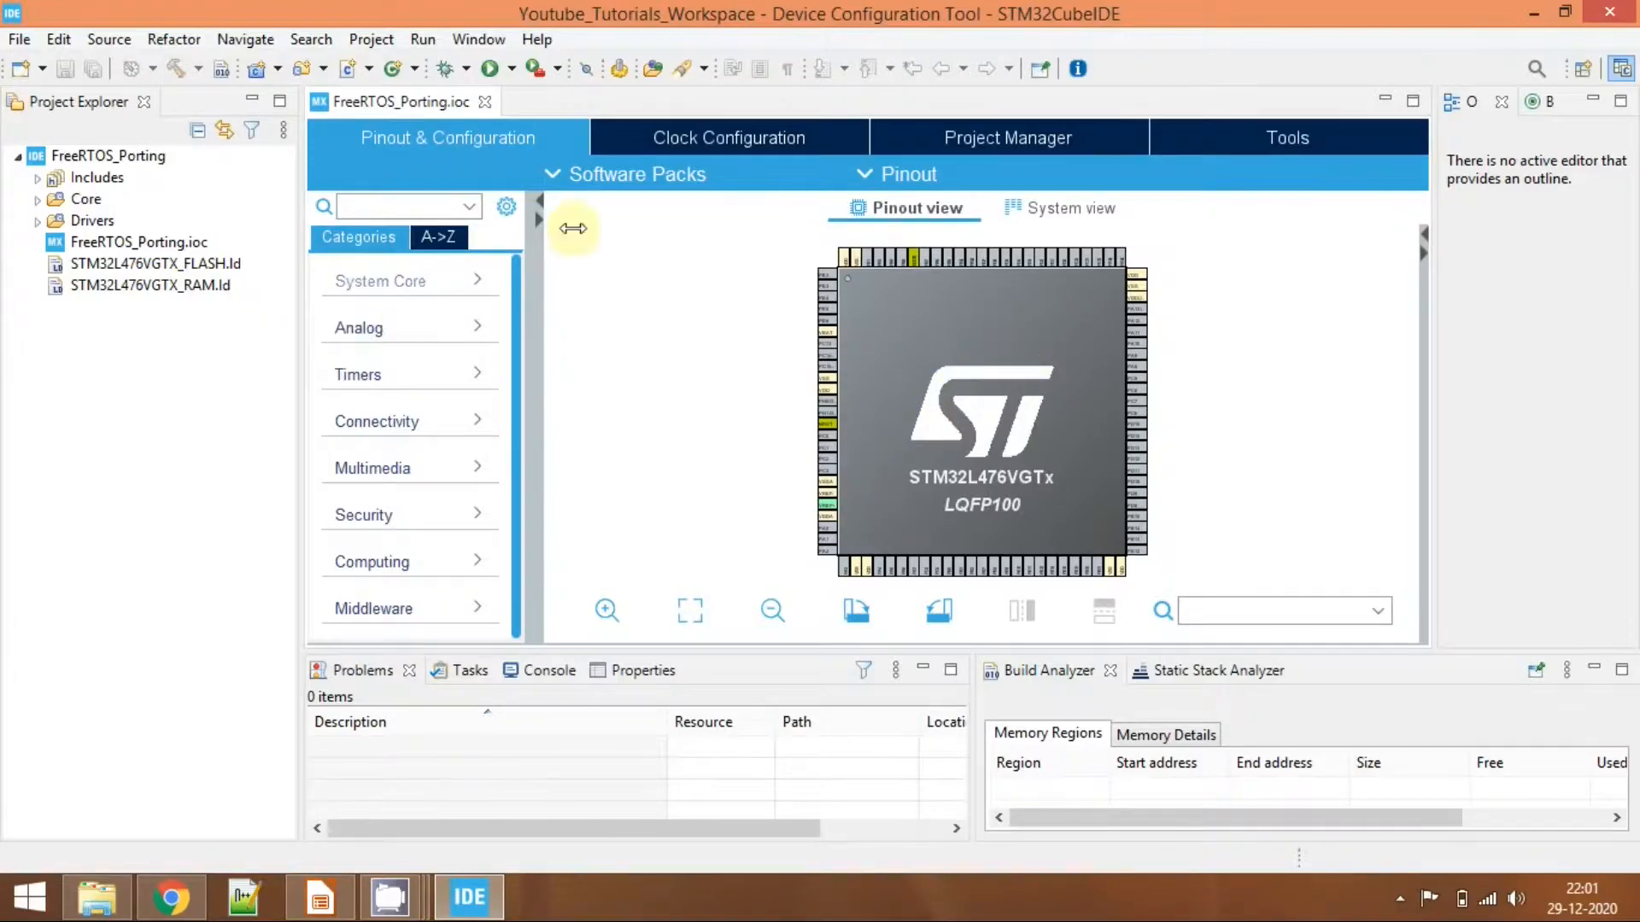
mouse_move(116, 369)
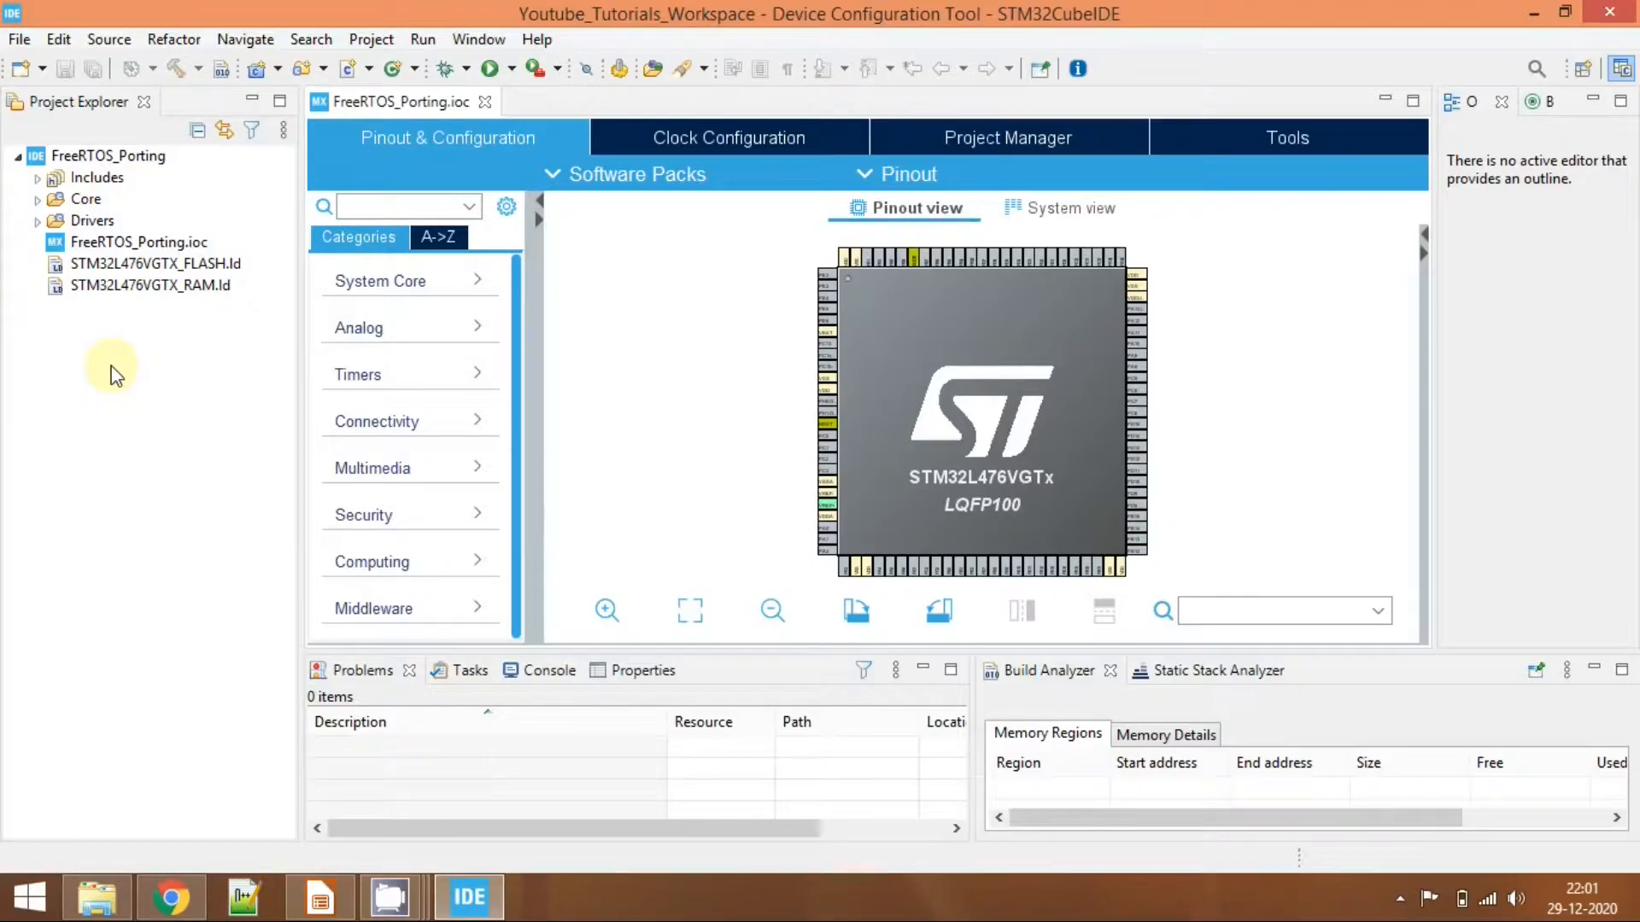
mouse_move(965, 475)
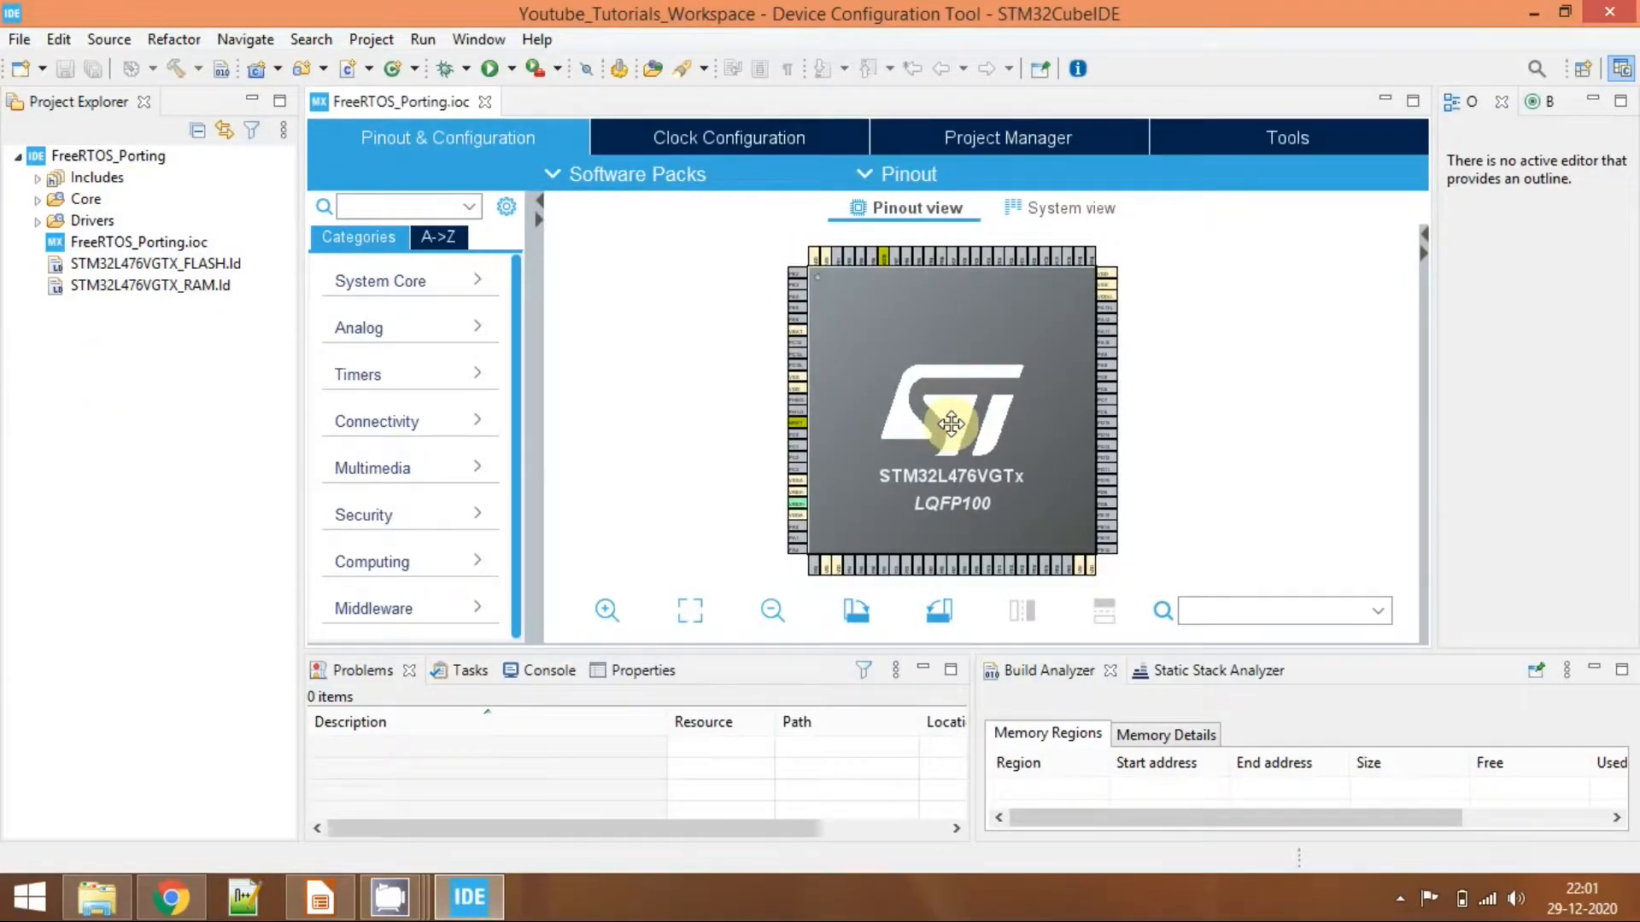
mouse_move(919, 497)
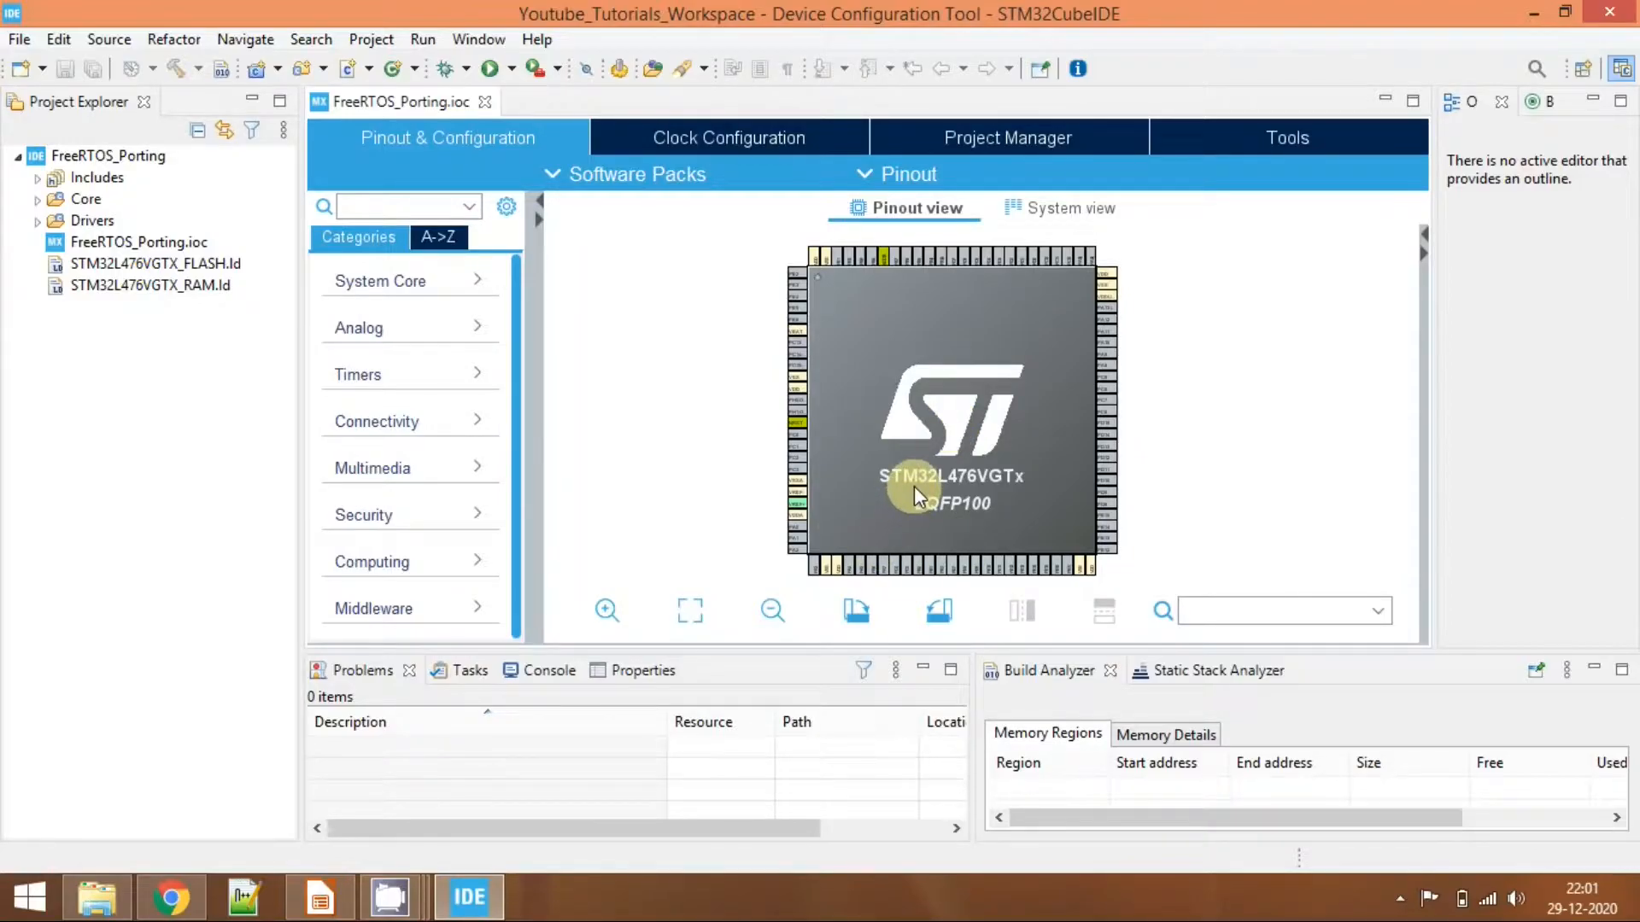
mouse_move(906, 498)
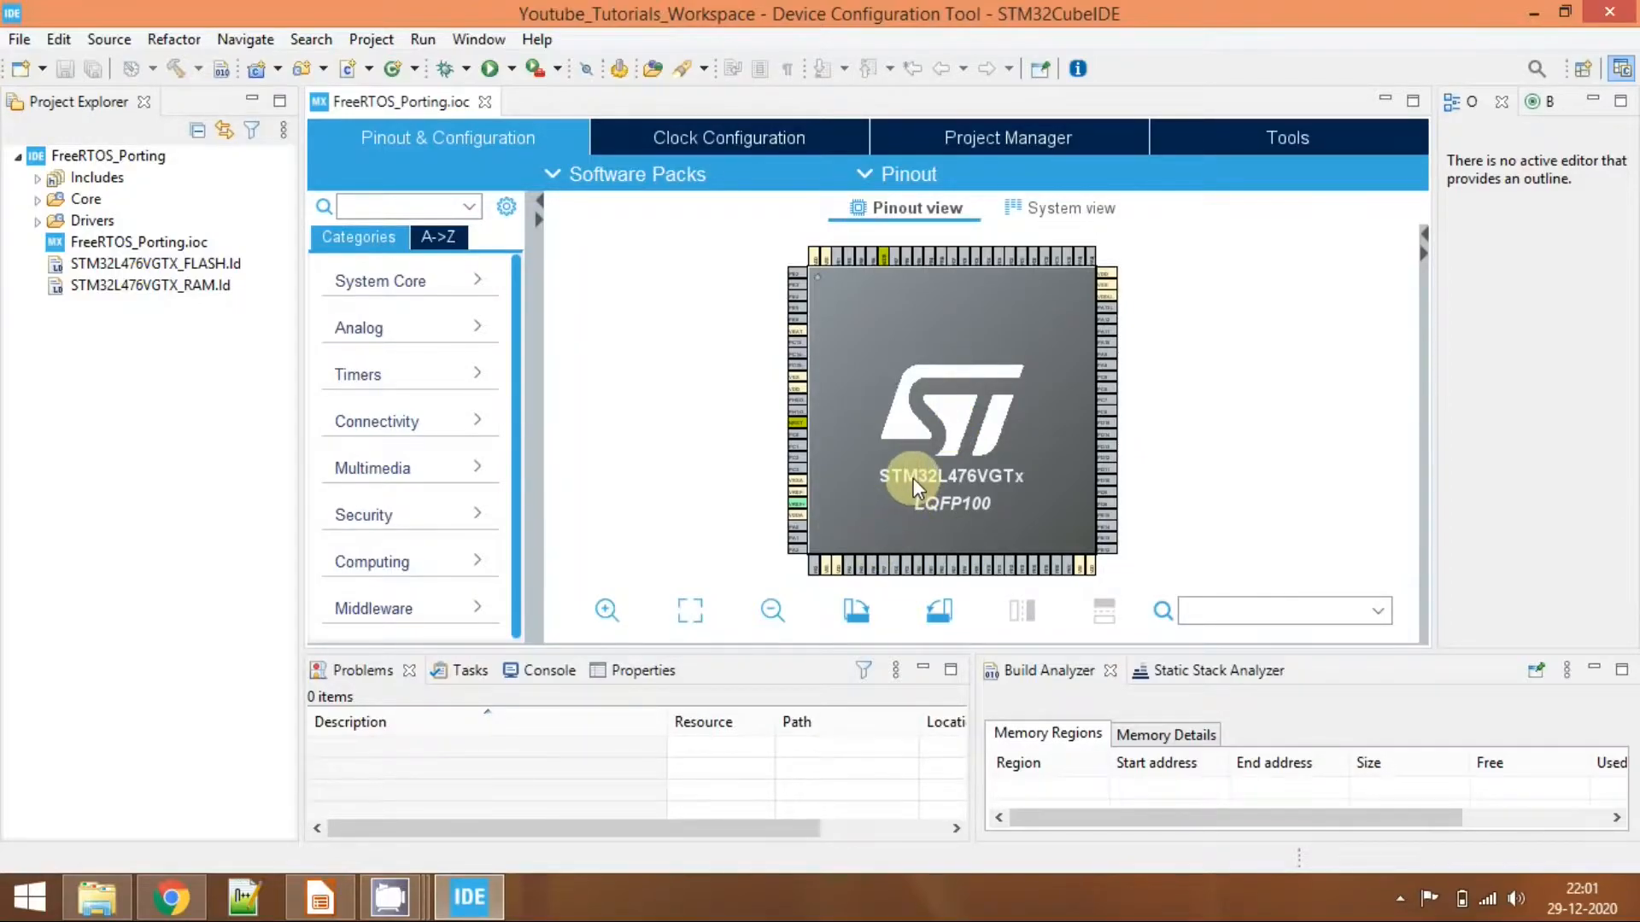
mouse_move(765, 346)
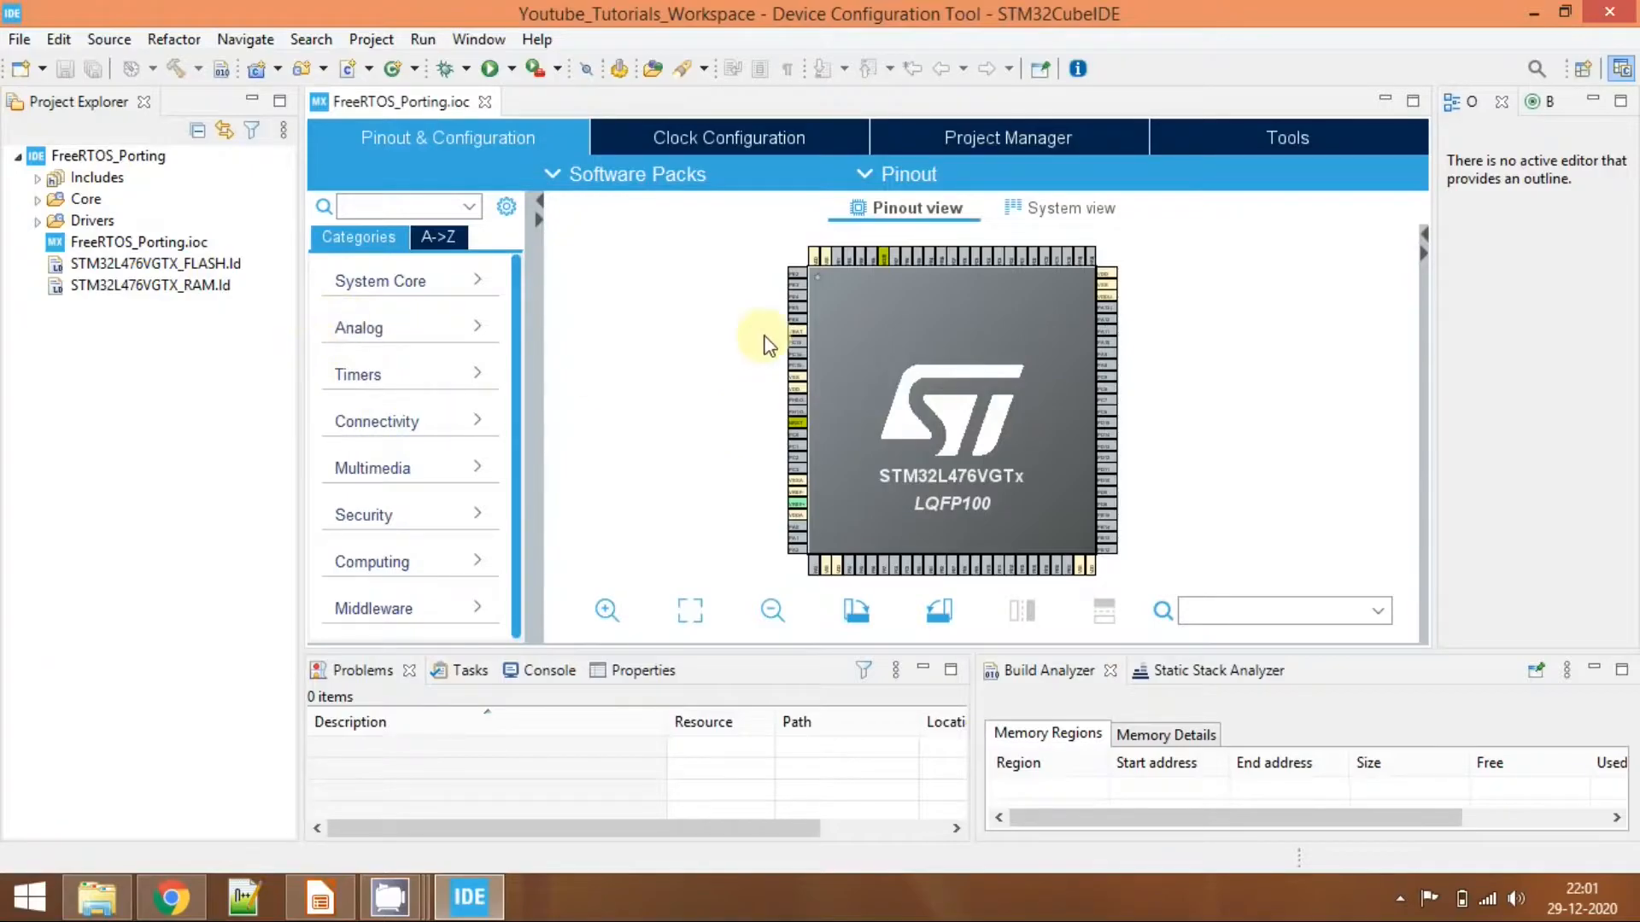
Under System Core > SYS, set the debug interface to Serial Wire, assigning SWCLK and SWDIO.
left_click(379, 280)
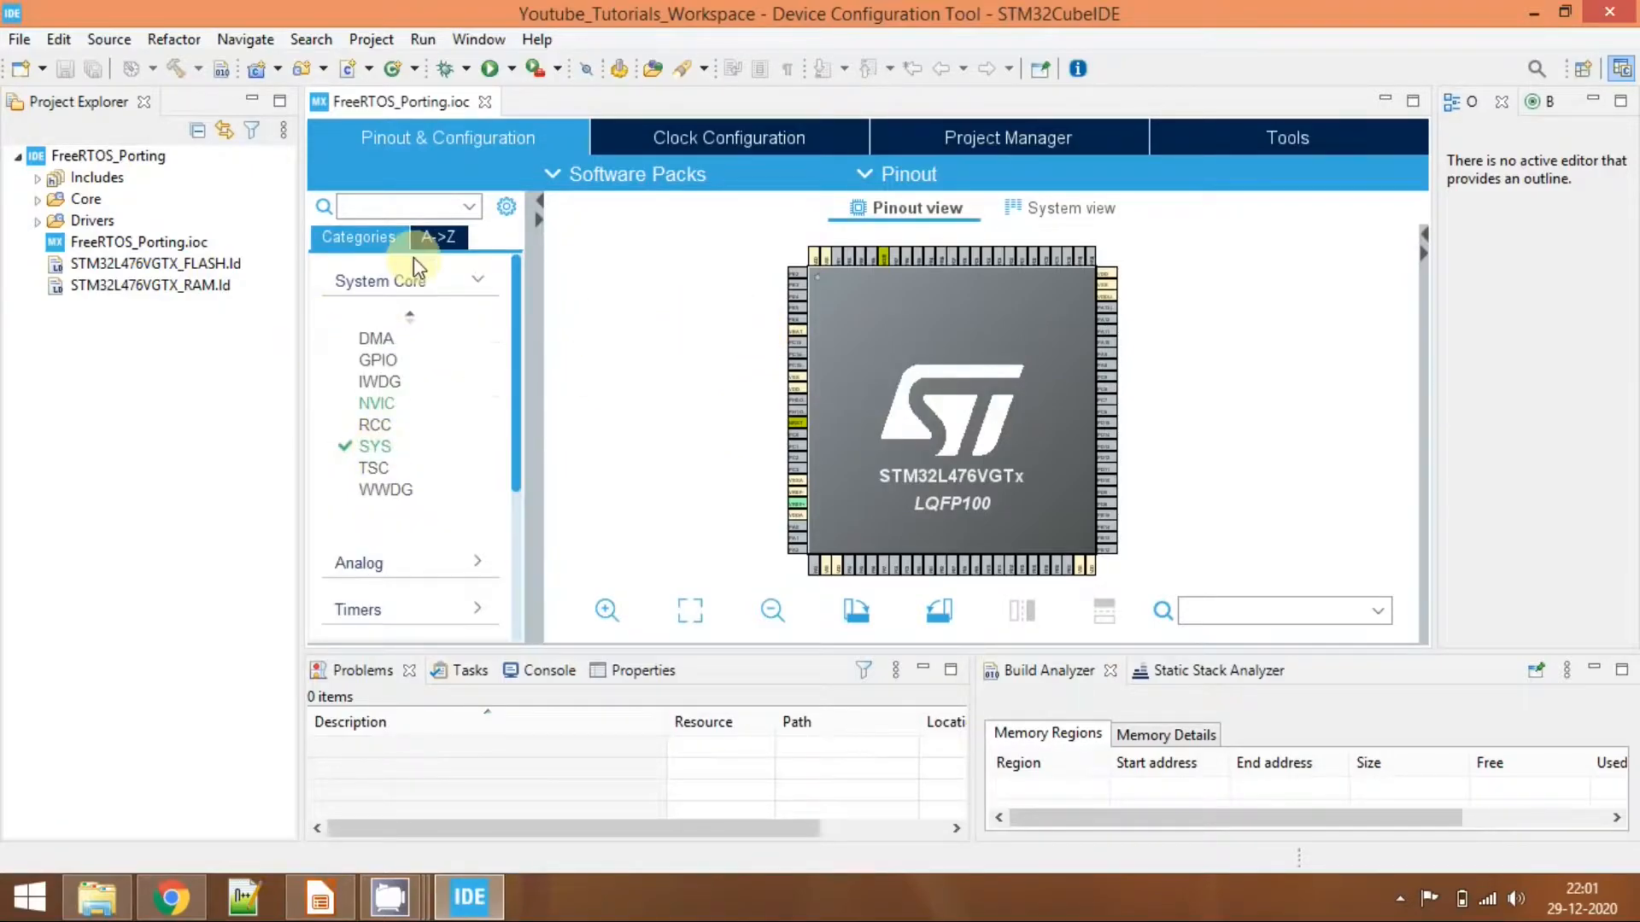
left_click(374, 446)
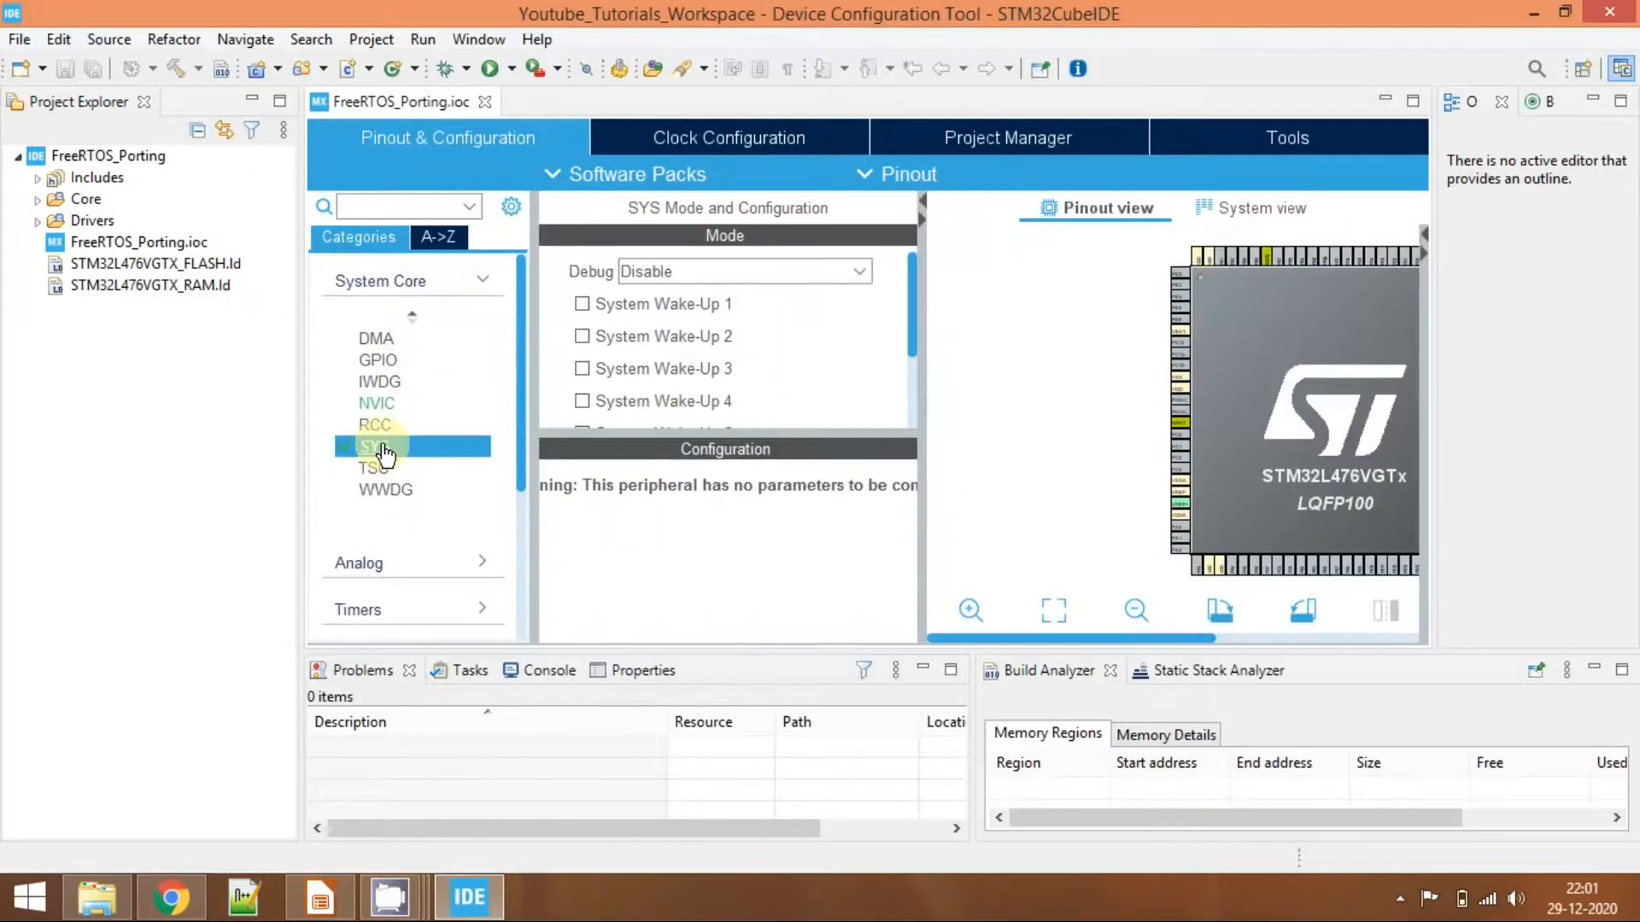
left_click(742, 270)
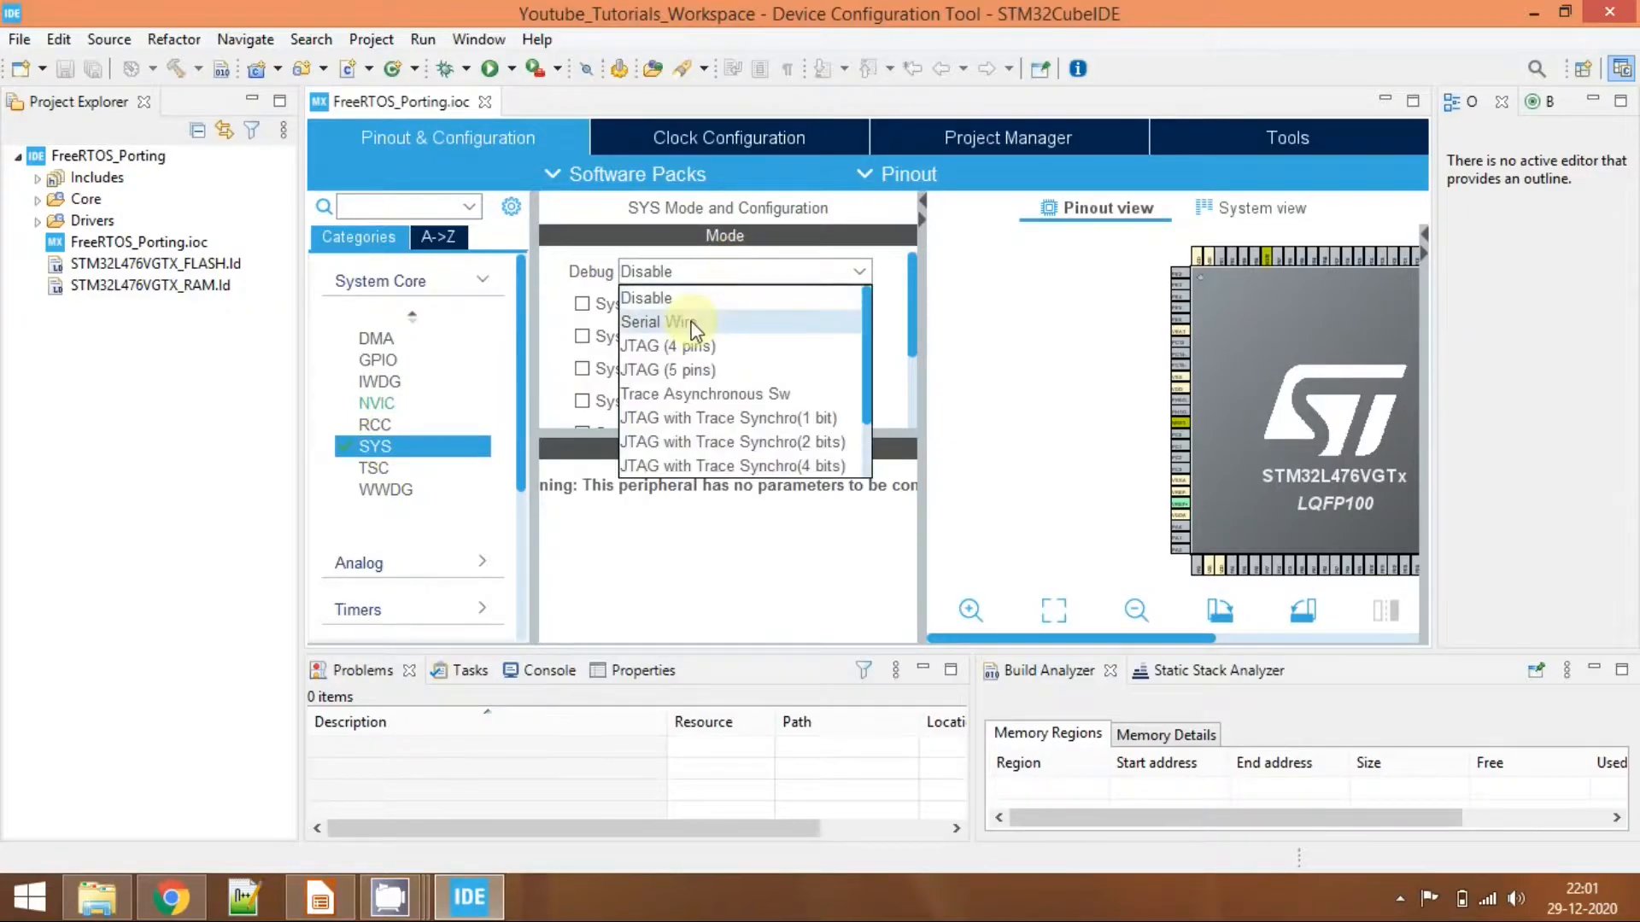
left_click(655, 321)
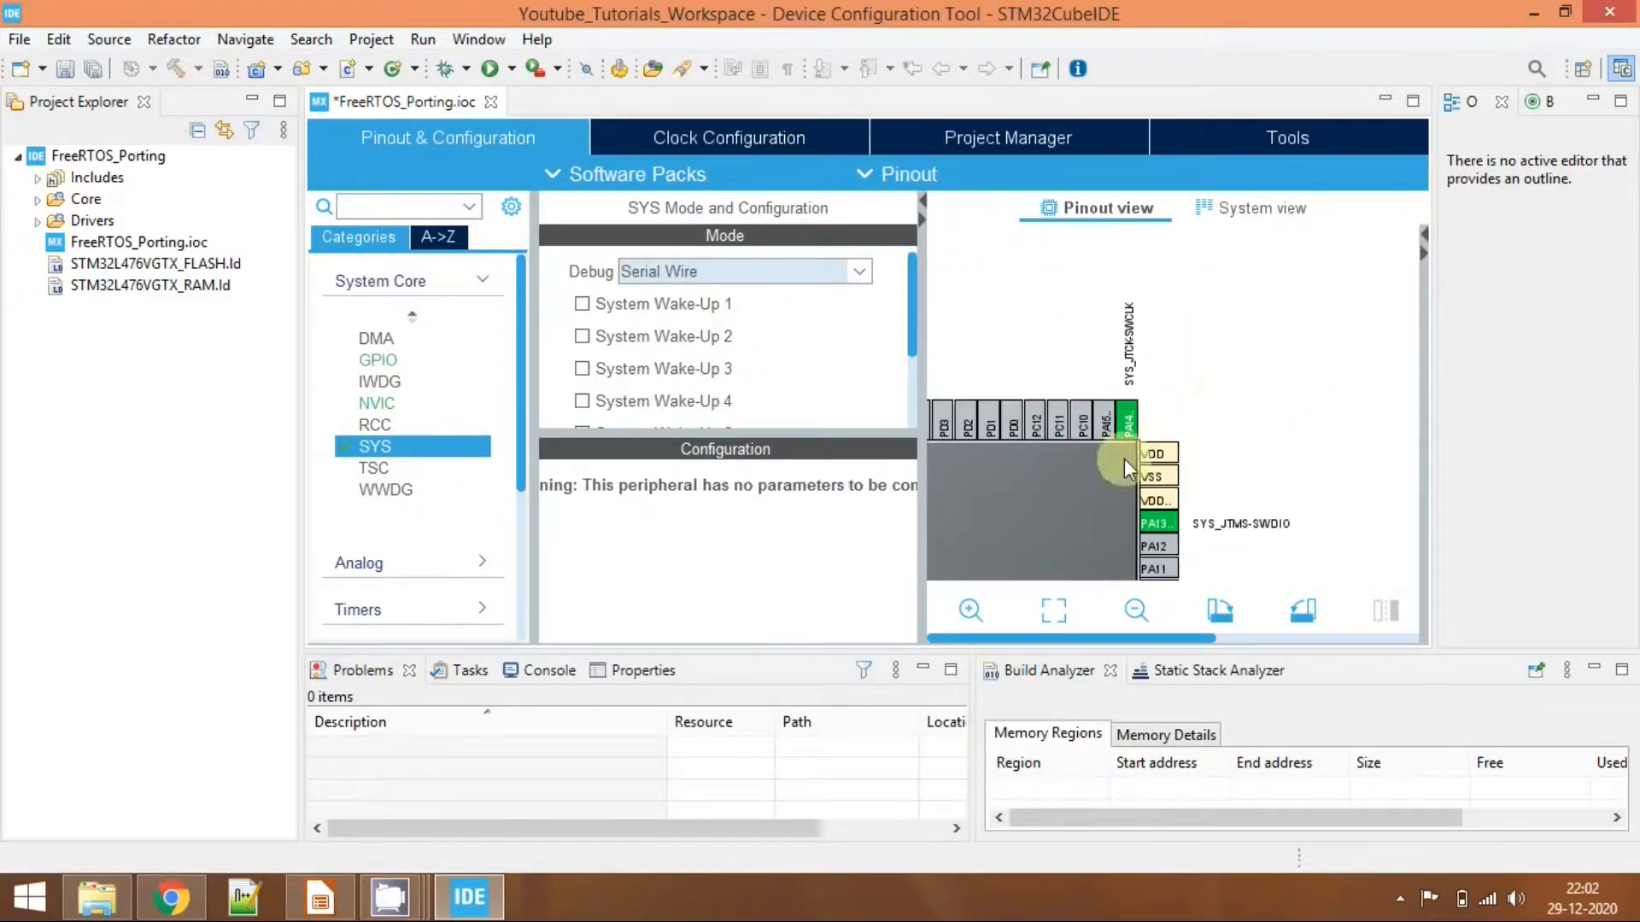
left_click(1136, 609)
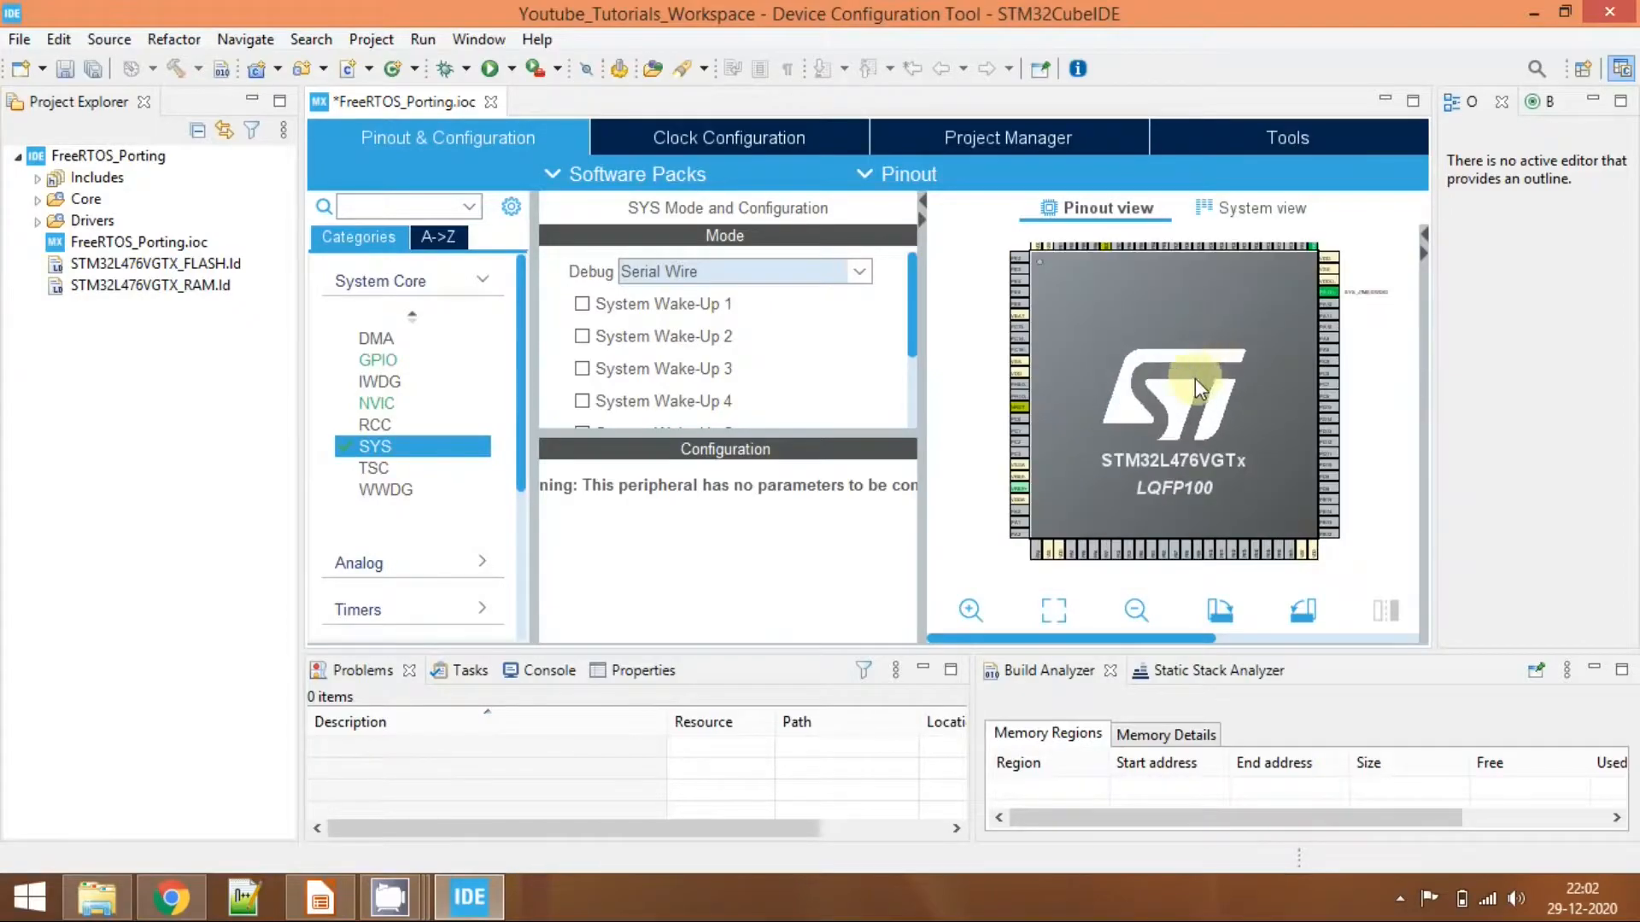
scroll("down", 3)
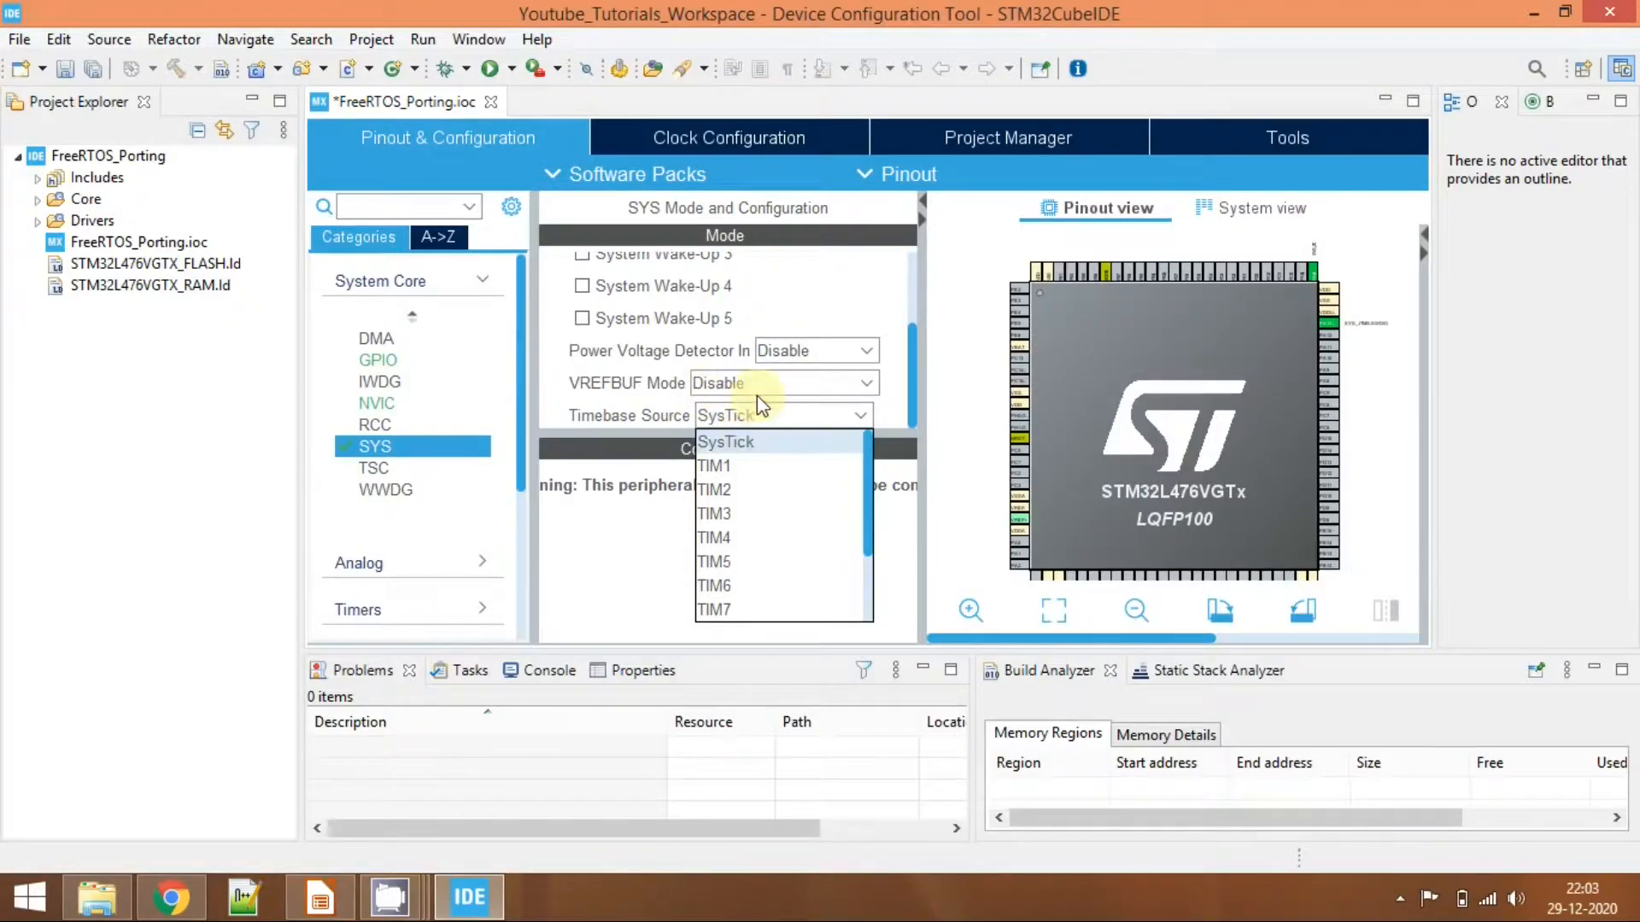
mouse_move(769, 478)
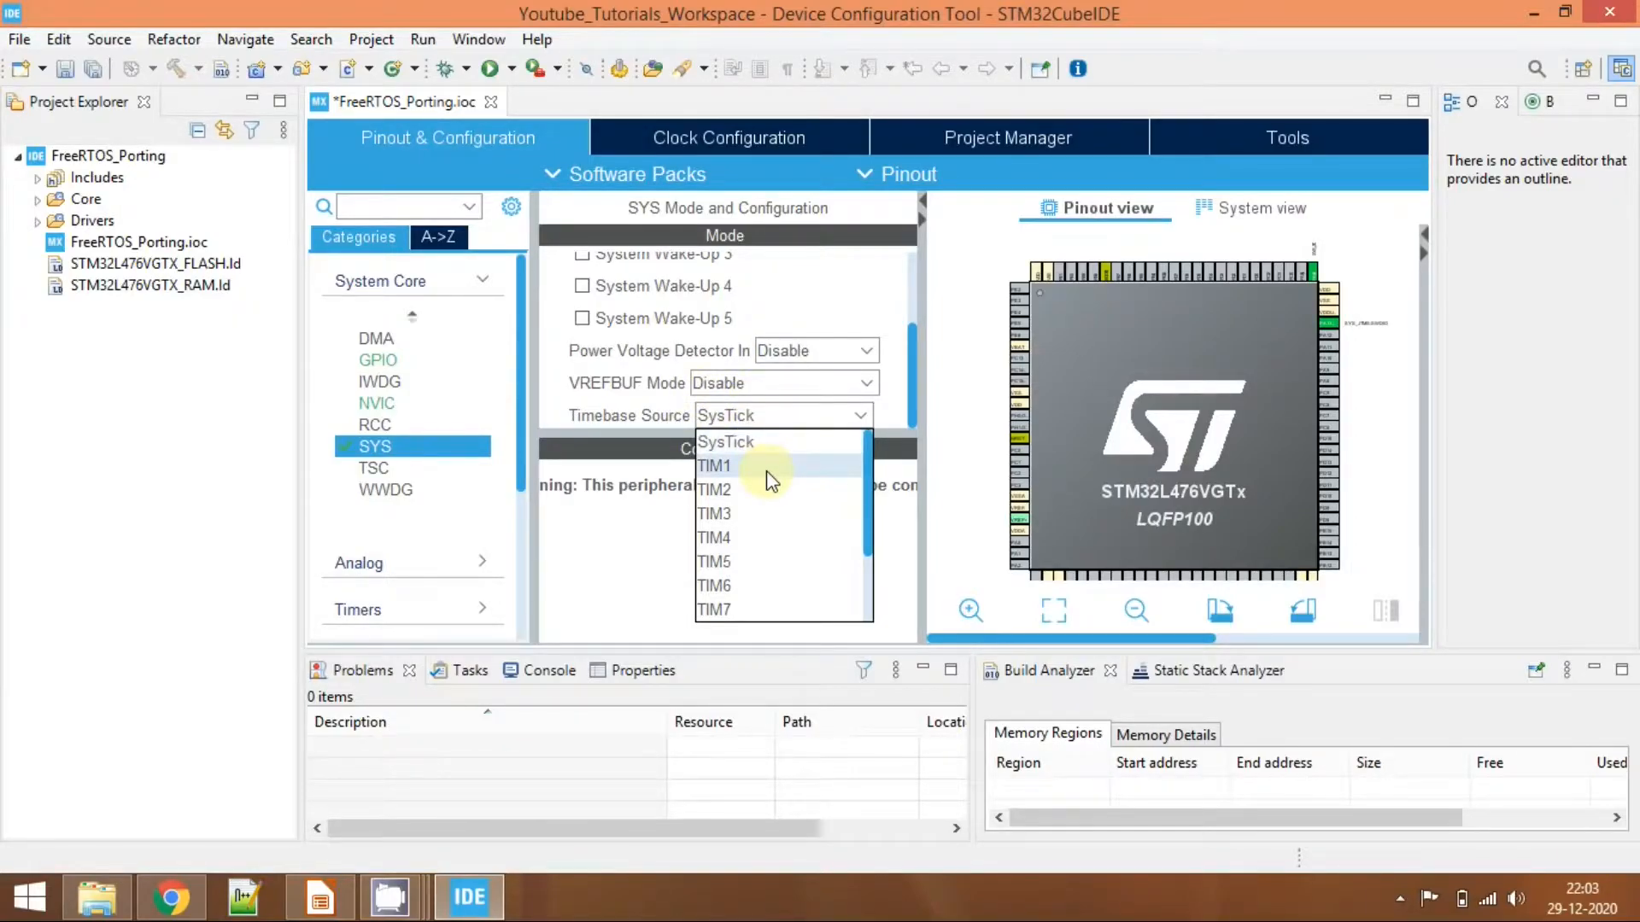
Change the SYS timebase source from SysTick to TIM1.
scroll("down", 3)
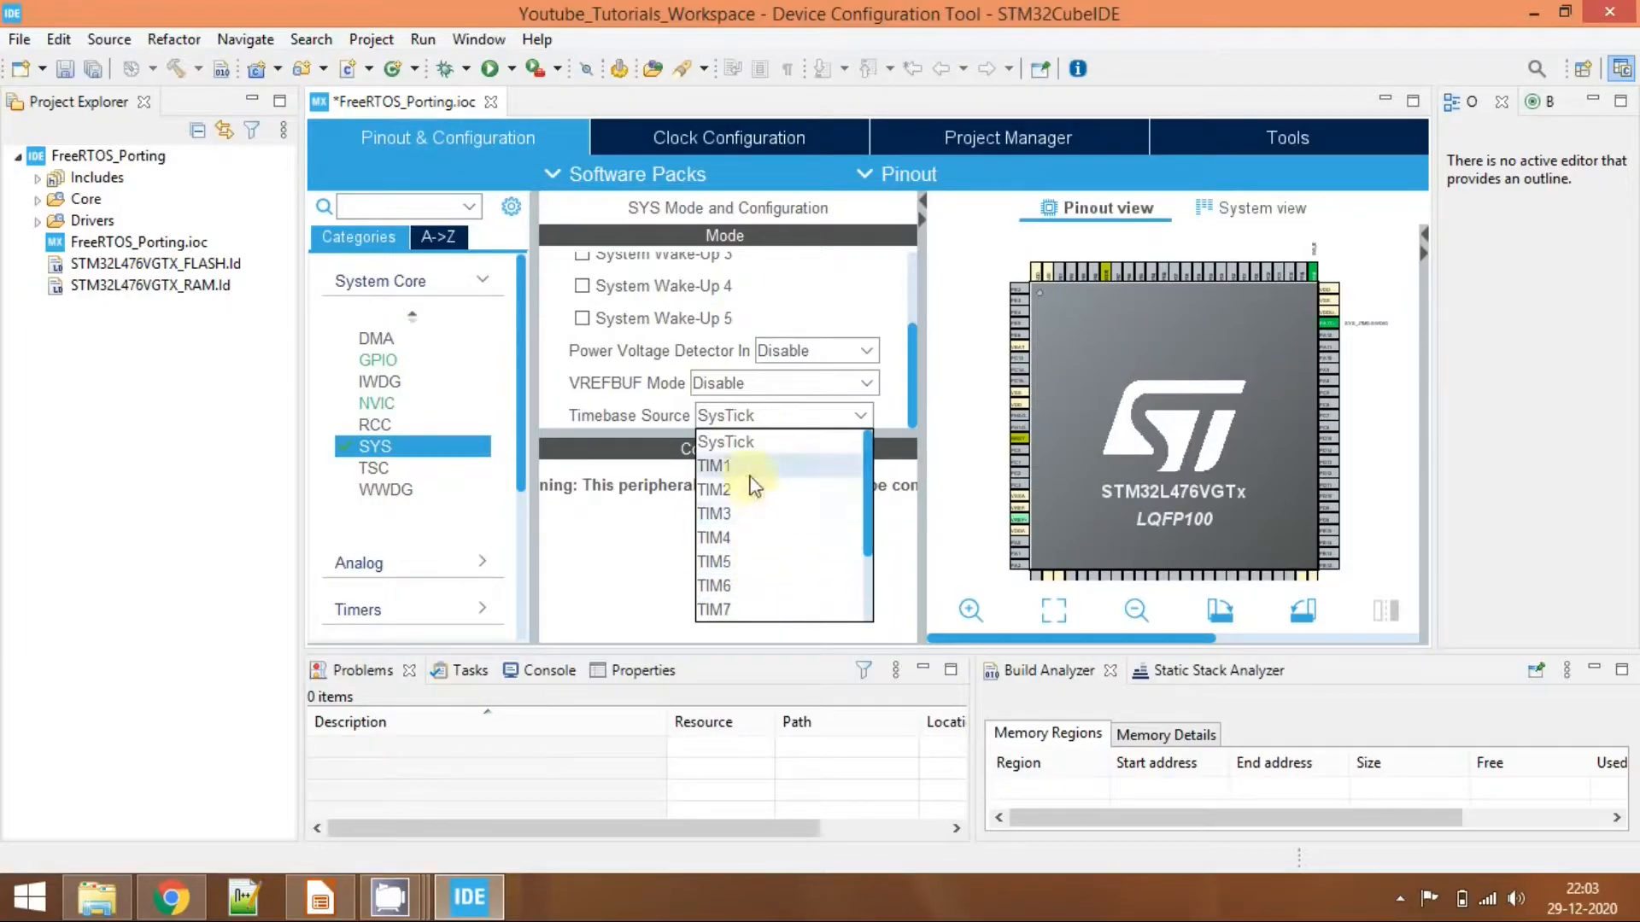
left_click(714, 467)
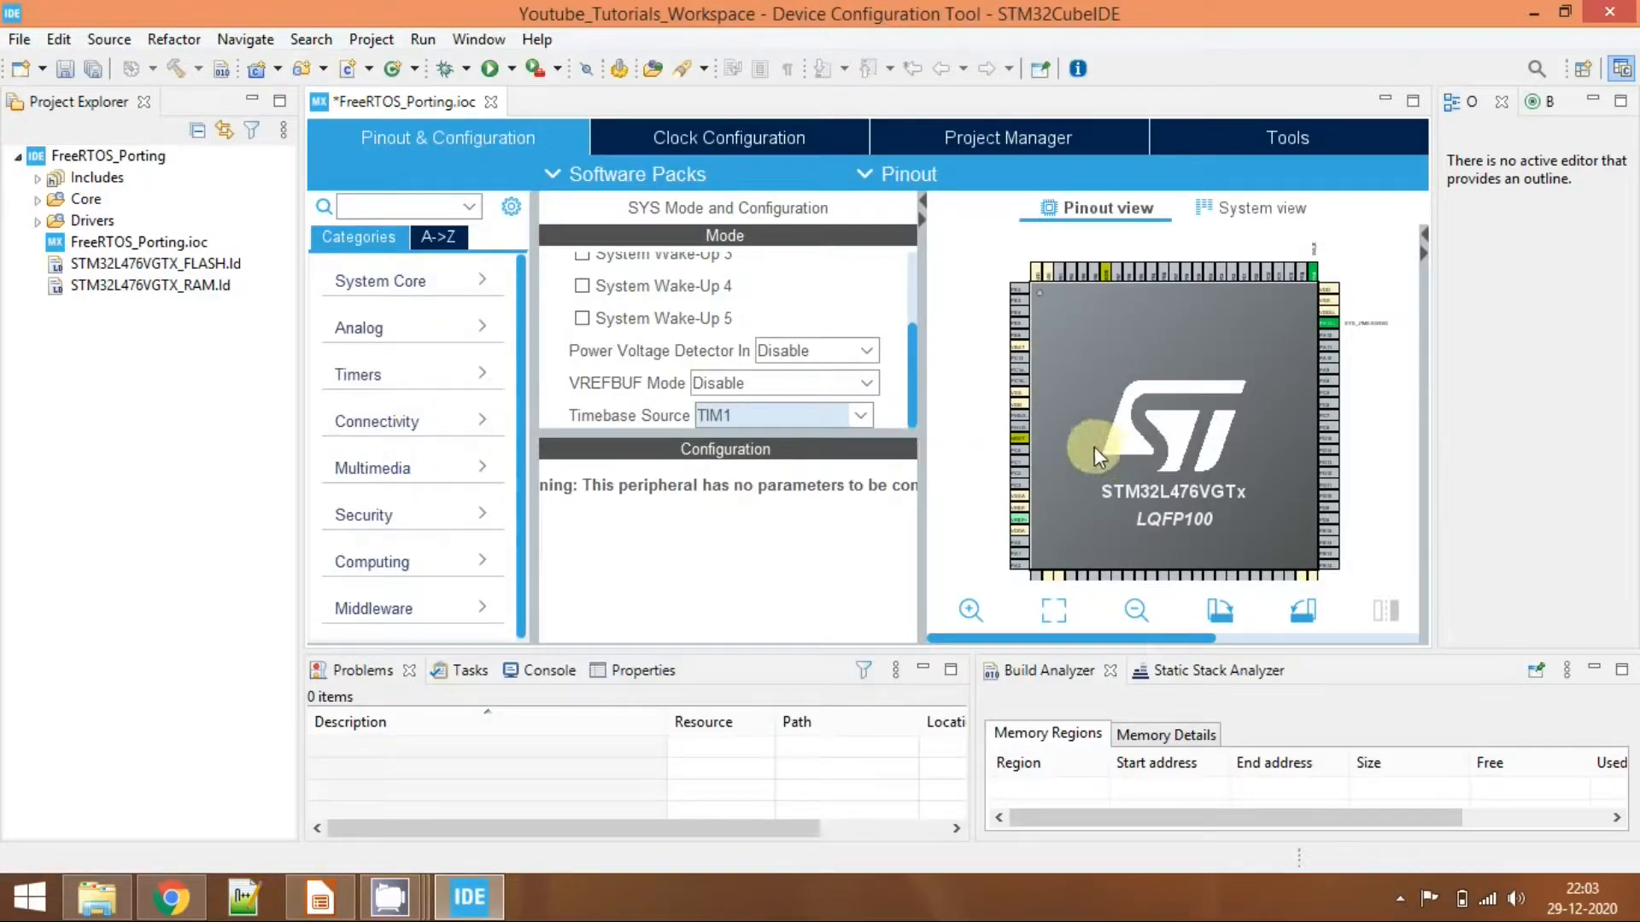
left_click(970, 610)
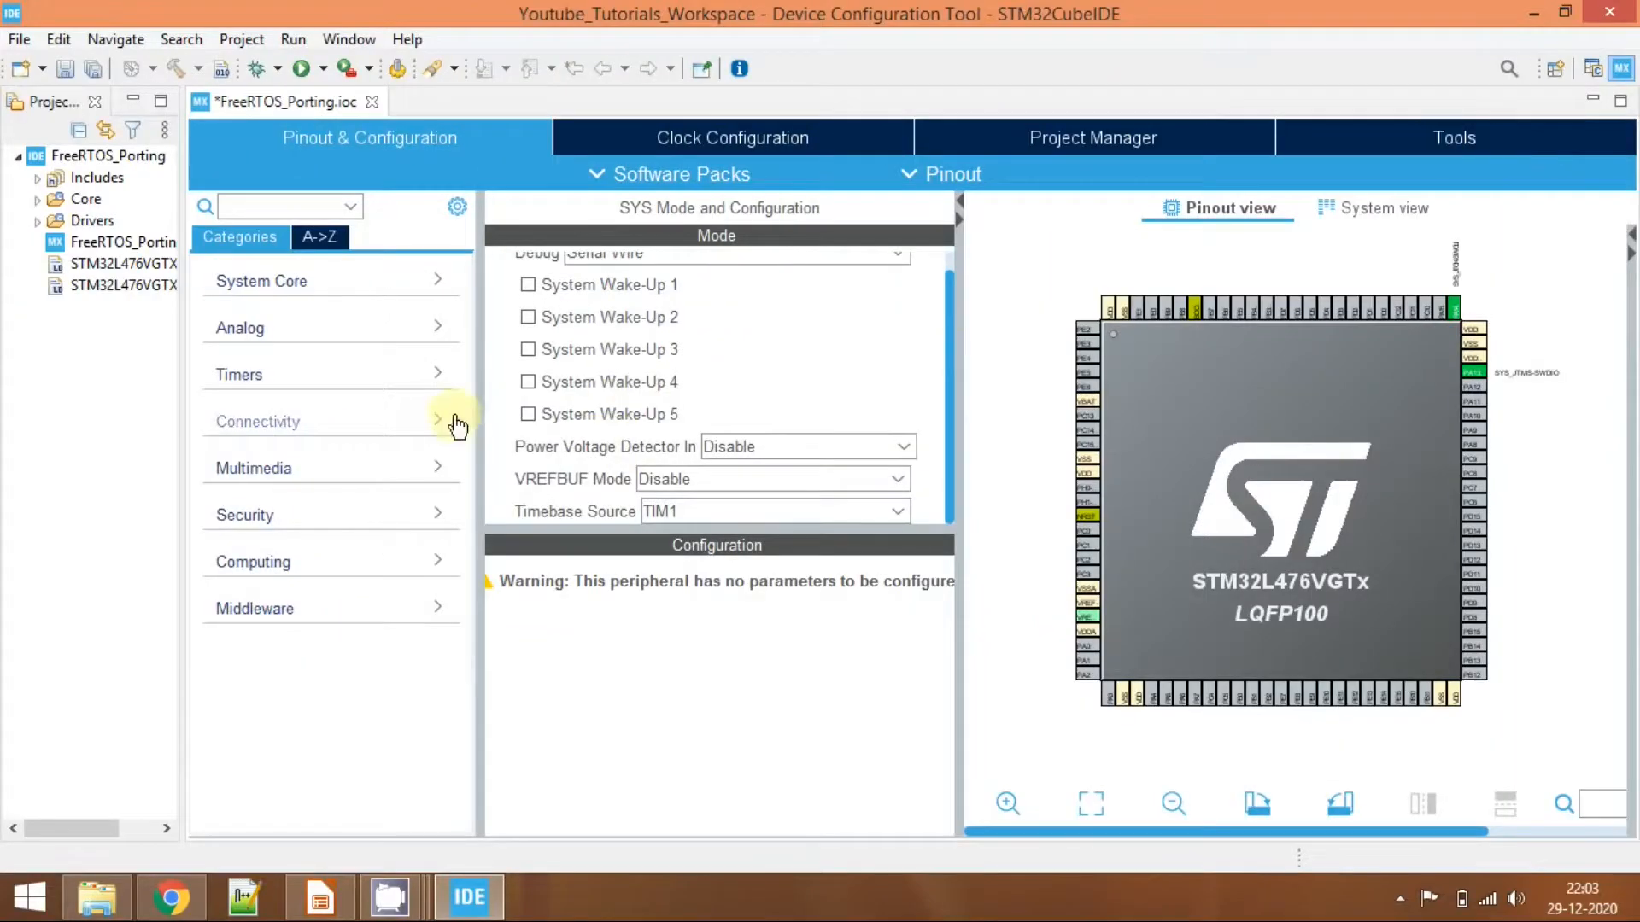
mouse_move(1479, 144)
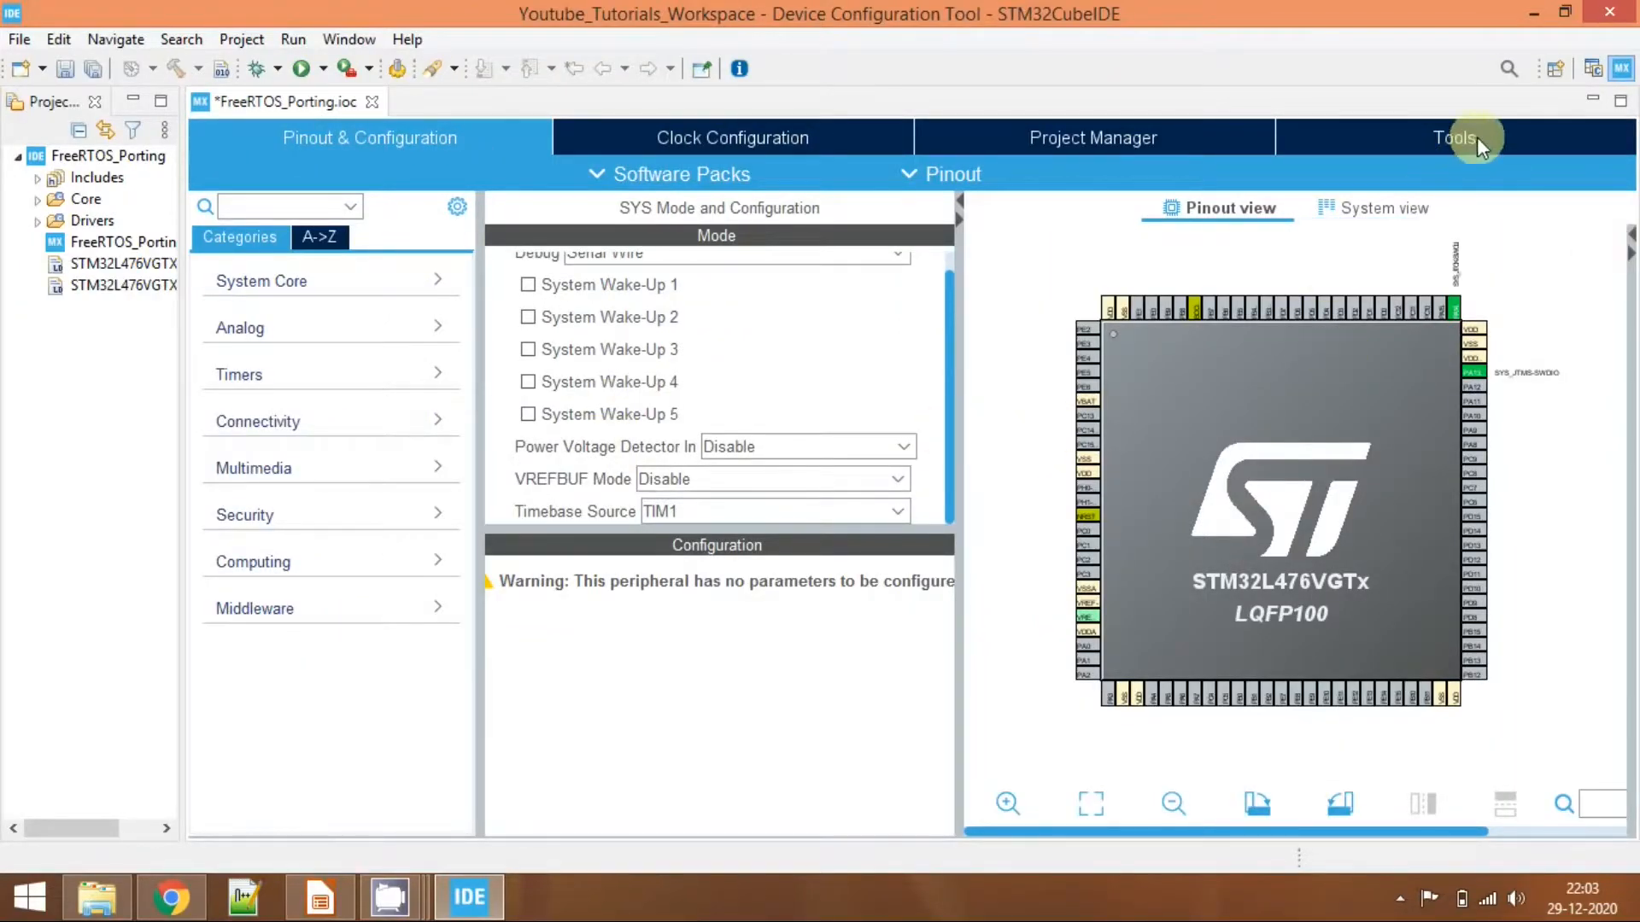
mouse_move(1585, 77)
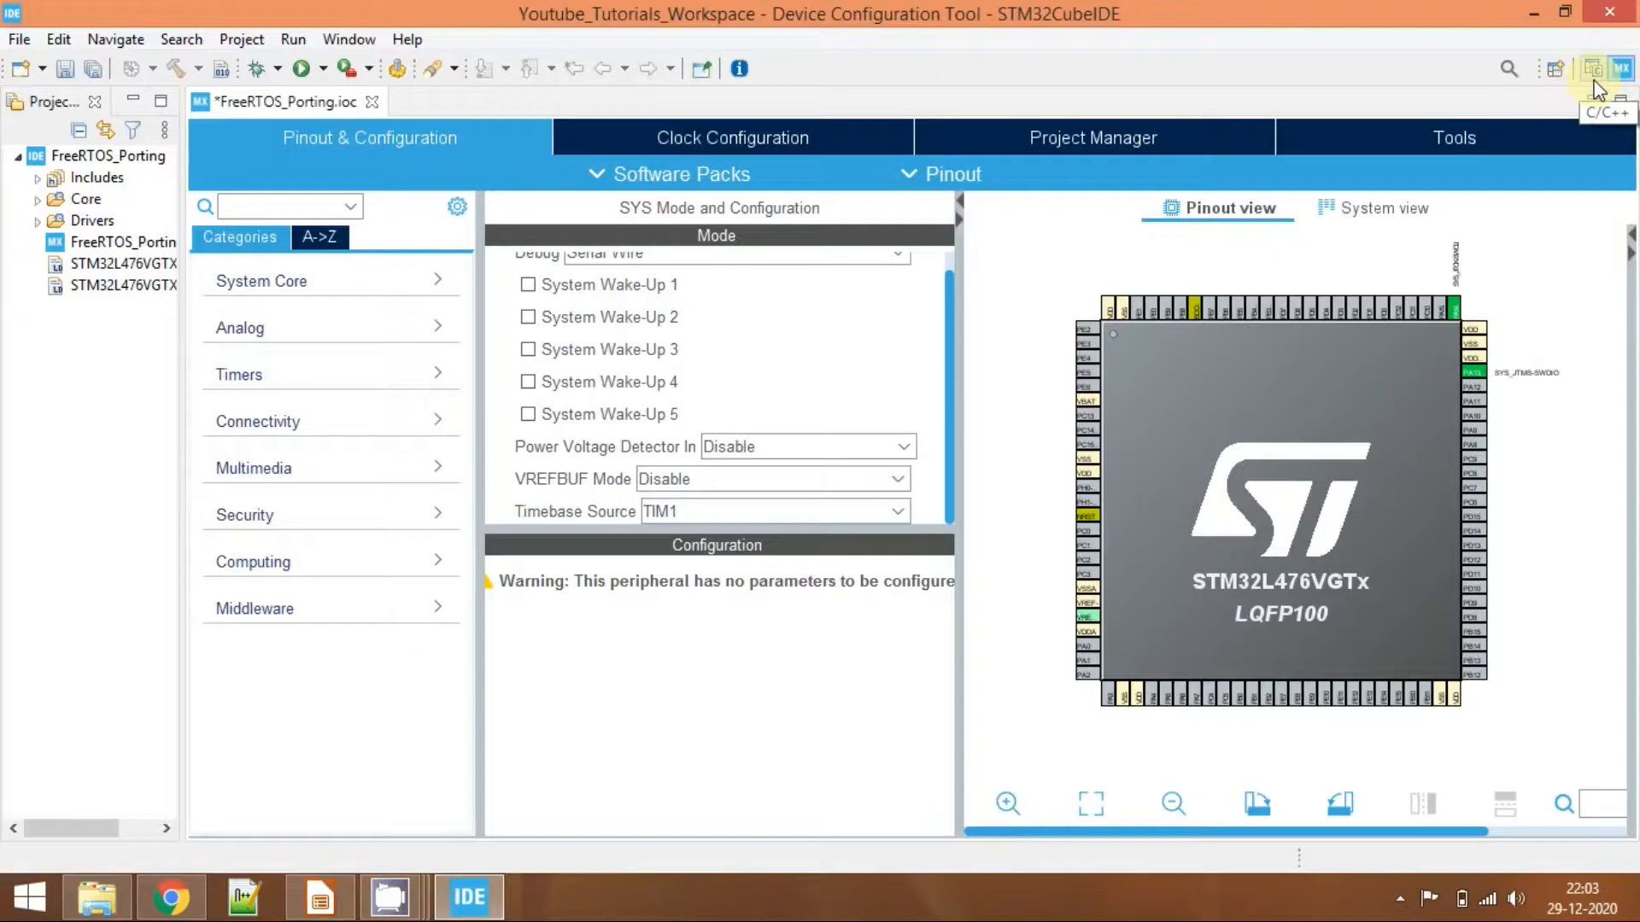
mouse_move(1120, 492)
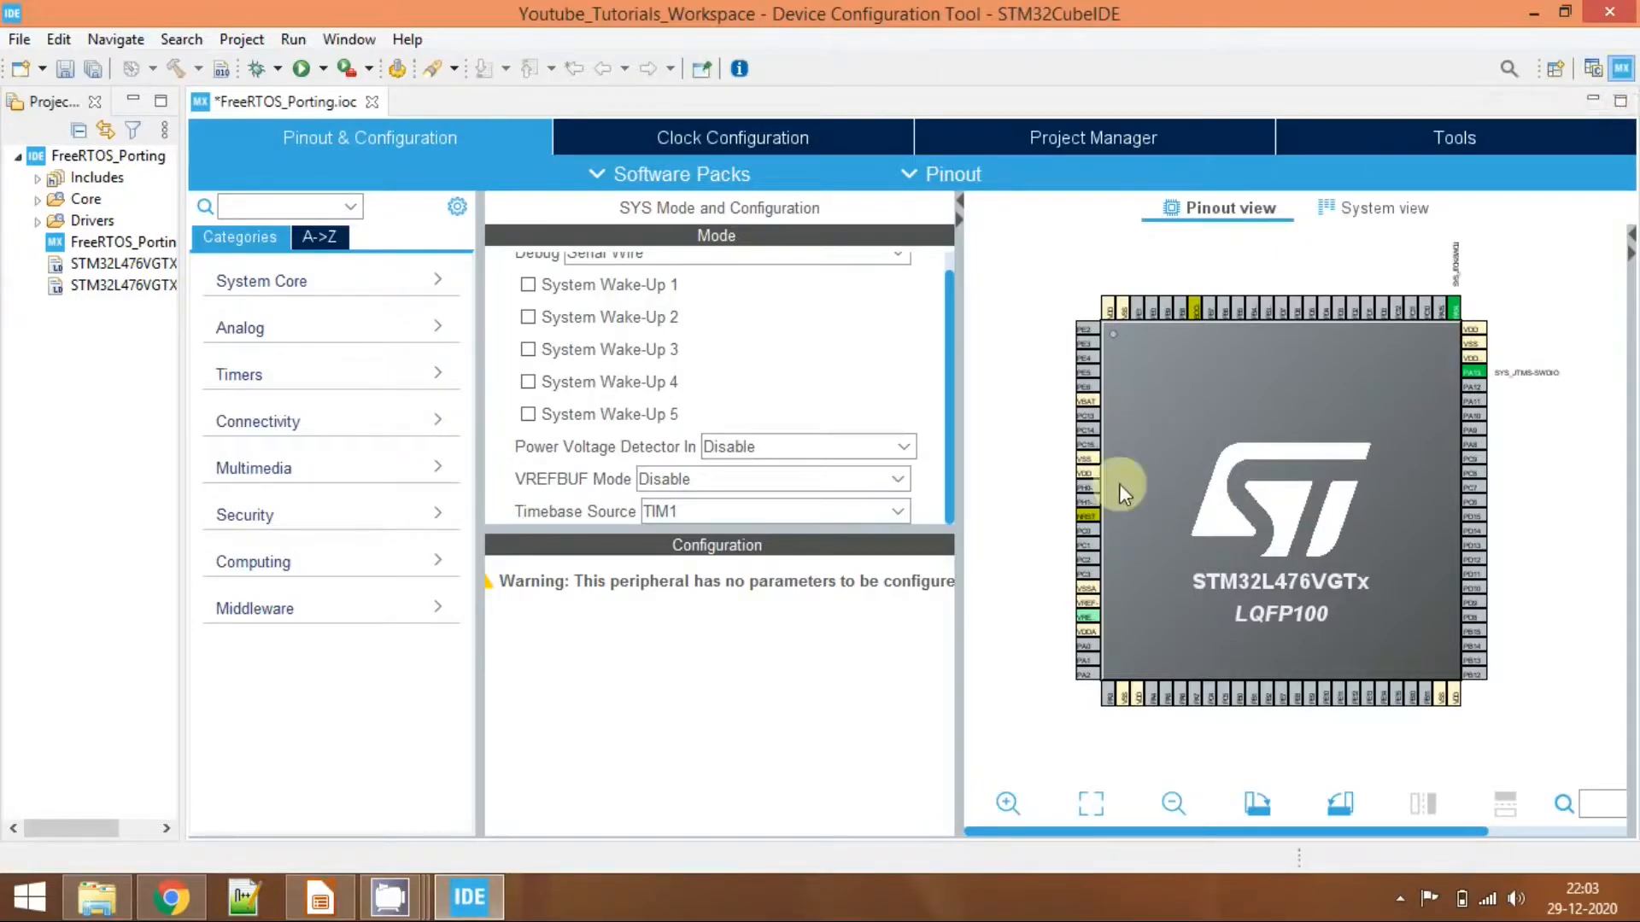
mouse_move(247, 157)
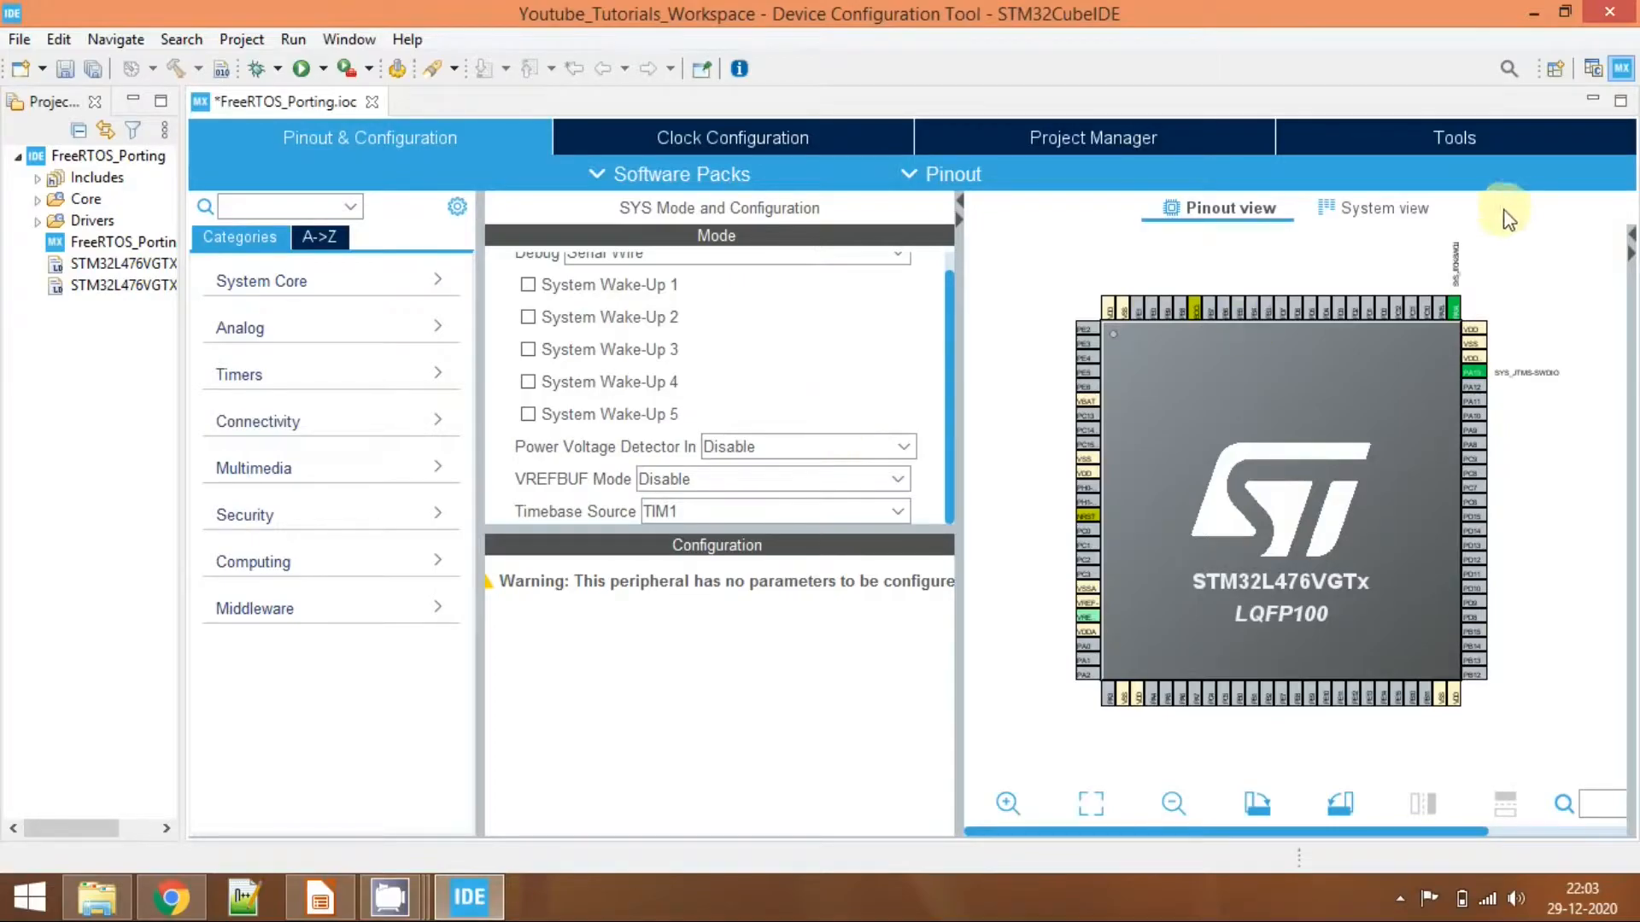
mouse_move(1333, 441)
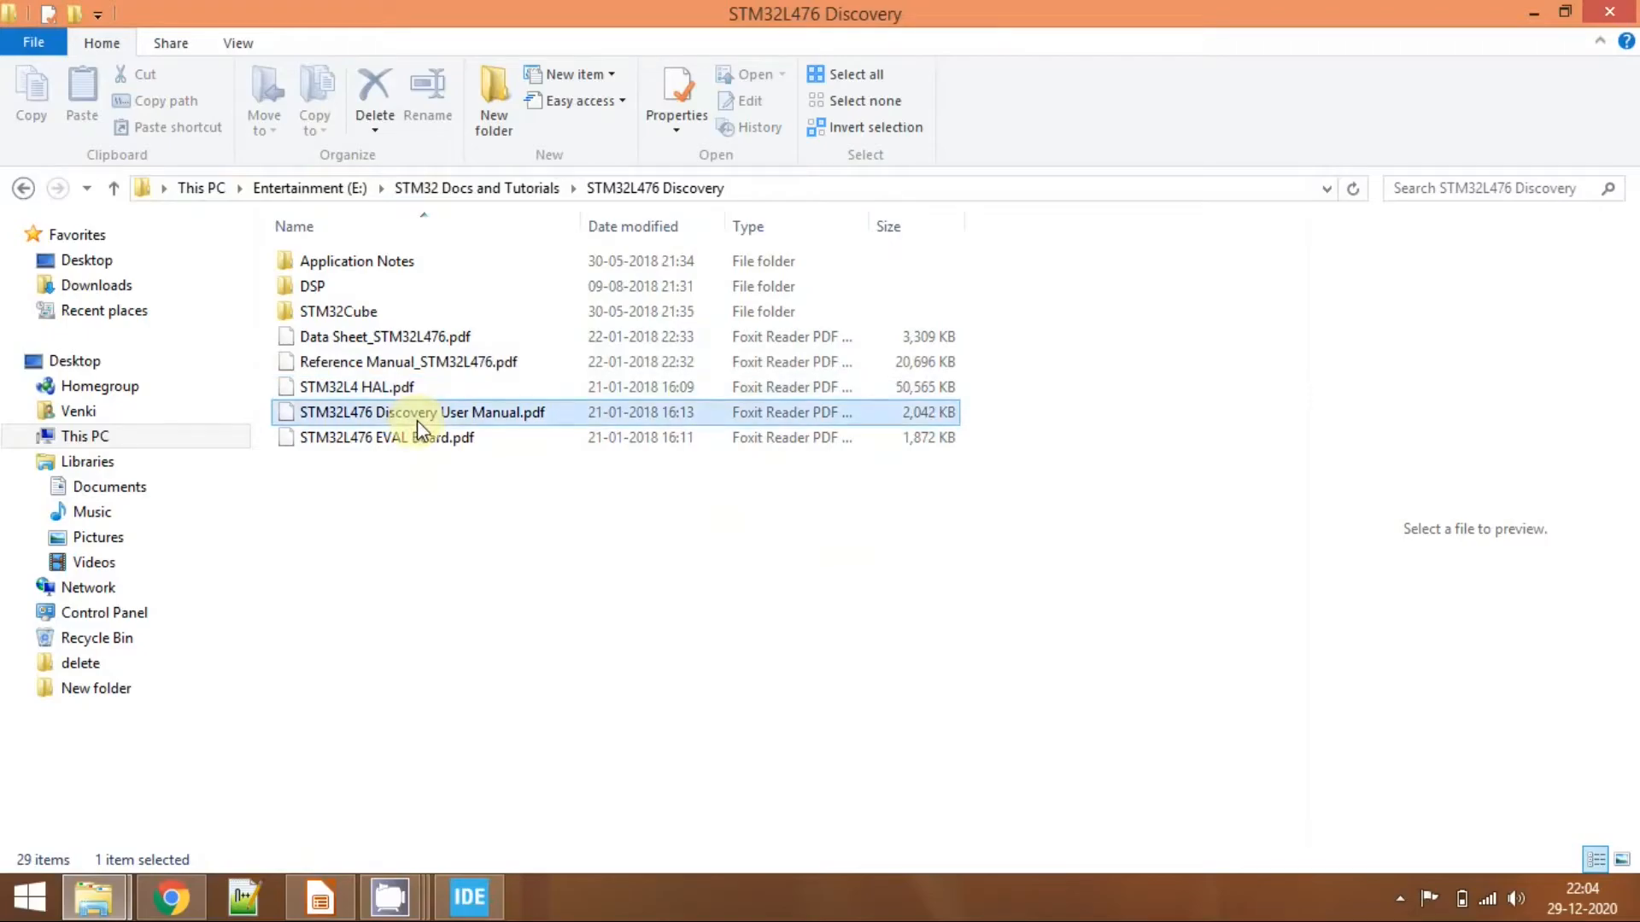
View the Discovery user manual's section 7.5 showing LD4 on PB2 and LD5 on PE8.
double_click(421, 412)
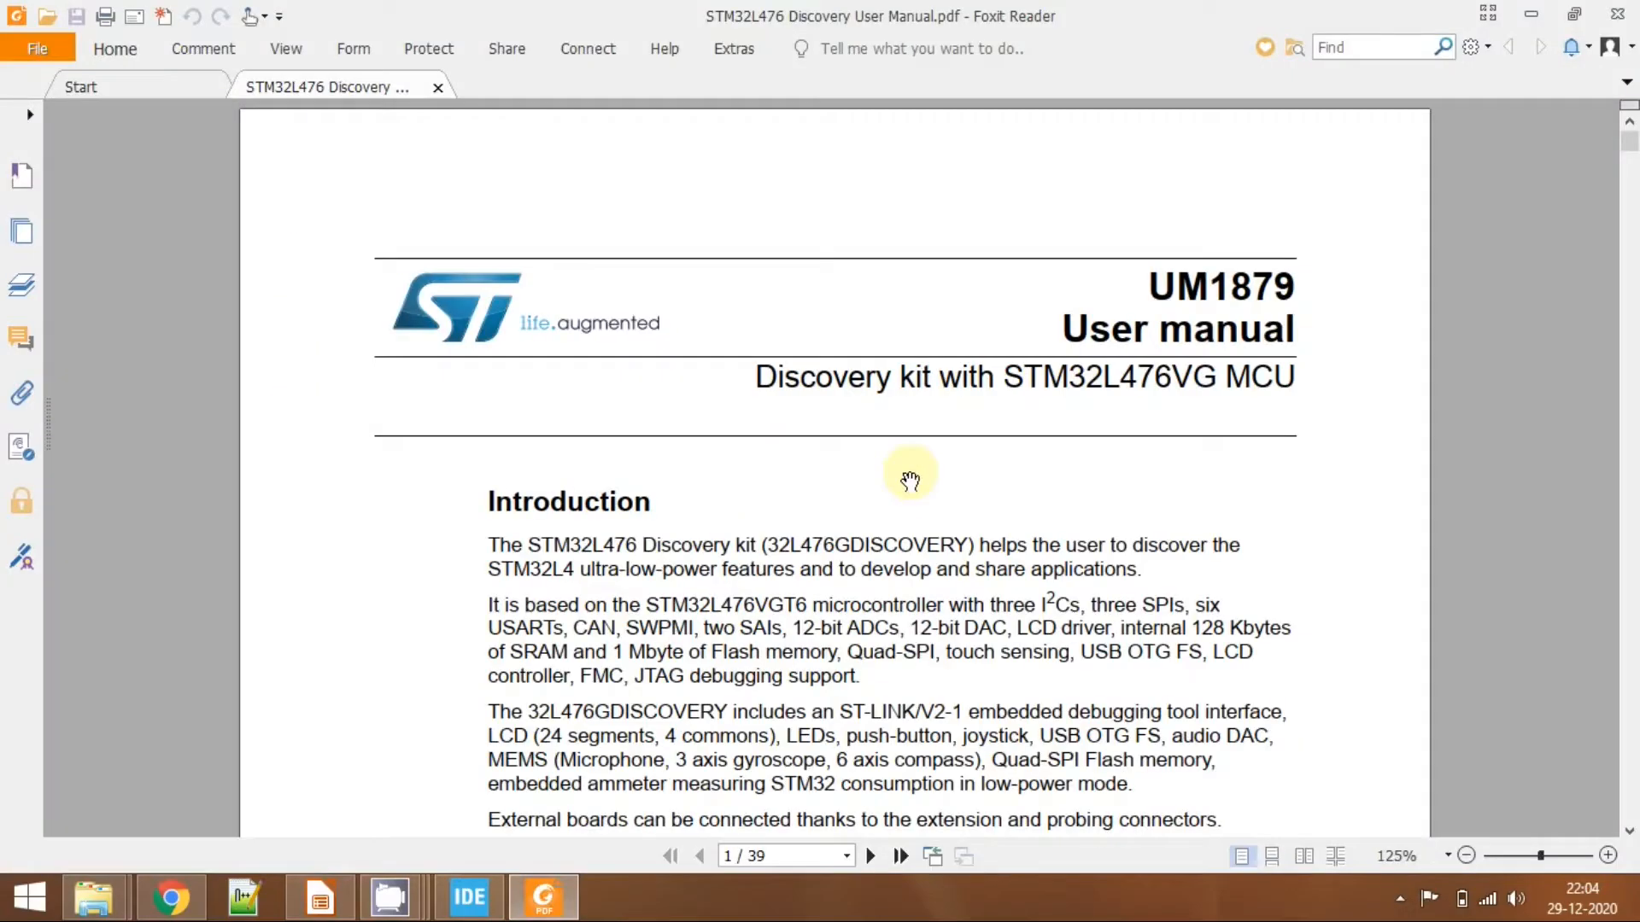
scroll("down", 3)
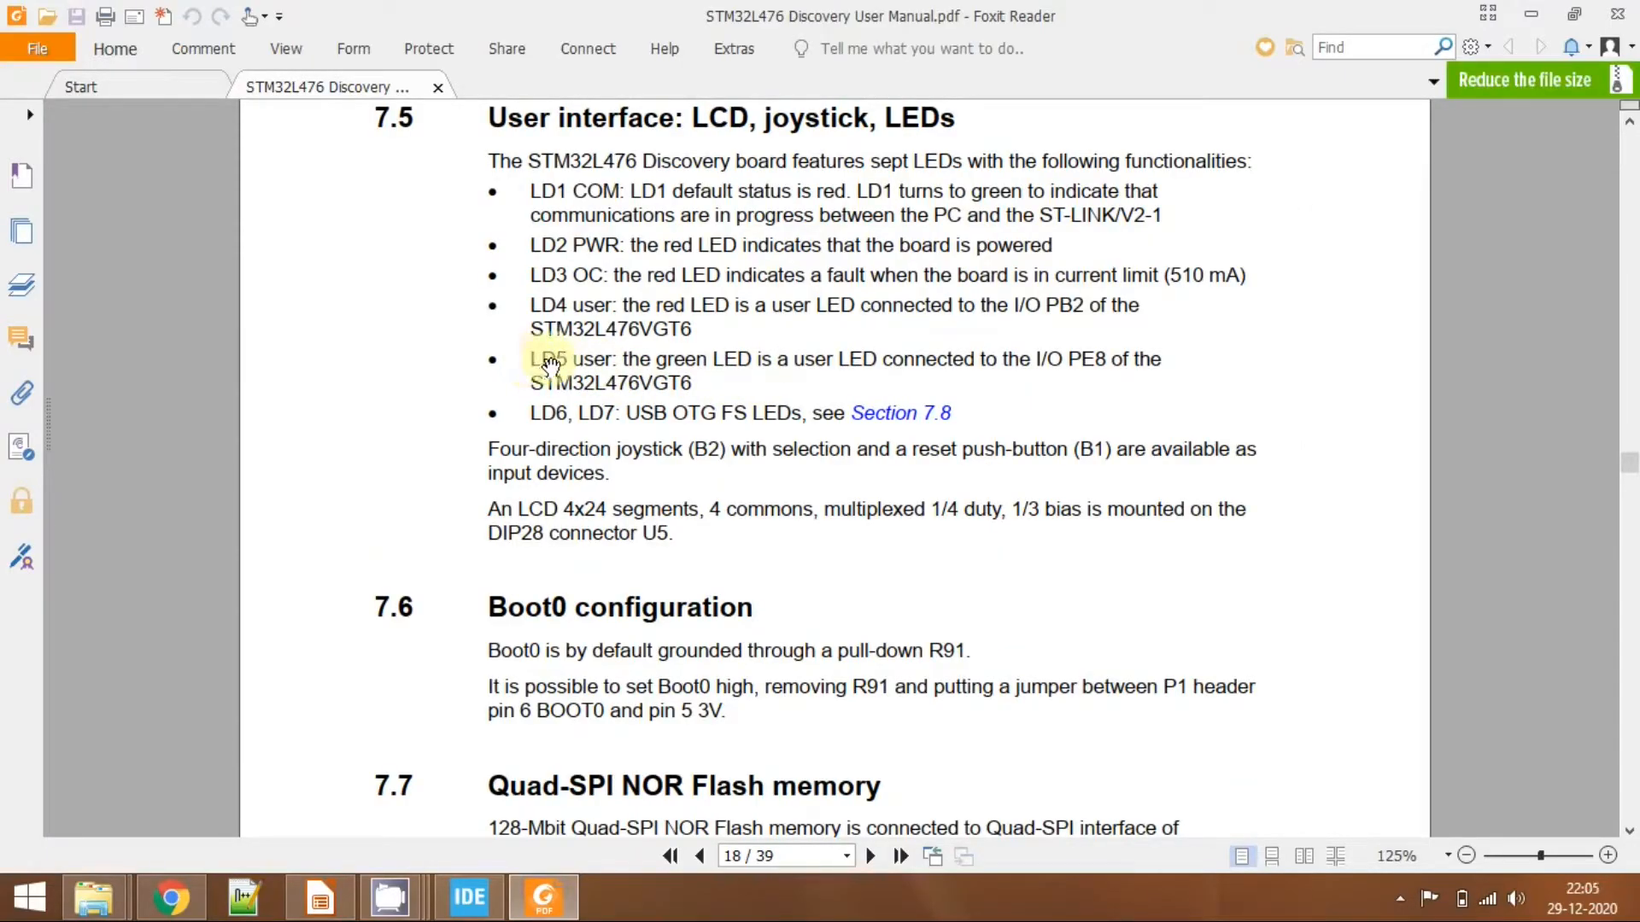
mouse_move(731, 362)
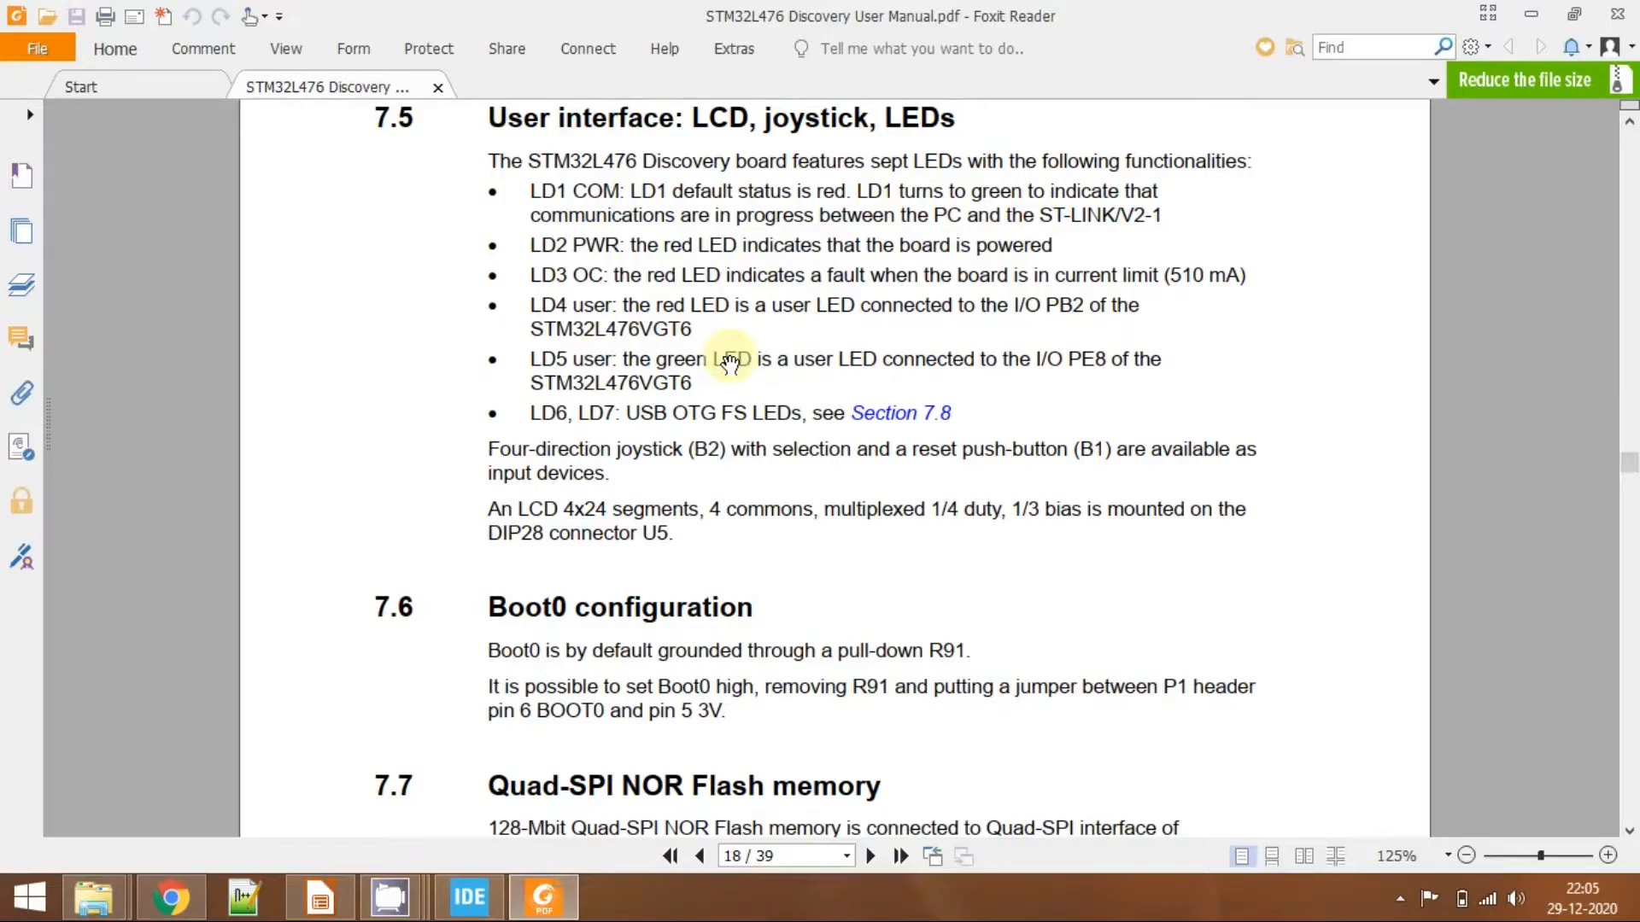
mouse_move(1097, 364)
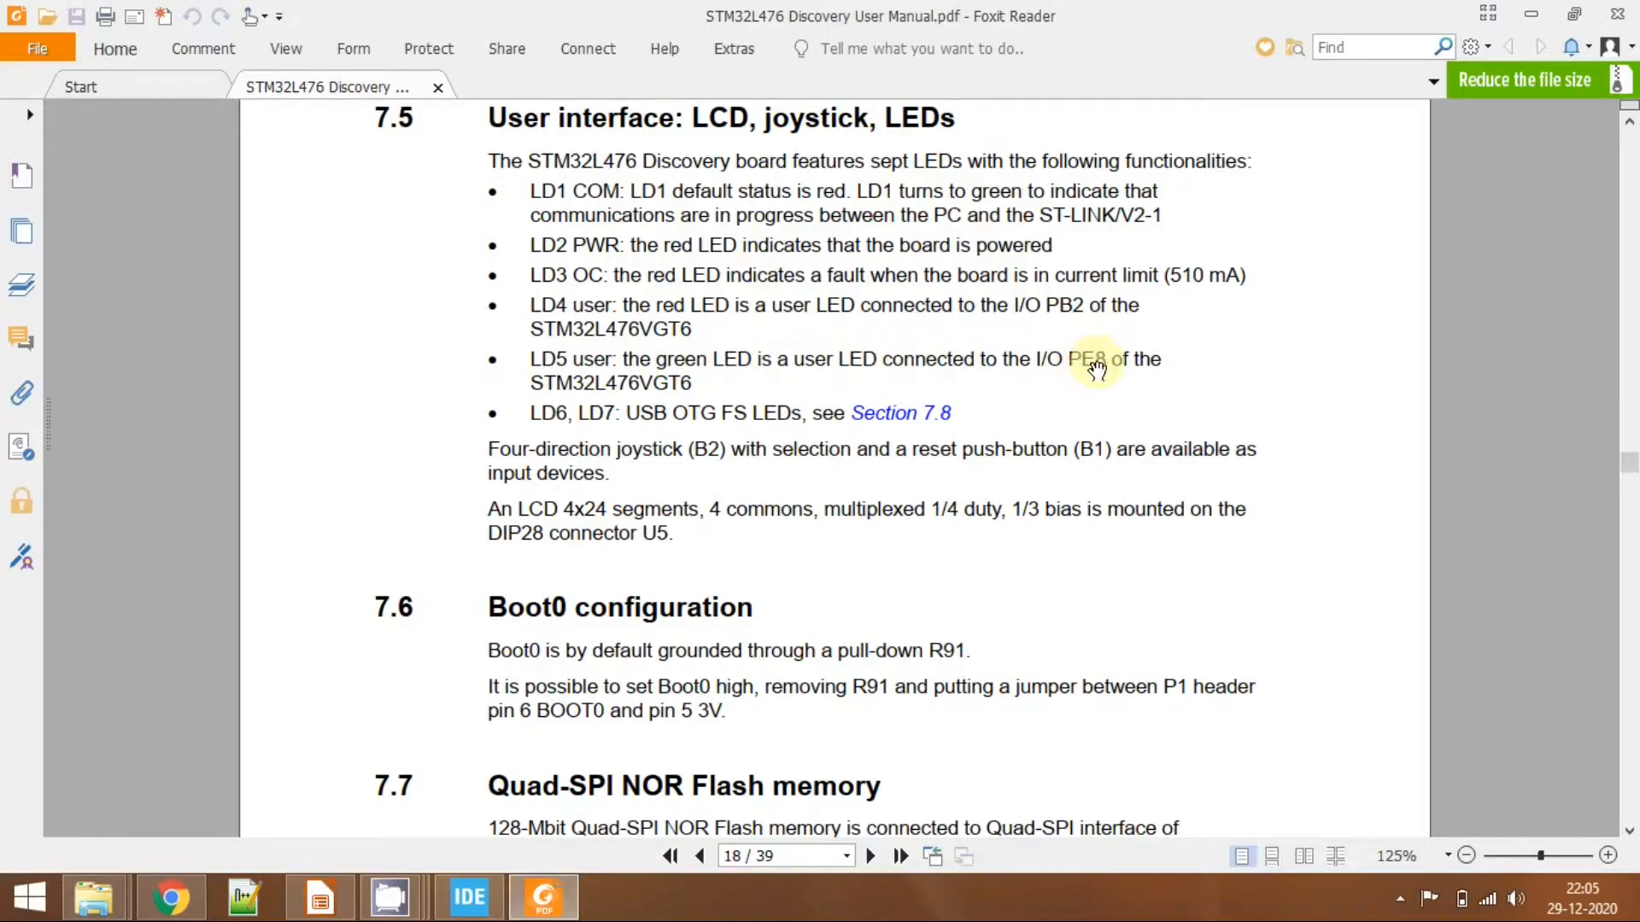
mouse_move(529, 396)
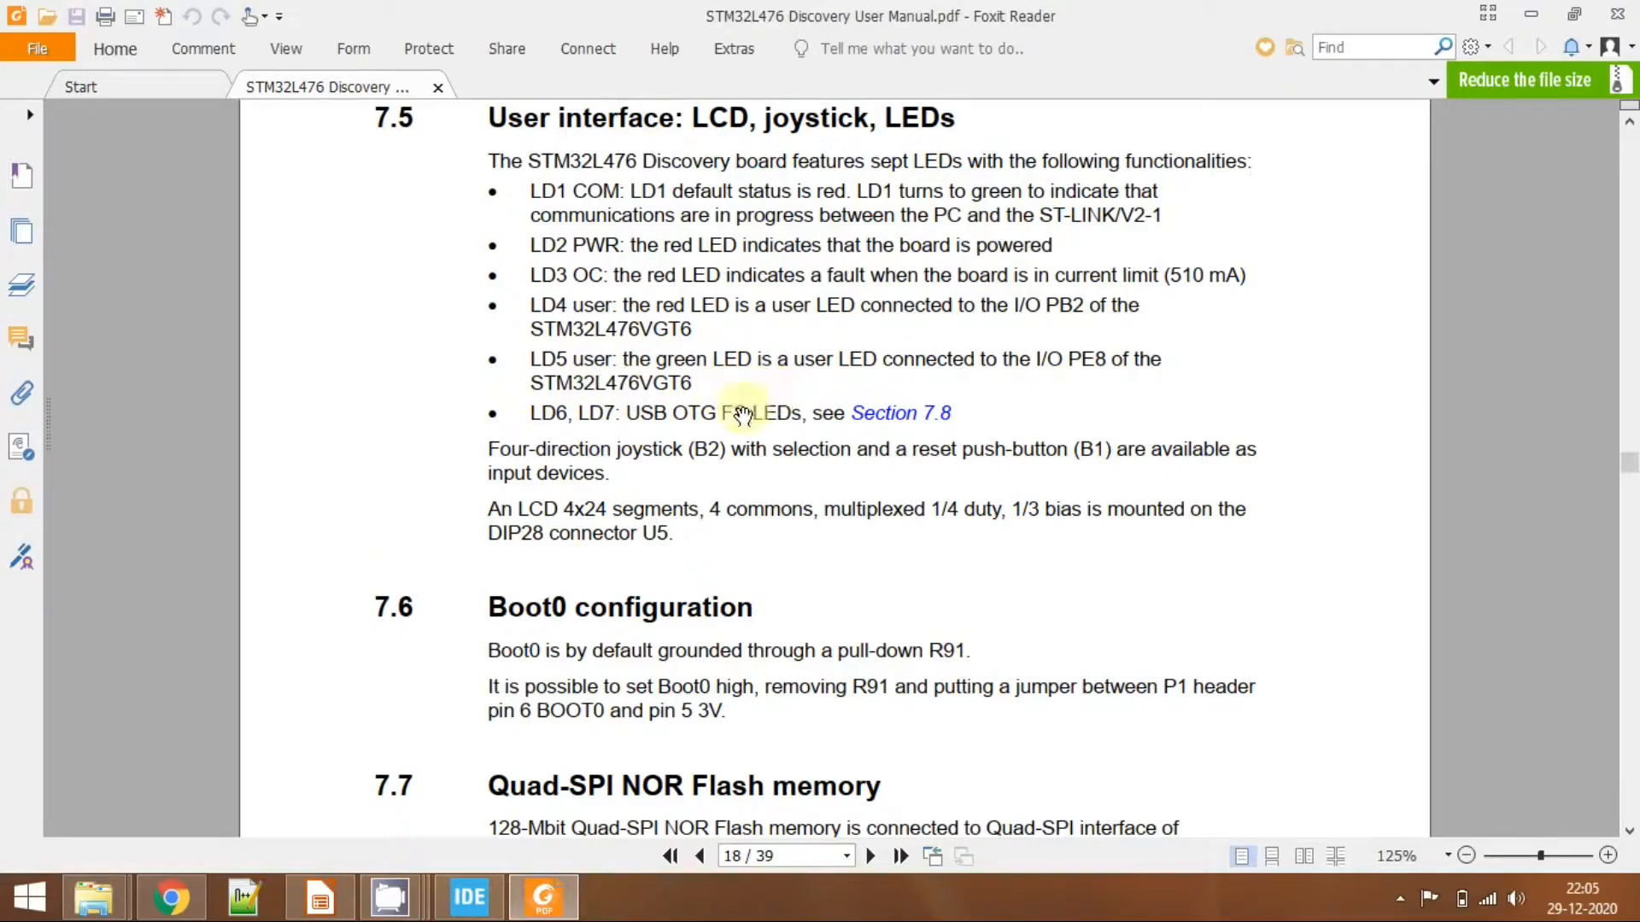
mouse_move(663, 484)
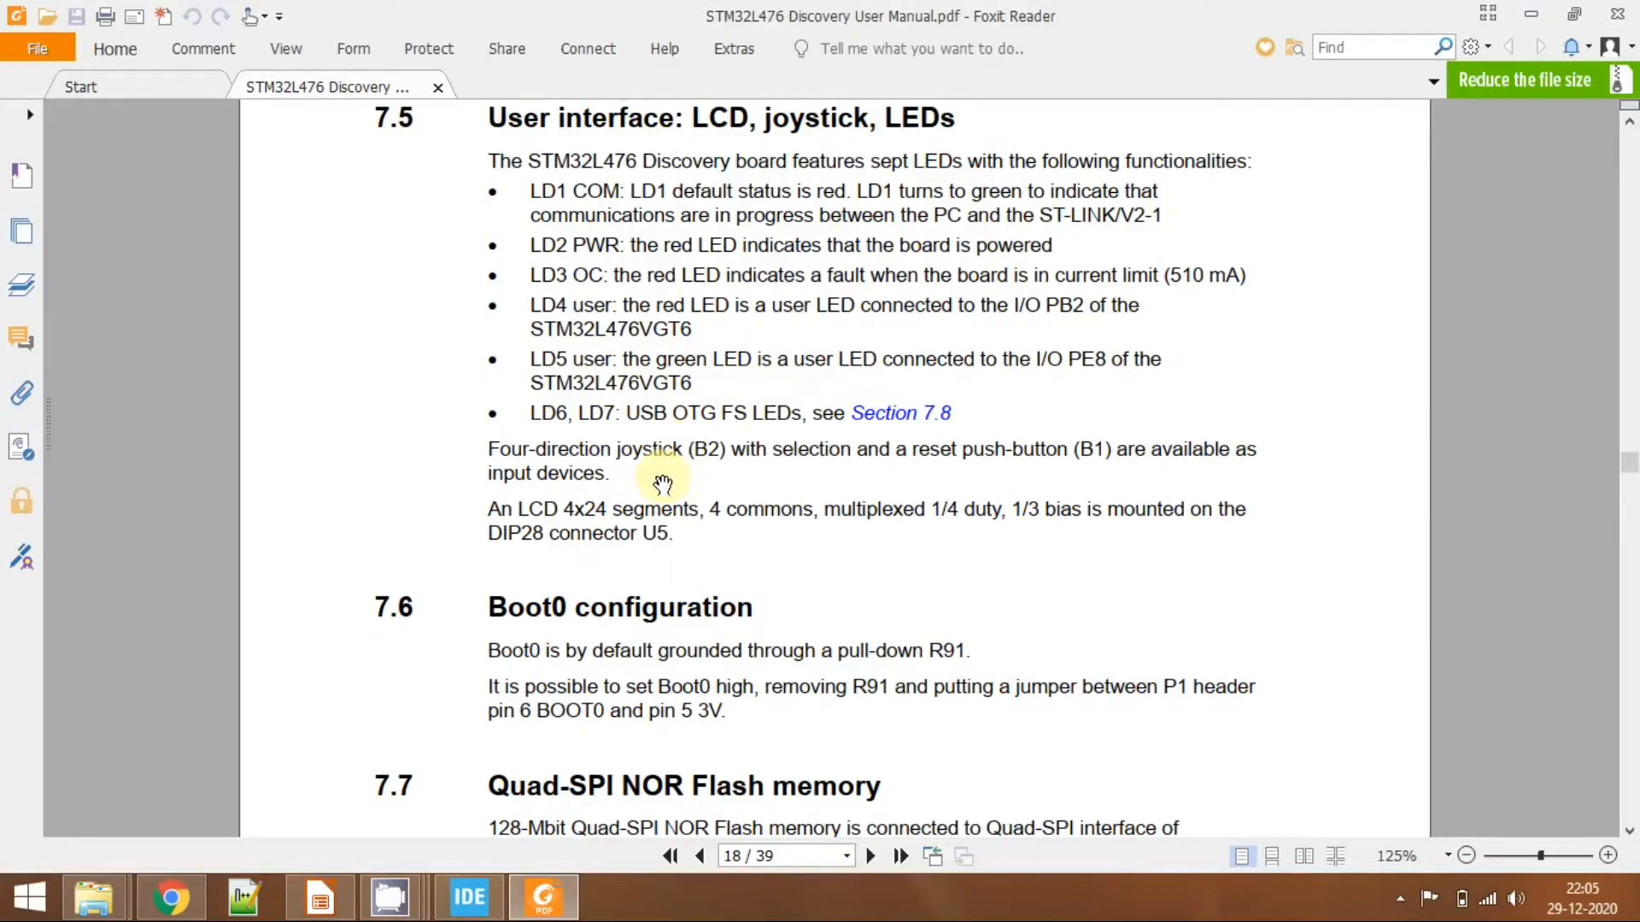
mouse_move(584, 293)
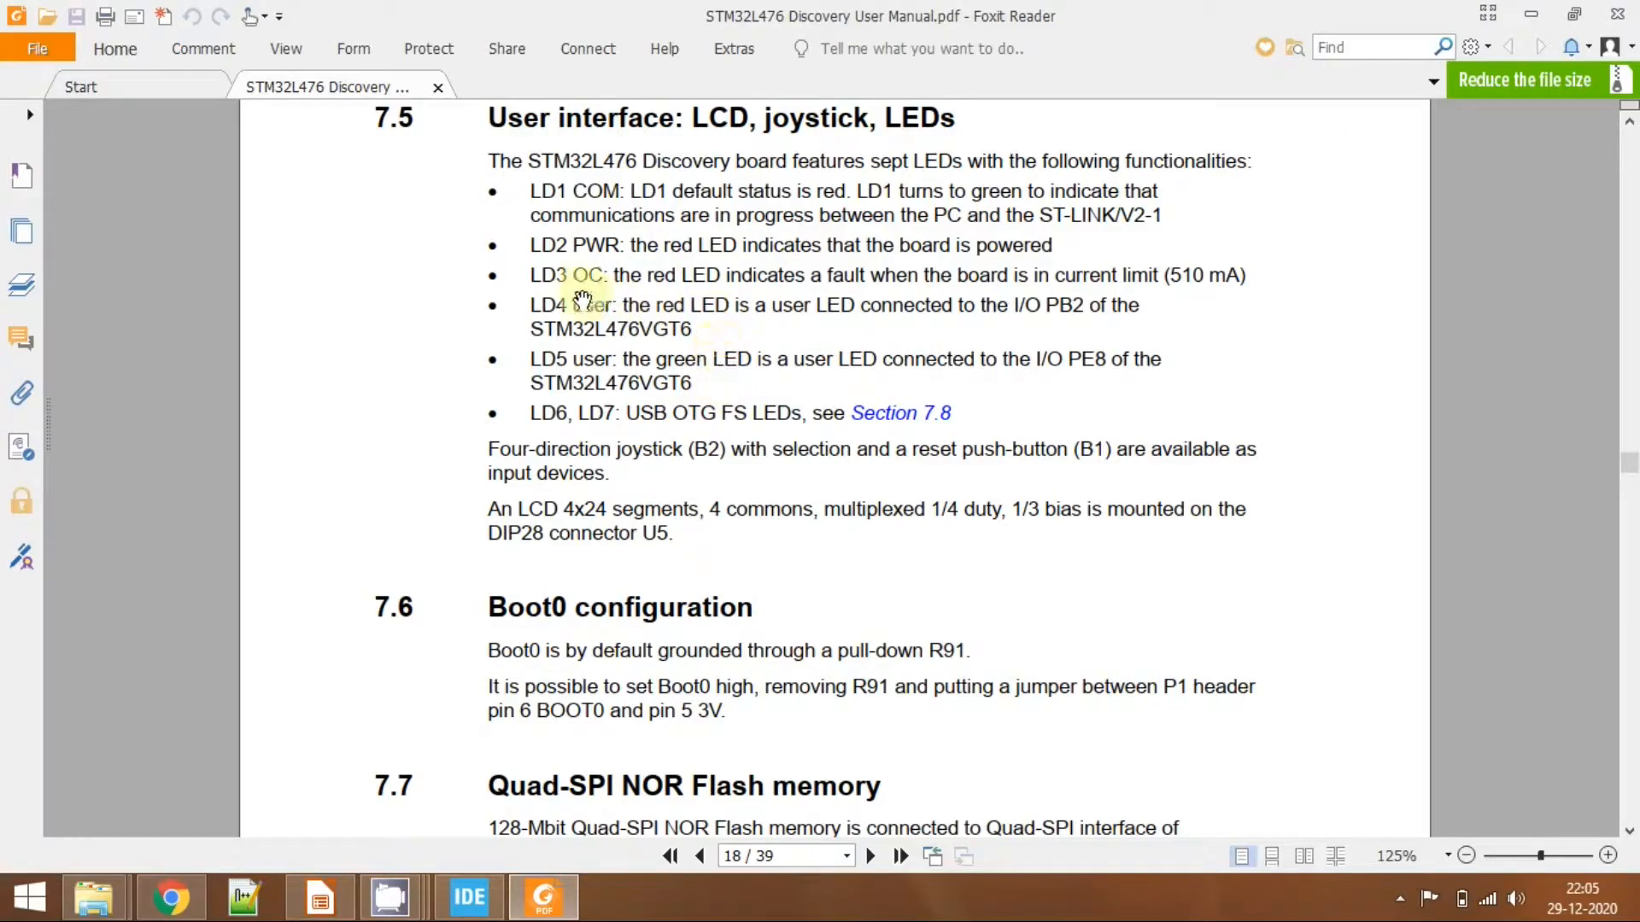
mouse_move(687, 307)
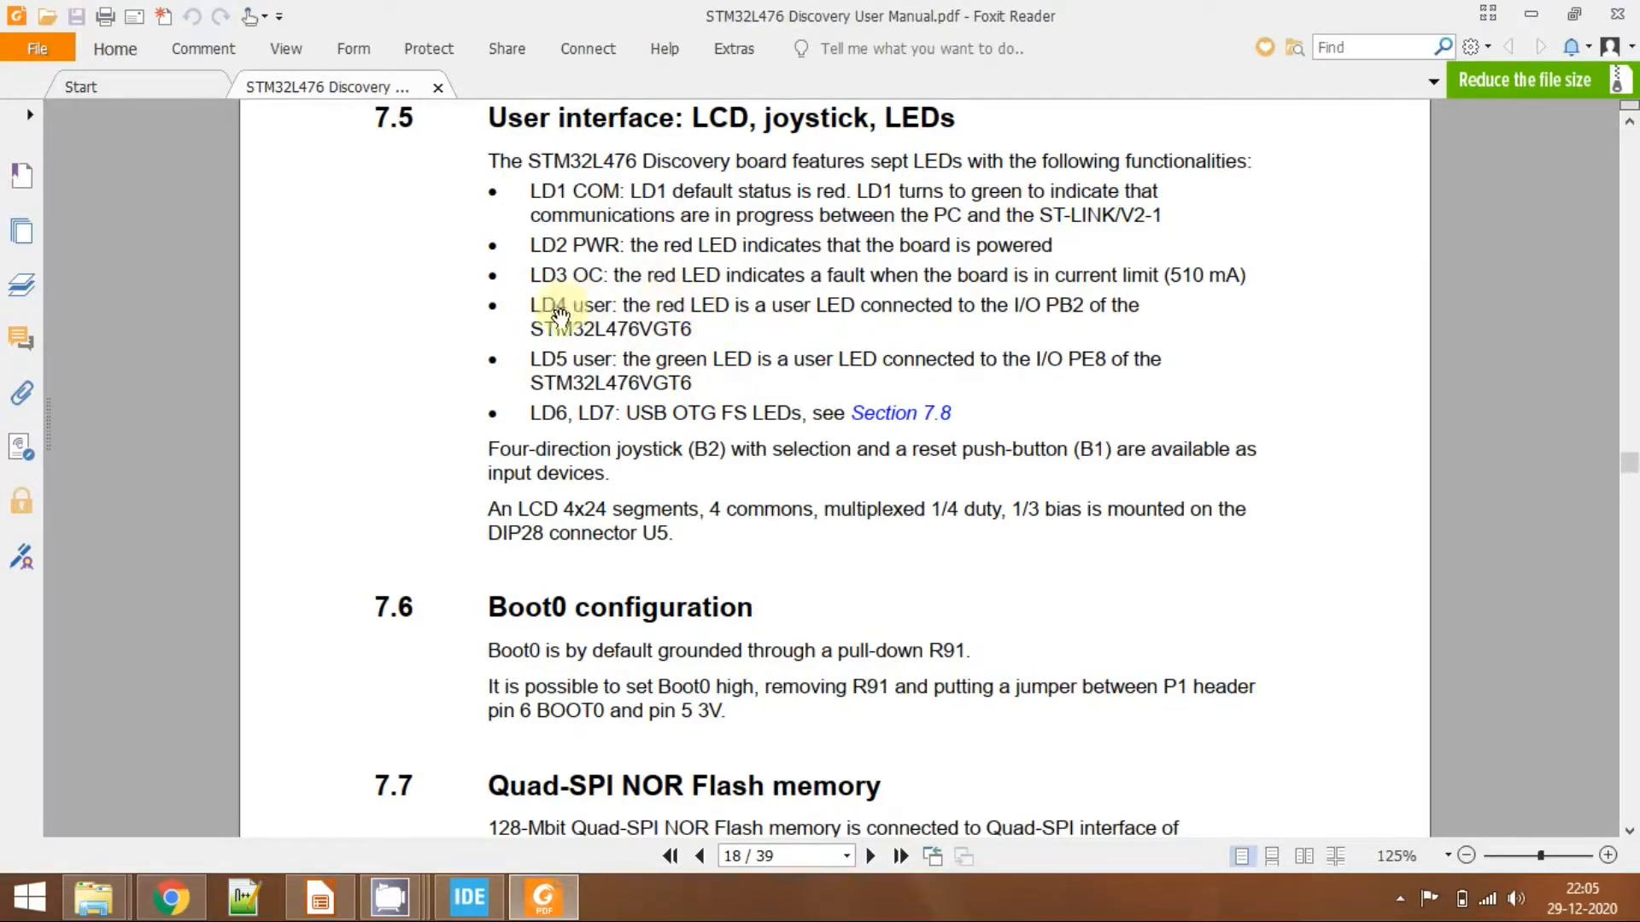
left_click(472, 897)
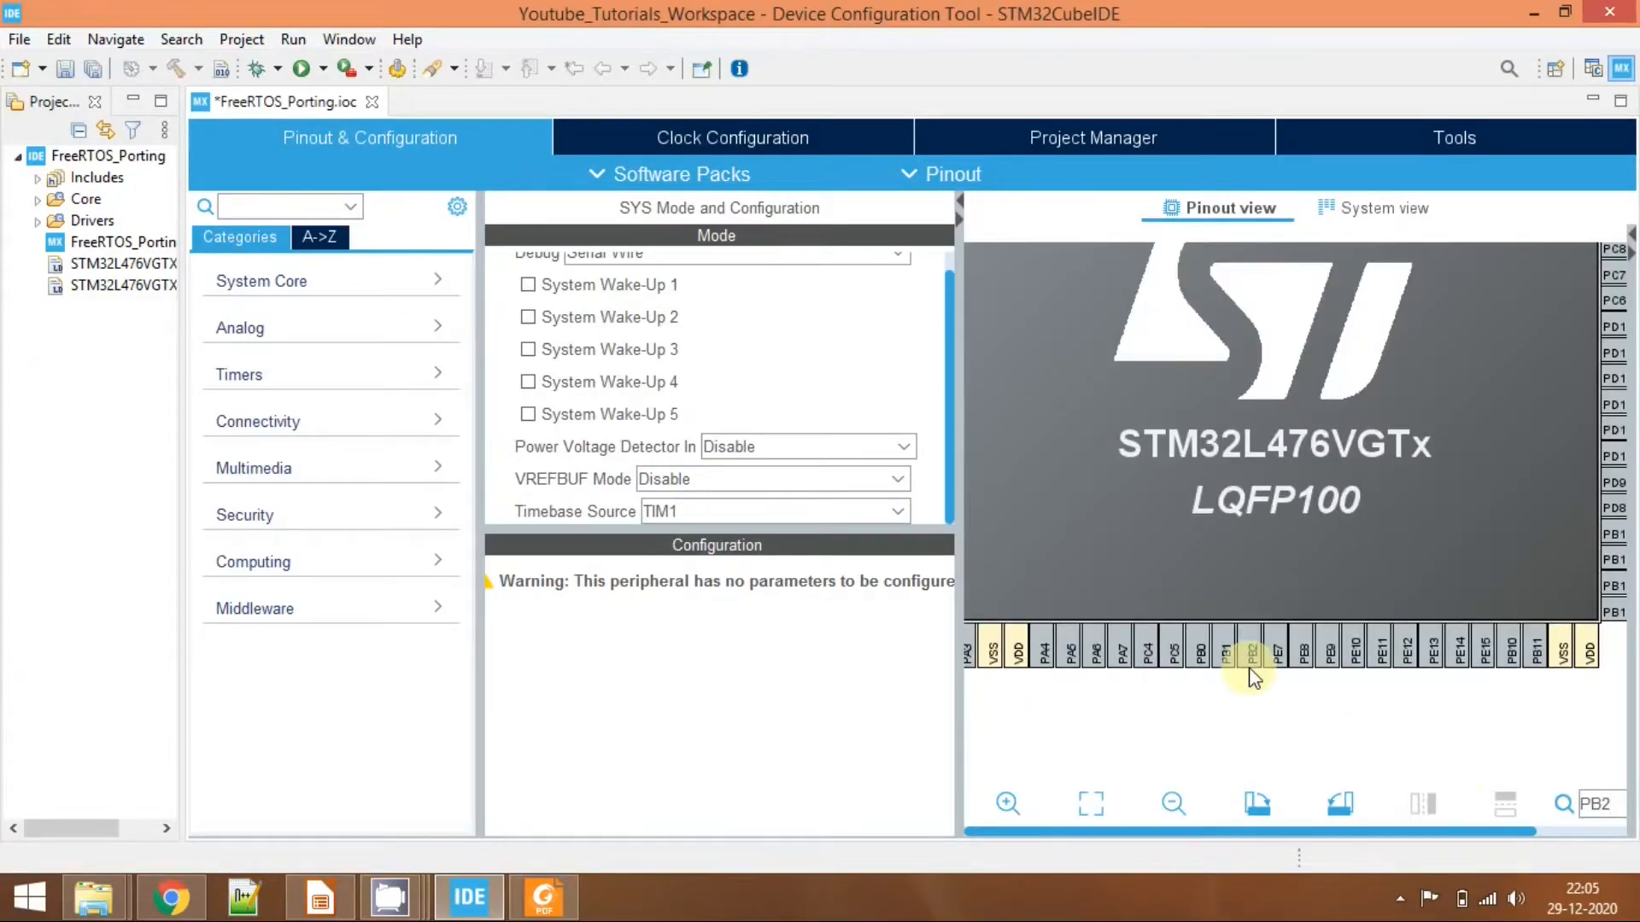
Configure pin PB2 as GPIO_Output labelled RED_LED, checking the manual for LED pins.
left_click(1250, 653)
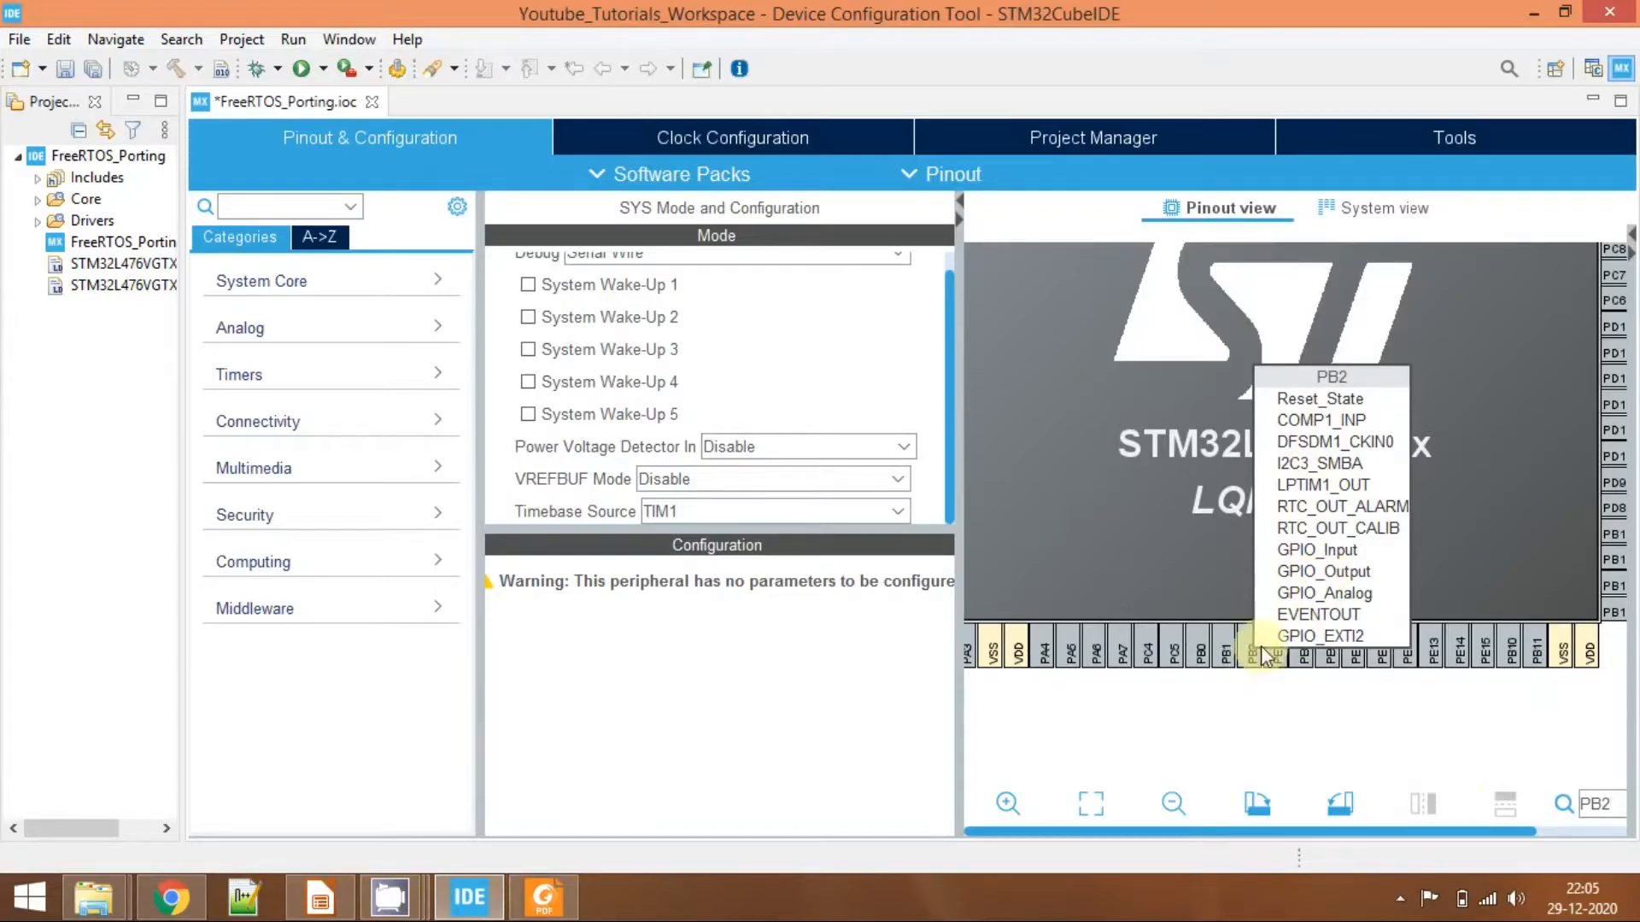
mouse_move(1331, 584)
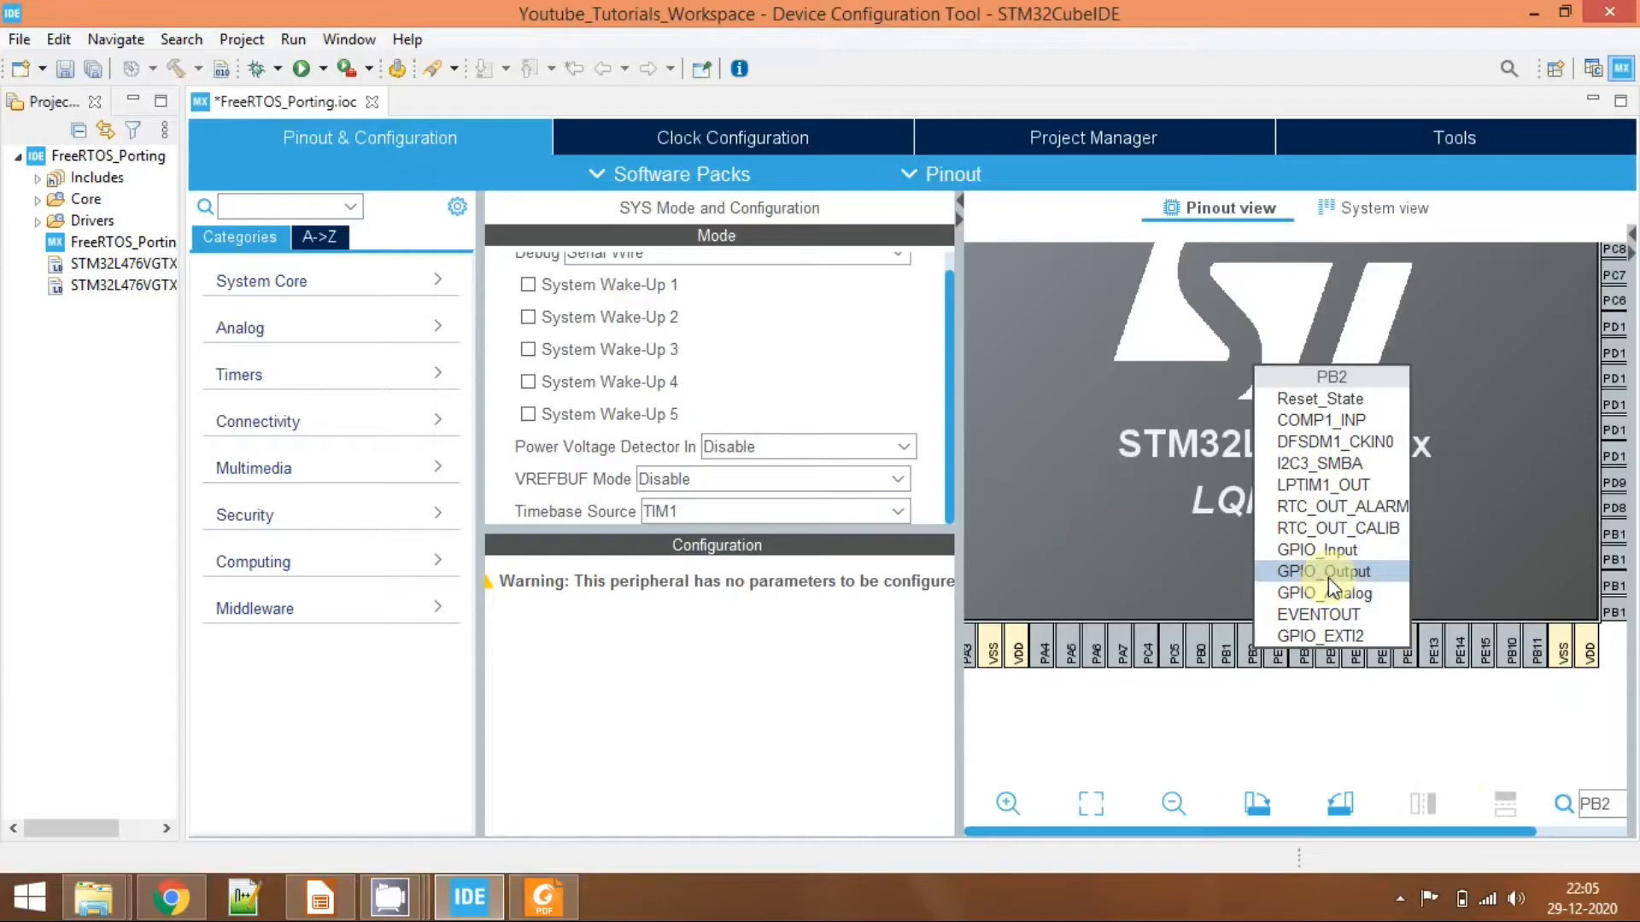
left_click(1324, 571)
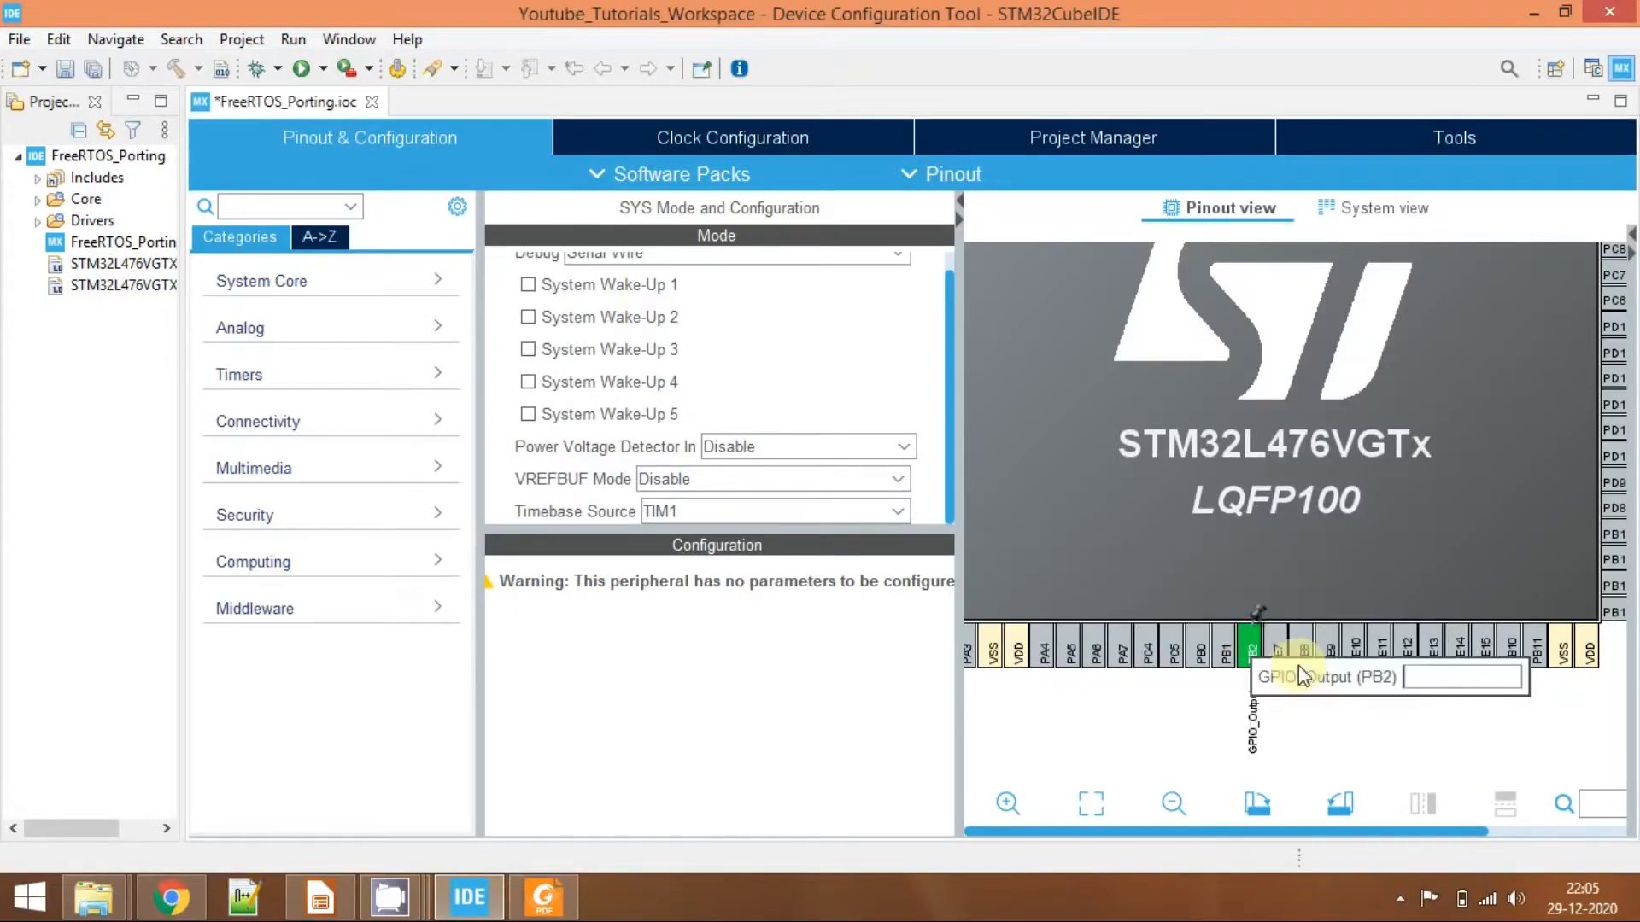
left_click(543, 895)
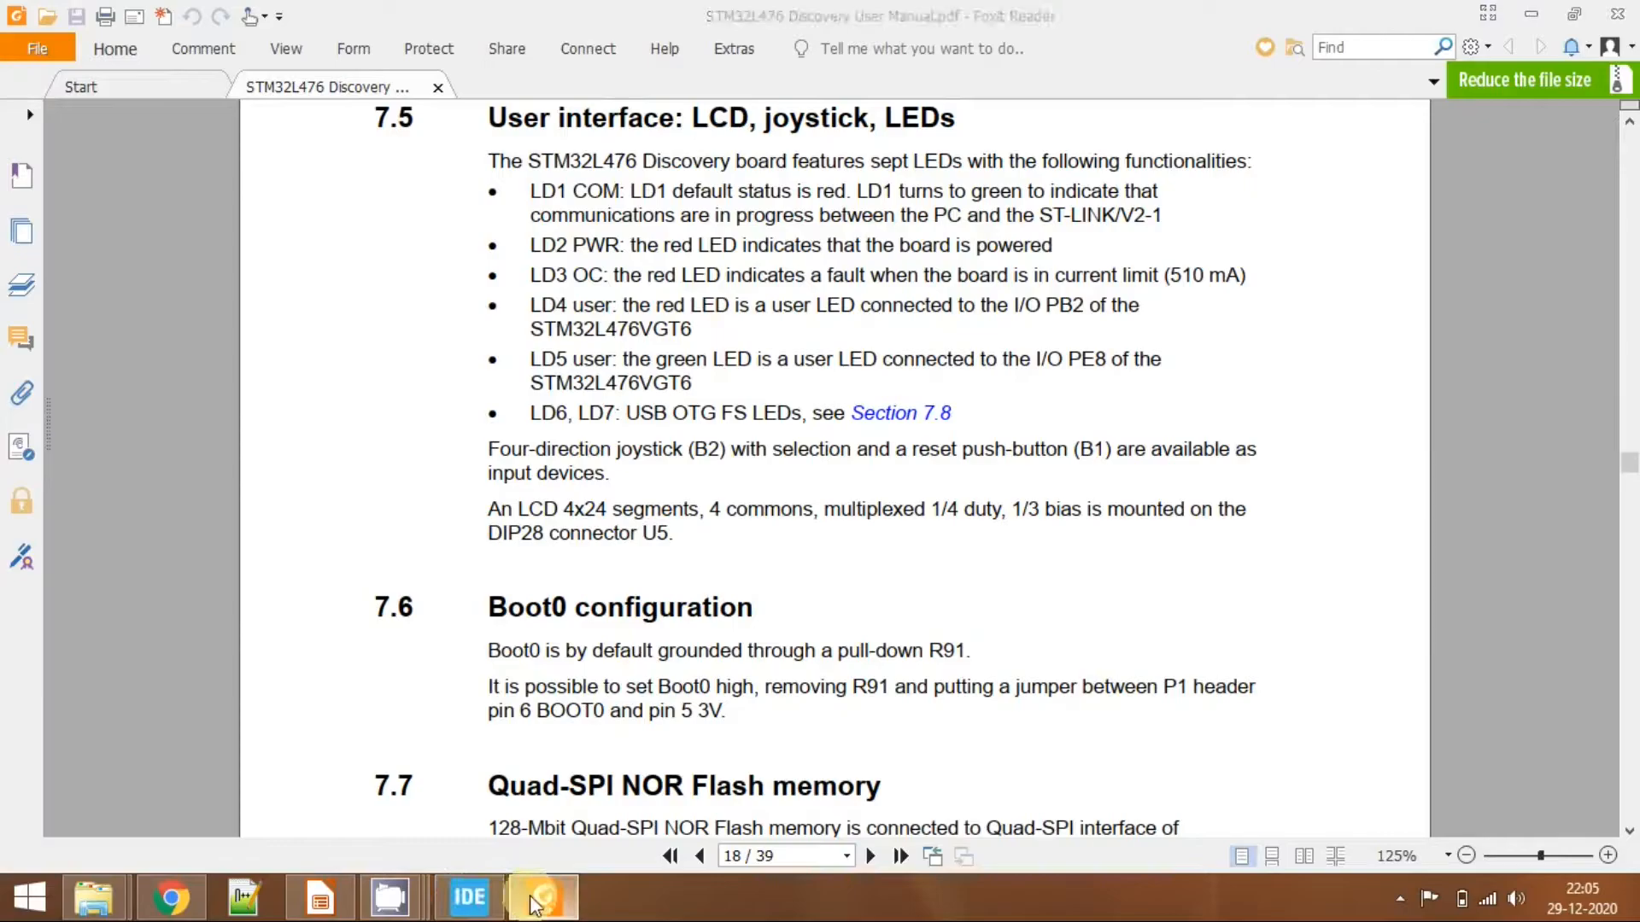
left_click(465, 897)
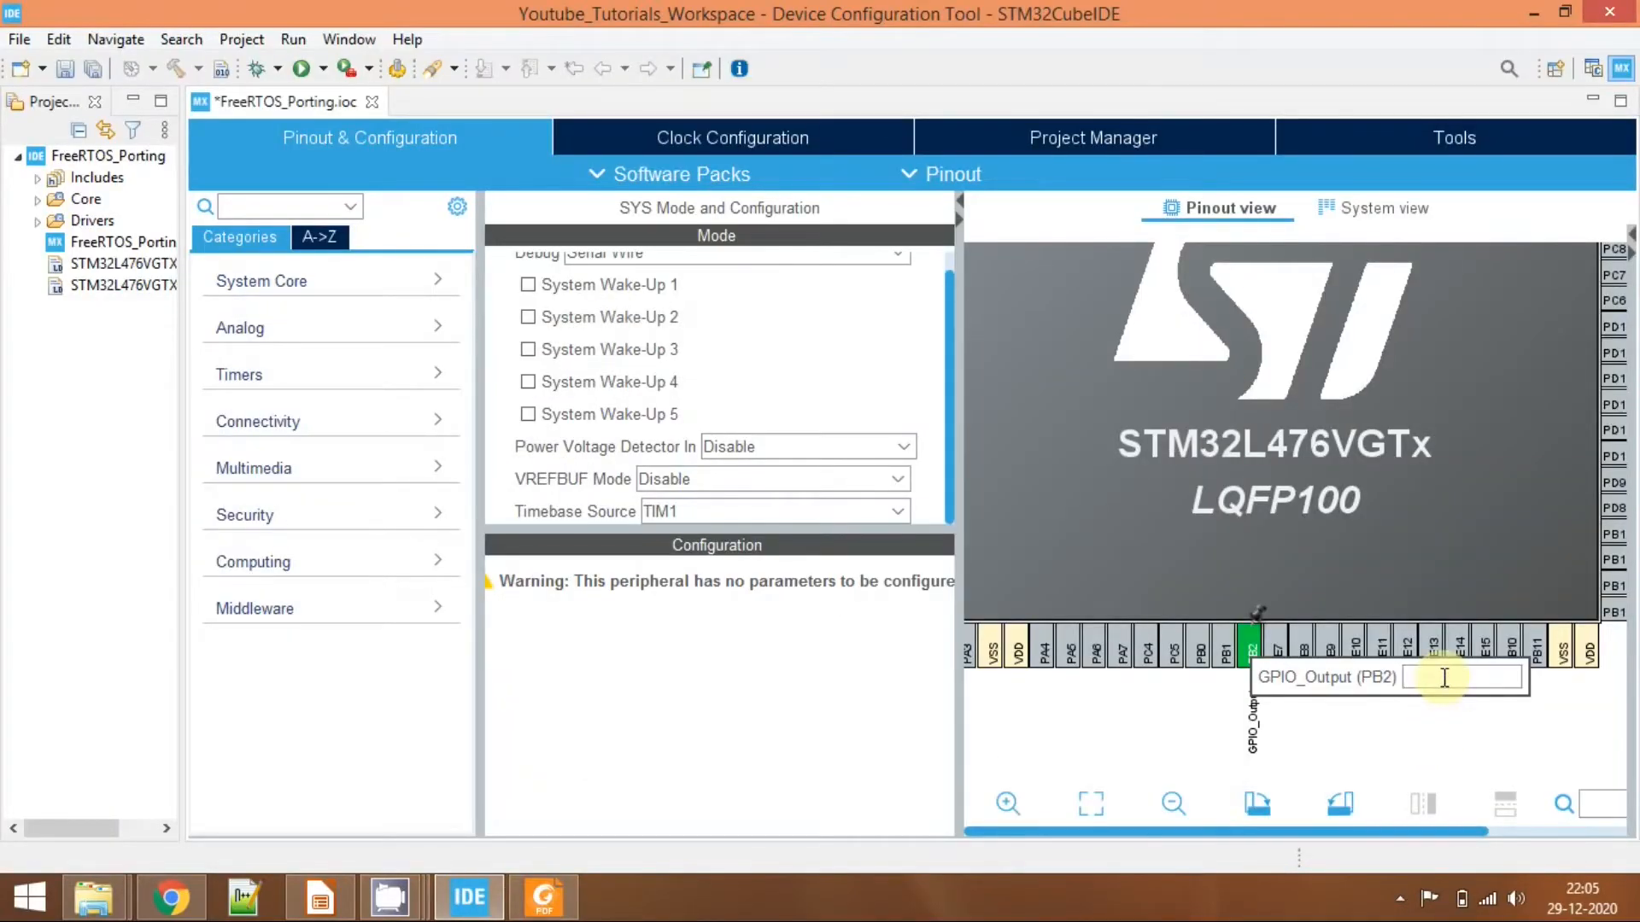
type("RED_LED")
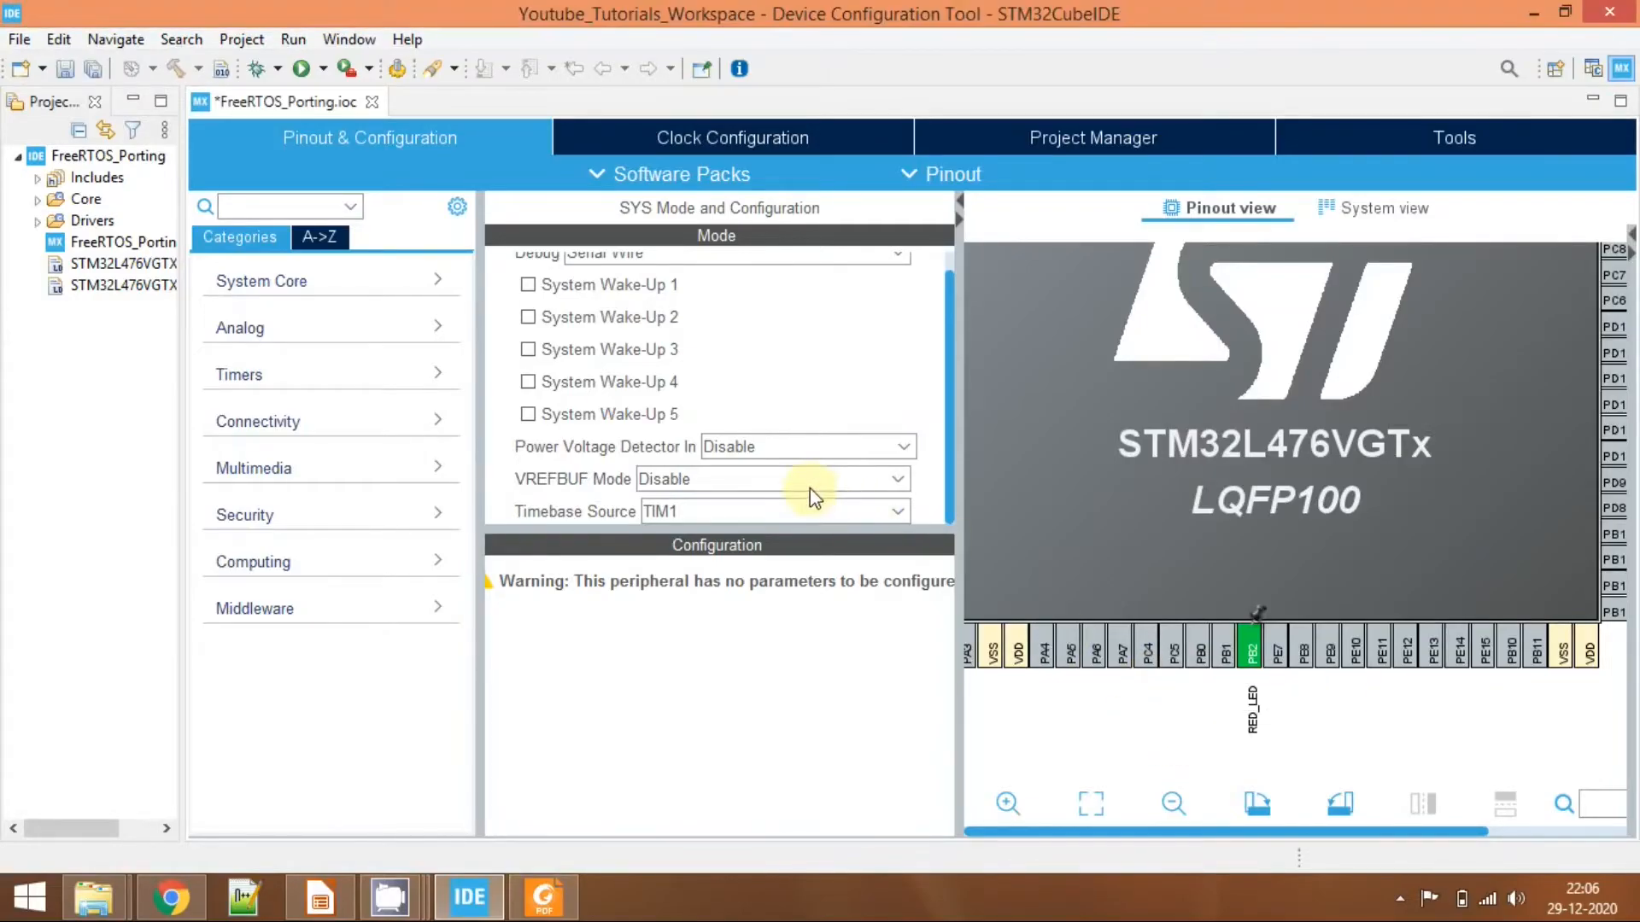
left_click(547, 897)
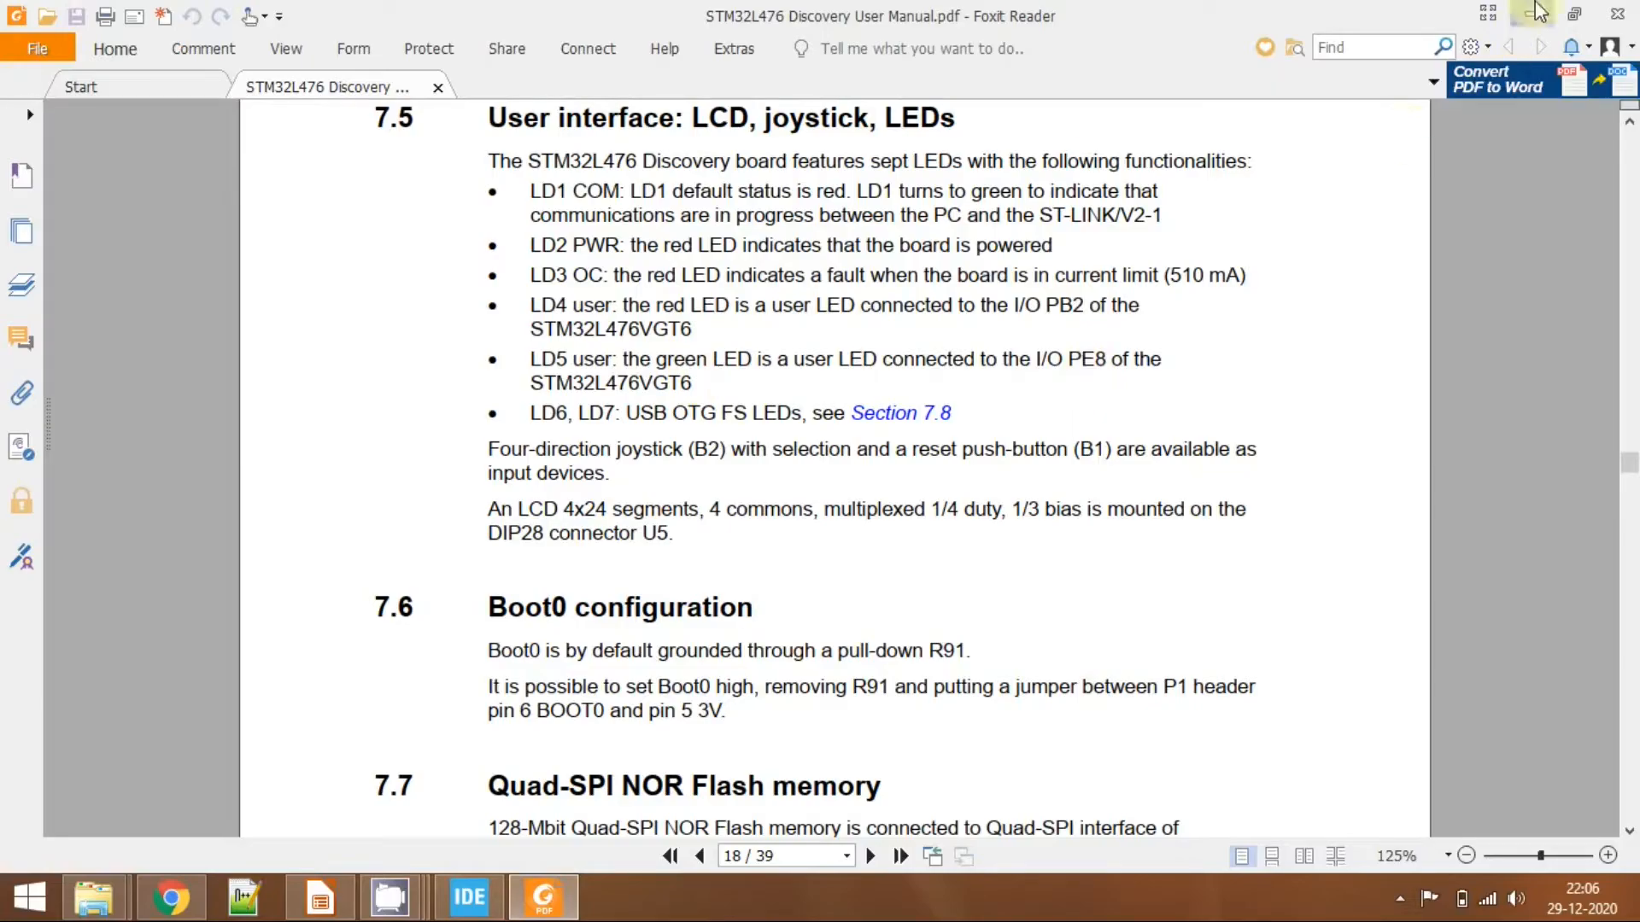
Configure pin PE8 as GPIO_Output labelled GREEN_LED.
left_click(468, 899)
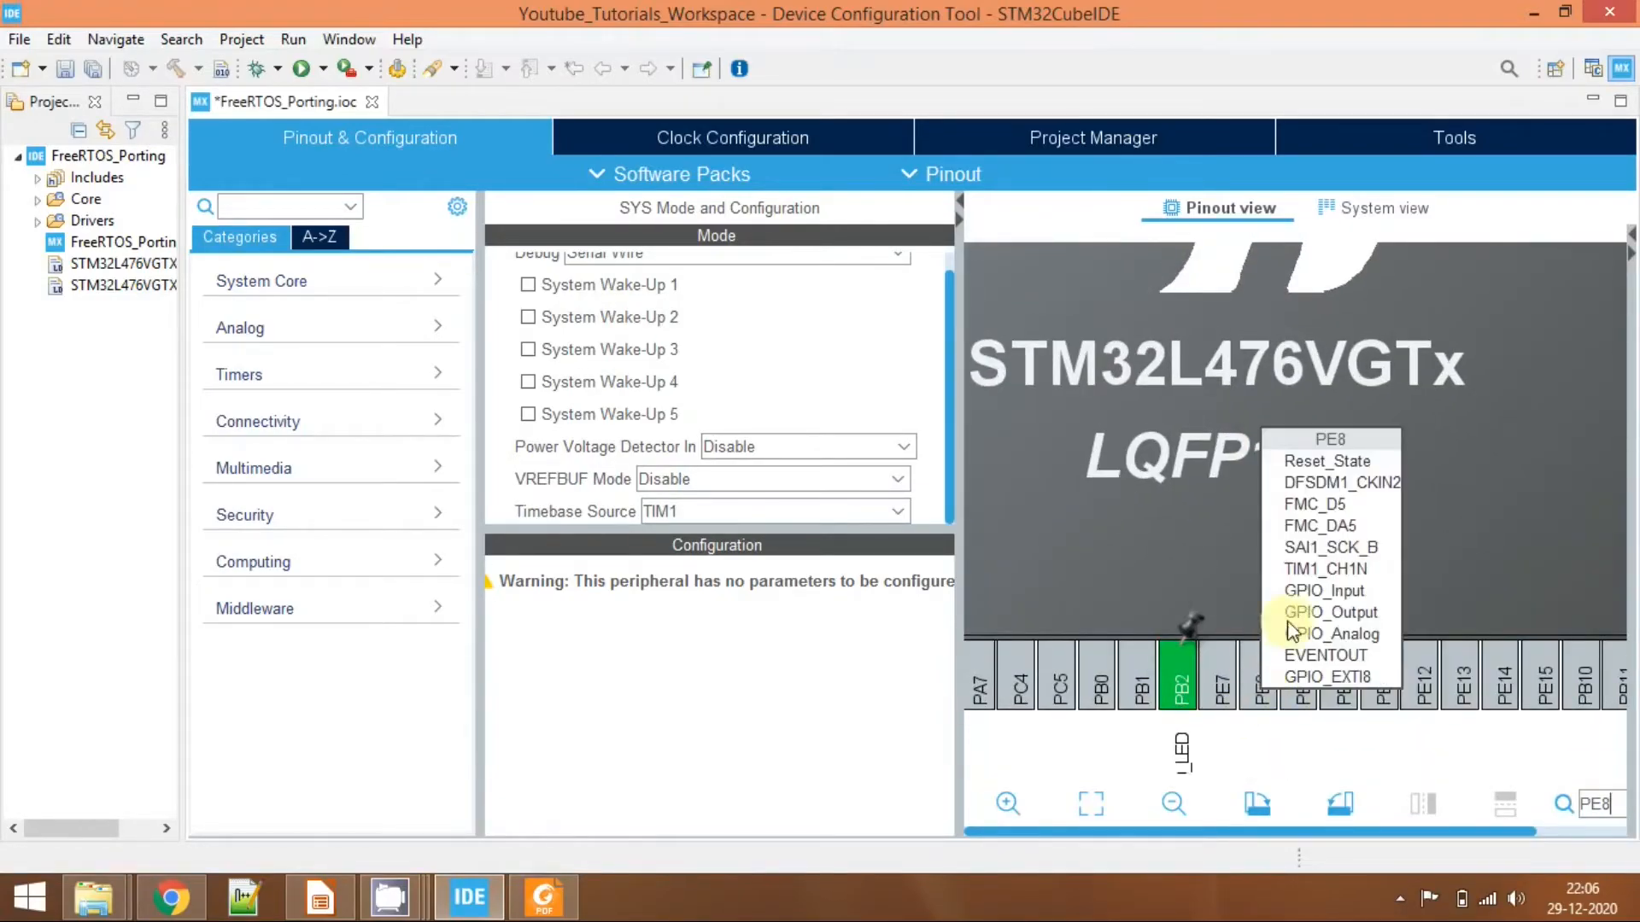
mouse_move(1353, 639)
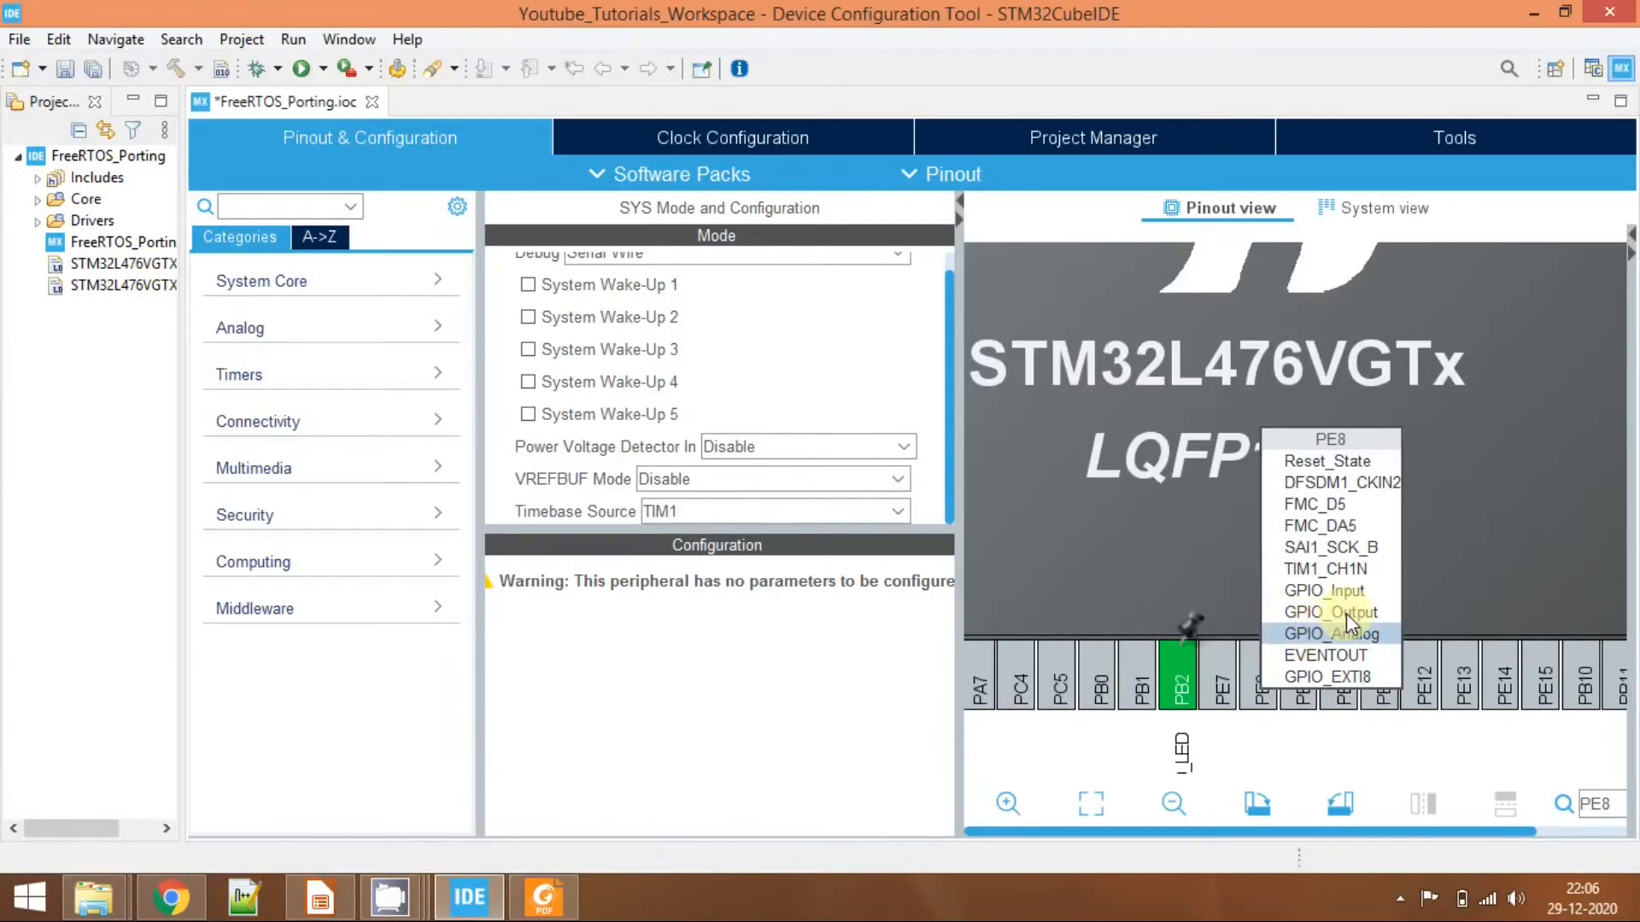
mouse_move(1321, 656)
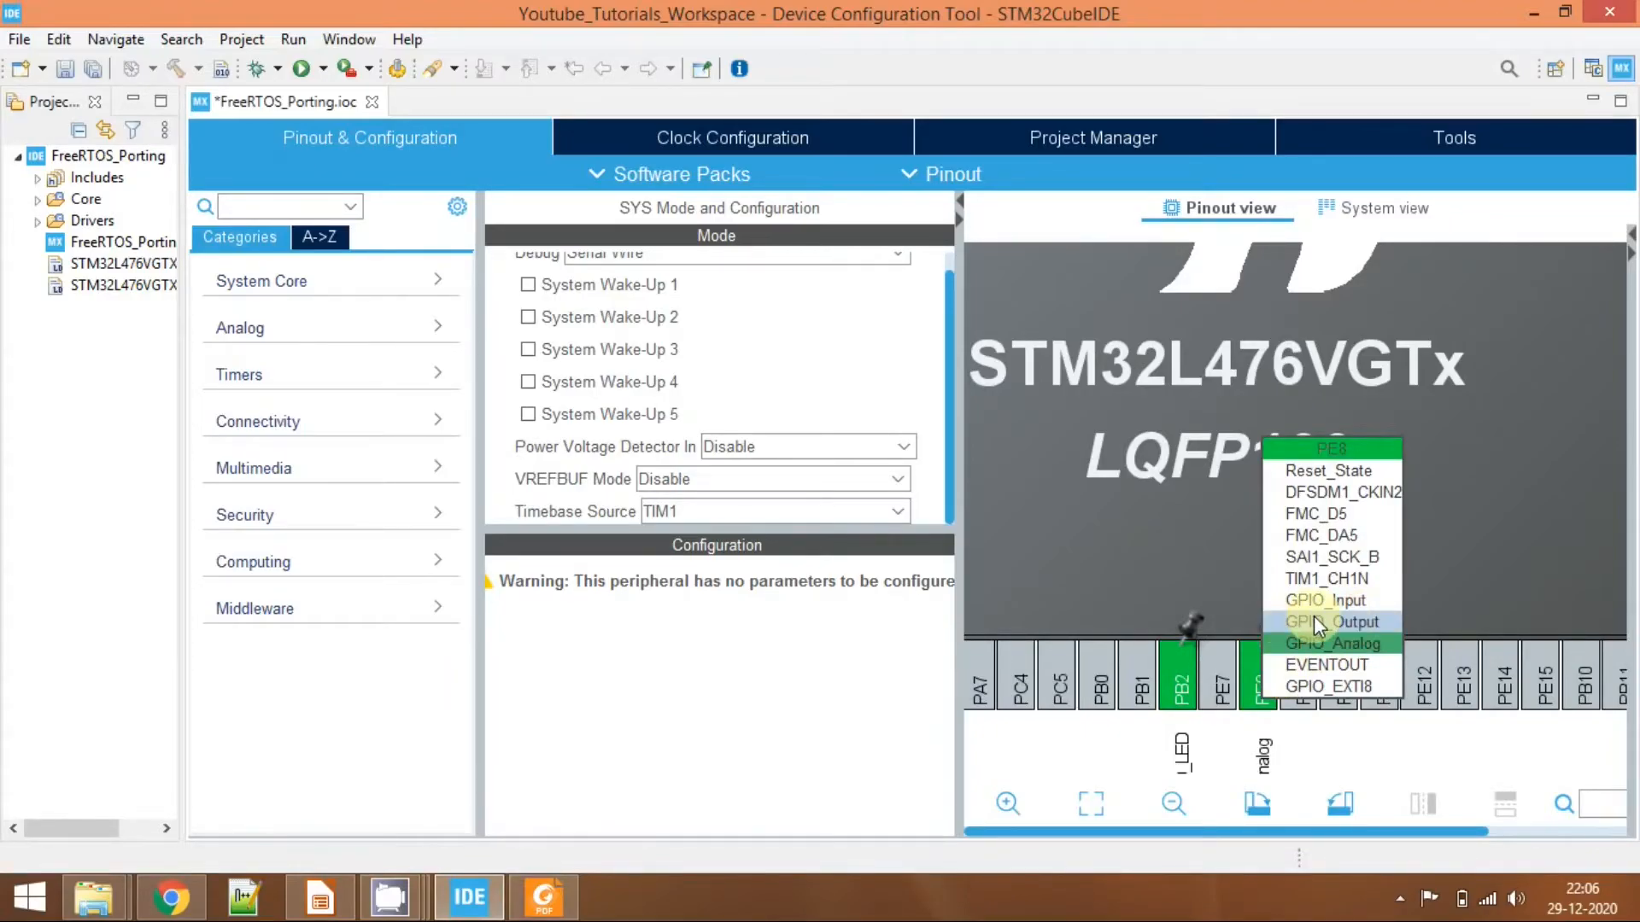
left_click(1330, 622)
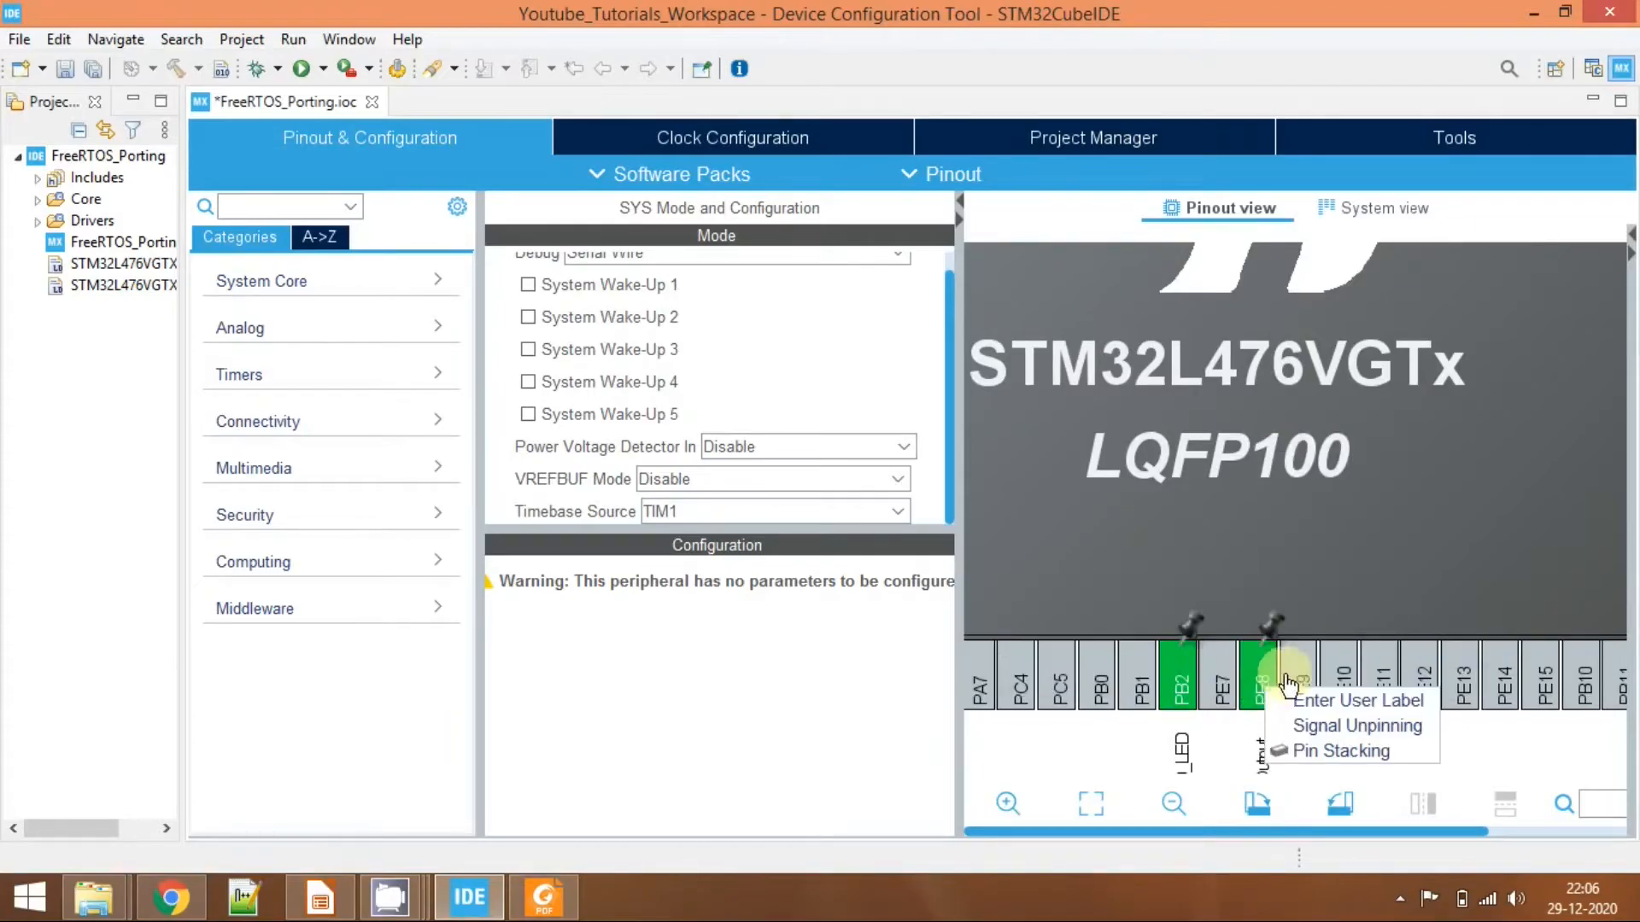
left_click(1358, 700)
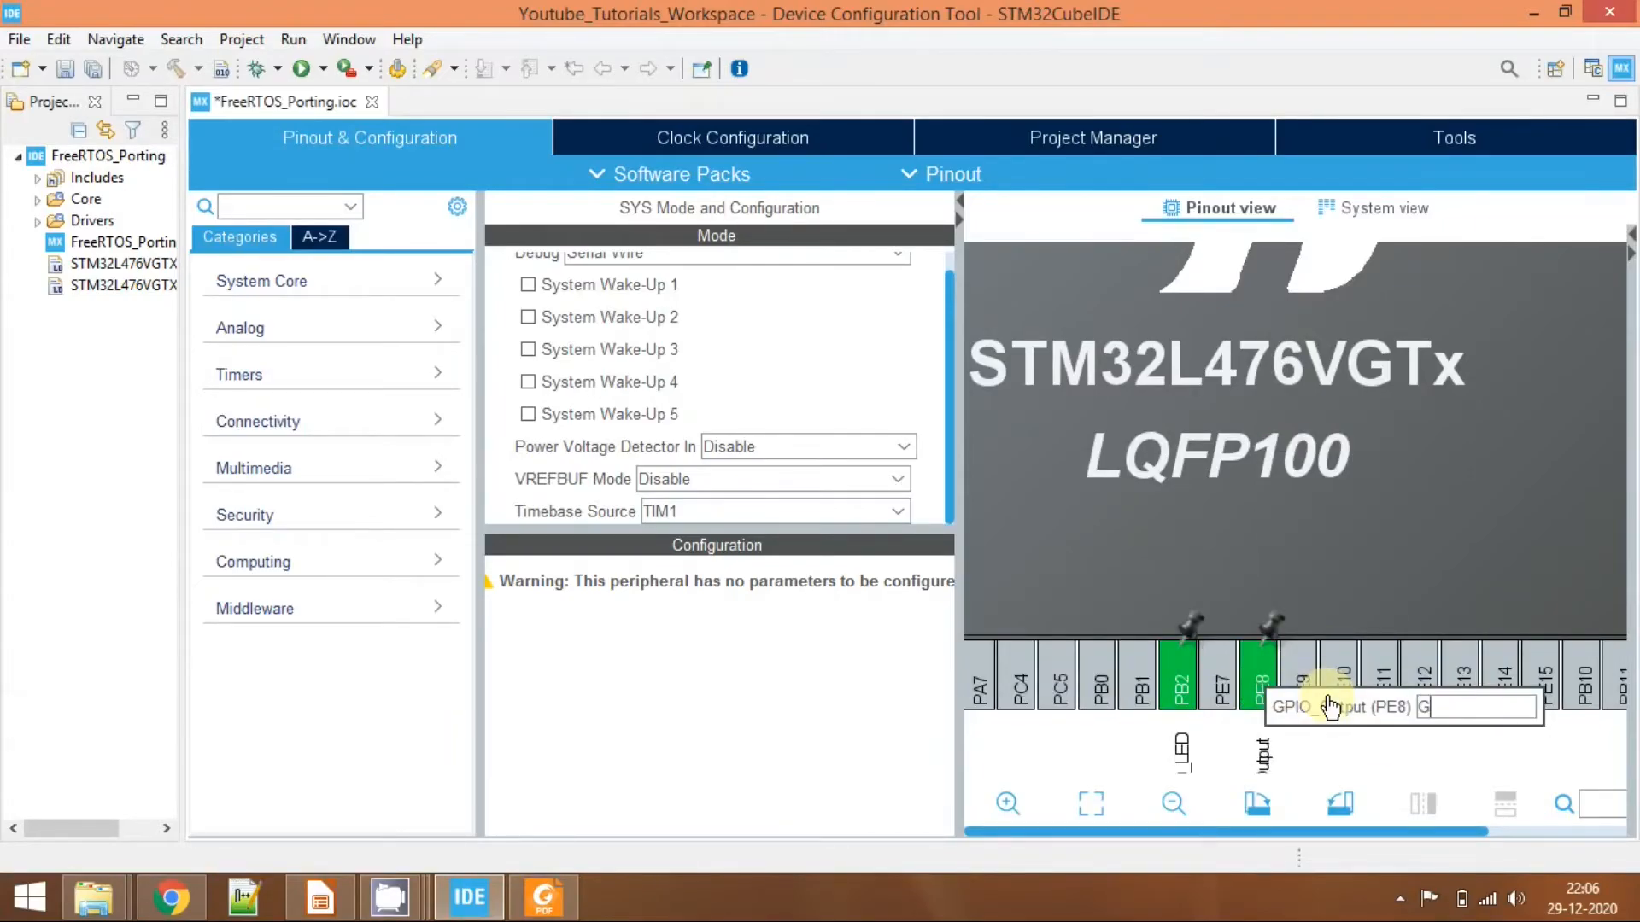
type("REEN")
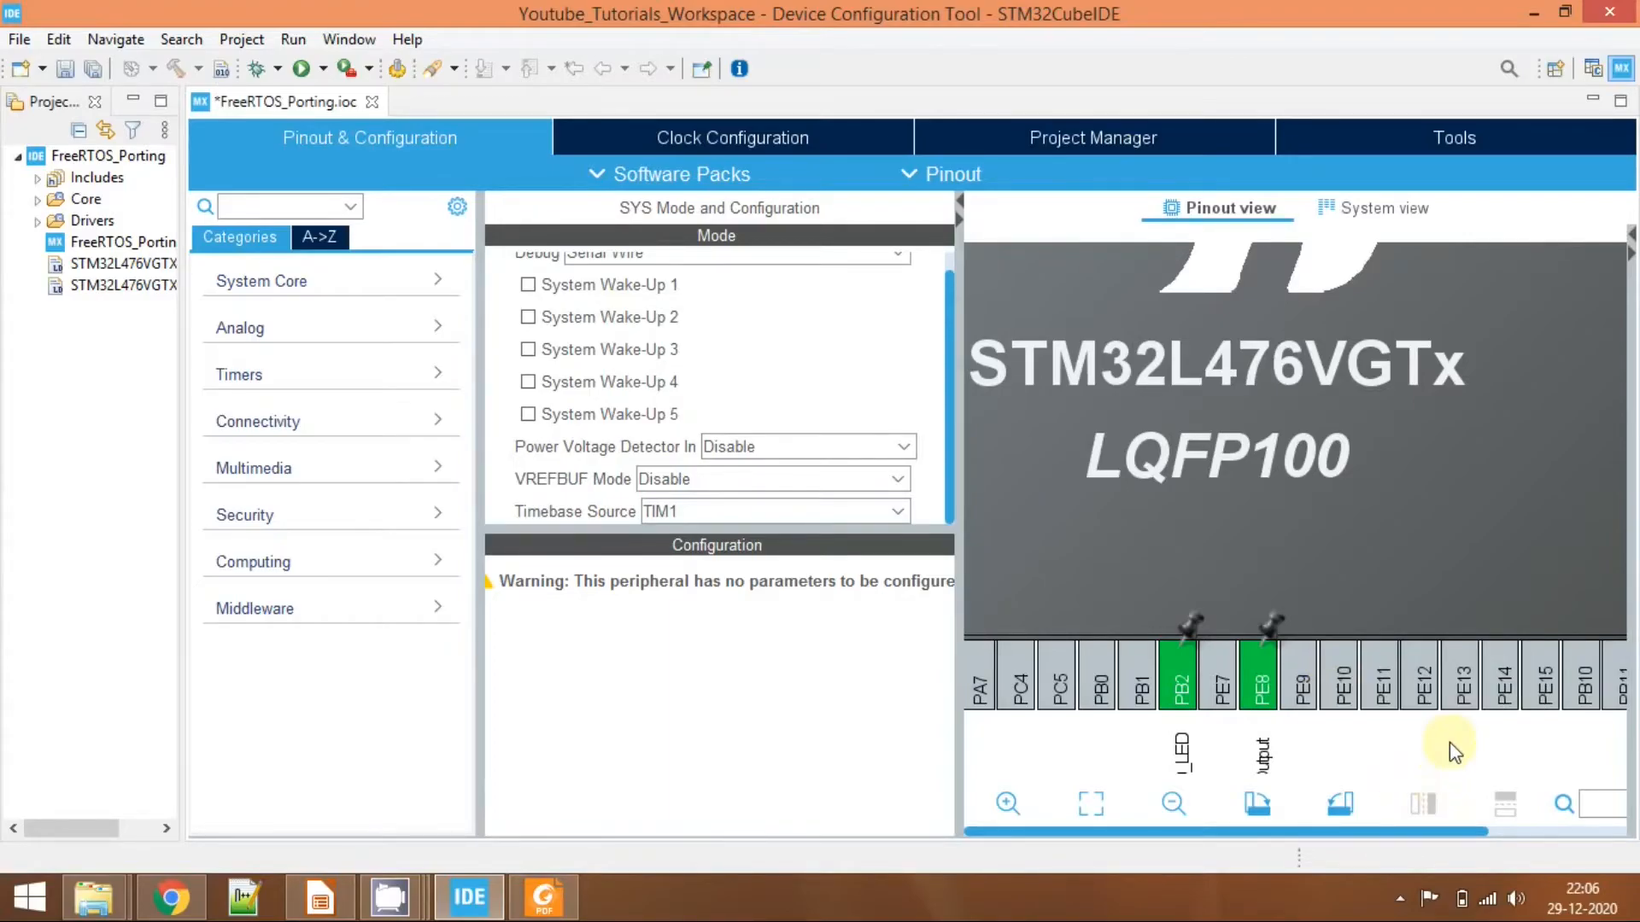
mouse_move(1203, 411)
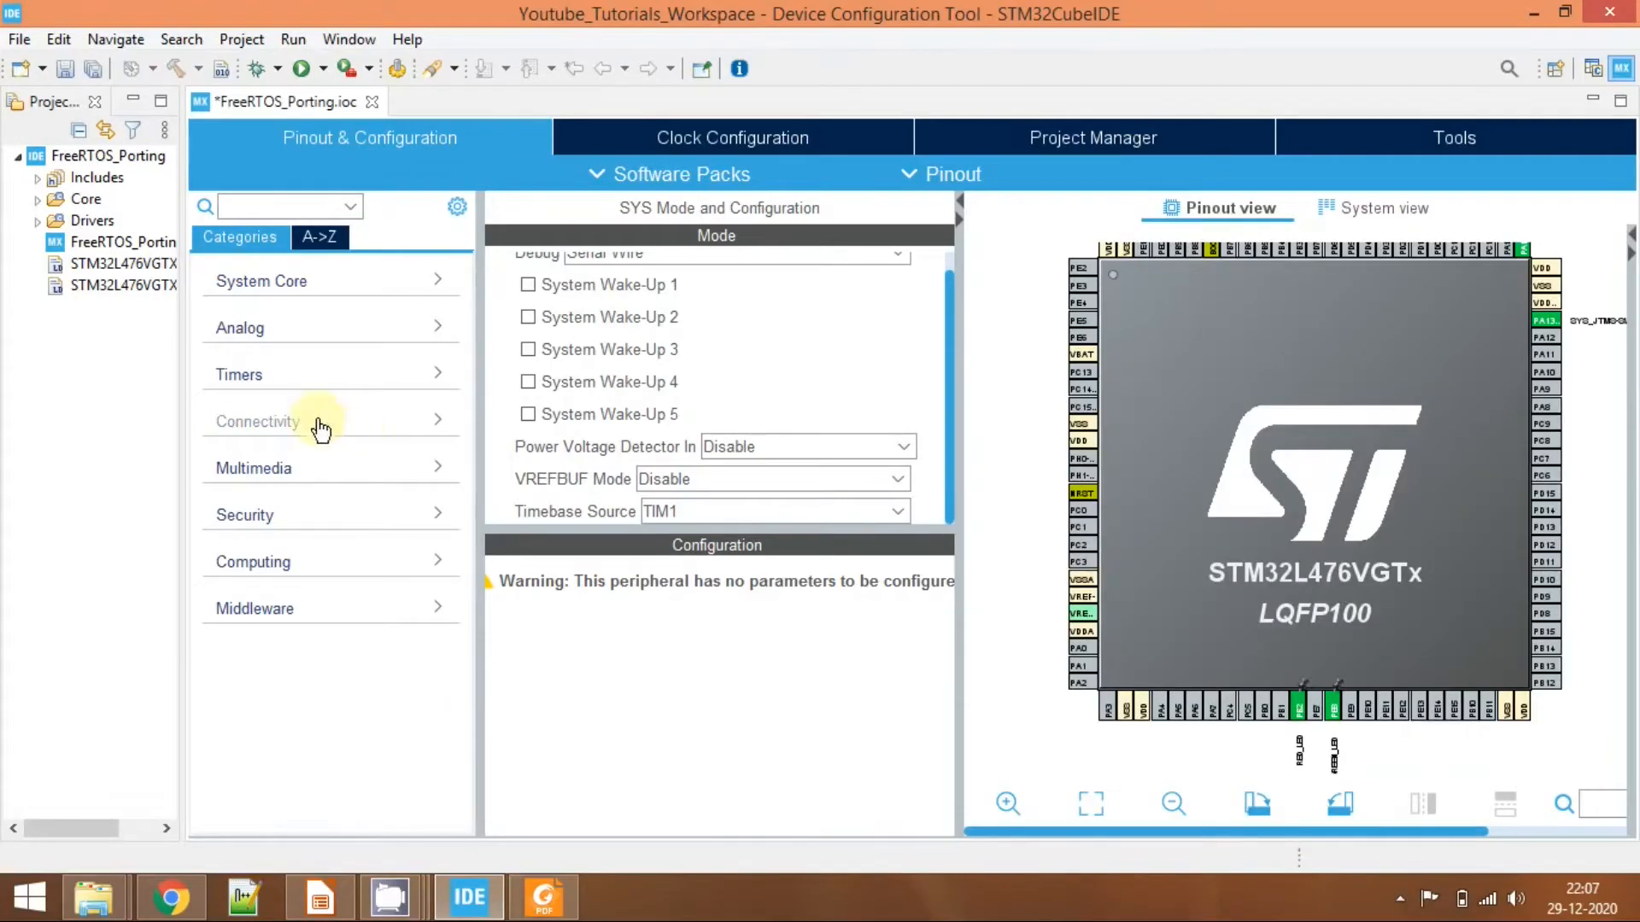
mouse_move(588, 652)
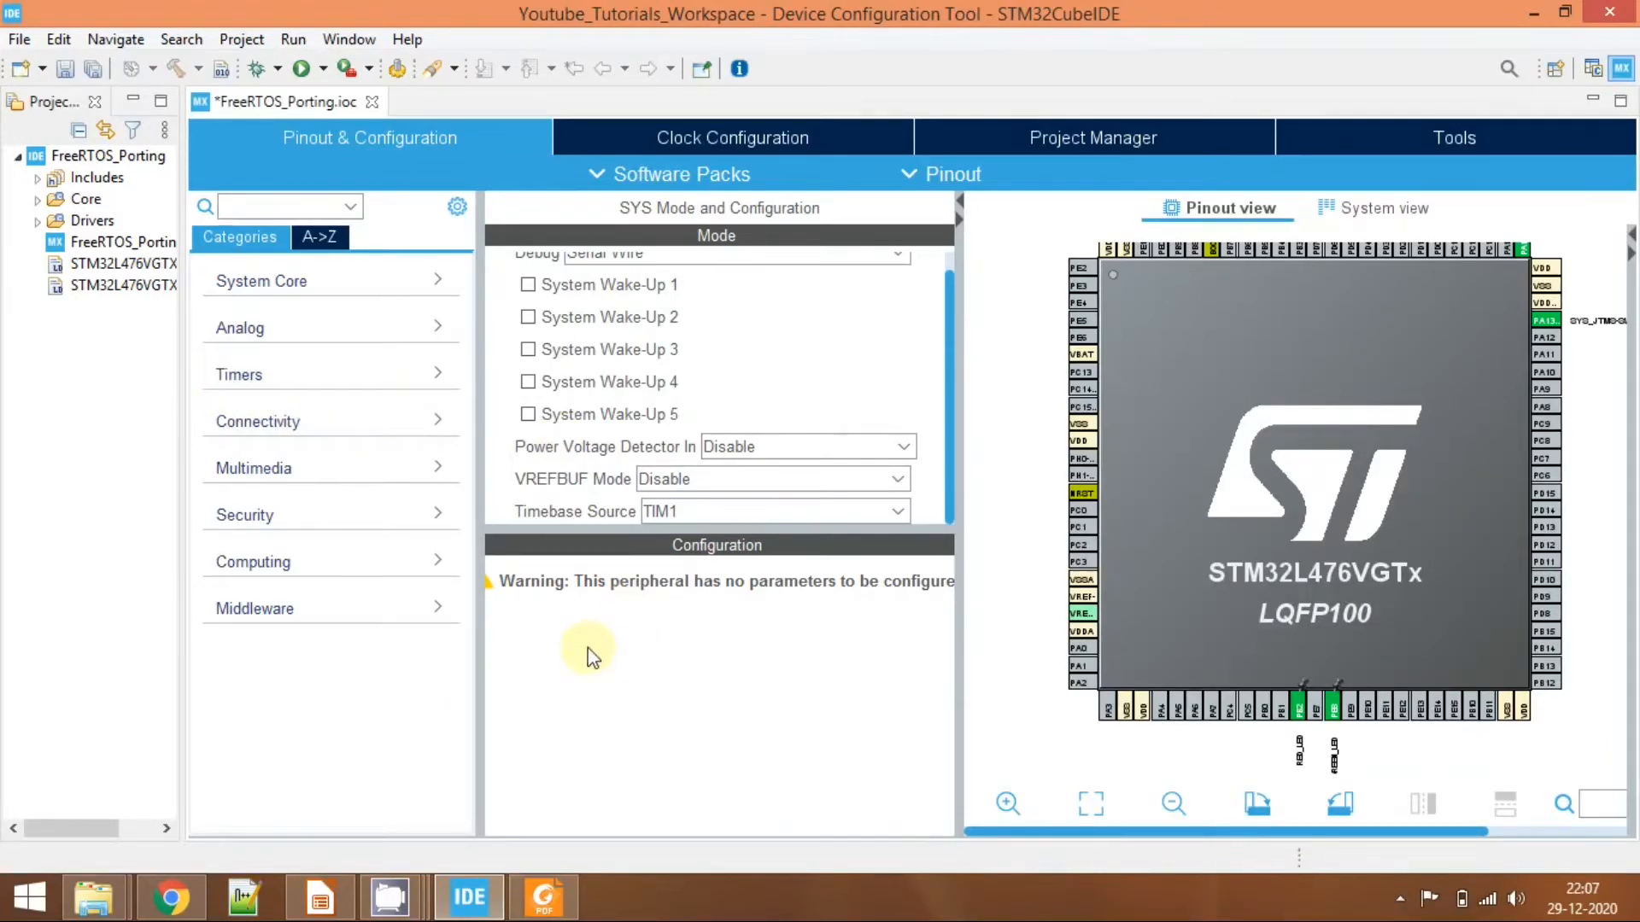
mouse_move(281, 281)
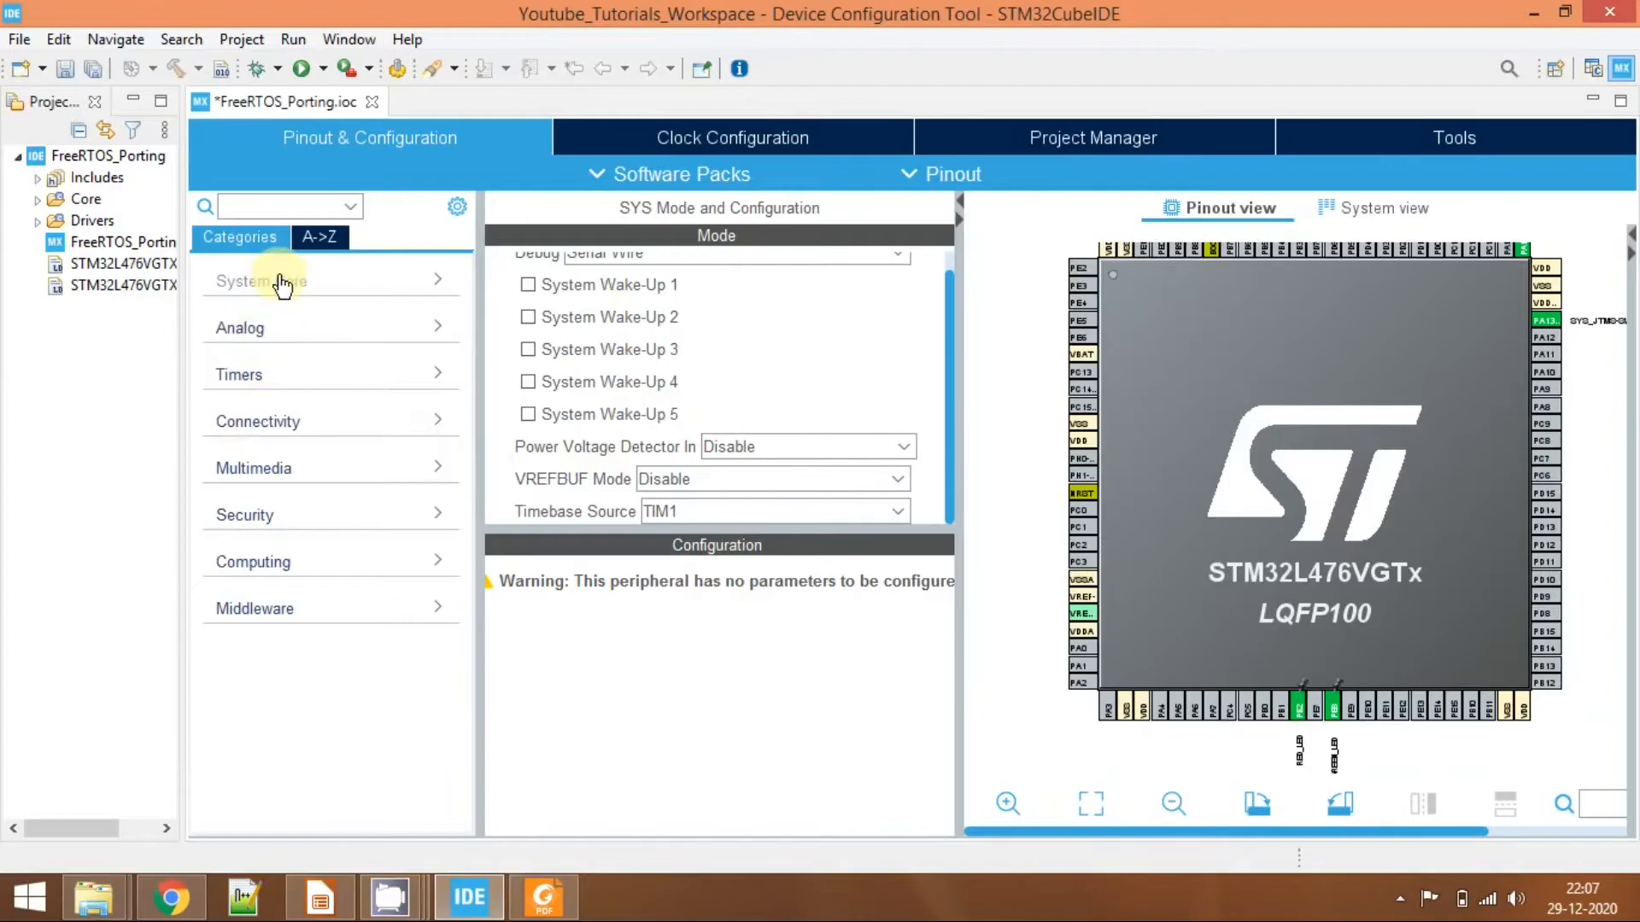
Expand System Core and show the Clock Configuration diagram with the default 4 MHz MSI clock.
left_click(259, 280)
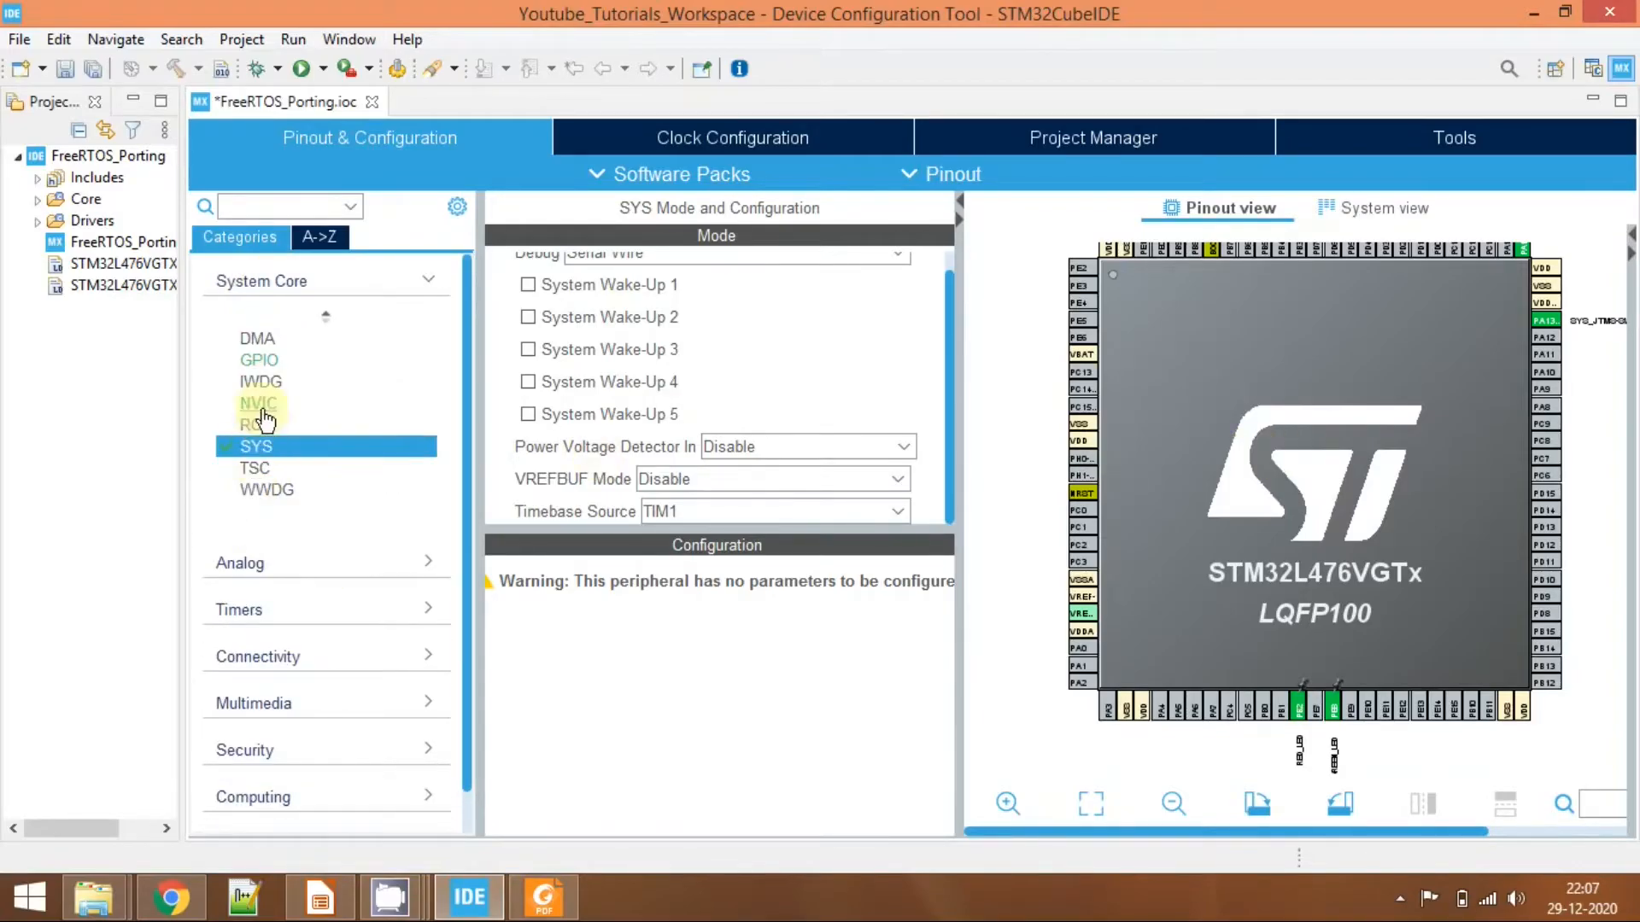
mouse_move(253, 427)
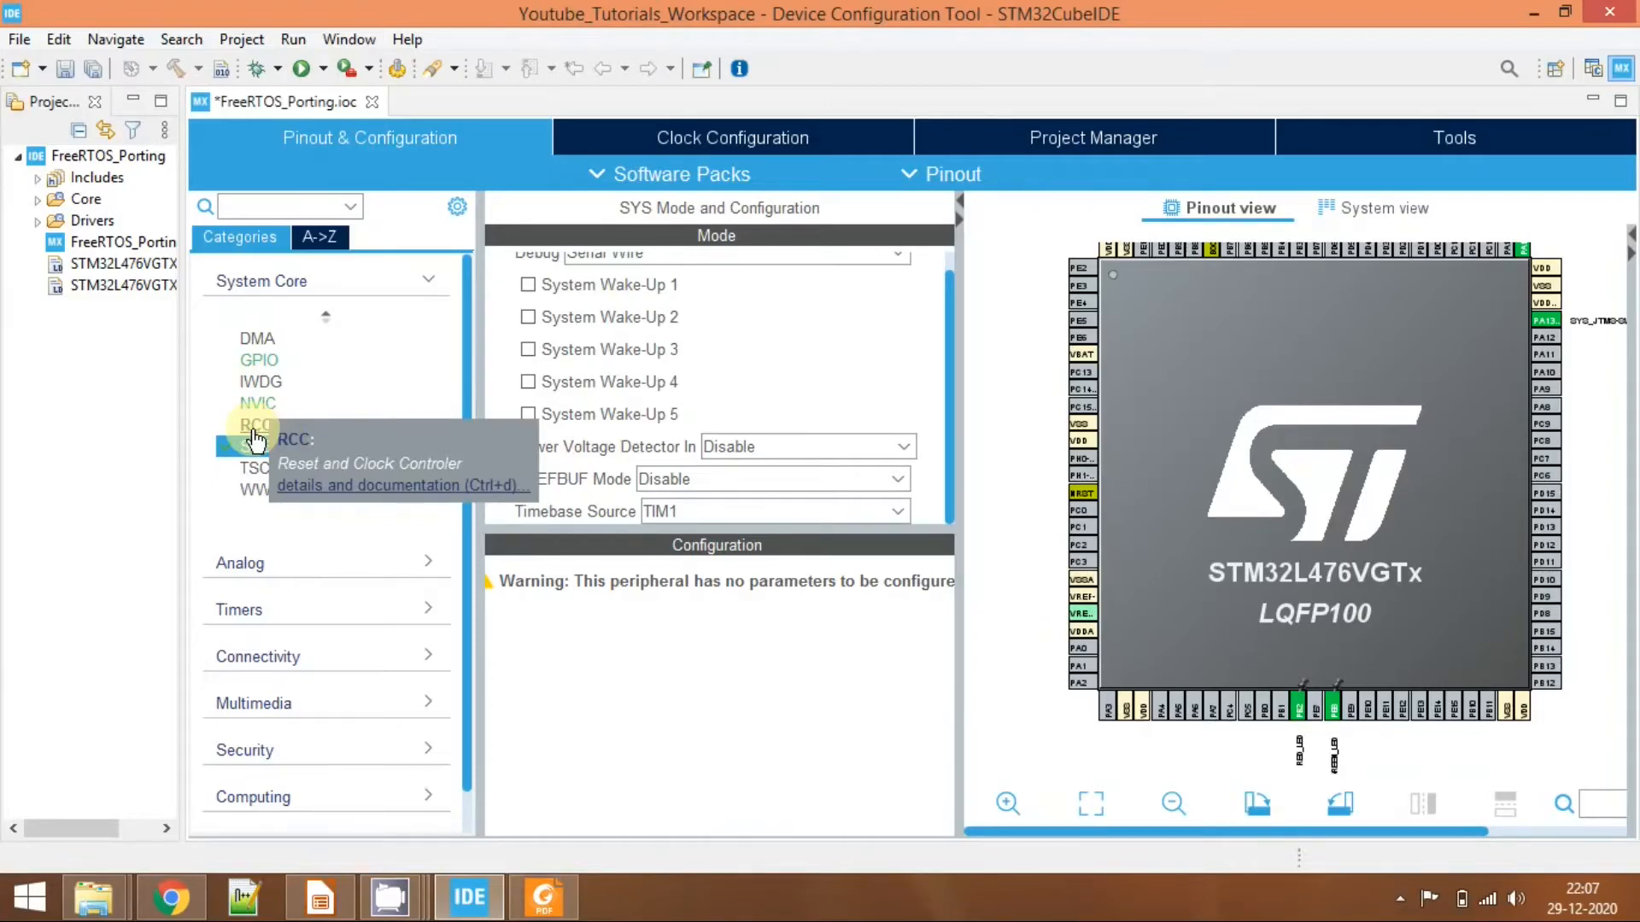
left_click(731, 136)
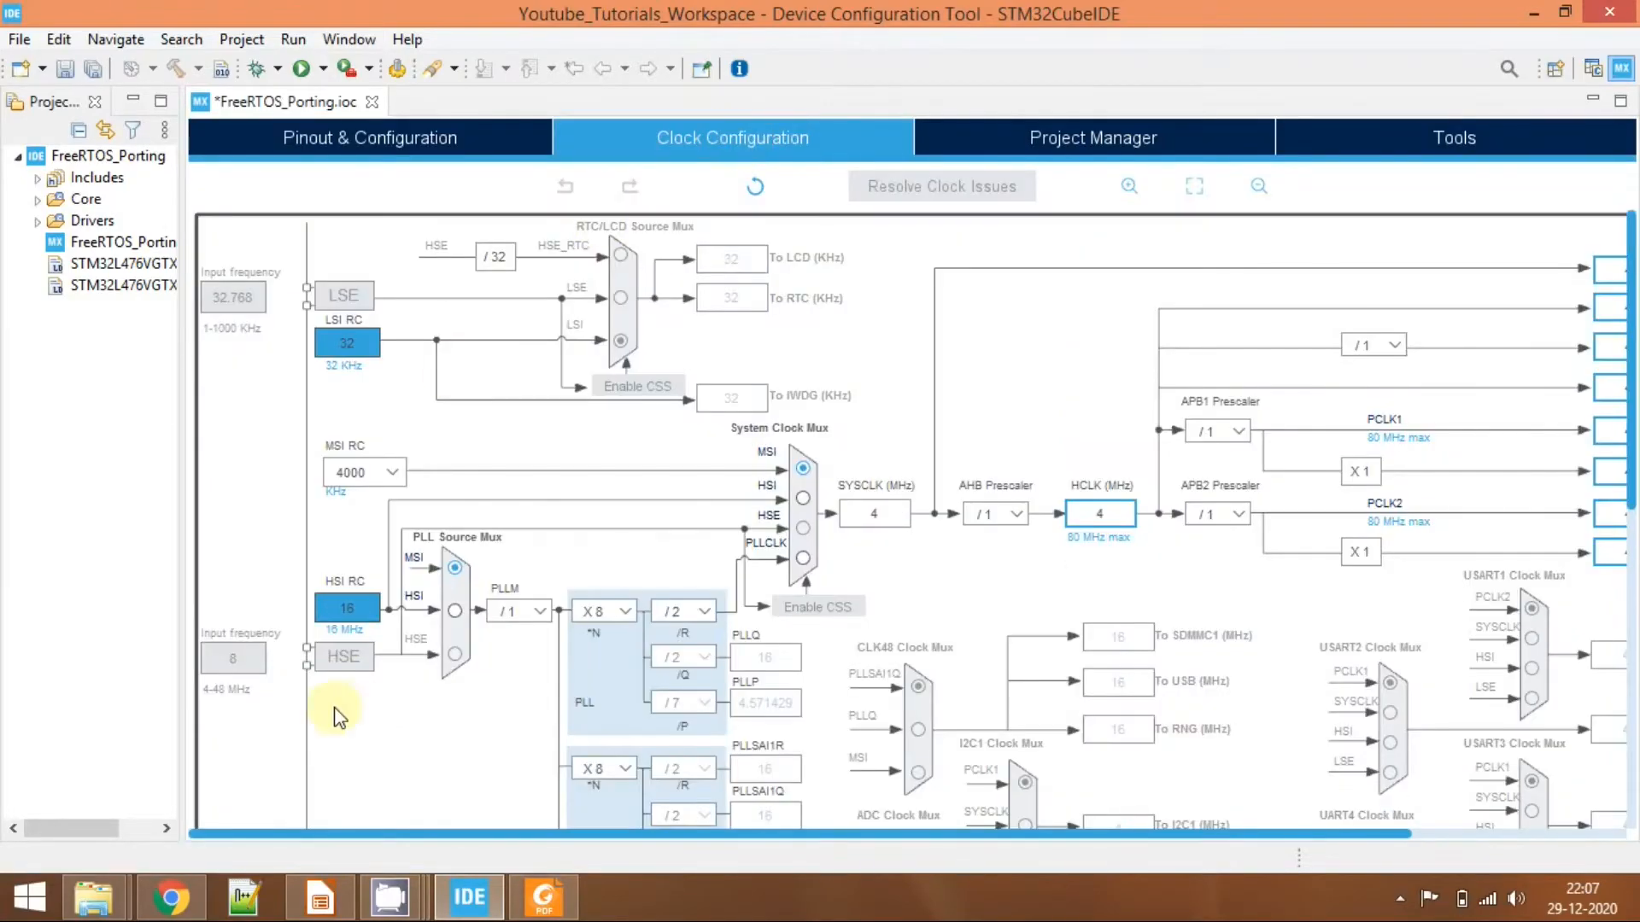
Set HCLK to 80 MHz so SYSCLK runs from the PLL, then return to Pinout & Configuration.
left_click(1099, 512)
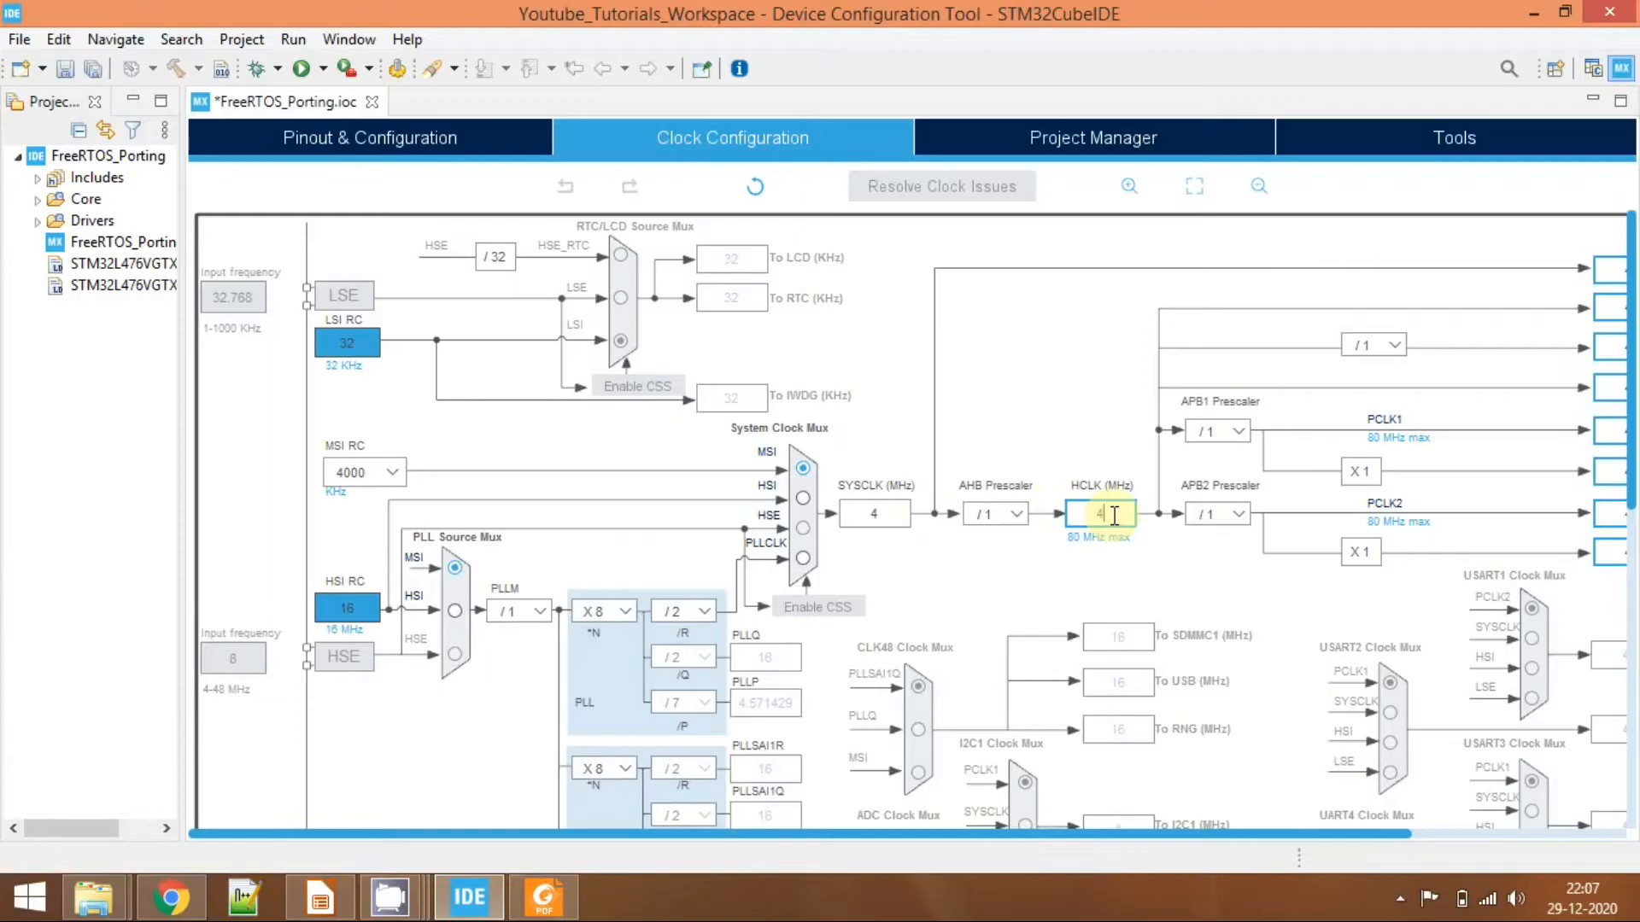
type("80")
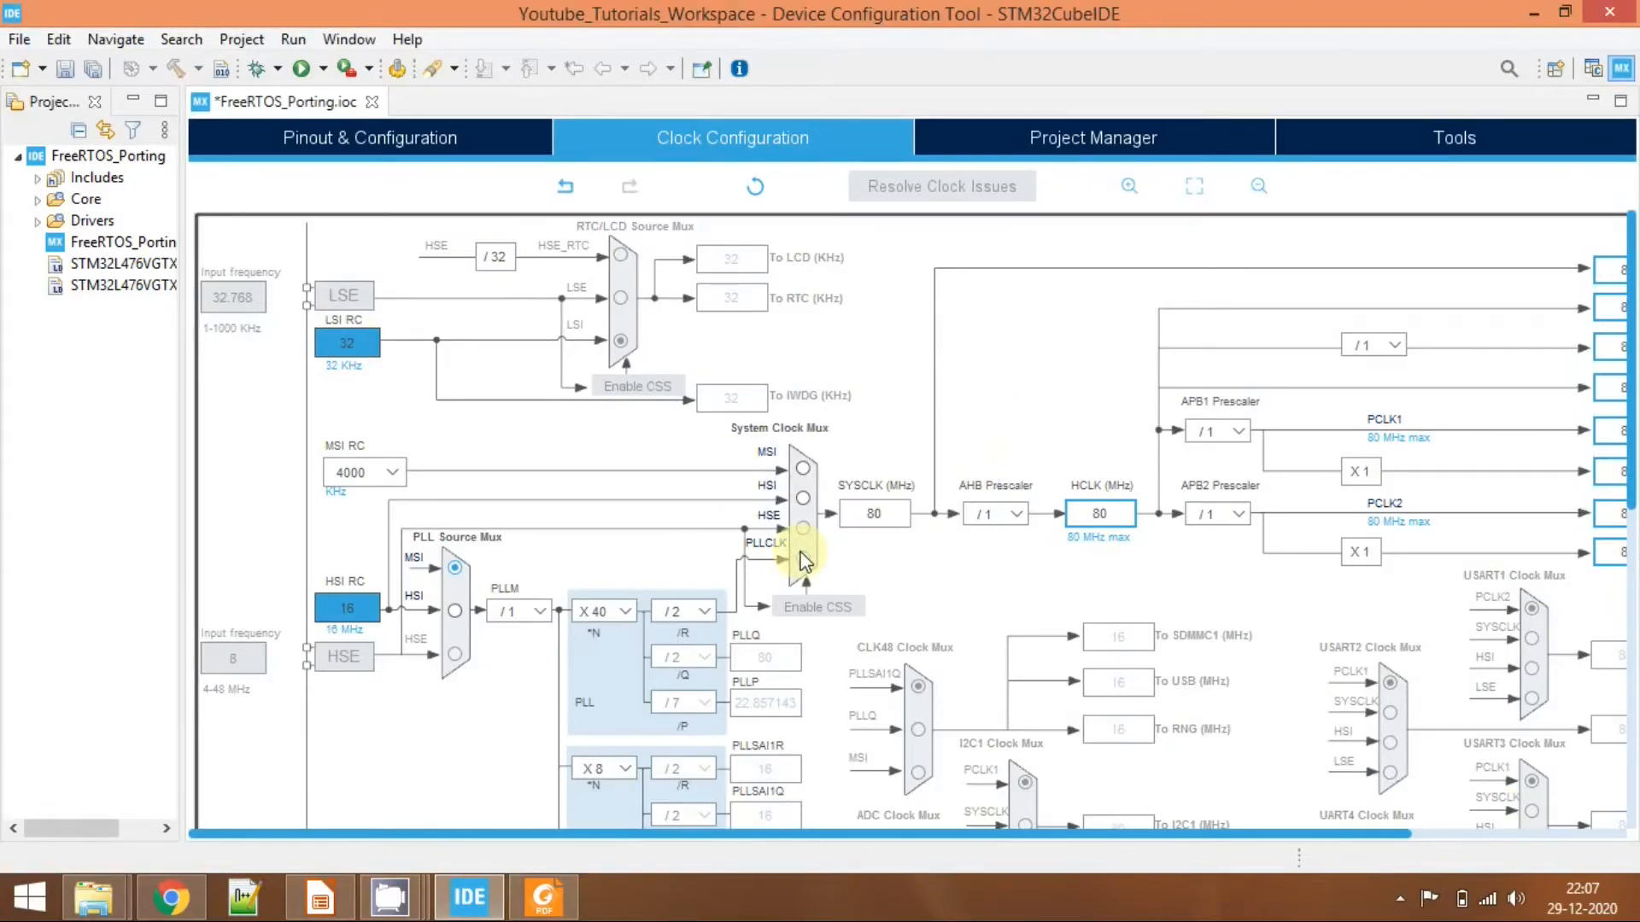
left_click(369, 137)
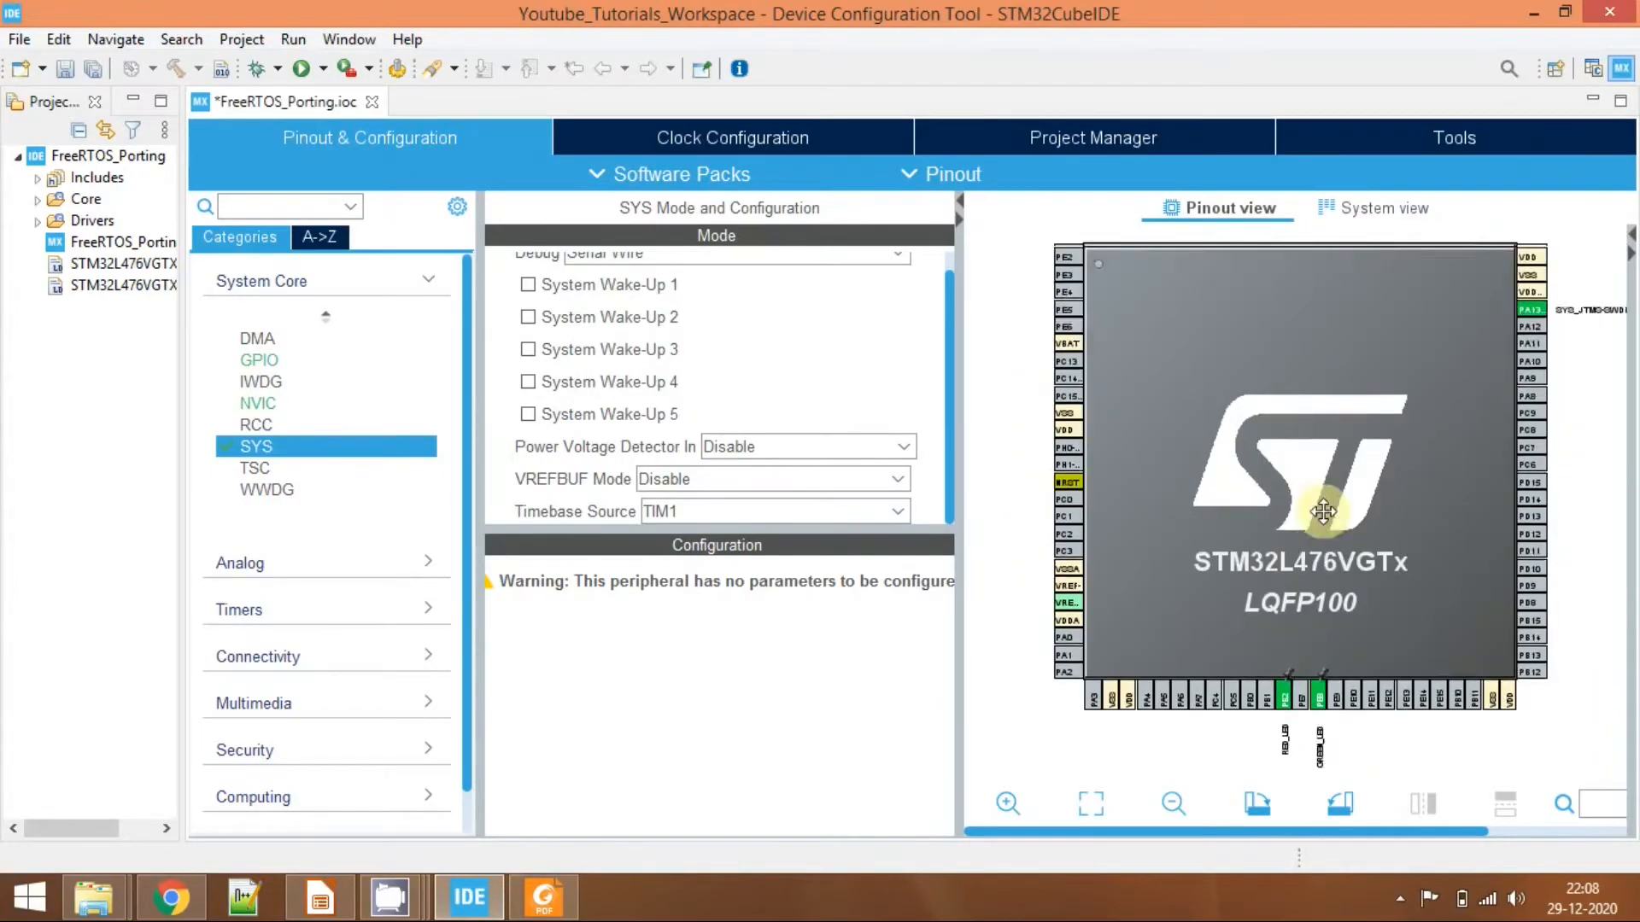
left_click(707, 137)
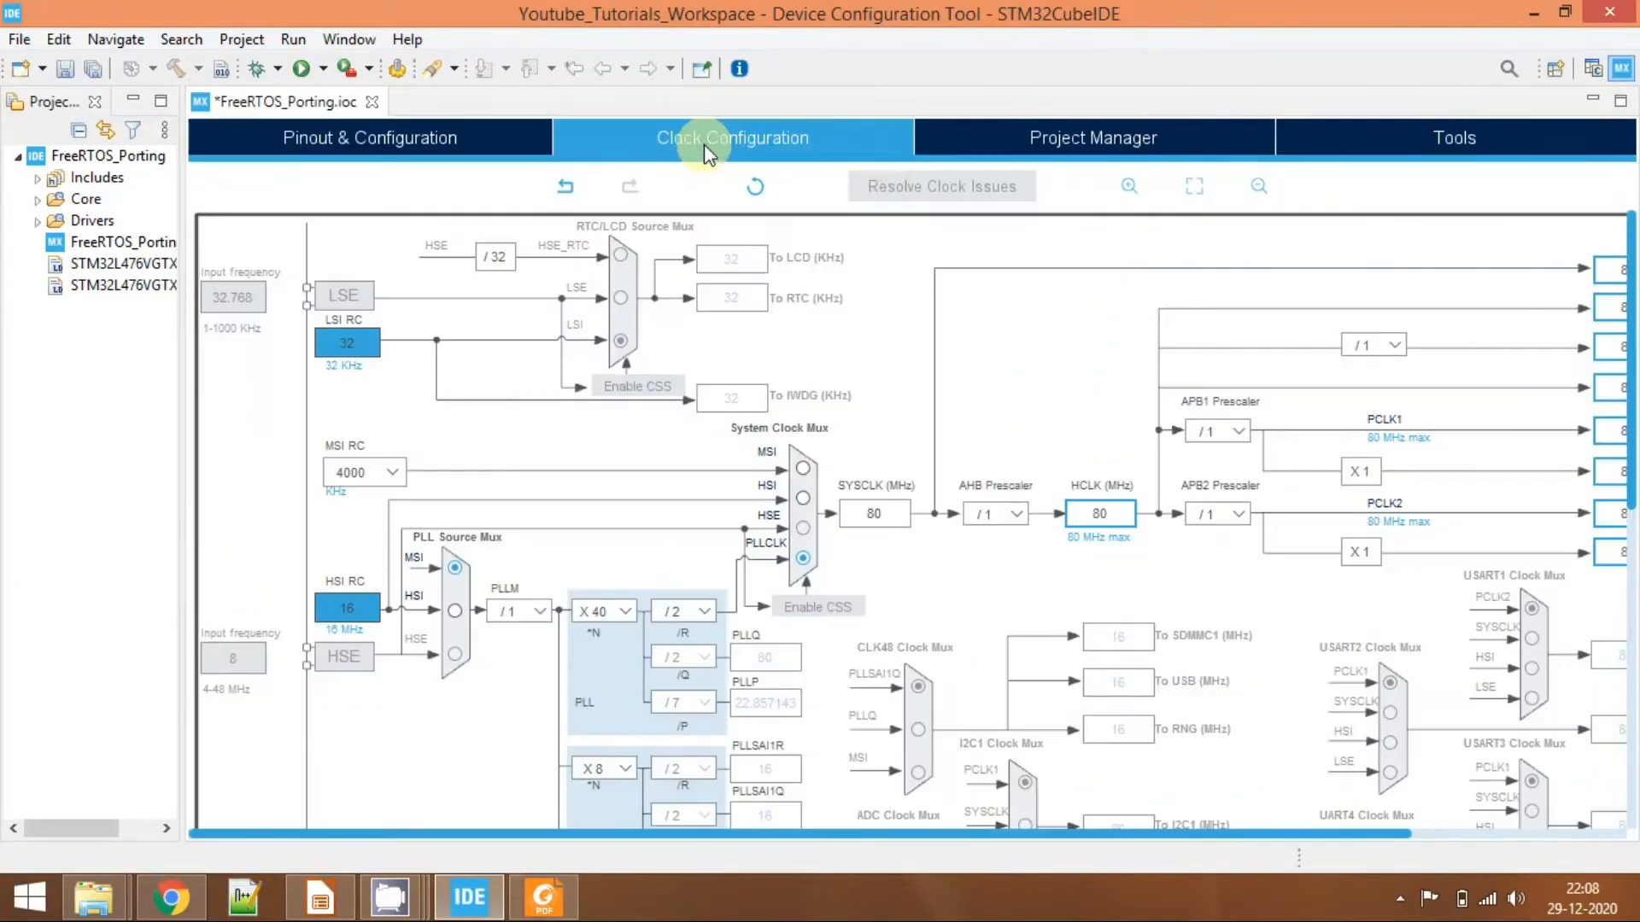
mouse_move(429, 147)
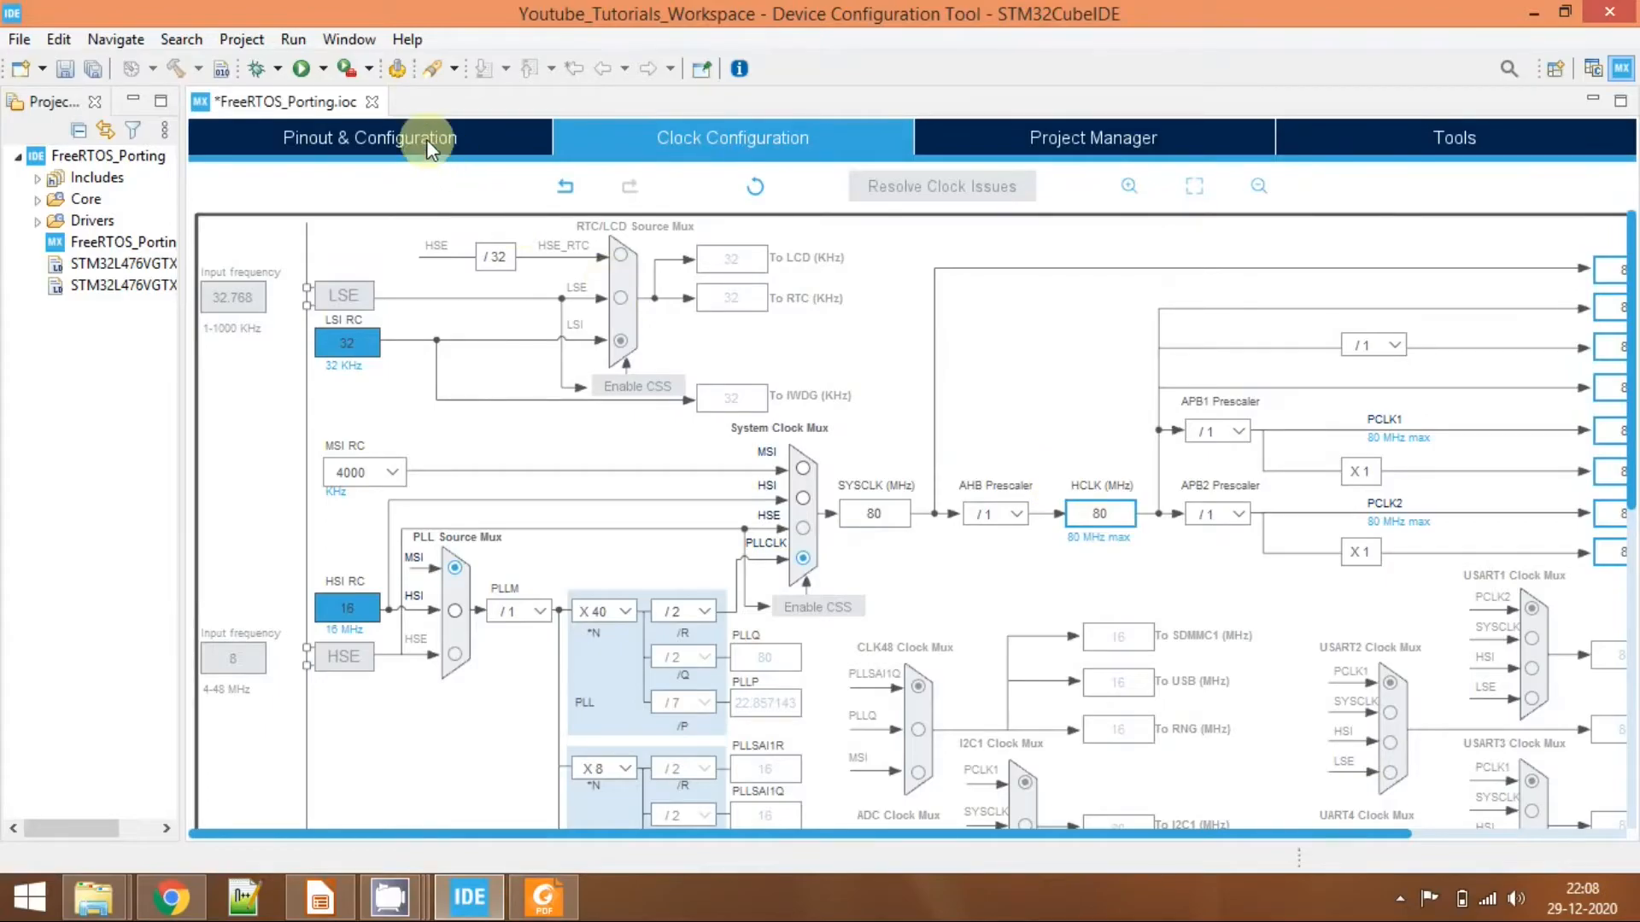
left_click(369, 137)
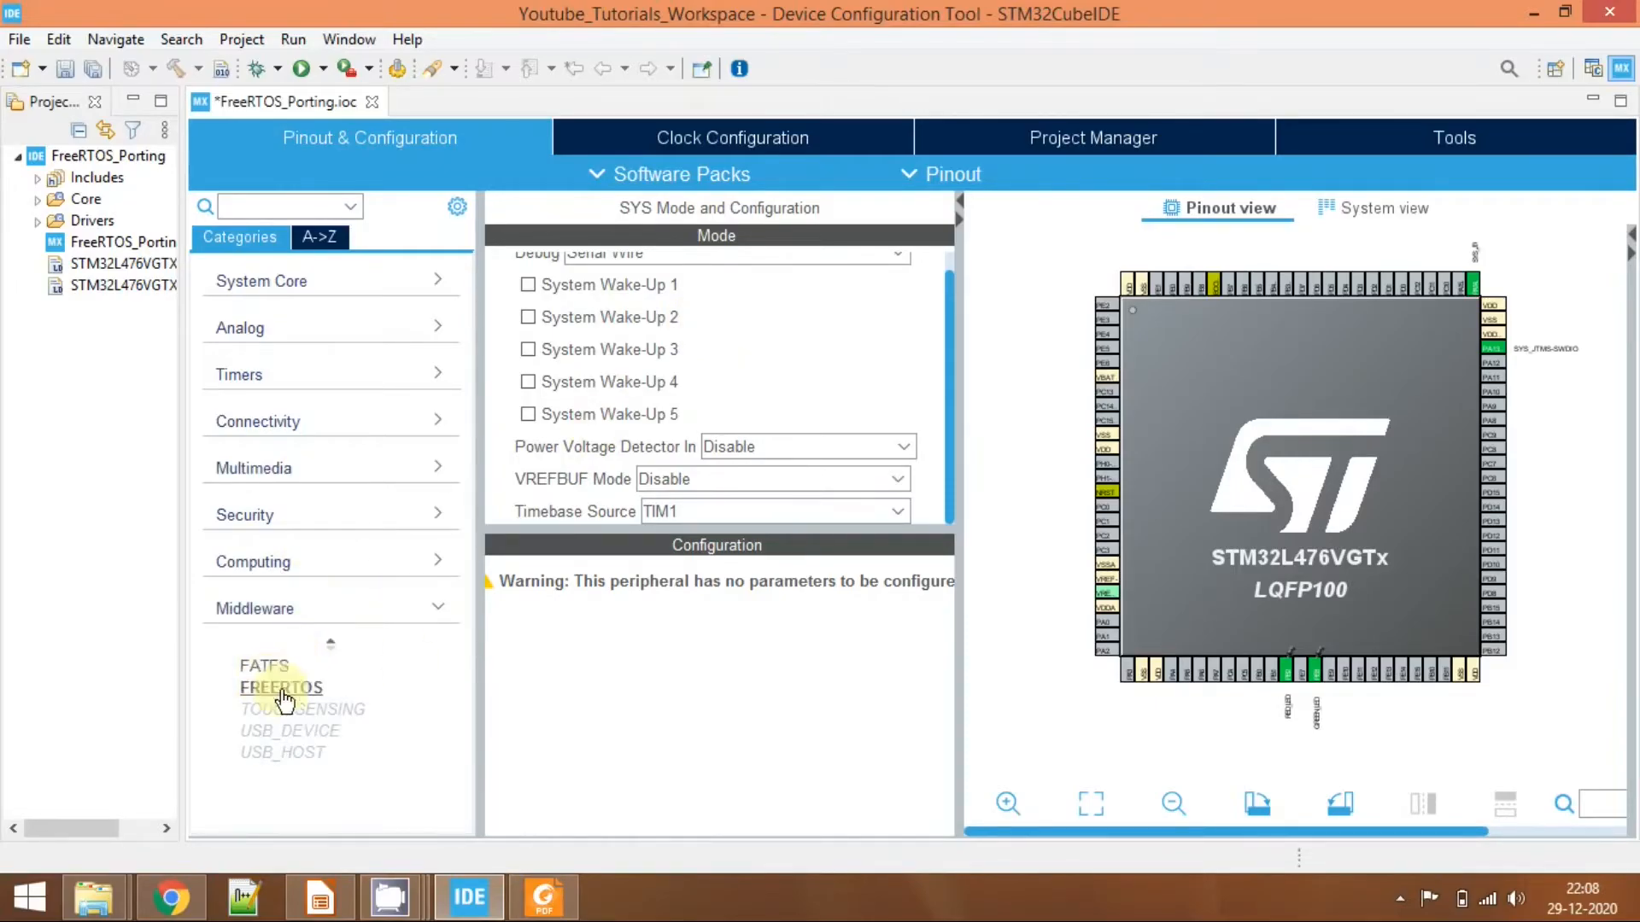
mouse_move(274, 697)
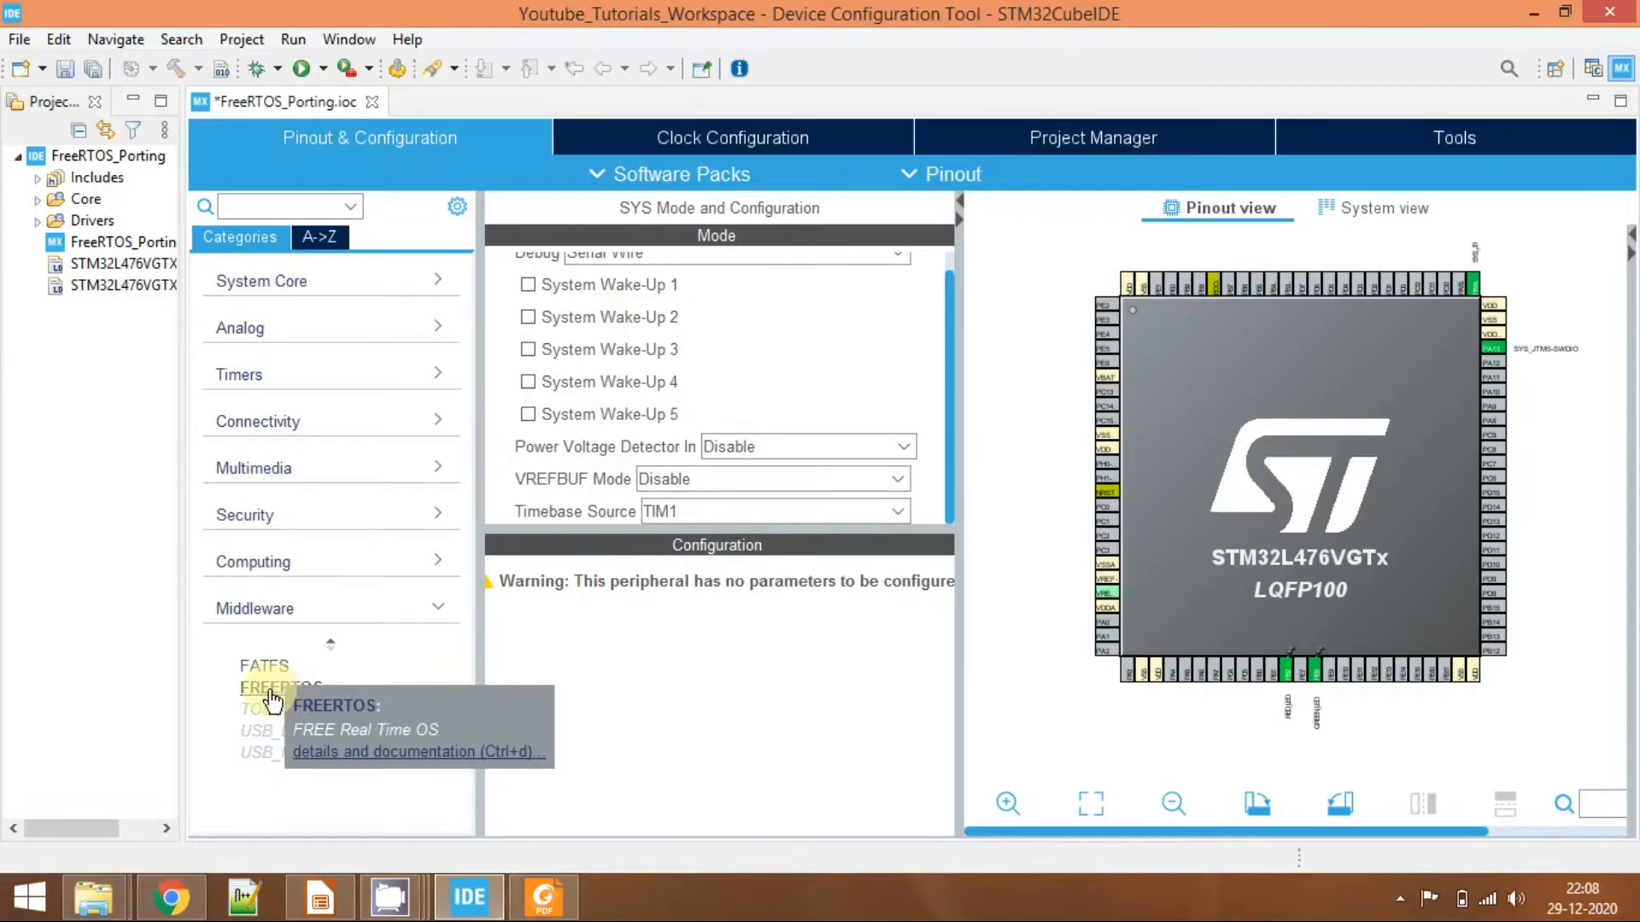
Review Middleware > FREERTOS left at Interface Disable and save FreeRTOS_Porting.ioc.
left_click(280, 686)
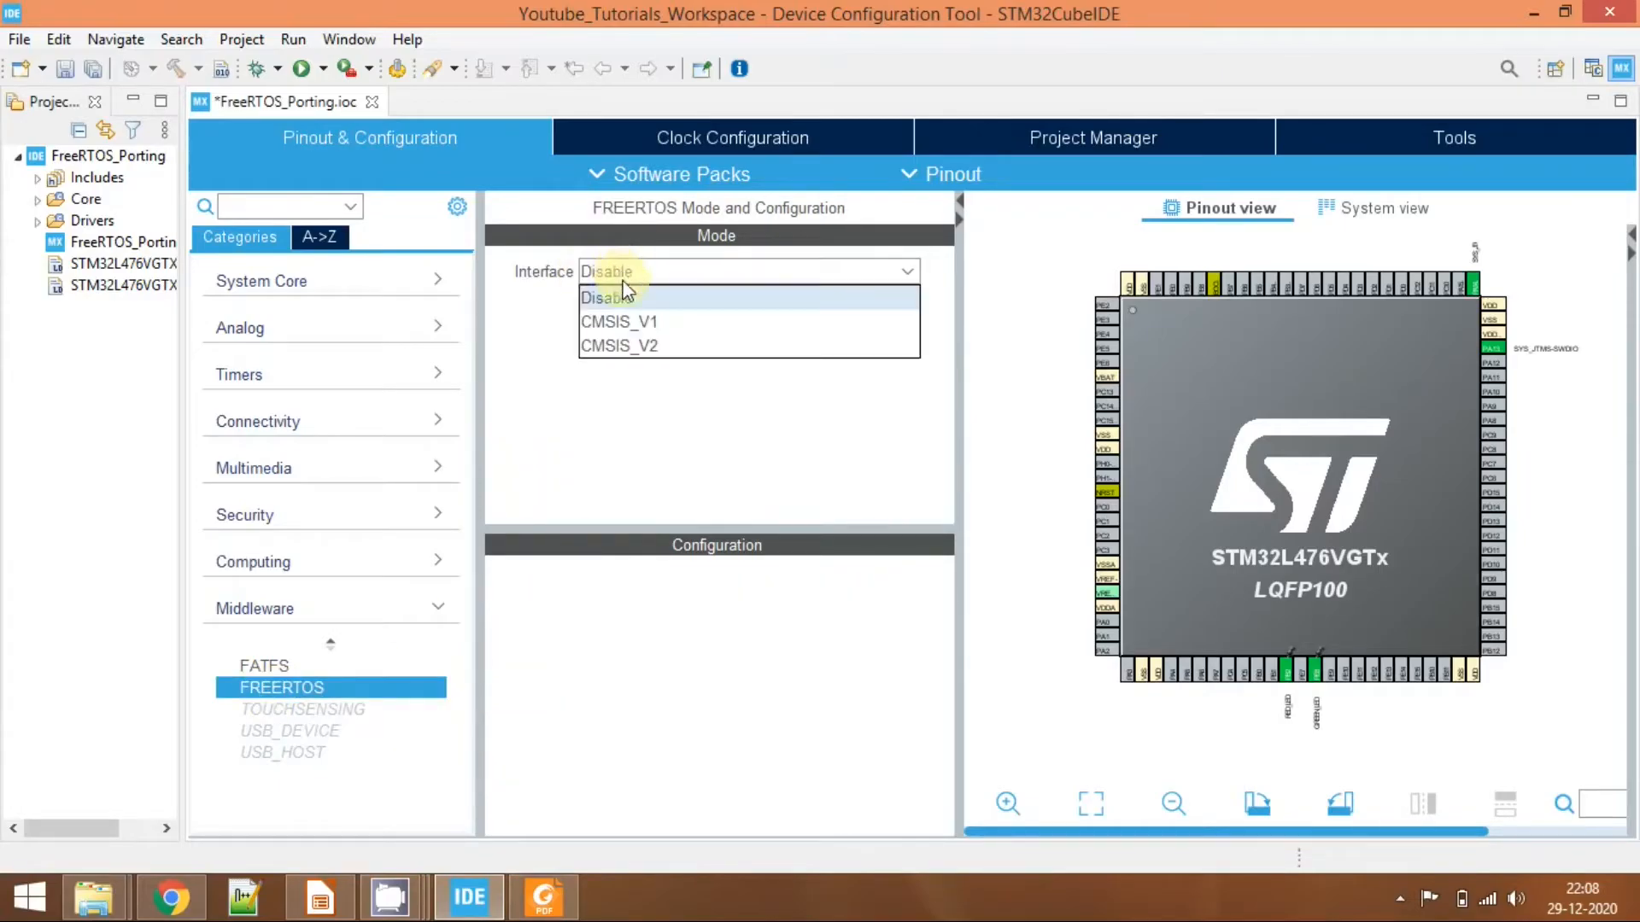
mouse_move(668, 345)
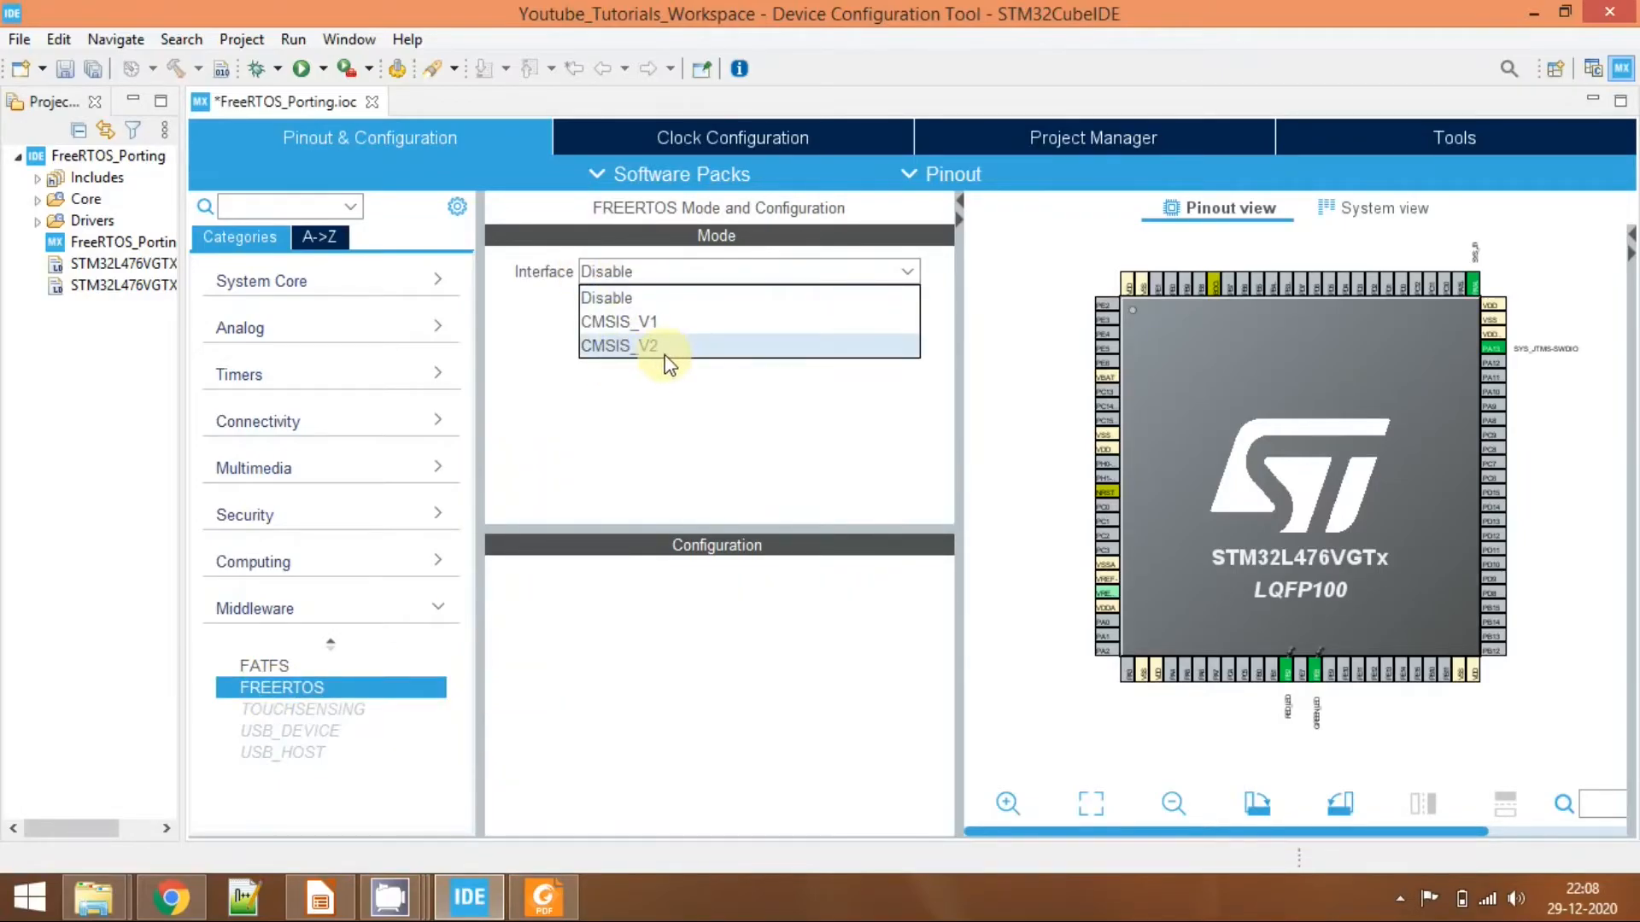
mouse_move(660, 396)
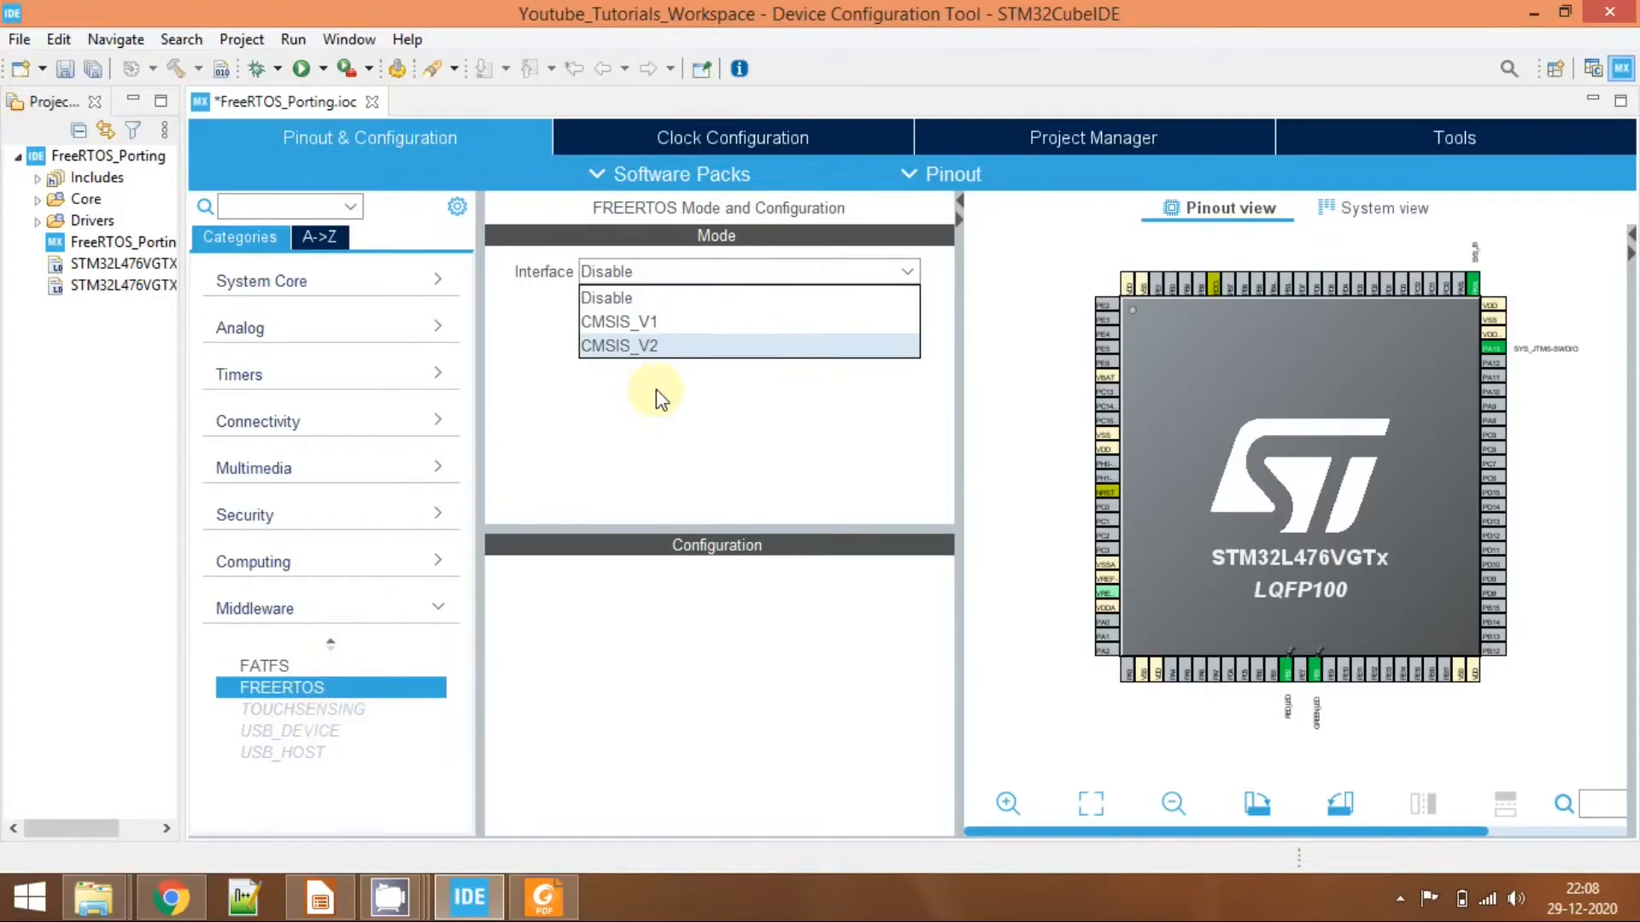
mouse_move(594, 342)
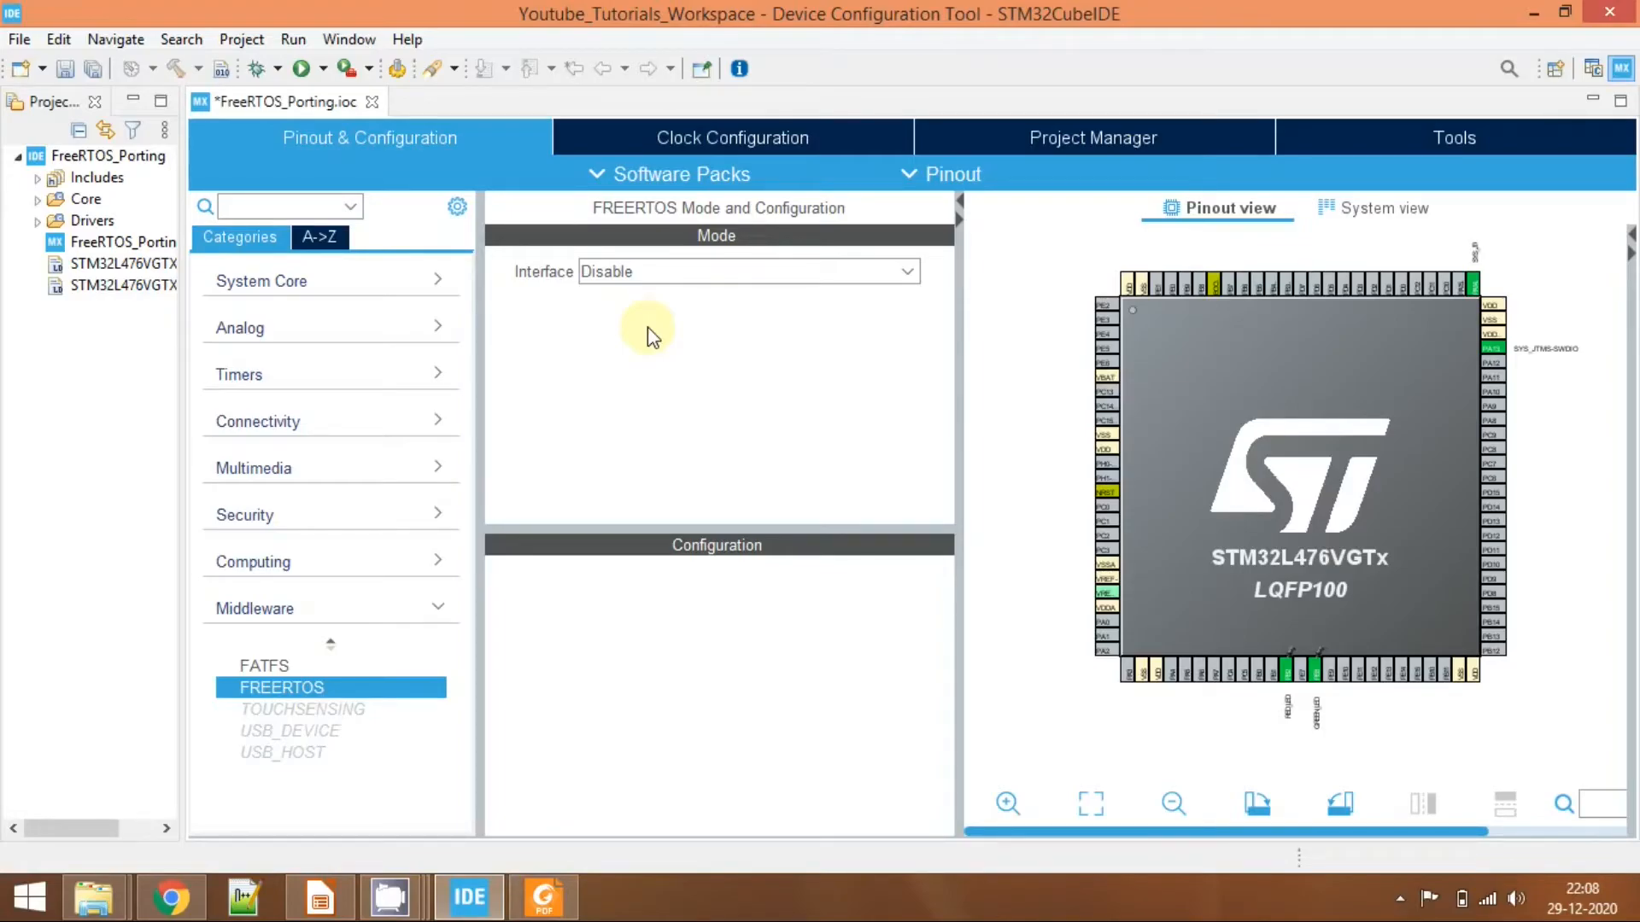
mouse_move(271, 620)
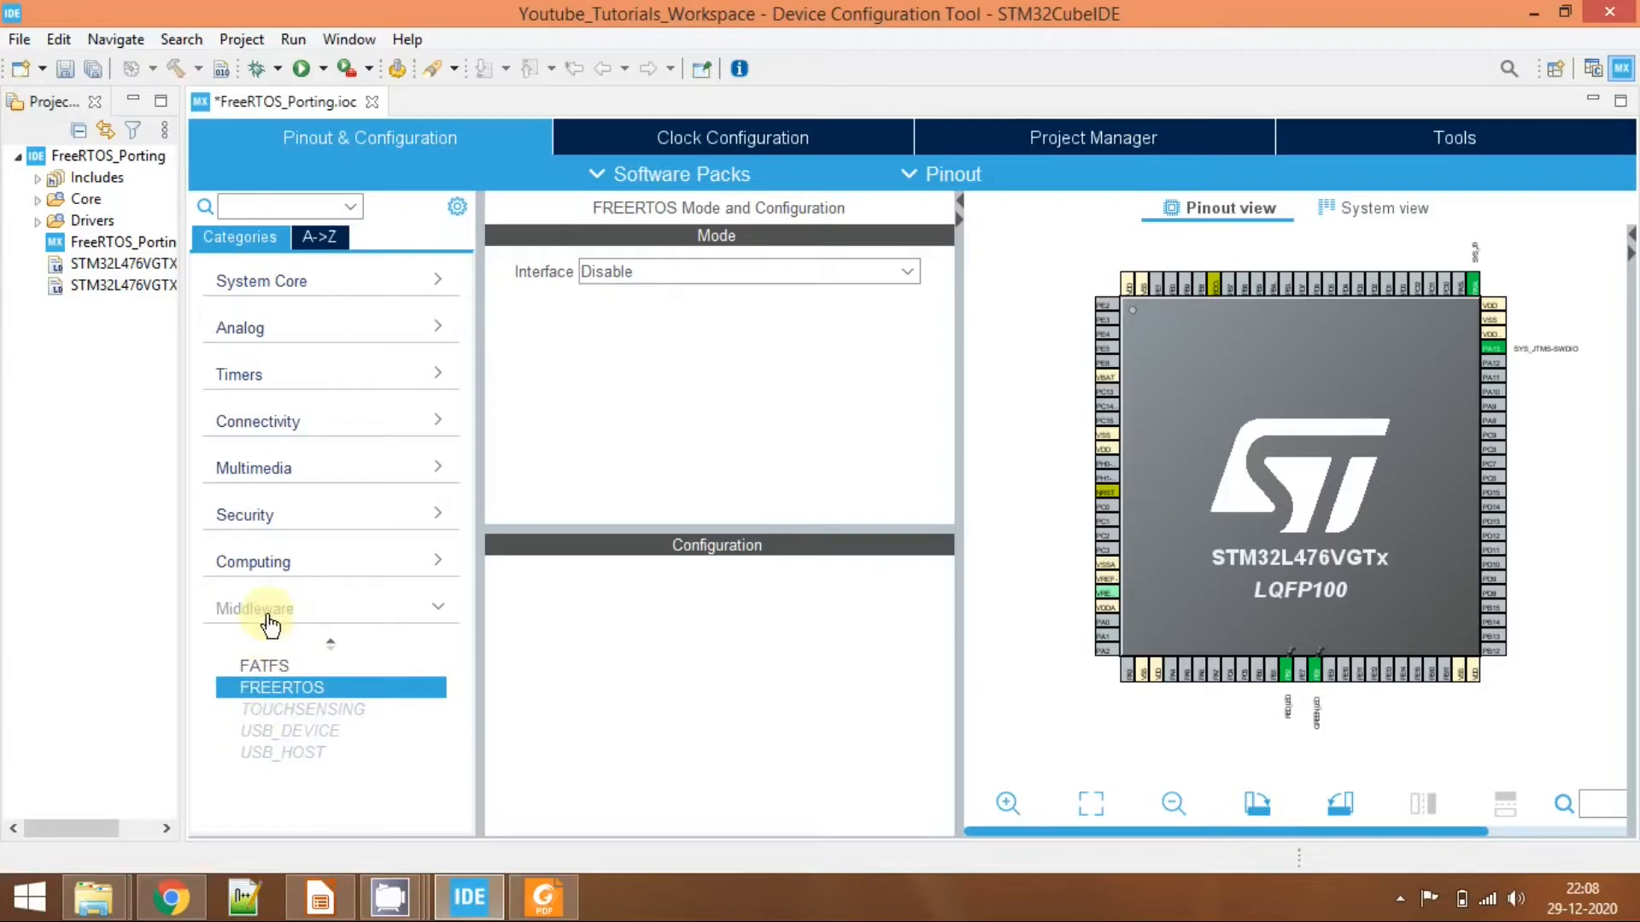
left_click(254, 608)
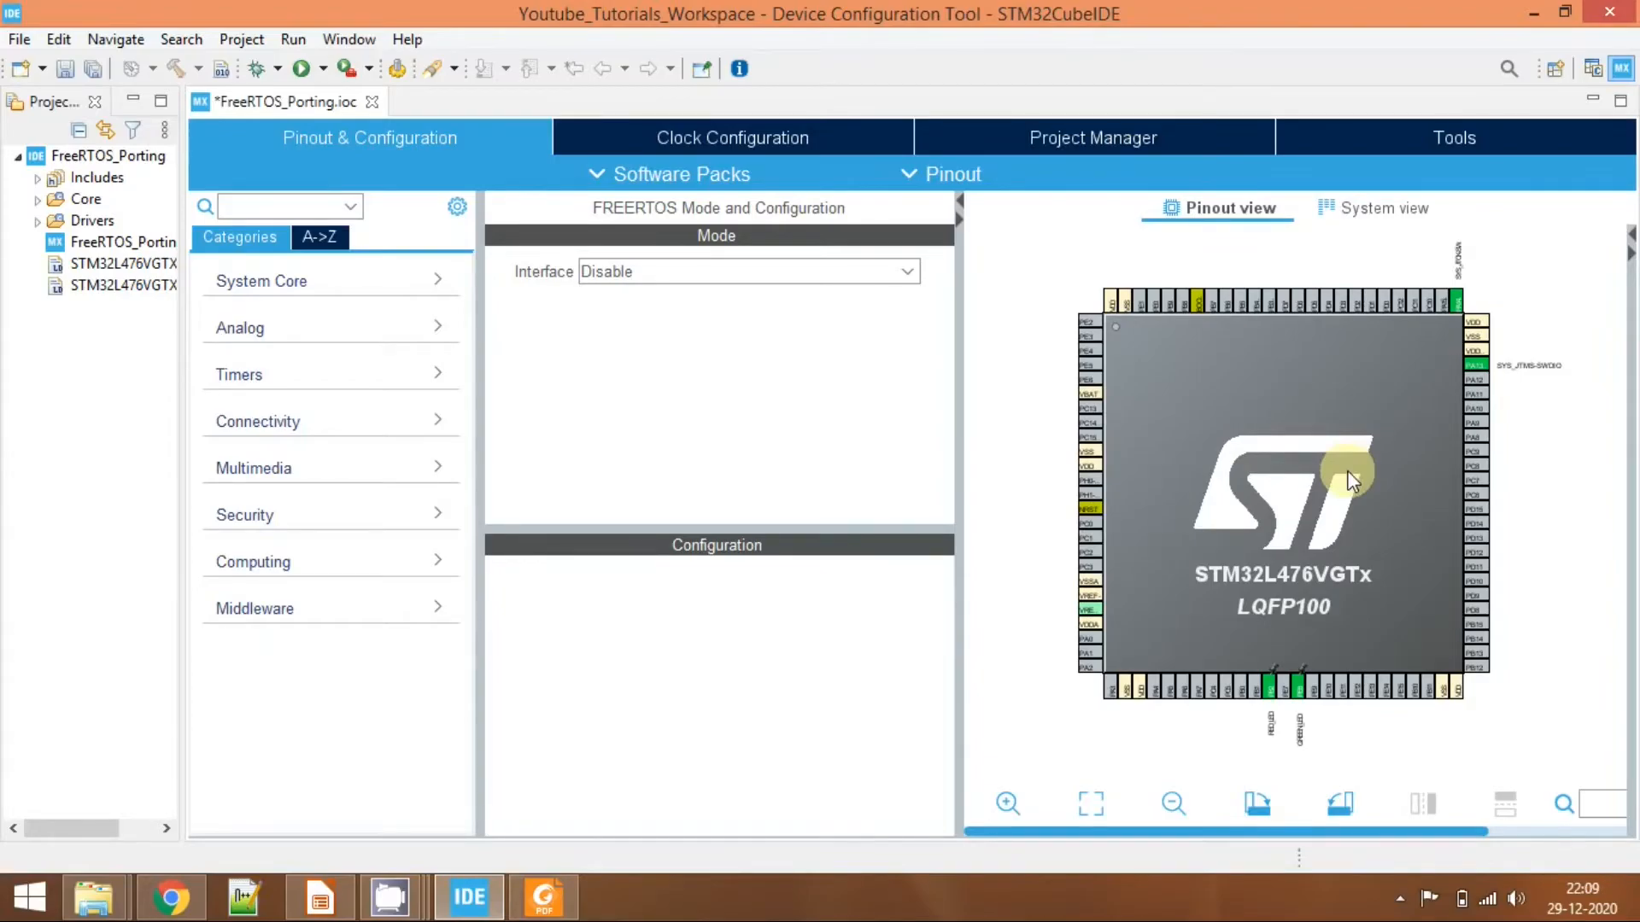
mouse_move(1264, 386)
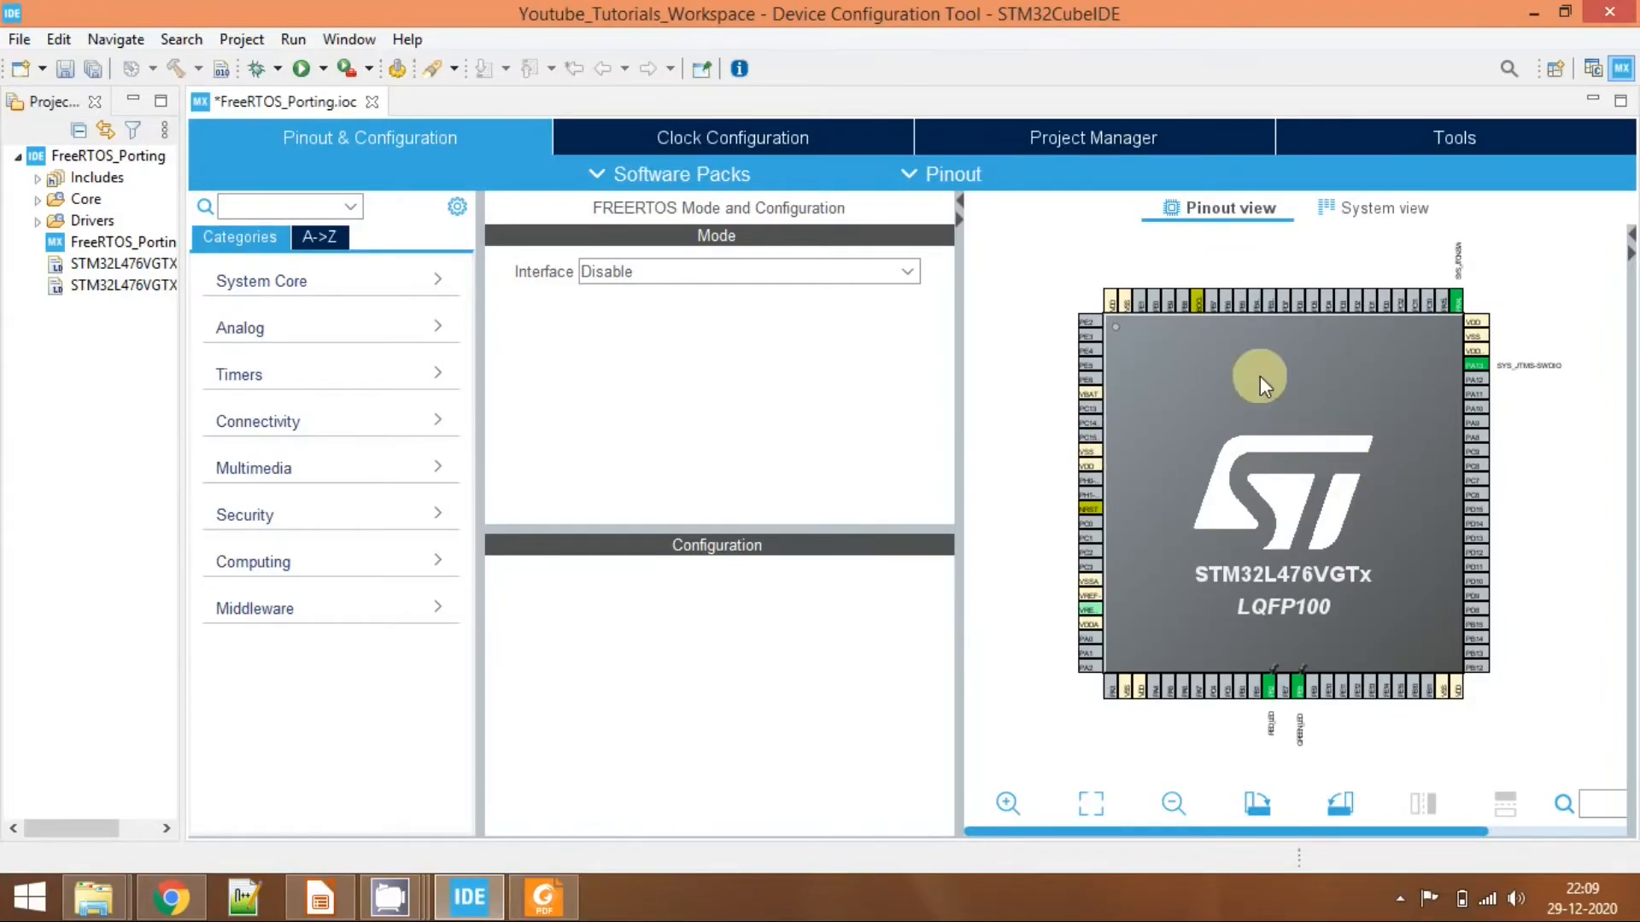
mouse_move(1086, 436)
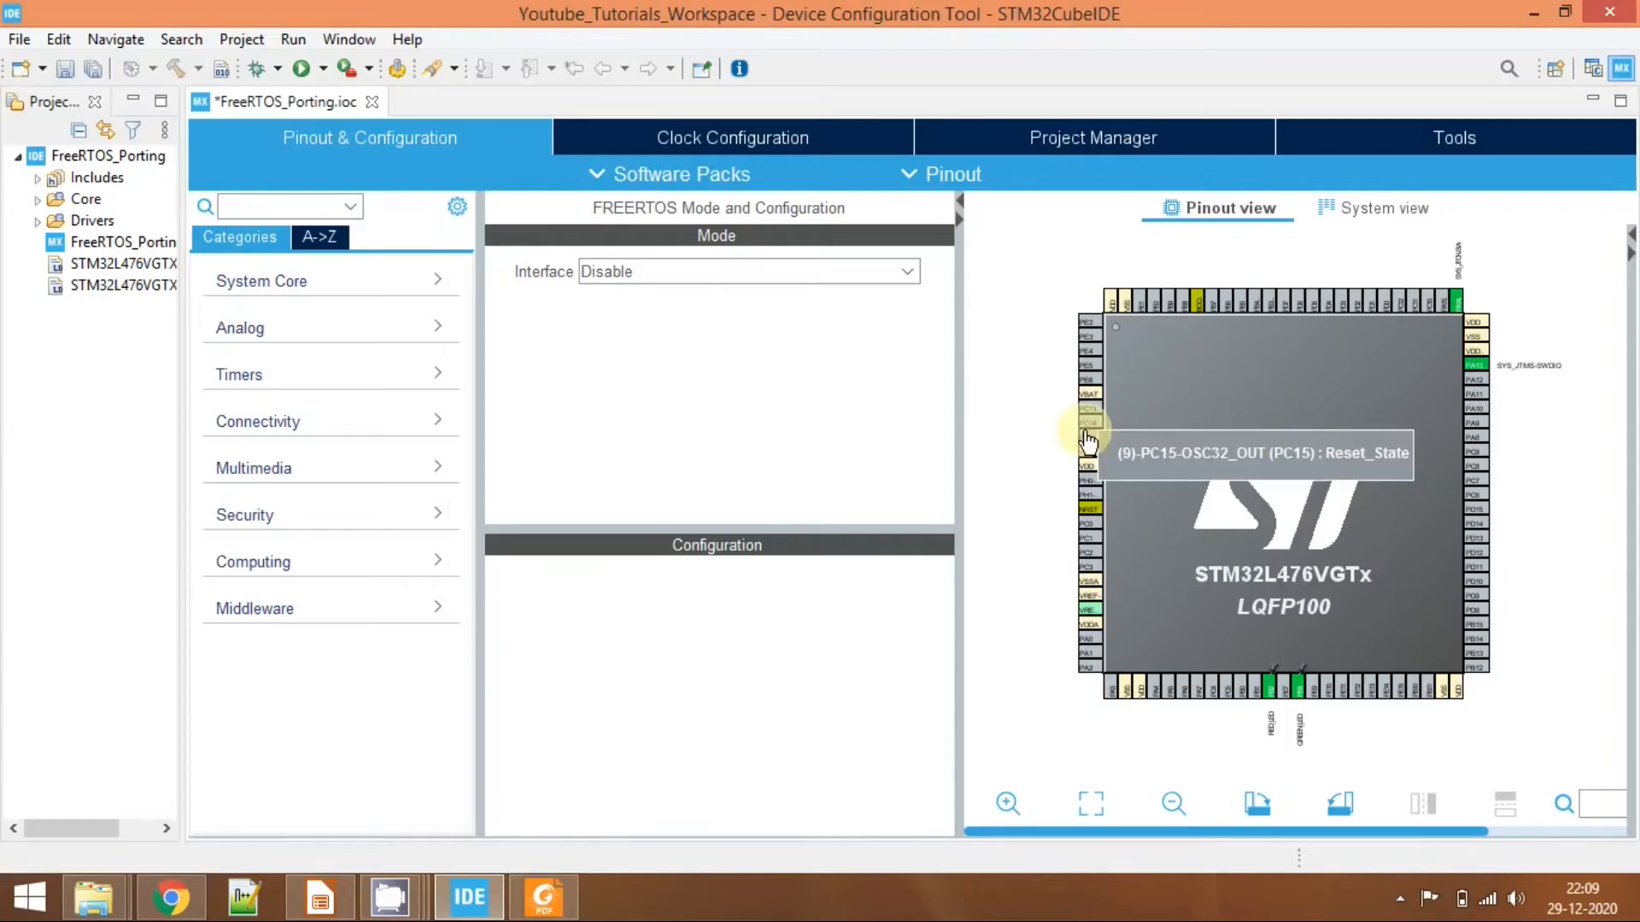
left_click(19, 40)
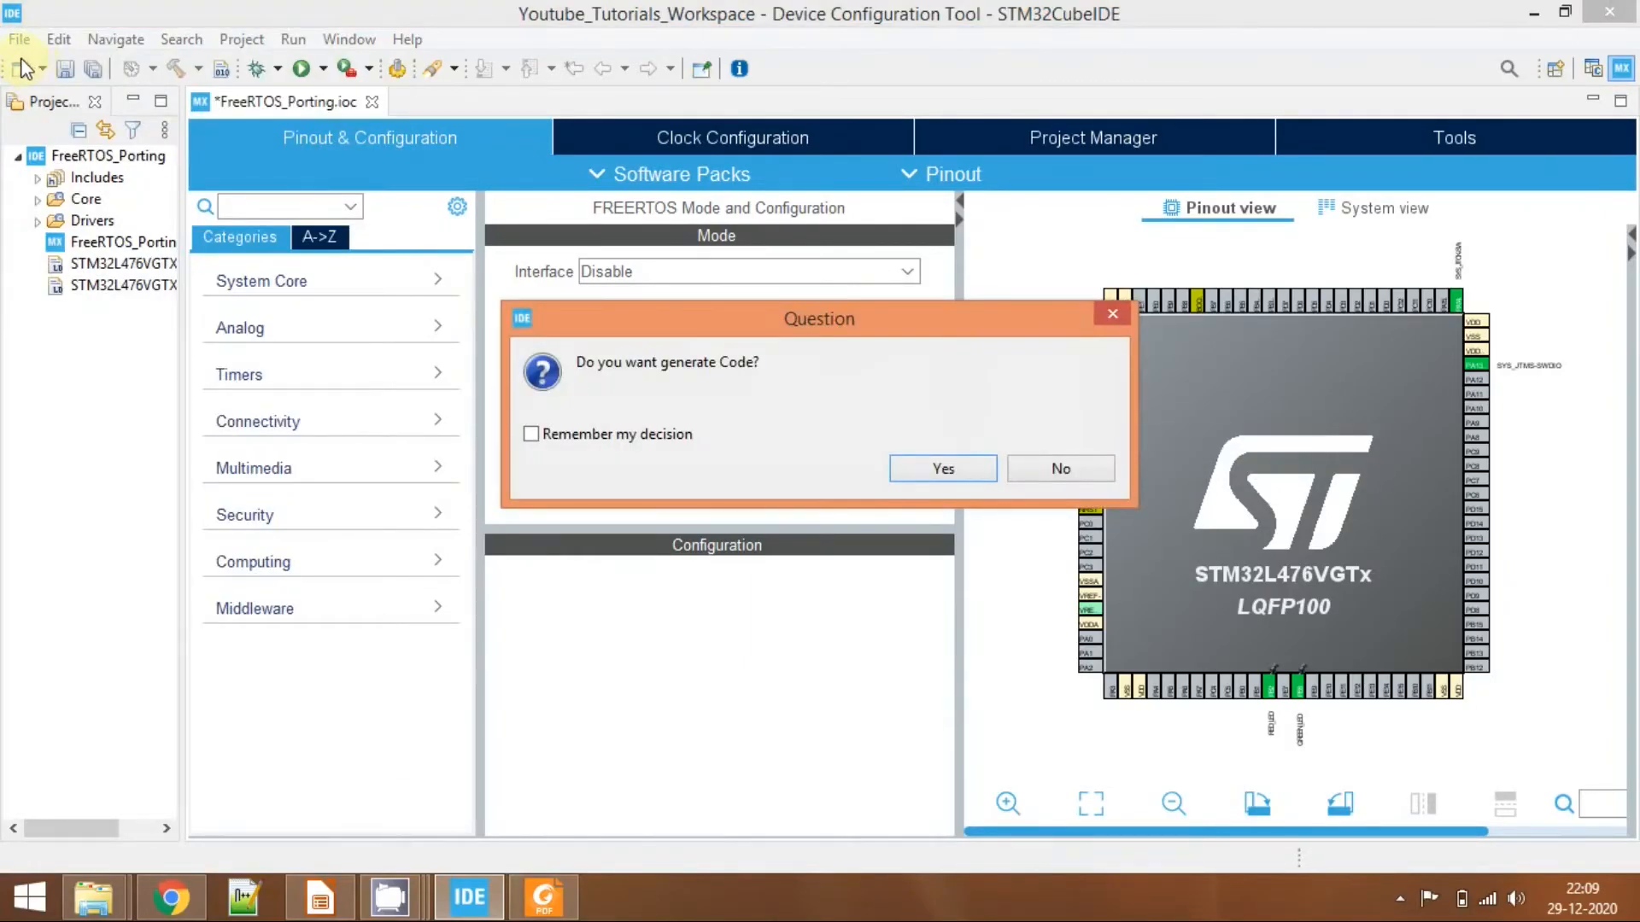
Answer Yes to generating code, with Remember my decision ticked.
left_click(530, 434)
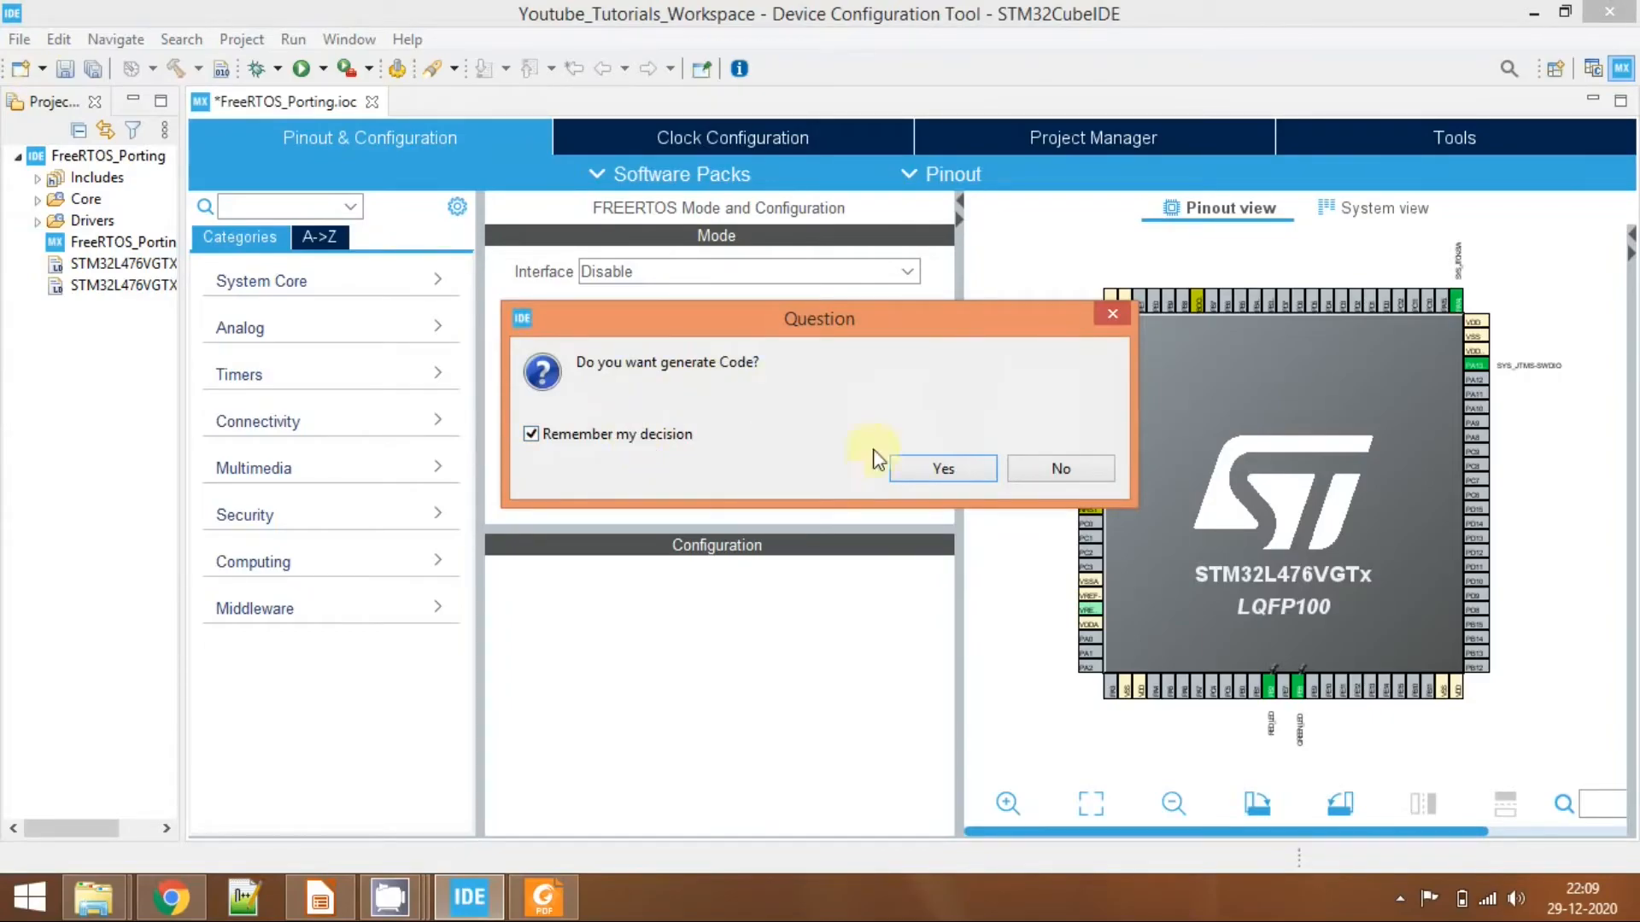
left_click(943, 468)
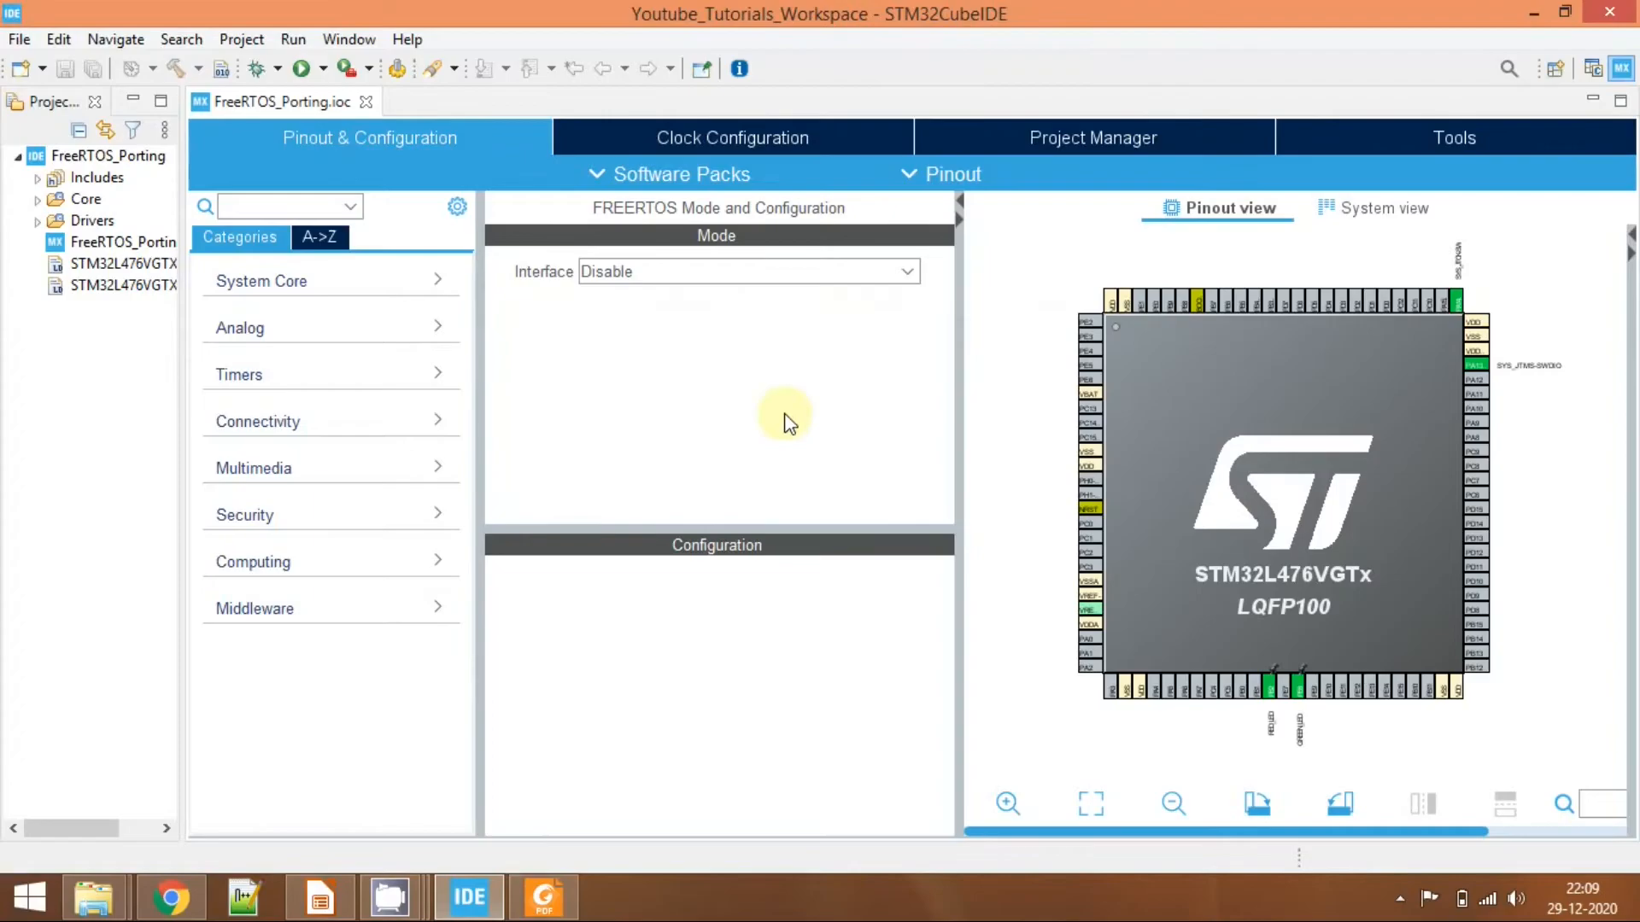
mouse_move(841, 371)
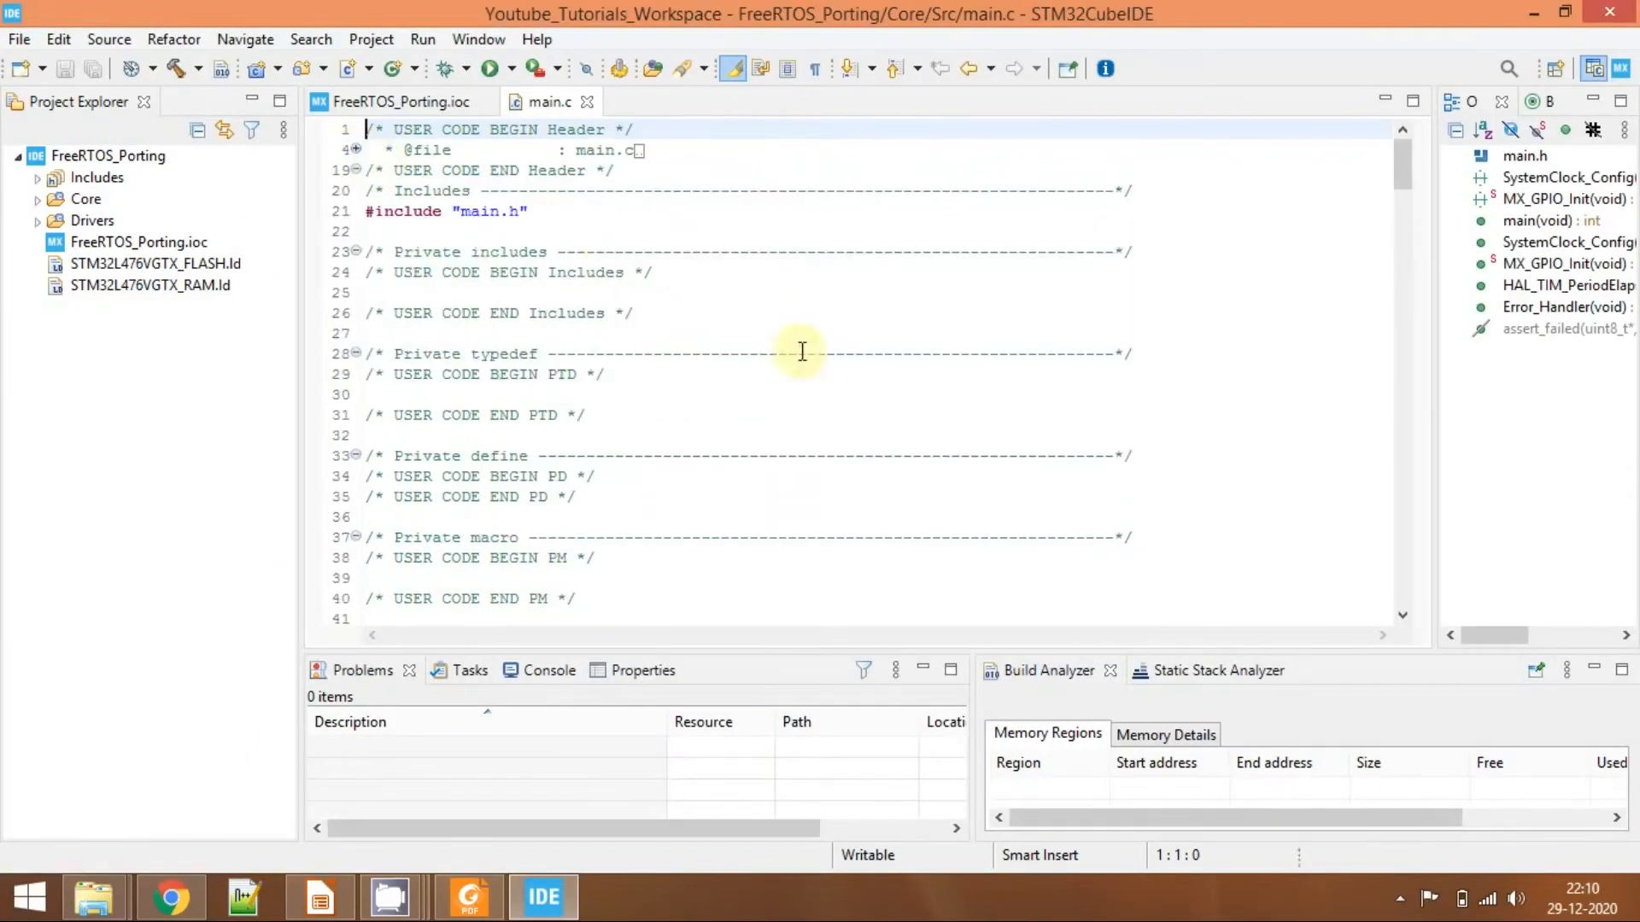
Show the generated main.c in the C editor, scrolled to the main() function.
scroll("down", 3)
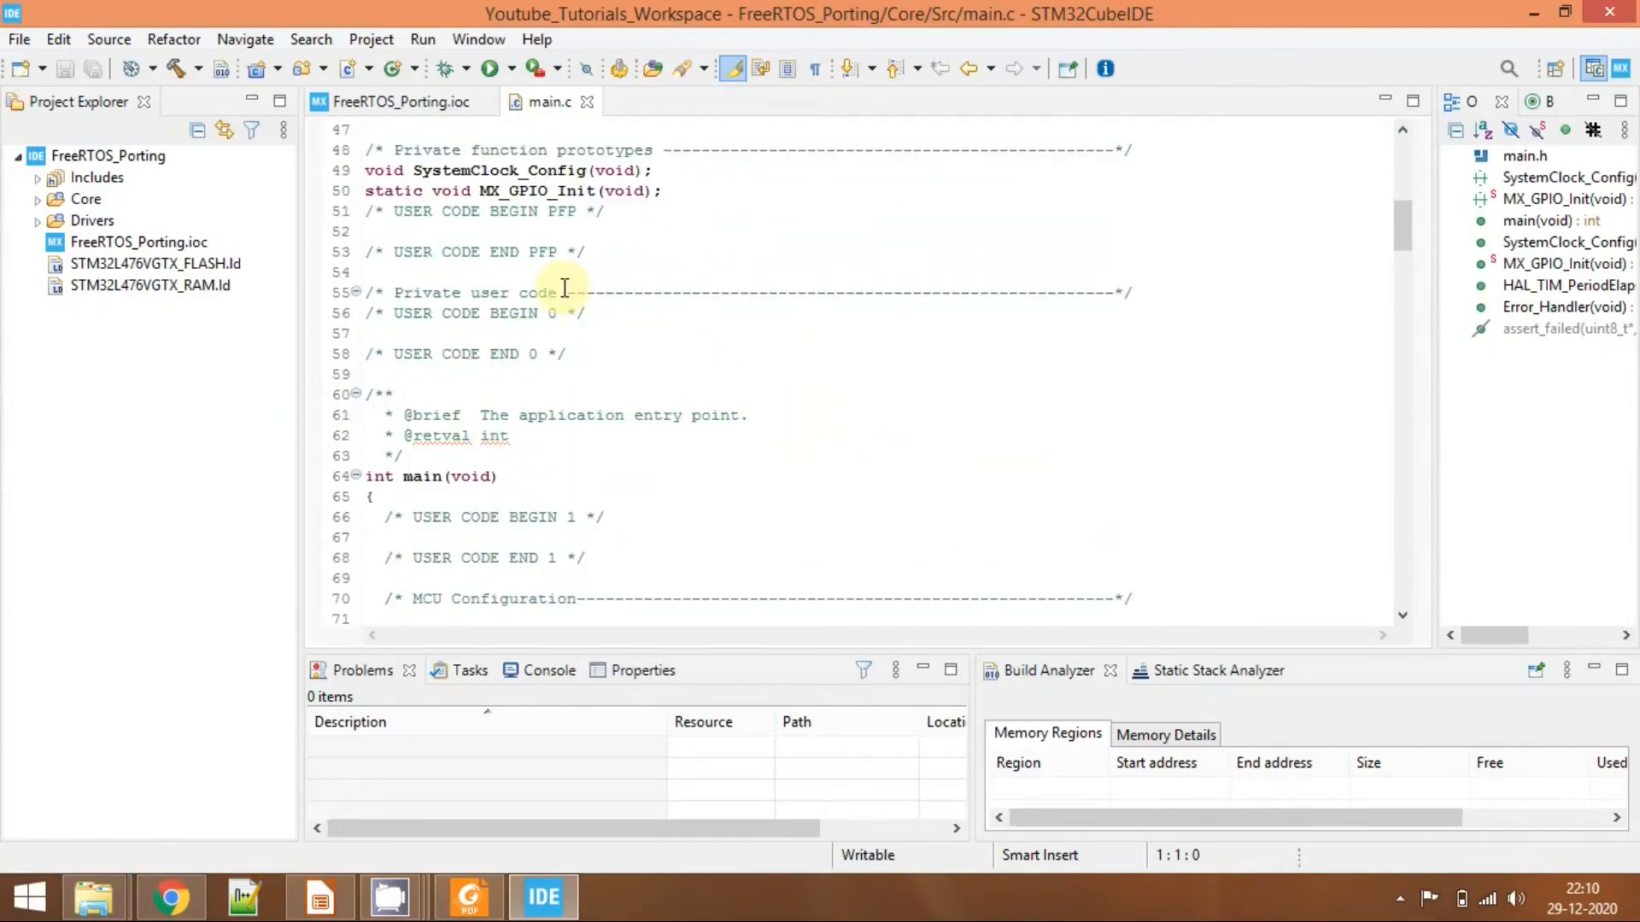
left_click(124, 242)
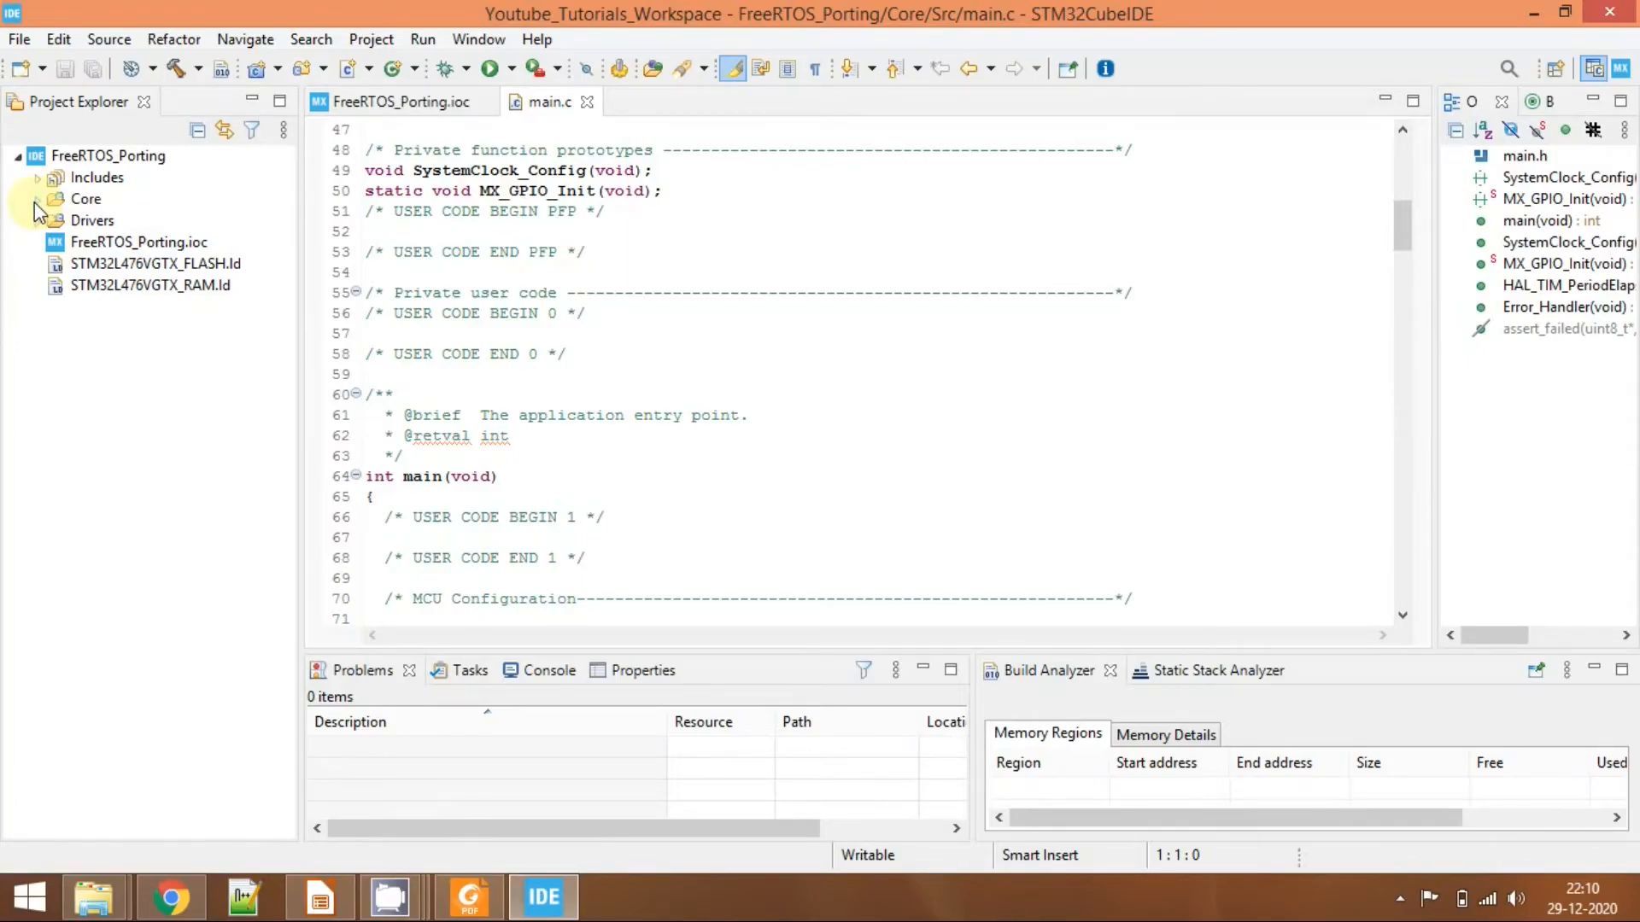
scroll("down", 3)
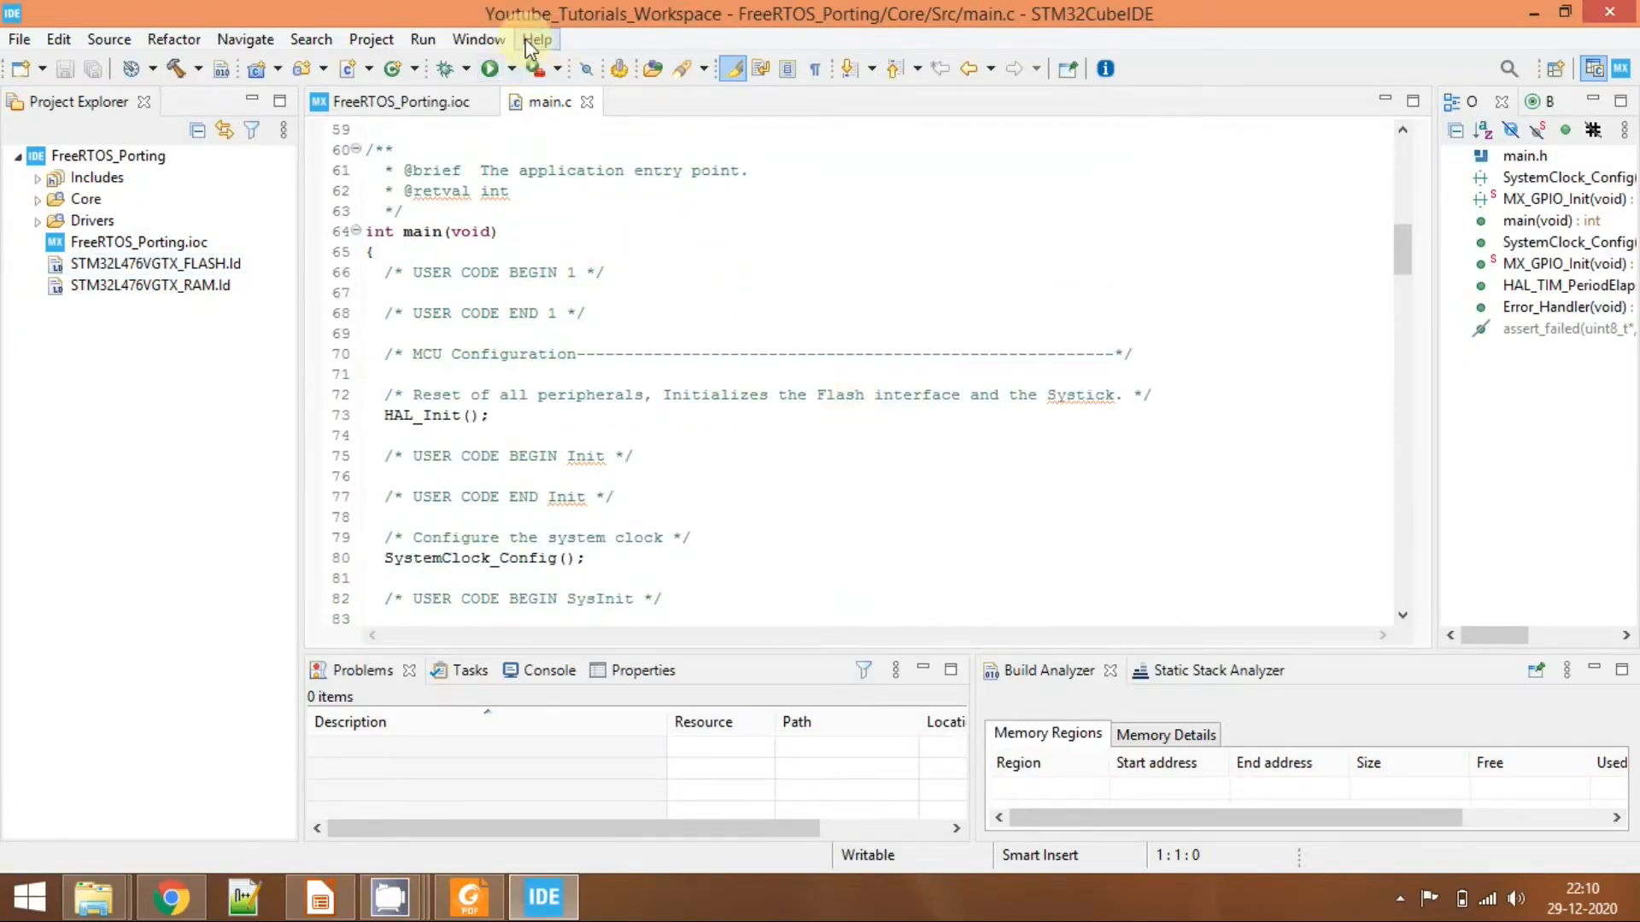
Reach C/C++ Editor Text Font under Colors and Fonts in Preferences, filtered by 'text'.
left_click(479, 38)
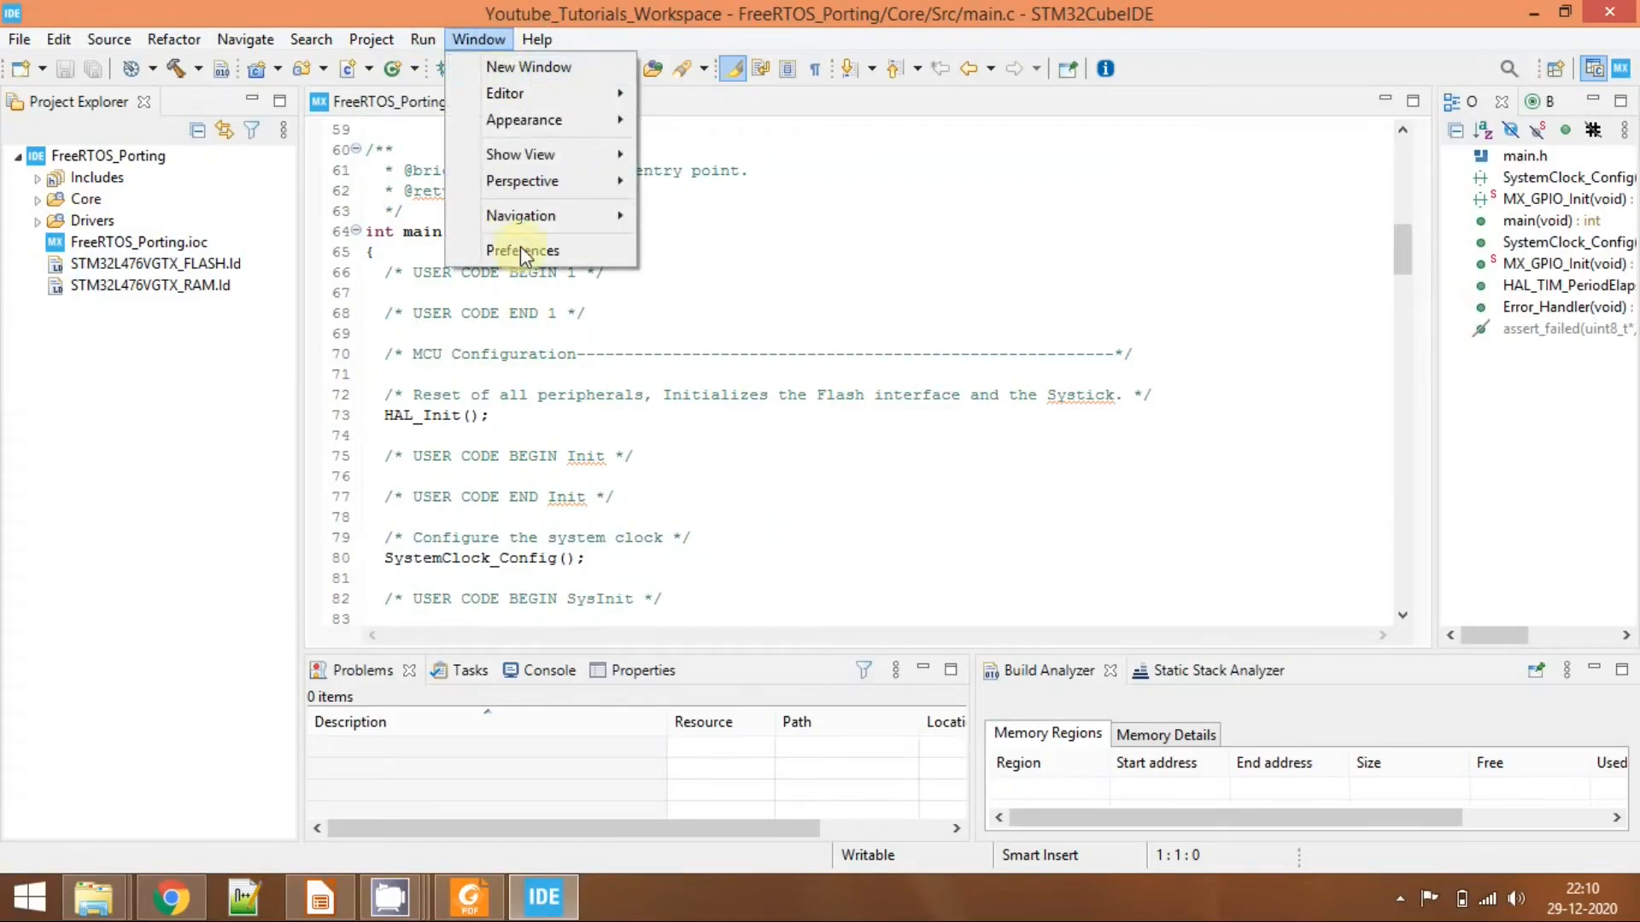
left_click(522, 250)
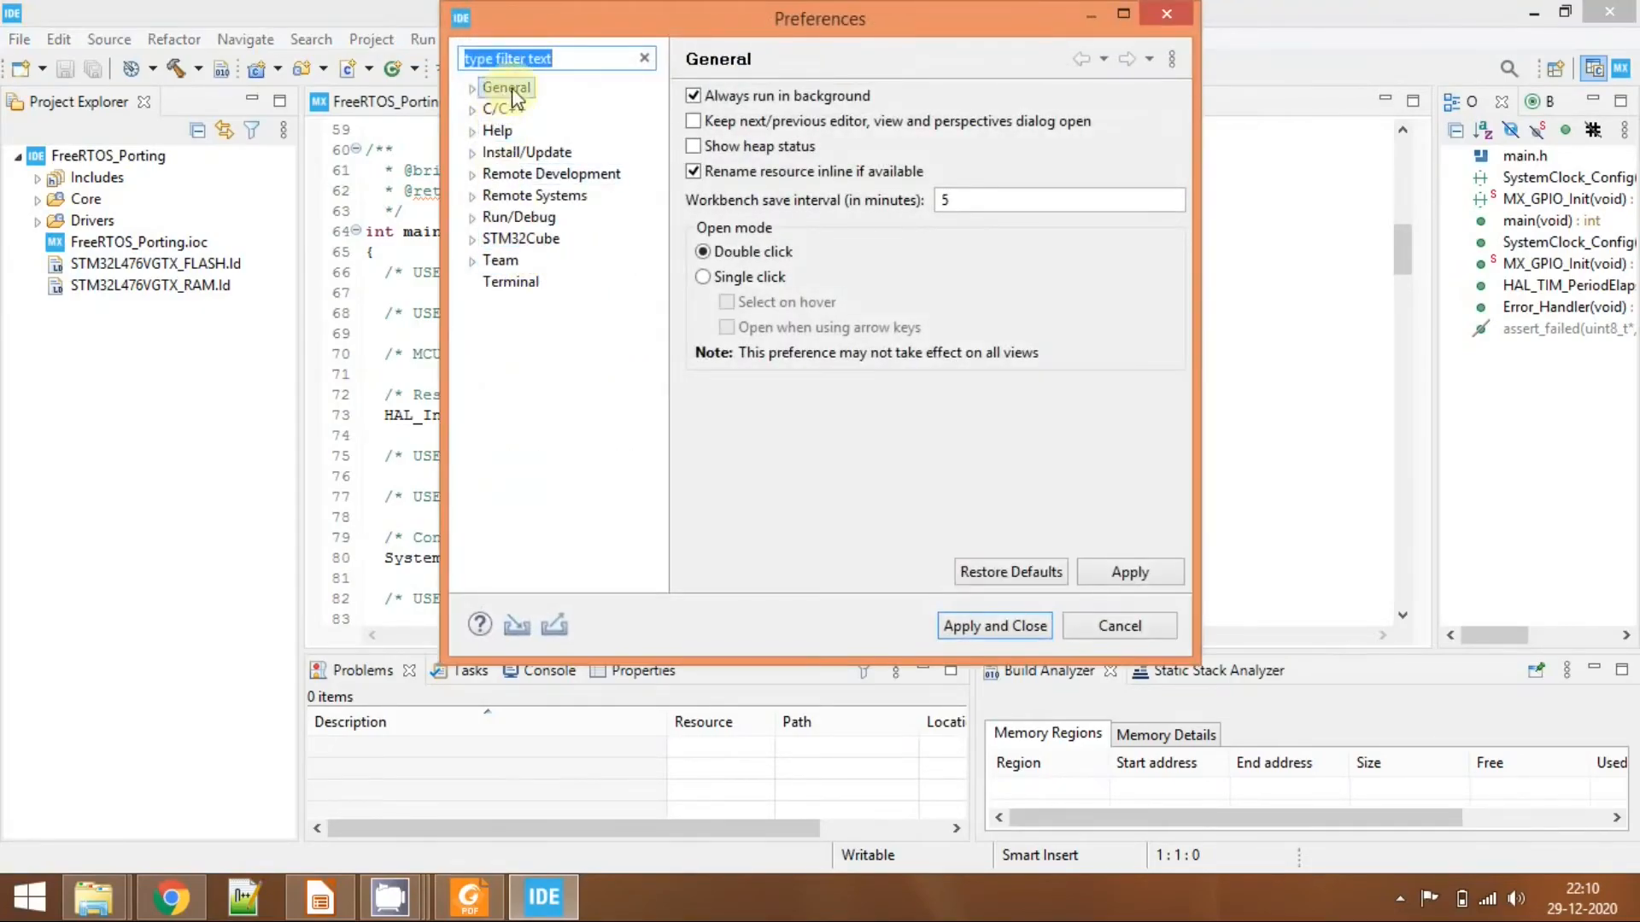
type("text")
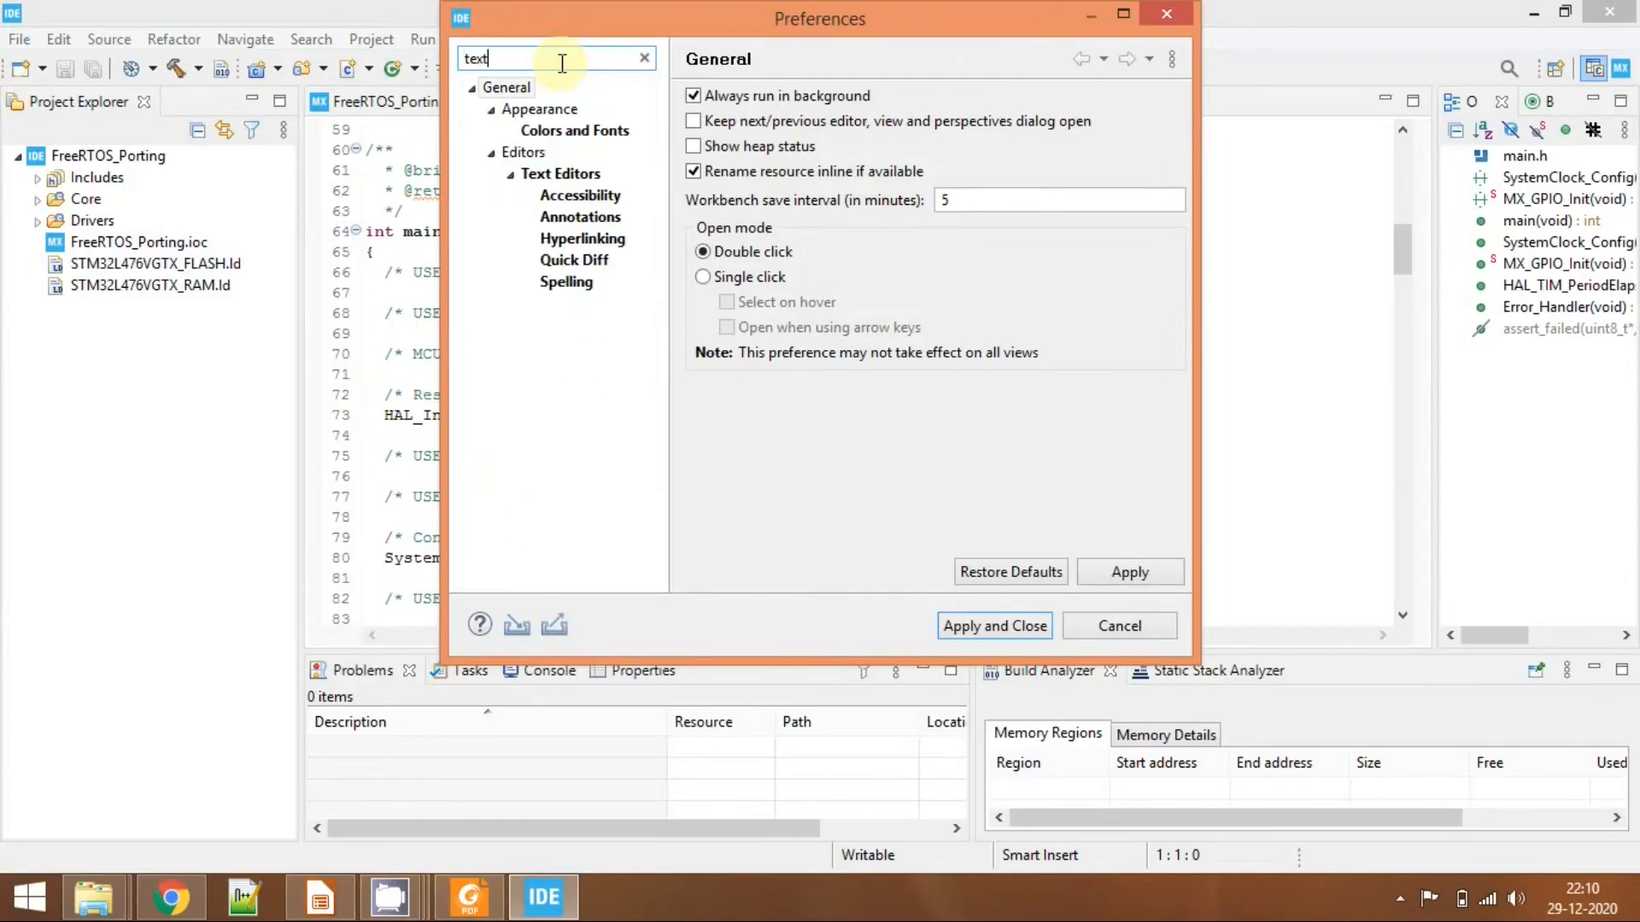
left_click(574, 130)
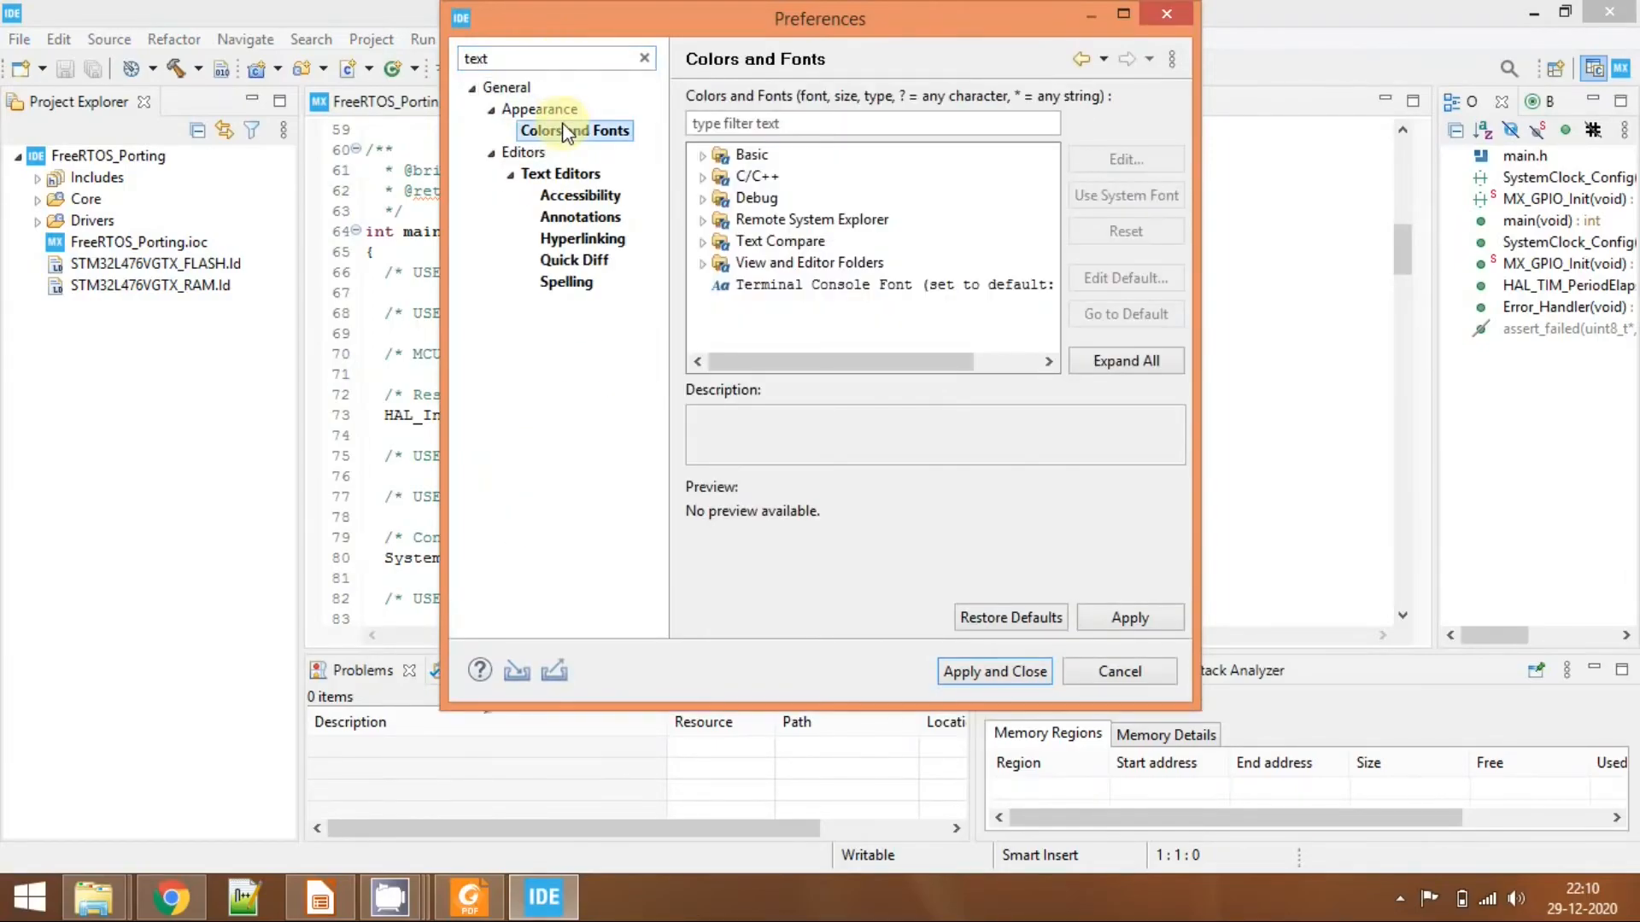
left_click(702, 176)
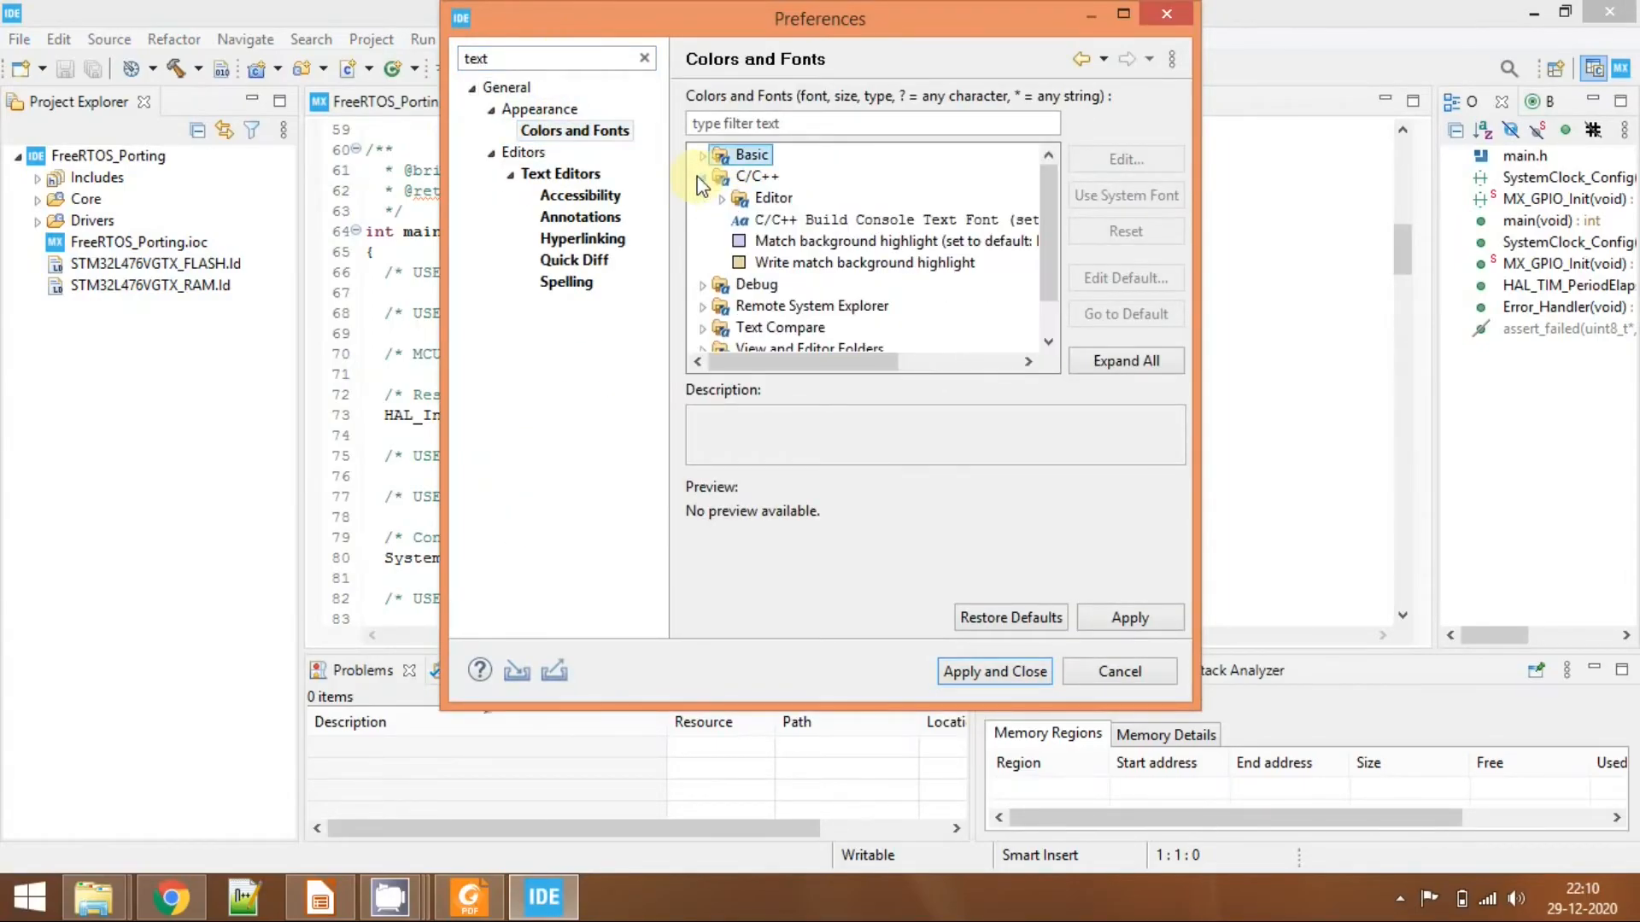
left_click(721, 198)
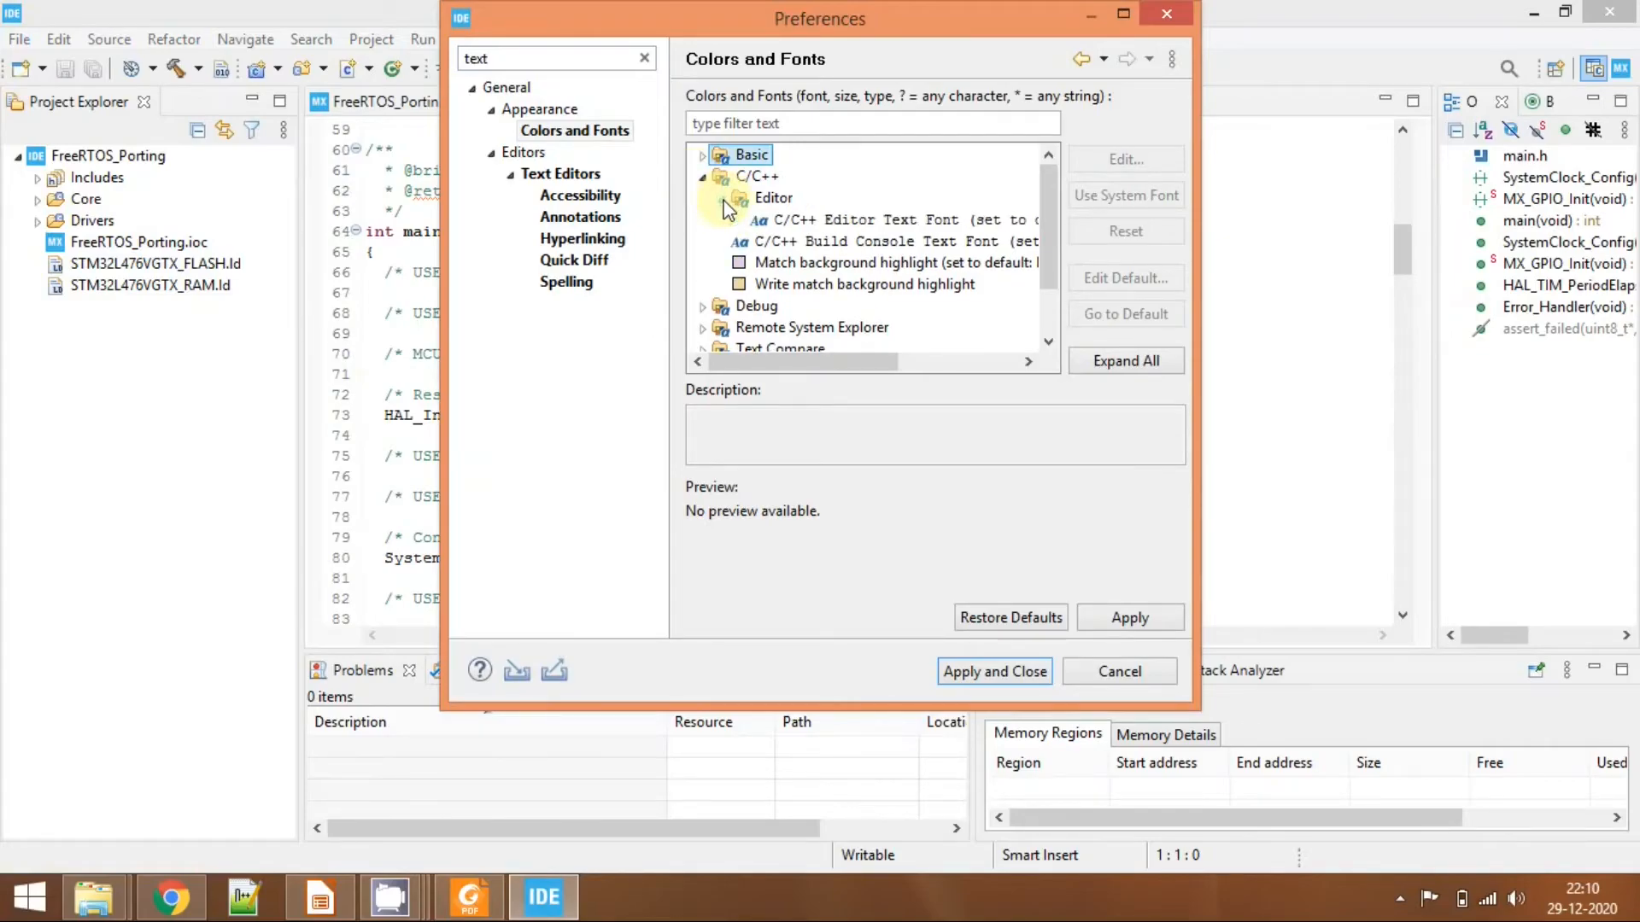
left_click(868, 218)
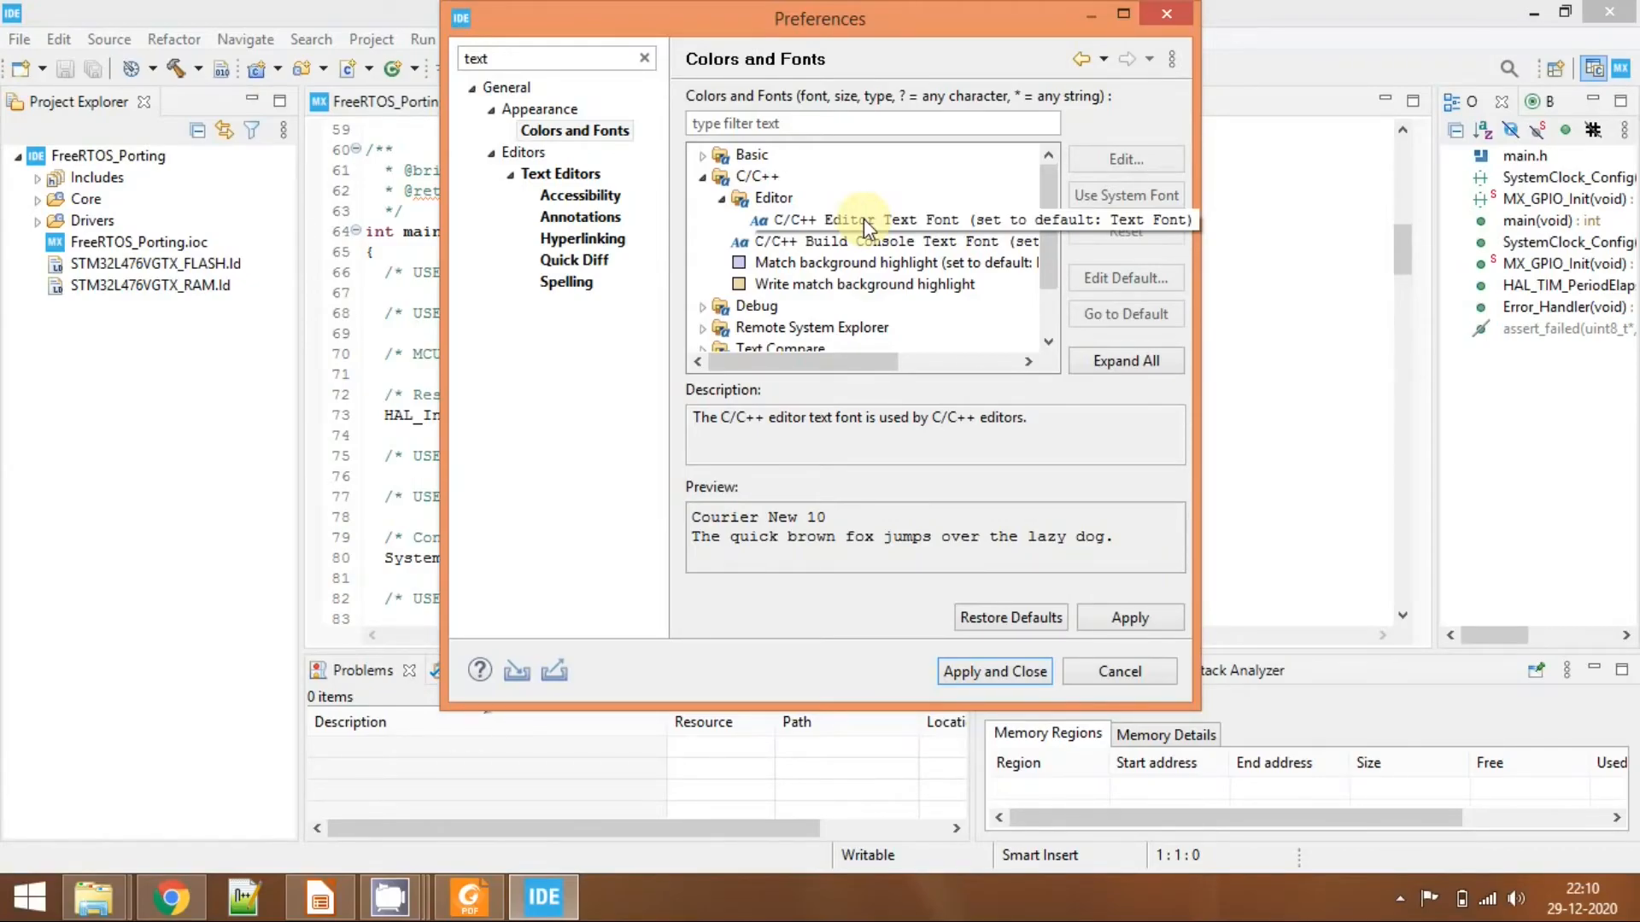
Change the C/C++ editor text font to Consolas 13 and apply it.
left_click(1126, 159)
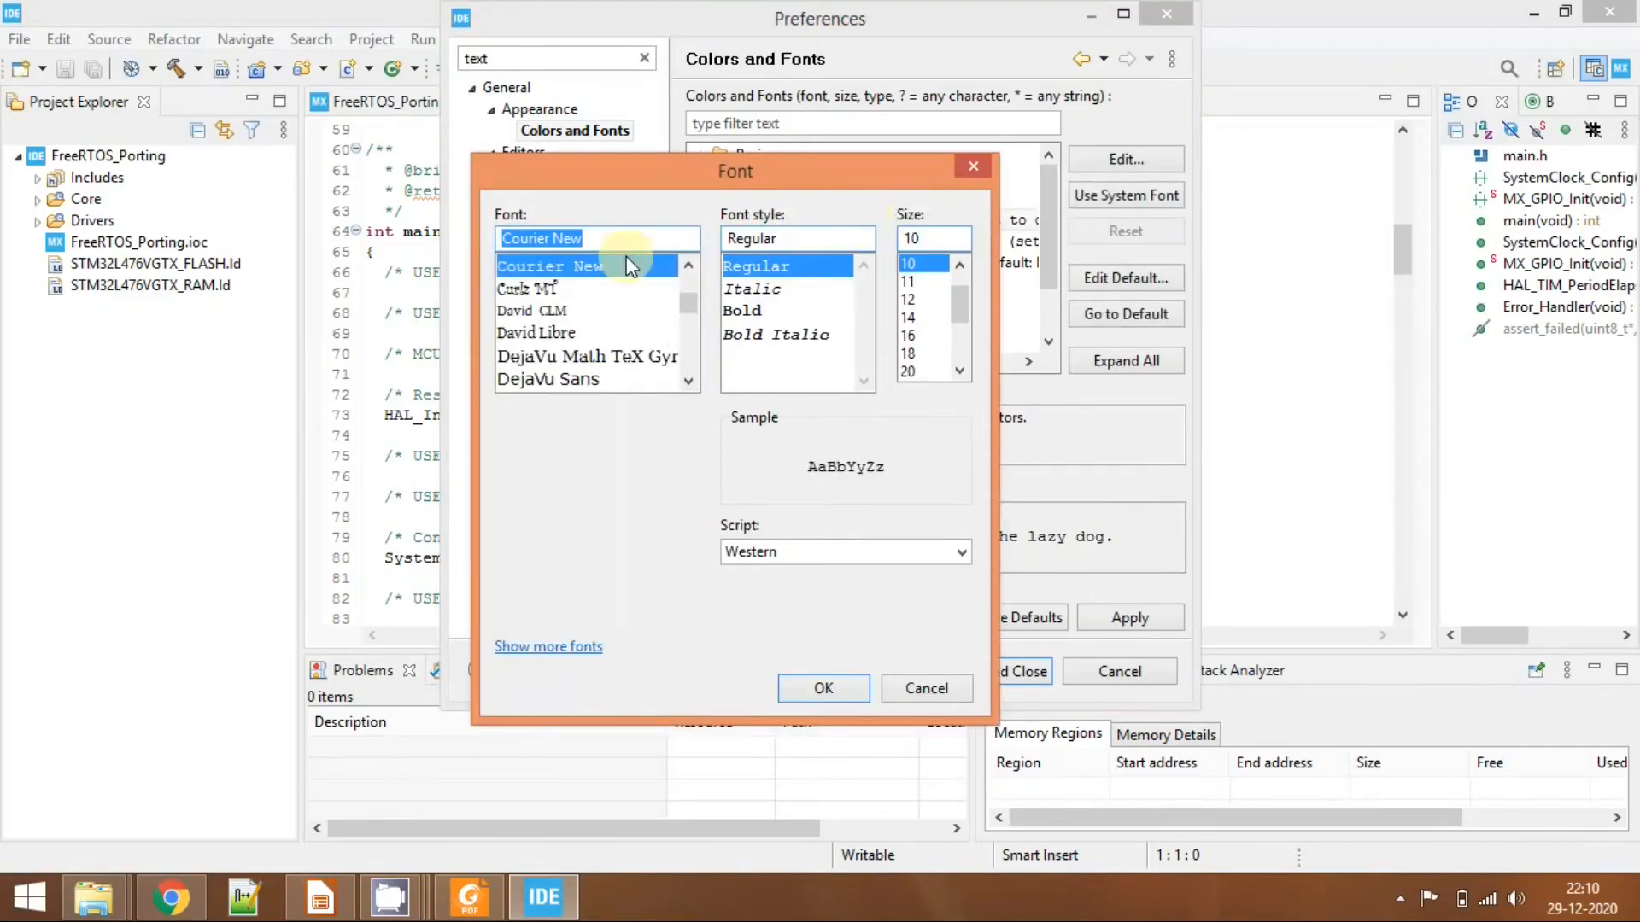
type("con")
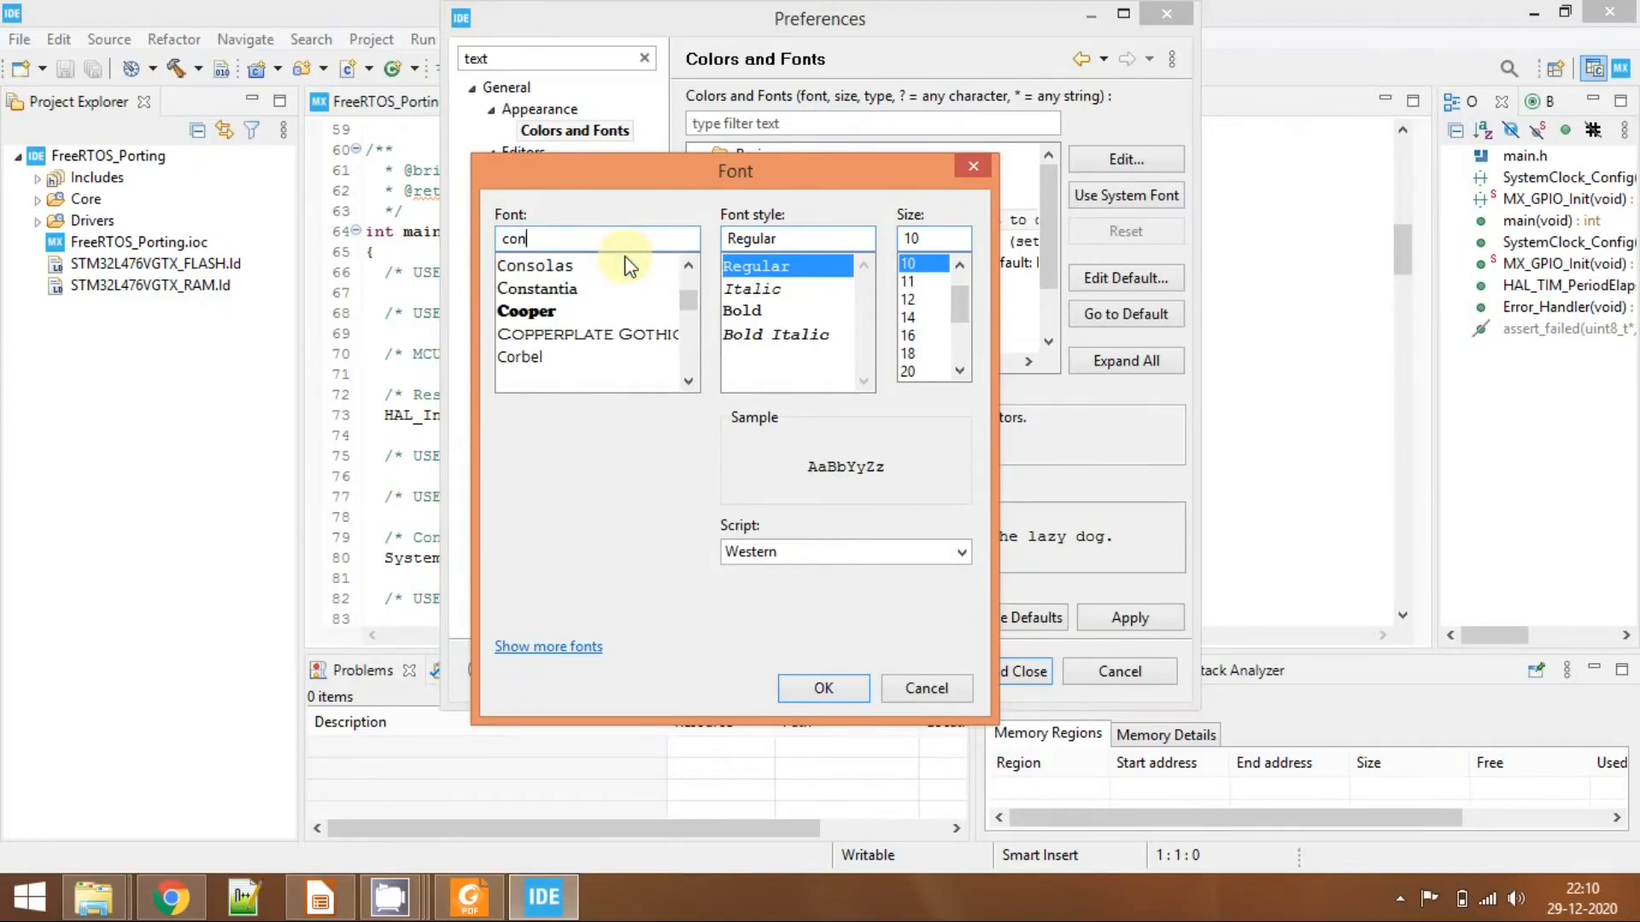
left_click(535, 265)
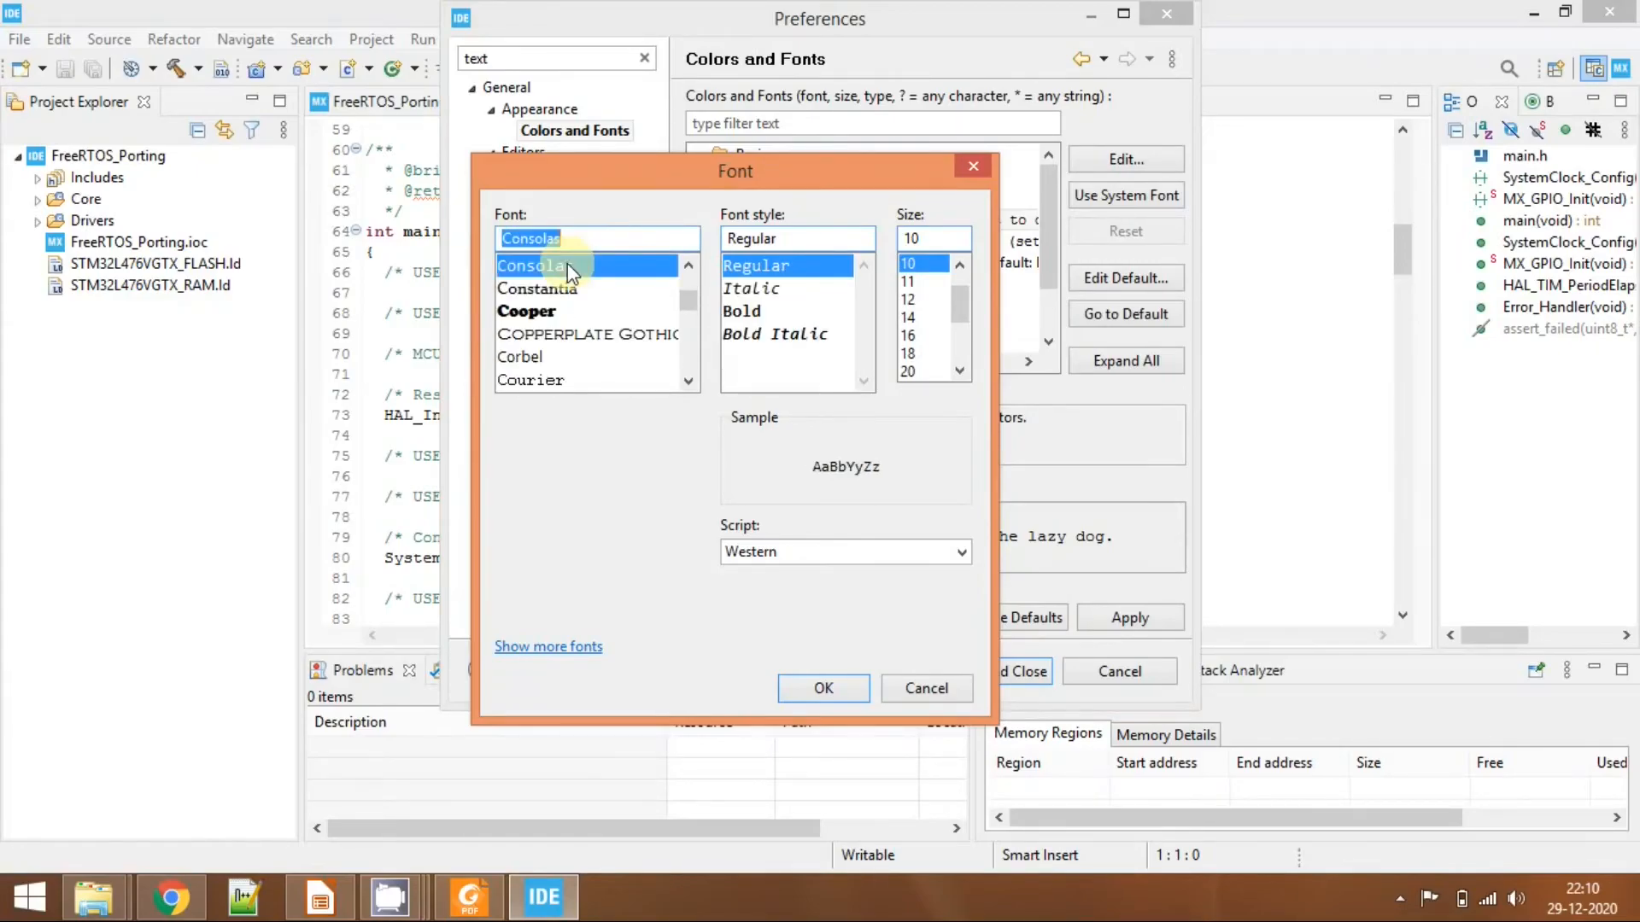
left_click(932, 238)
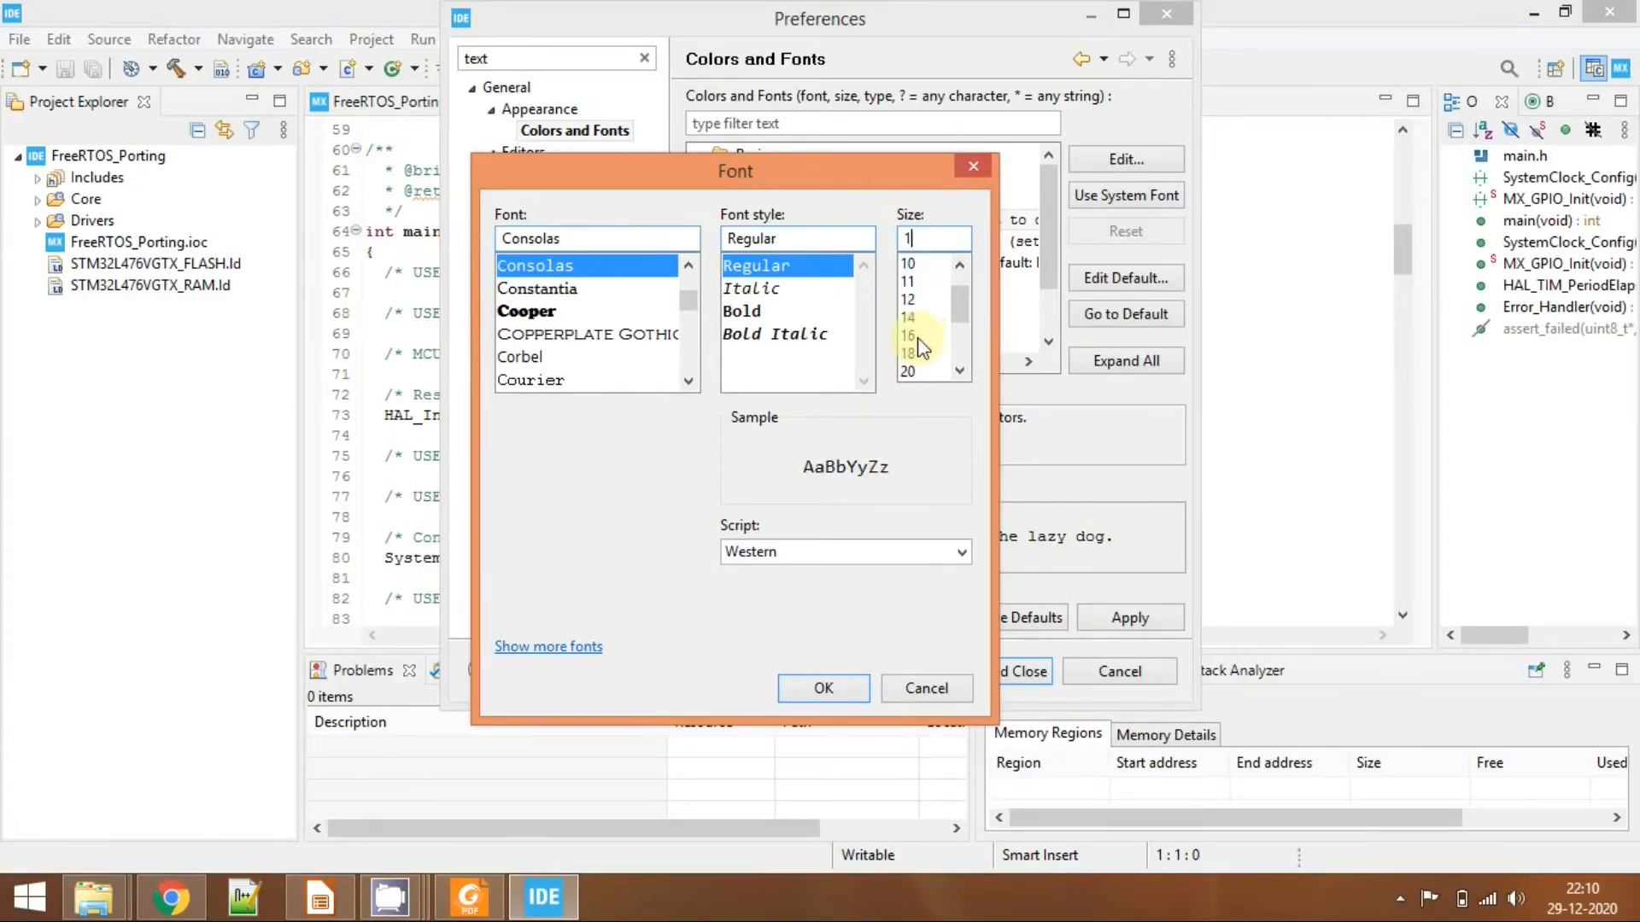
left_click(823, 687)
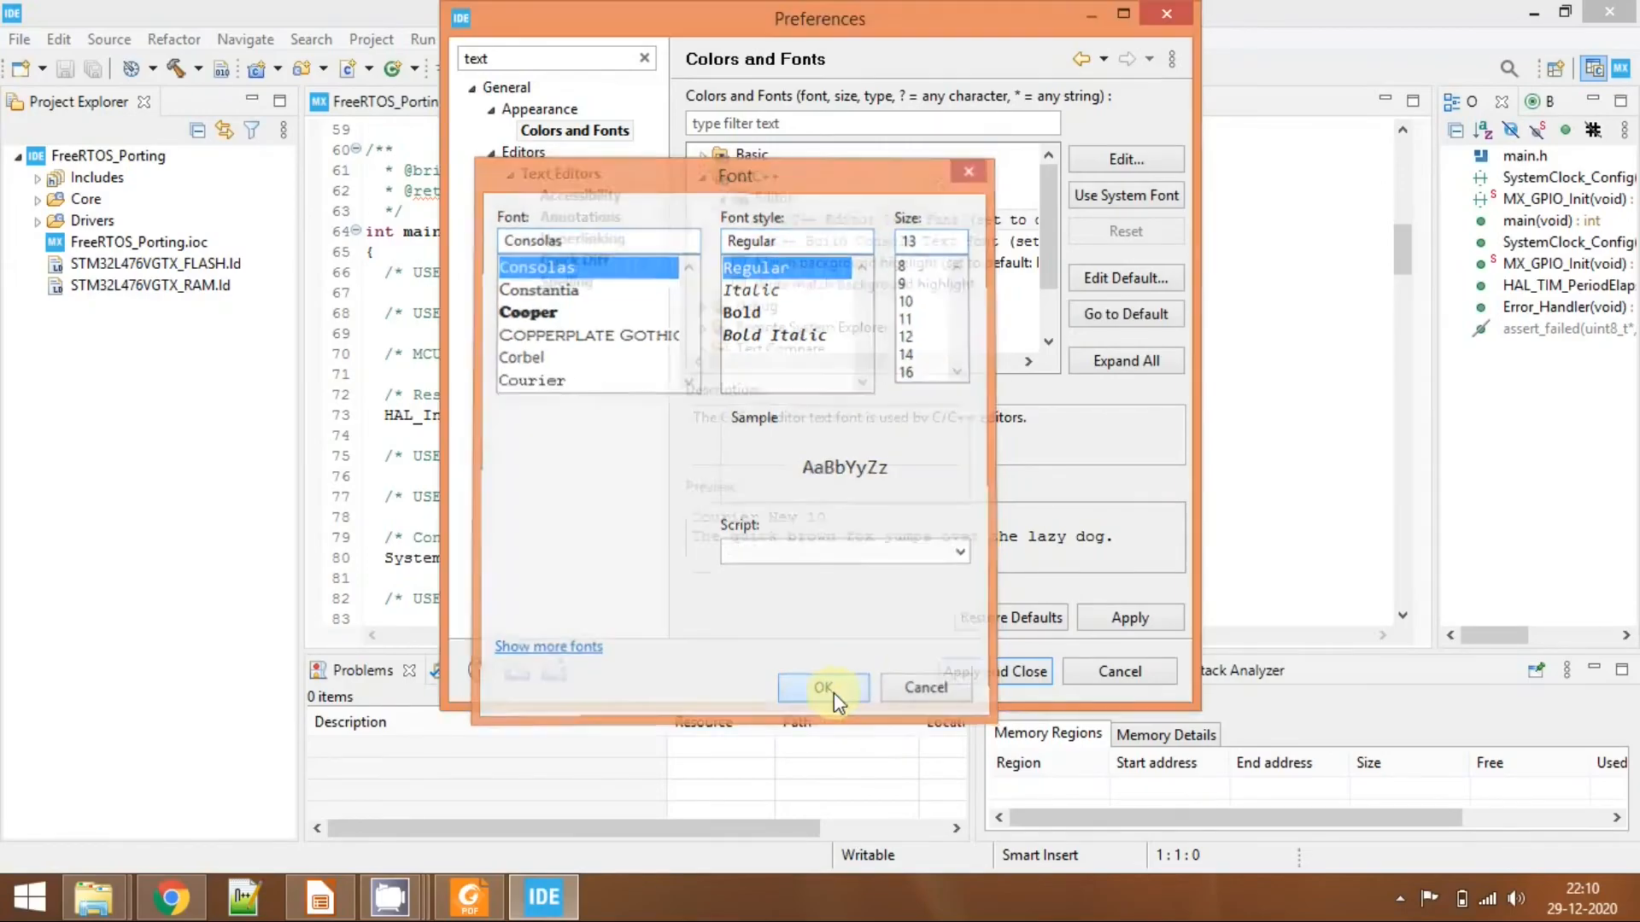
left_click(825, 687)
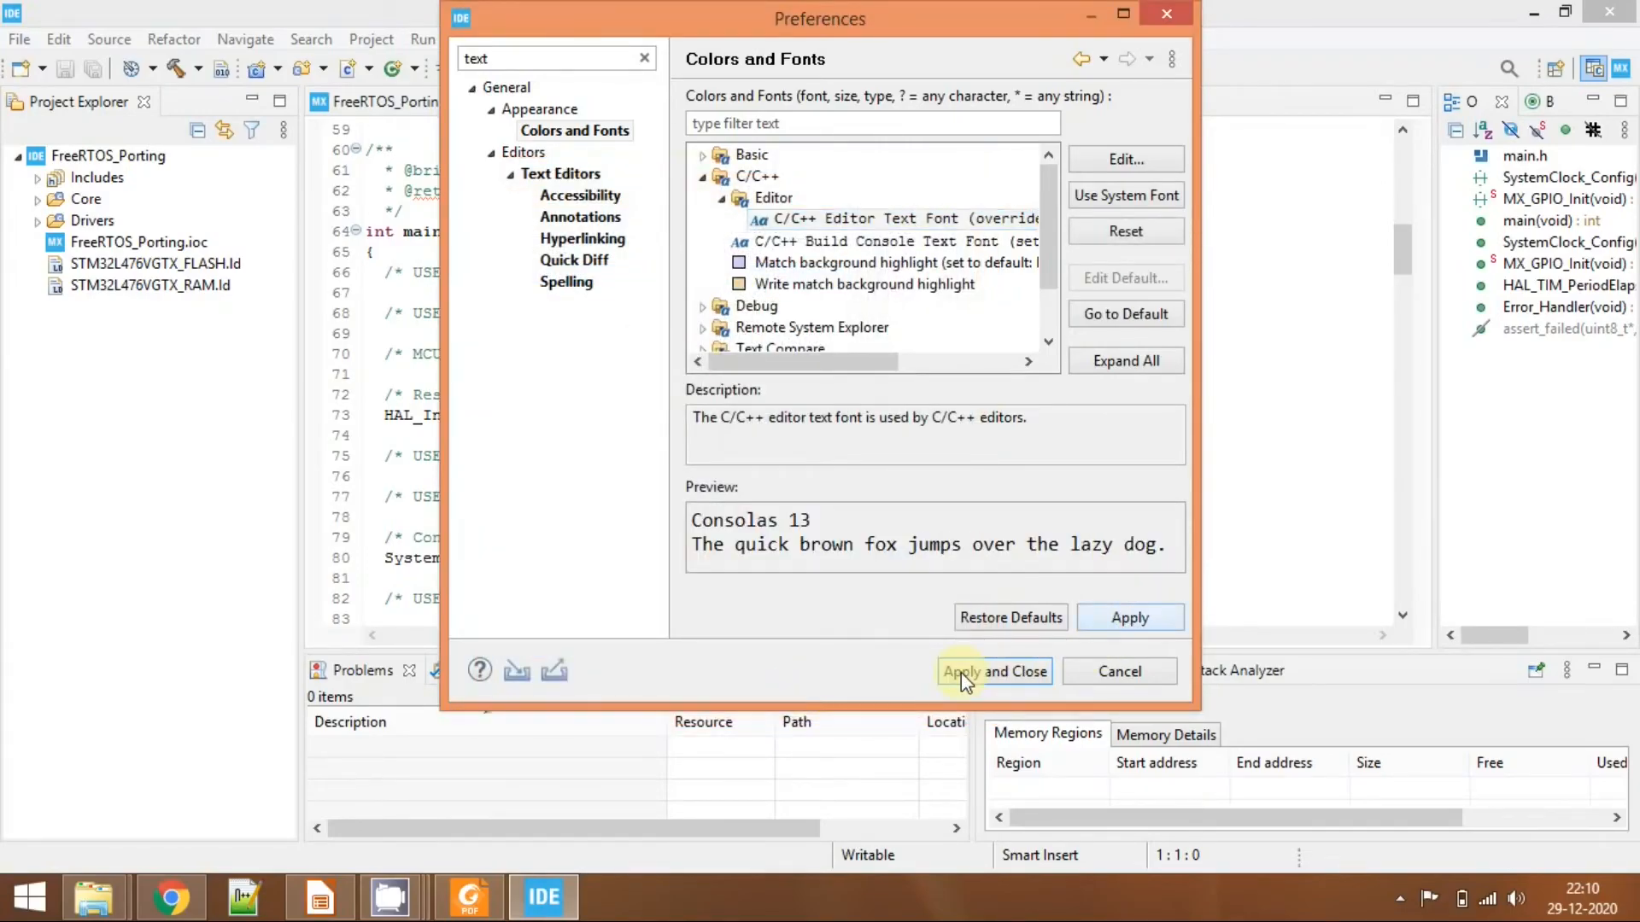
left_click(994, 671)
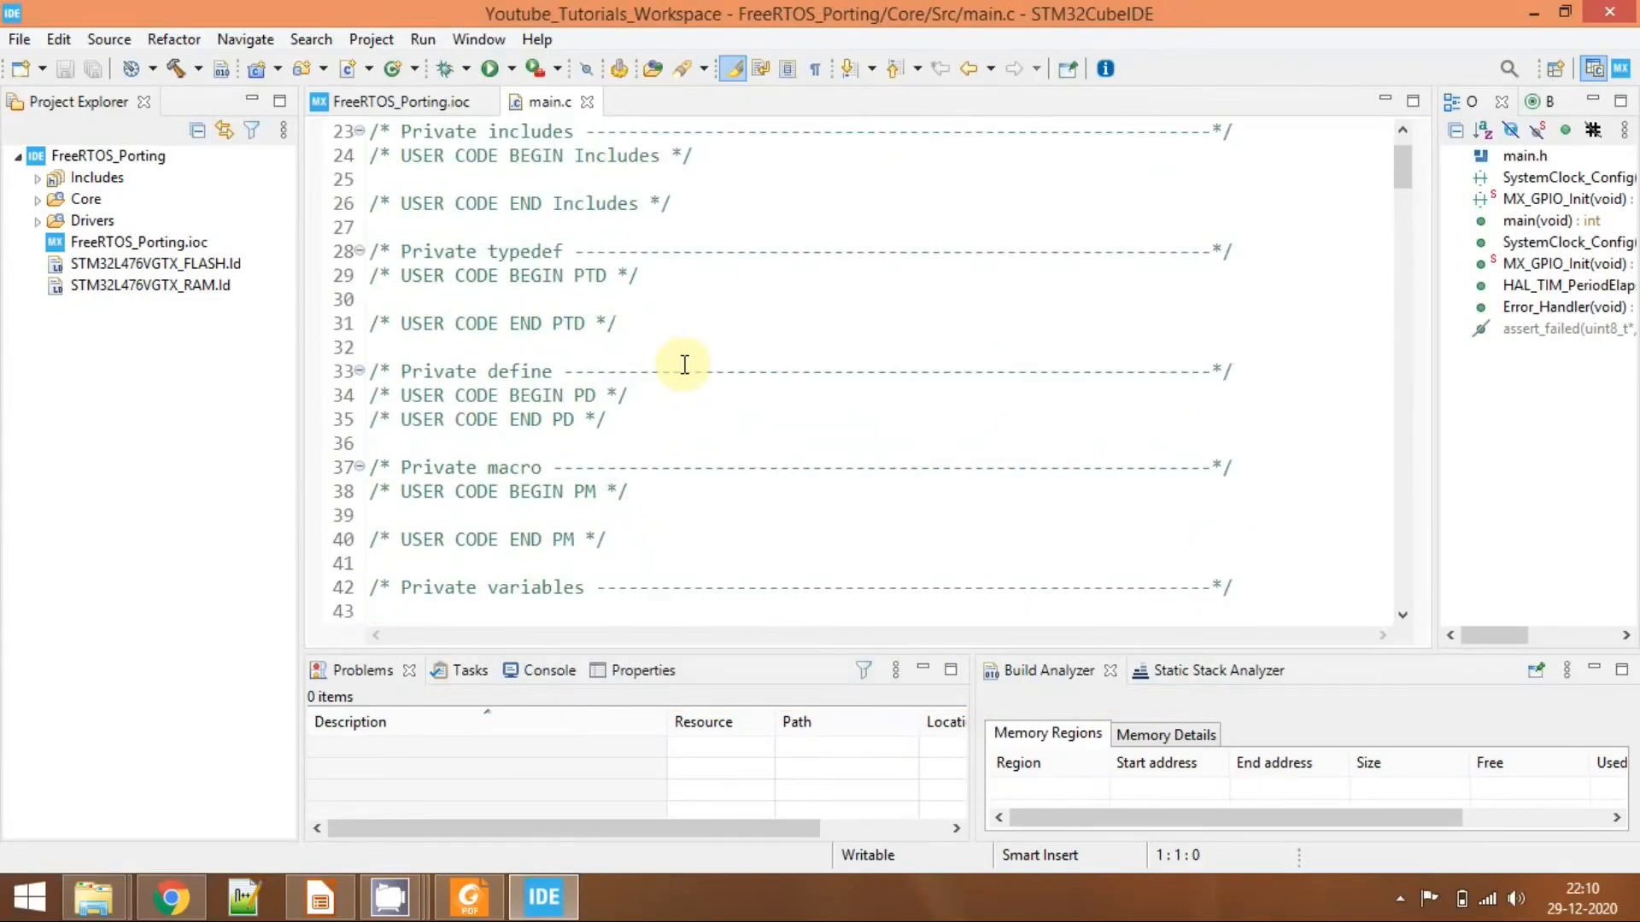
Scroll main.c to the private function prototypes in the new Consolas font.
scroll("down", 3)
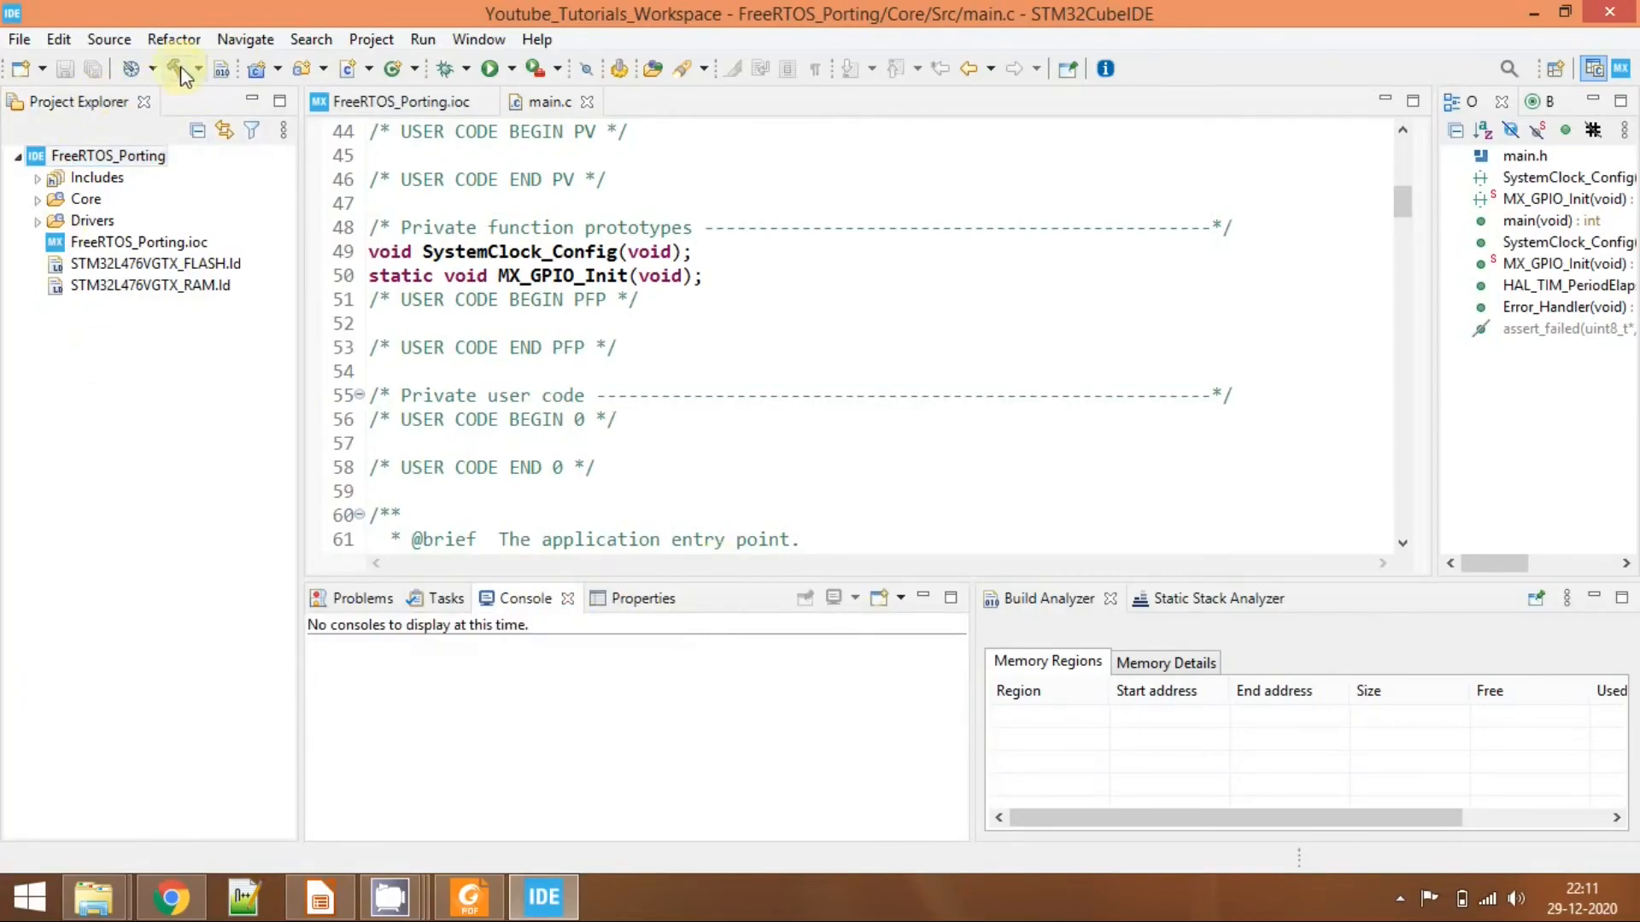
Start a Debug build of FreeRTOS_Porting from the hammer toolbar button.
left_click(174, 69)
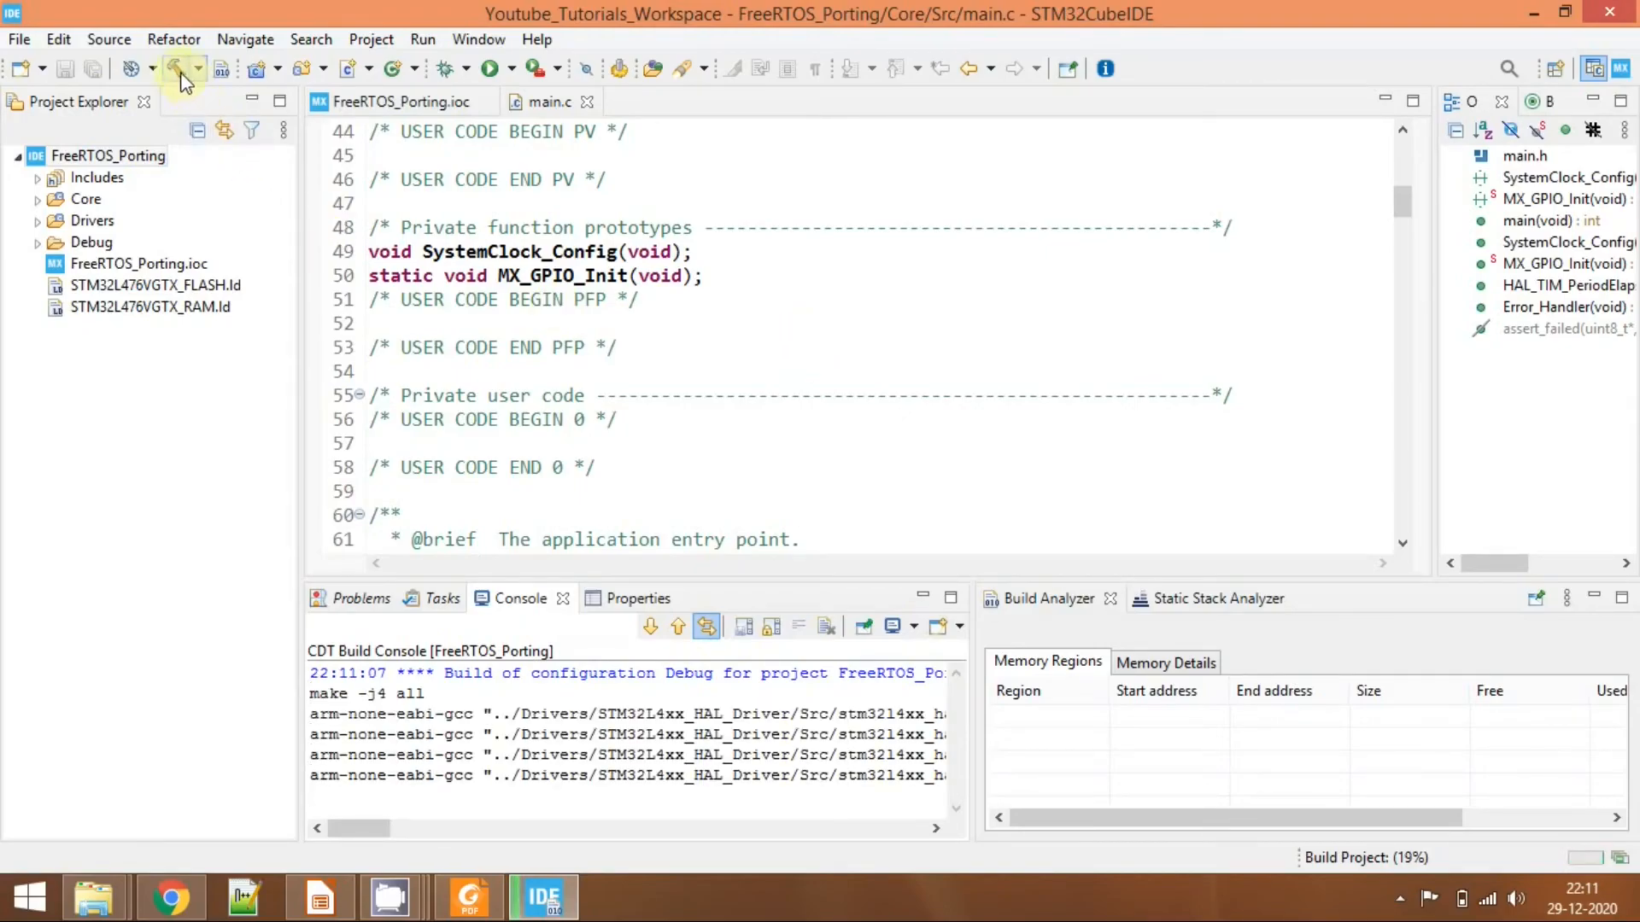
mouse_move(169, 70)
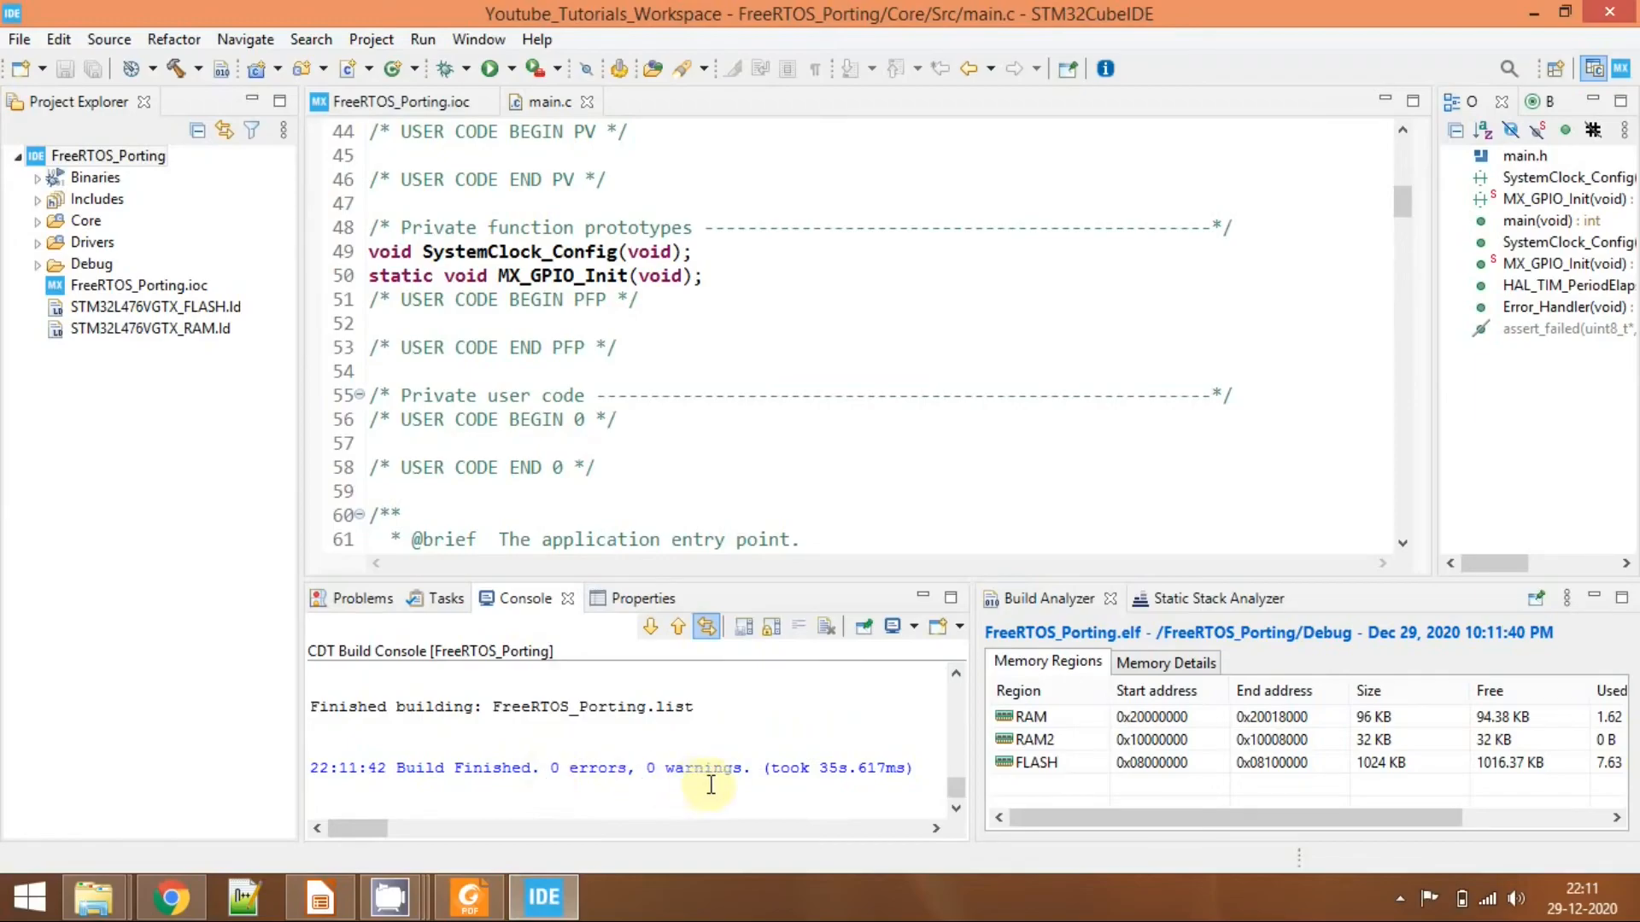
mouse_move(1037, 608)
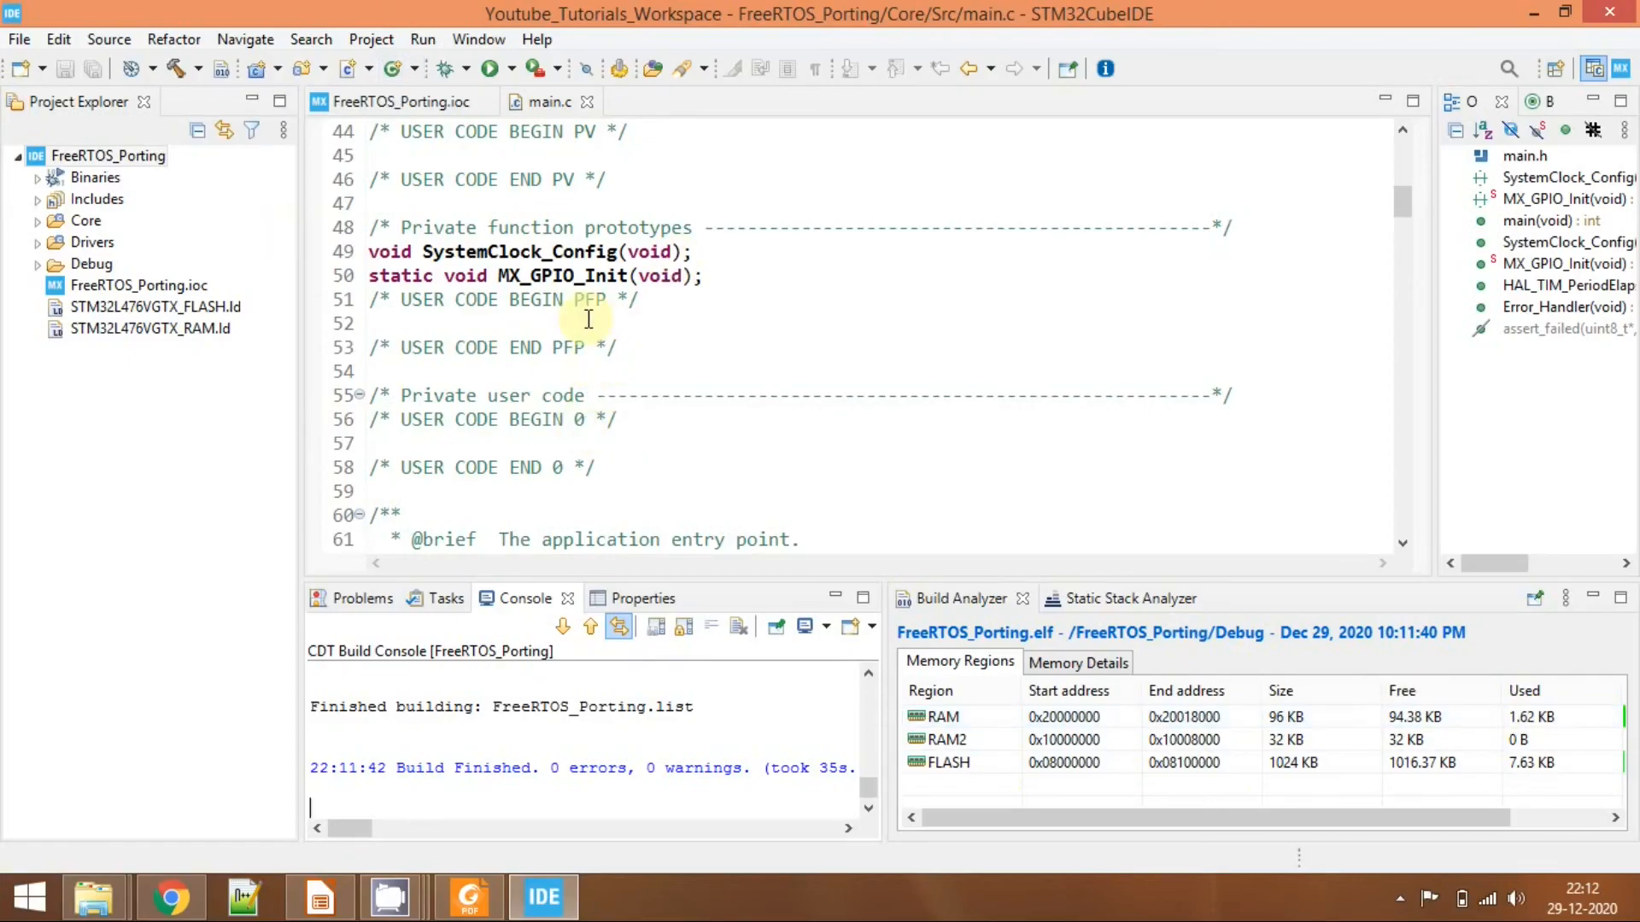
mouse_move(1162, 451)
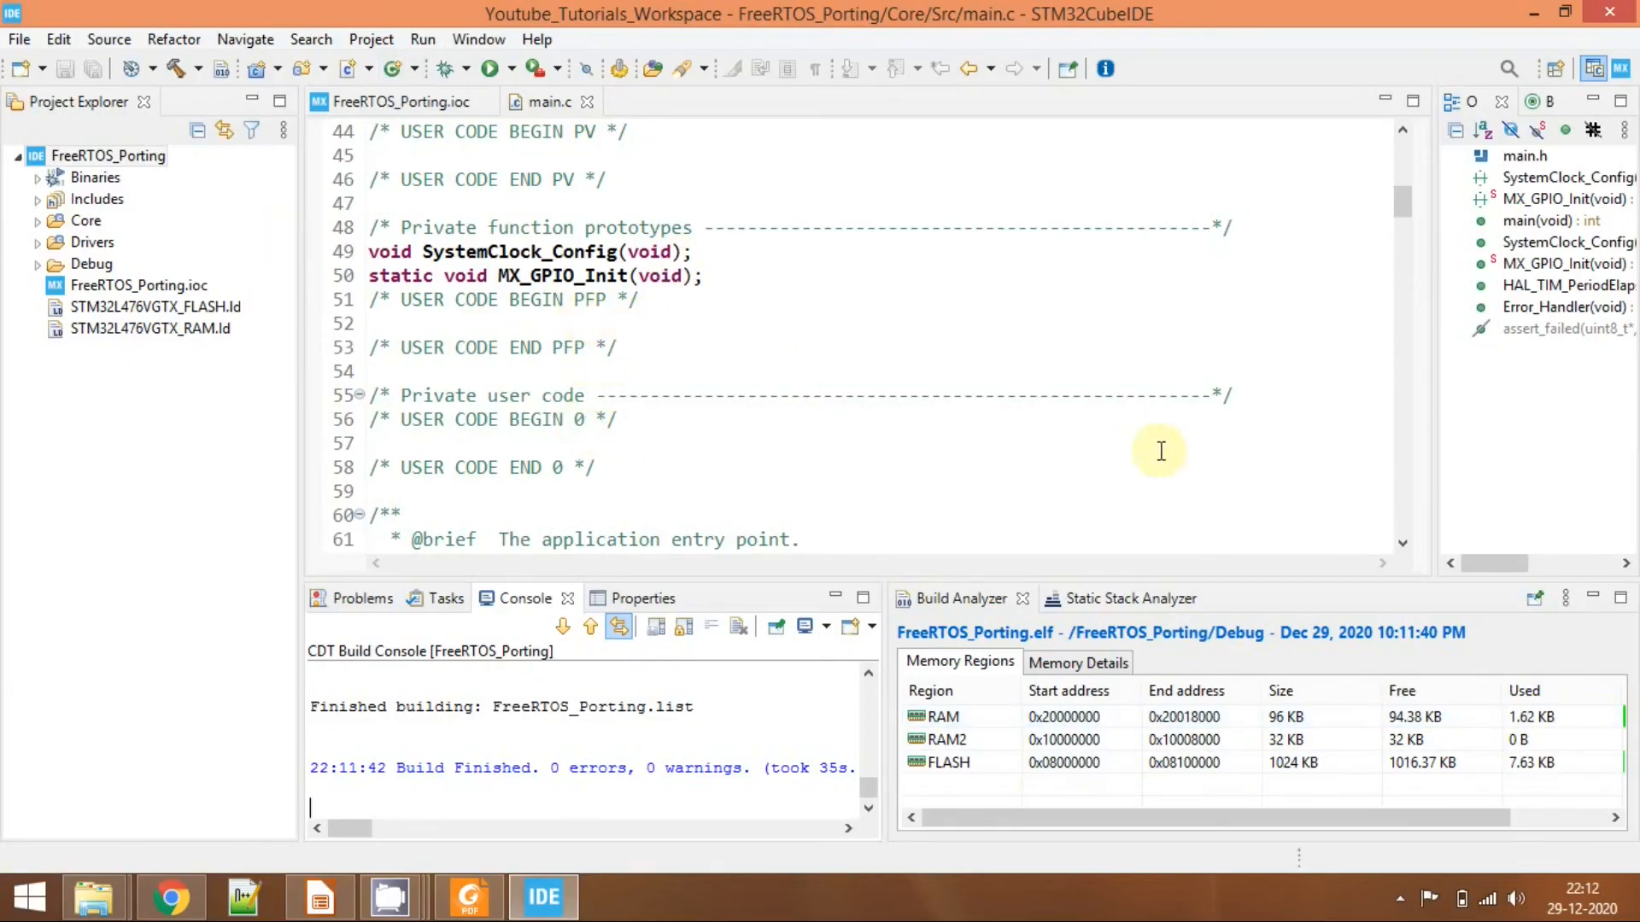
mouse_move(1119, 670)
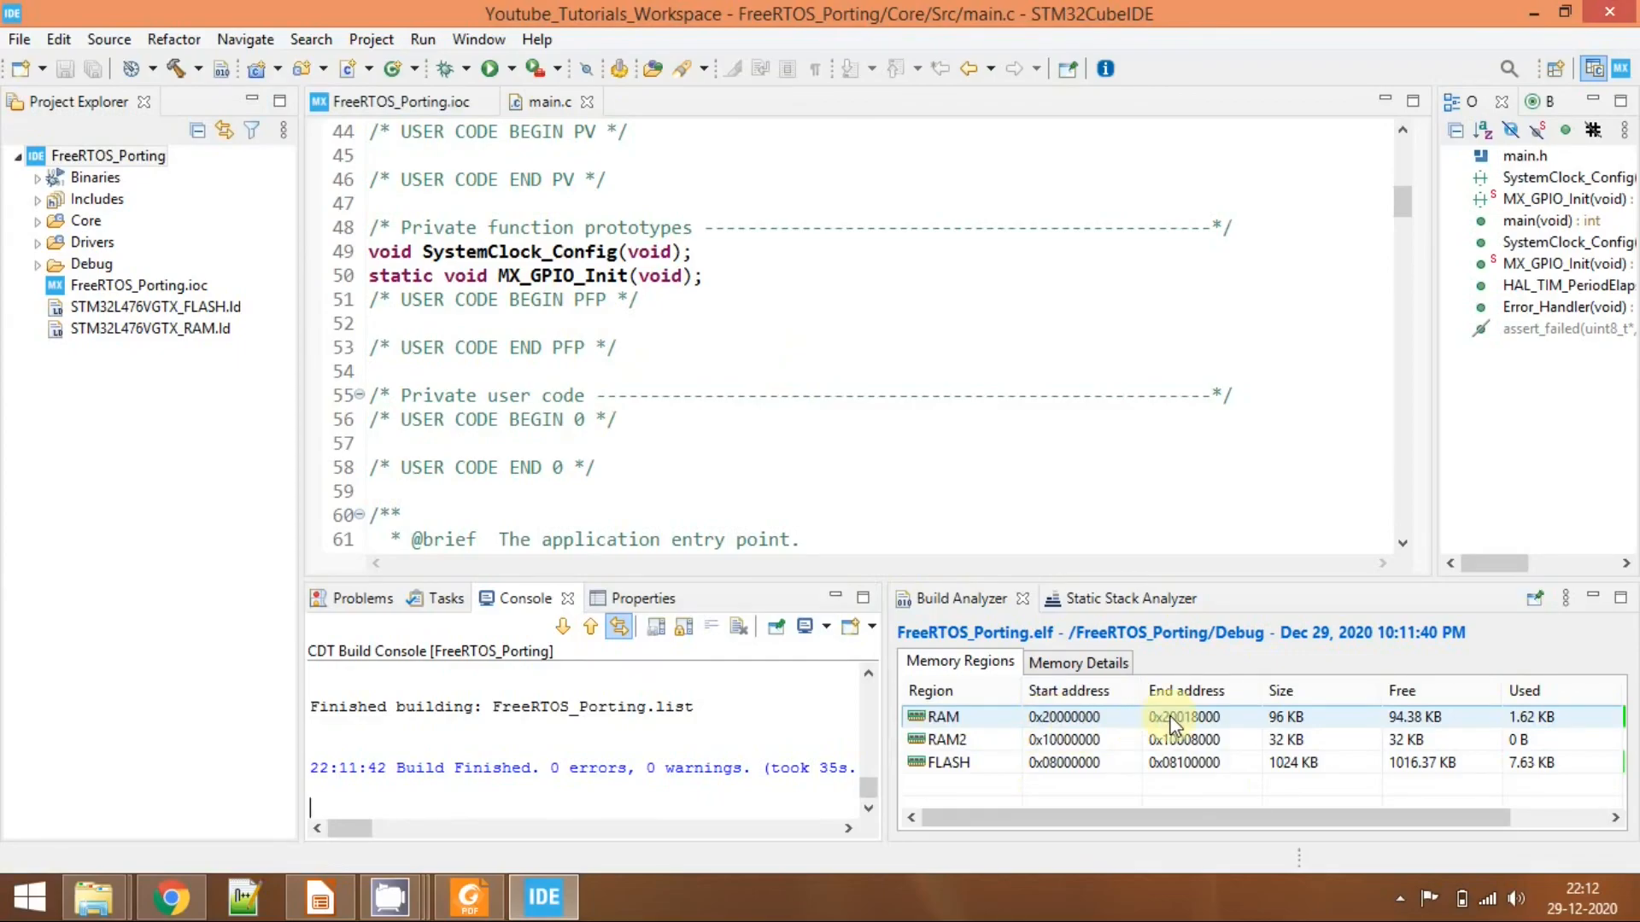
left_click(950, 762)
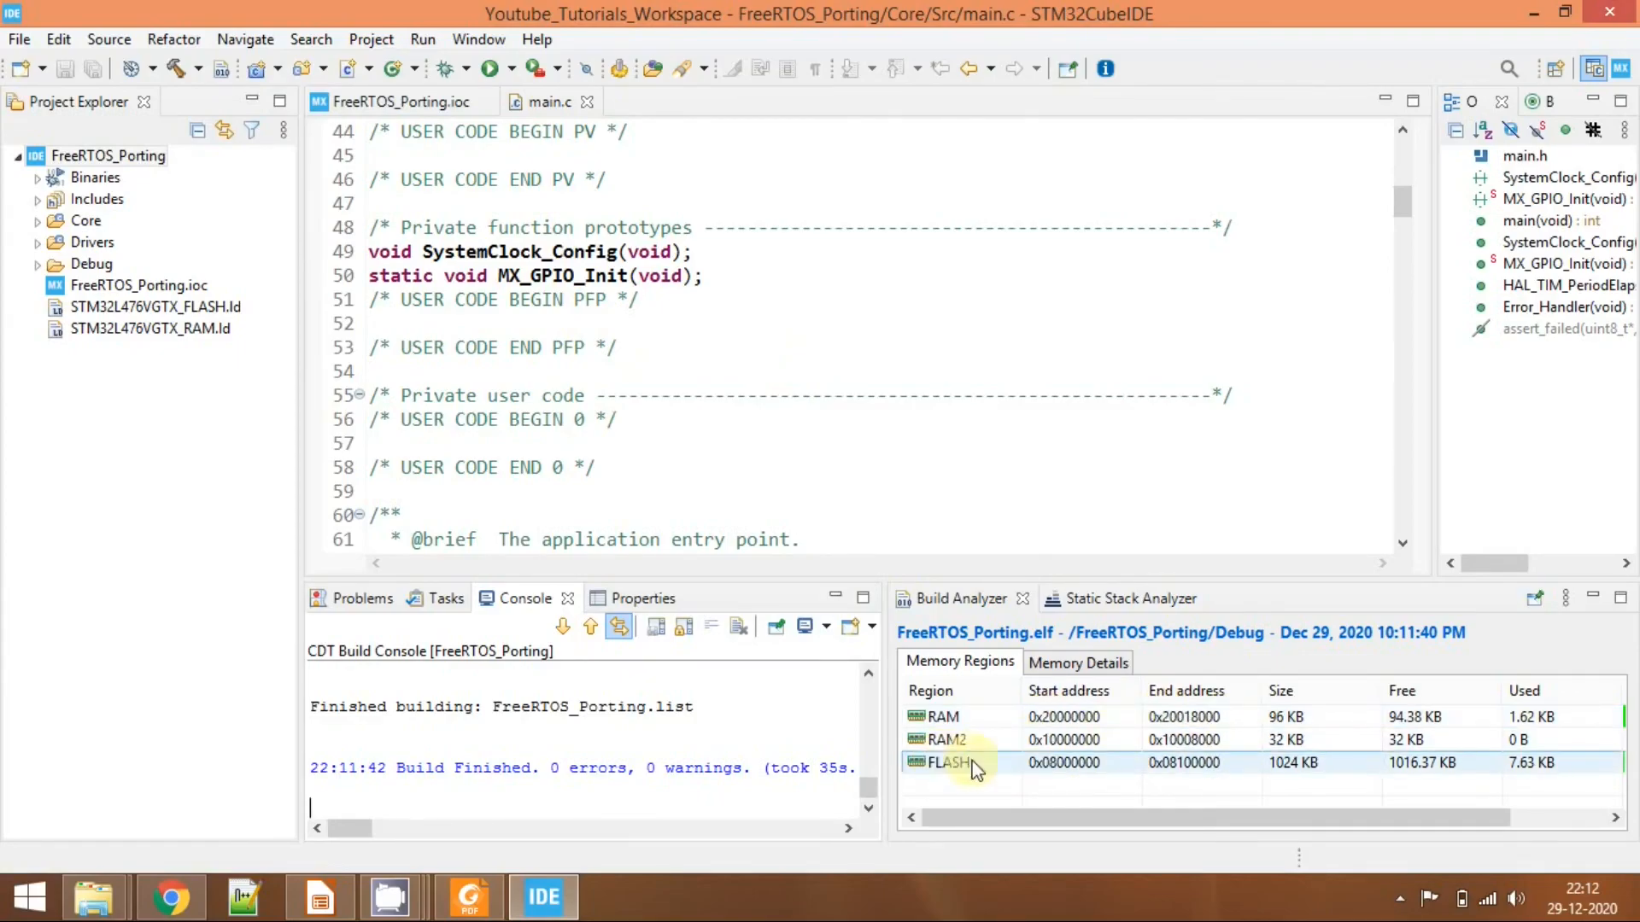
mouse_move(1193, 769)
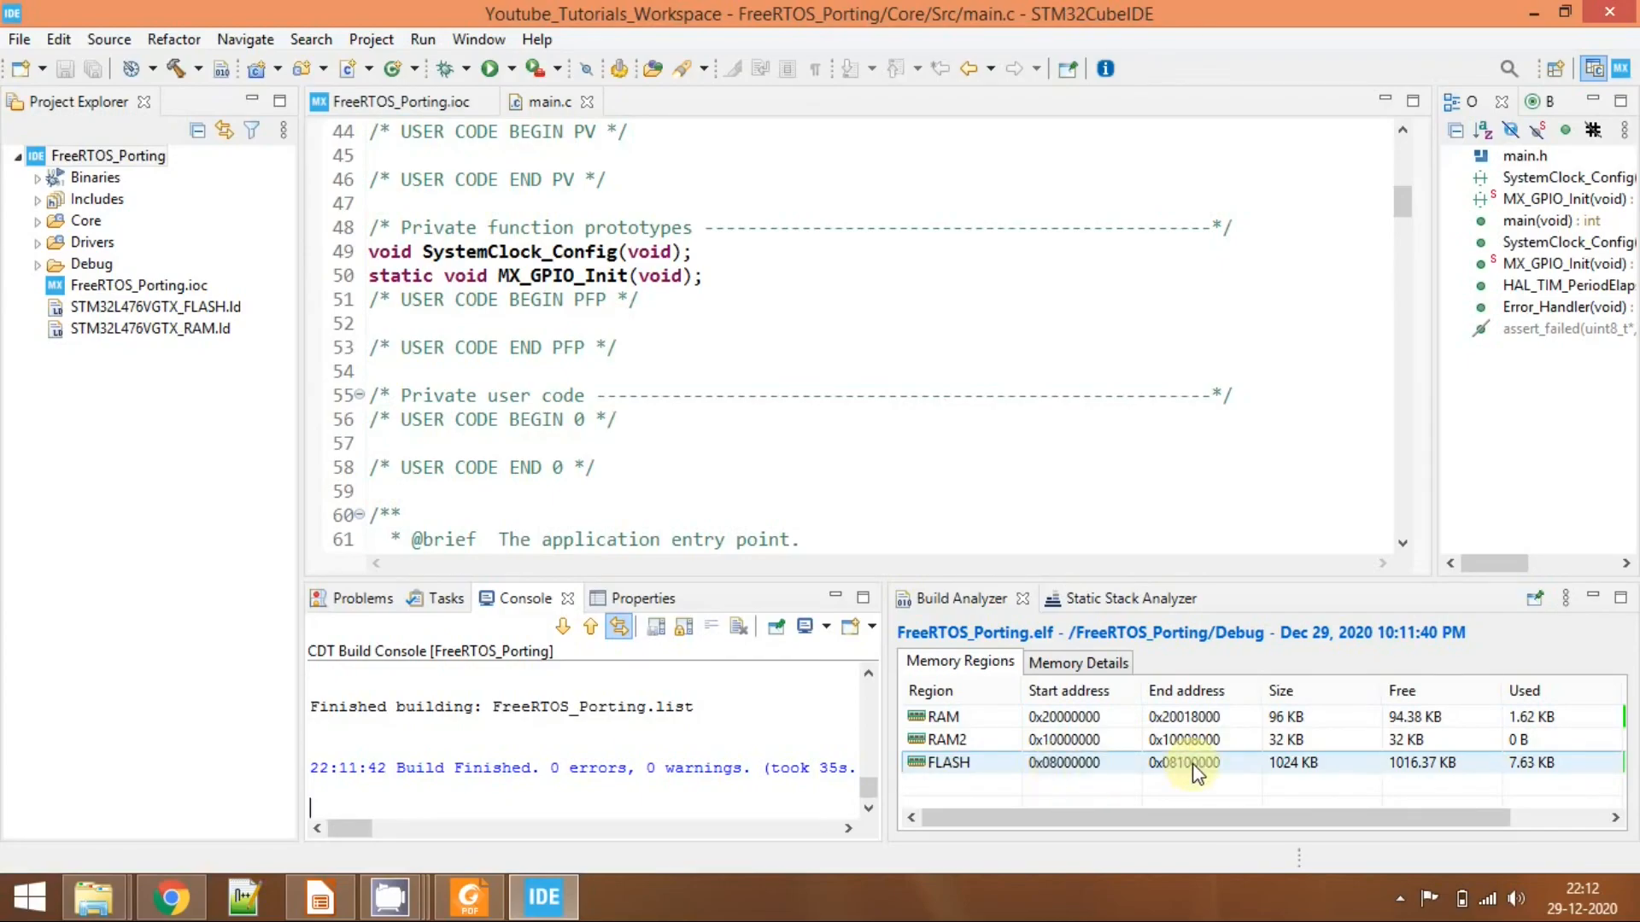